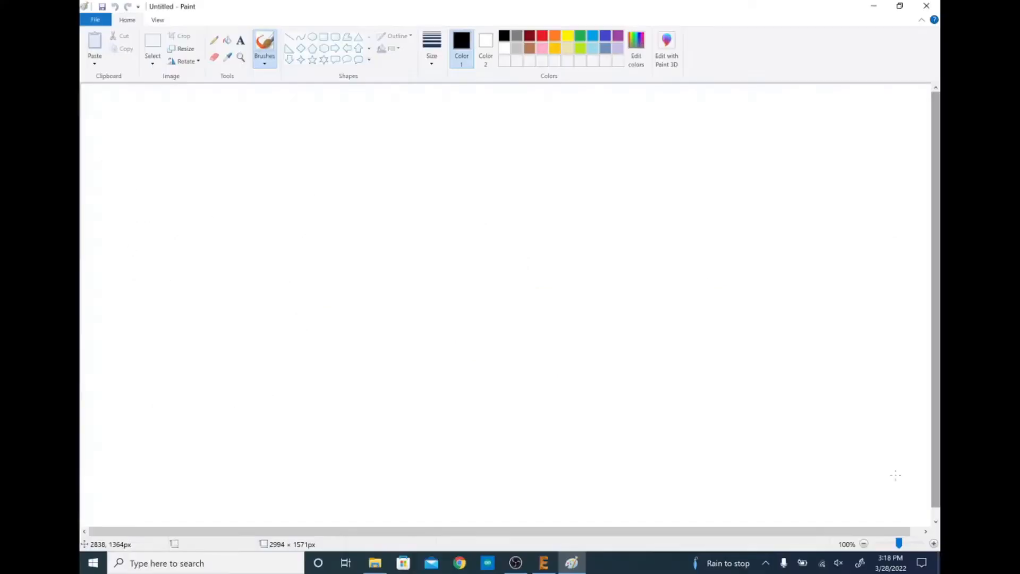
{"action": "mouse_move", "coordinate": [371, 262]}
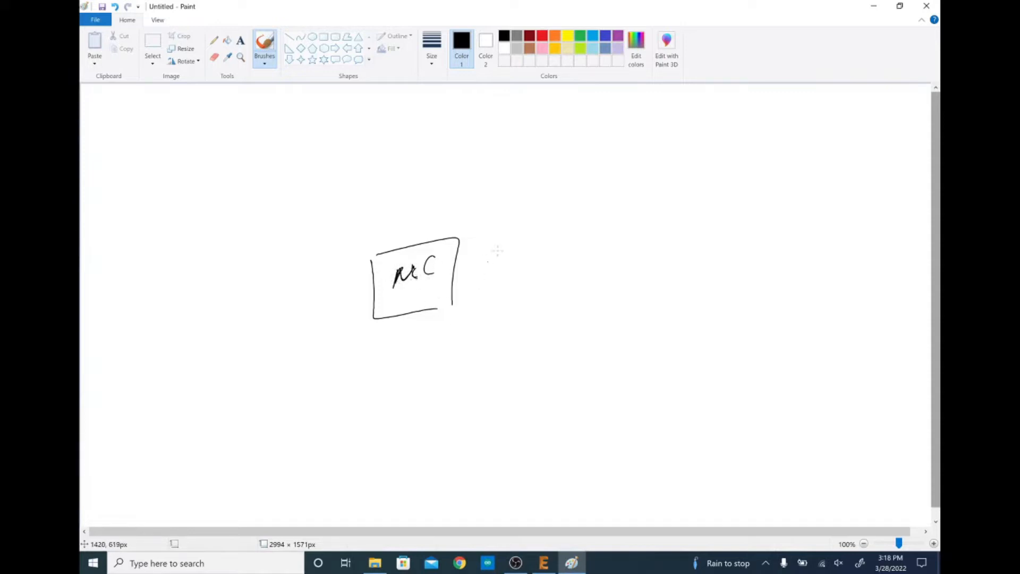
{"action": "mouse_move", "coordinate": [447, 234]}
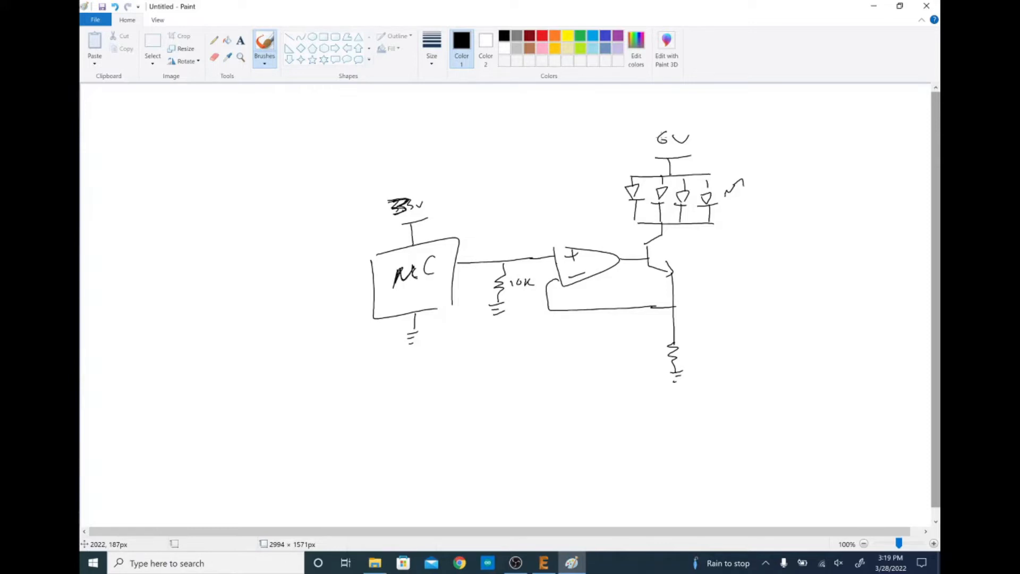
{"action": "mouse_move", "coordinate": [684, 349]}
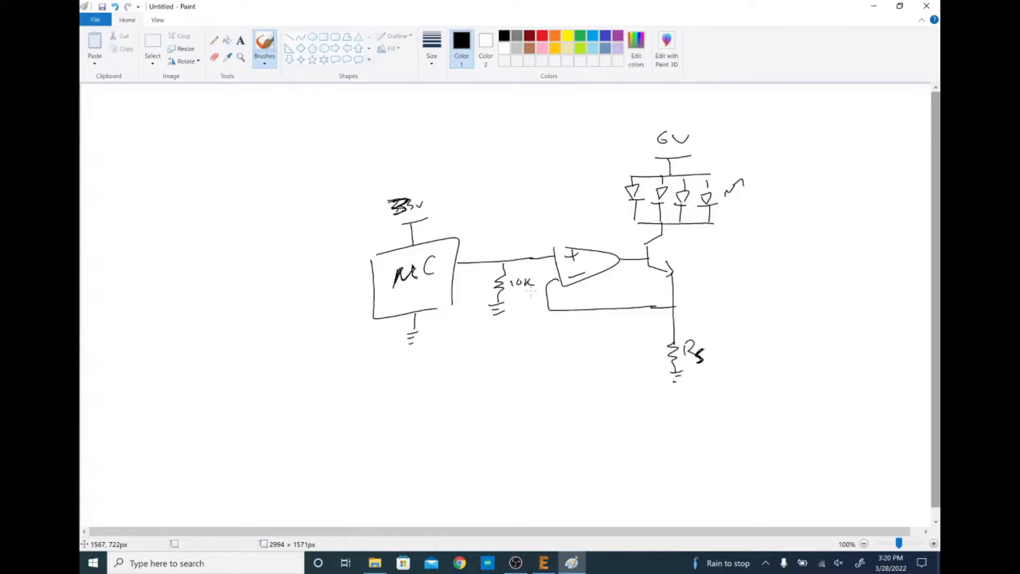
Step: Switch to the EAGLE Control Panel and browse the Projects category, then collapse it
{"action": "key", "text": "alt+tab"}
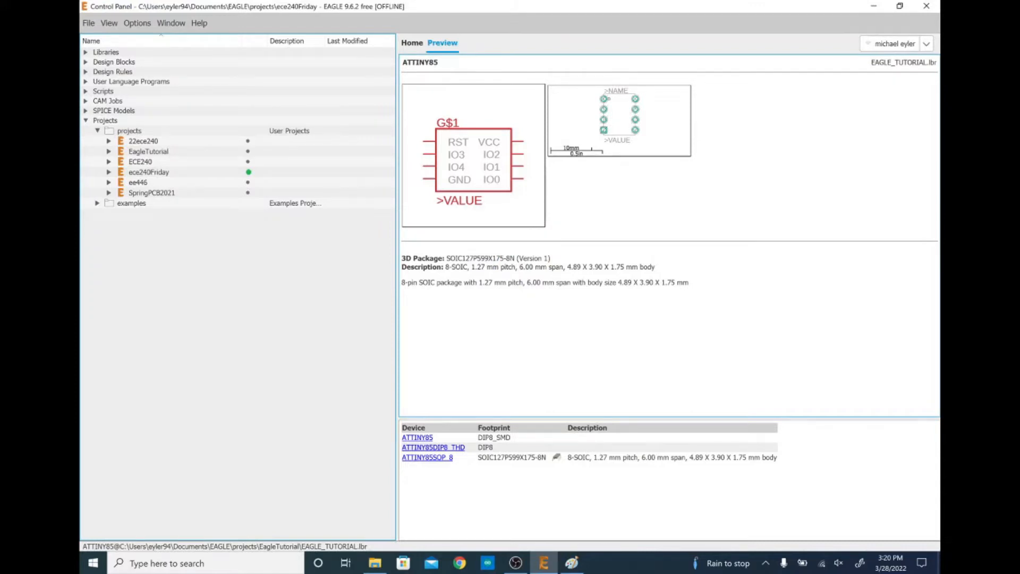
{"action": "left_click", "coordinate": [128, 129]}
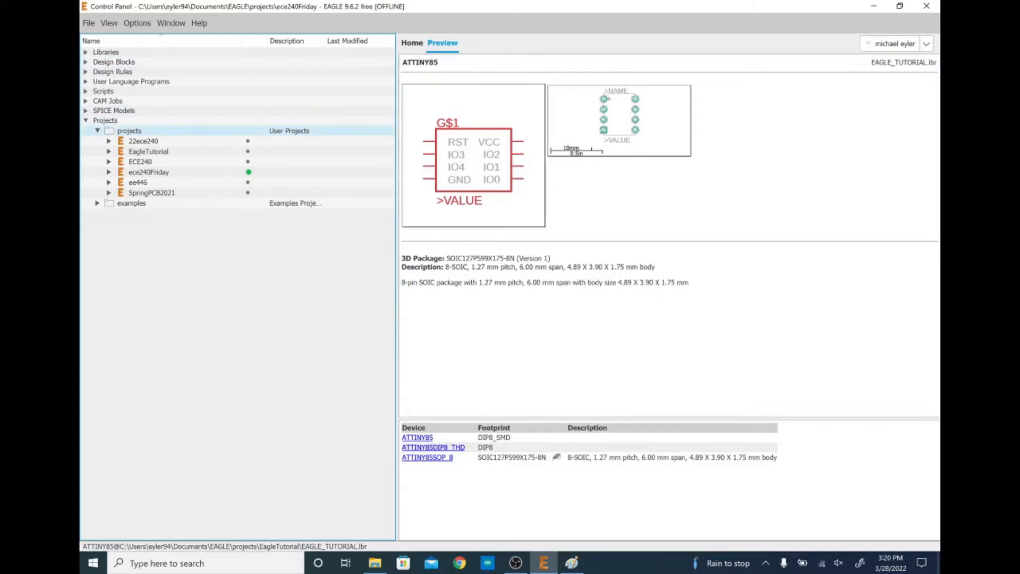
{"action": "left_click", "coordinate": [97, 130]}
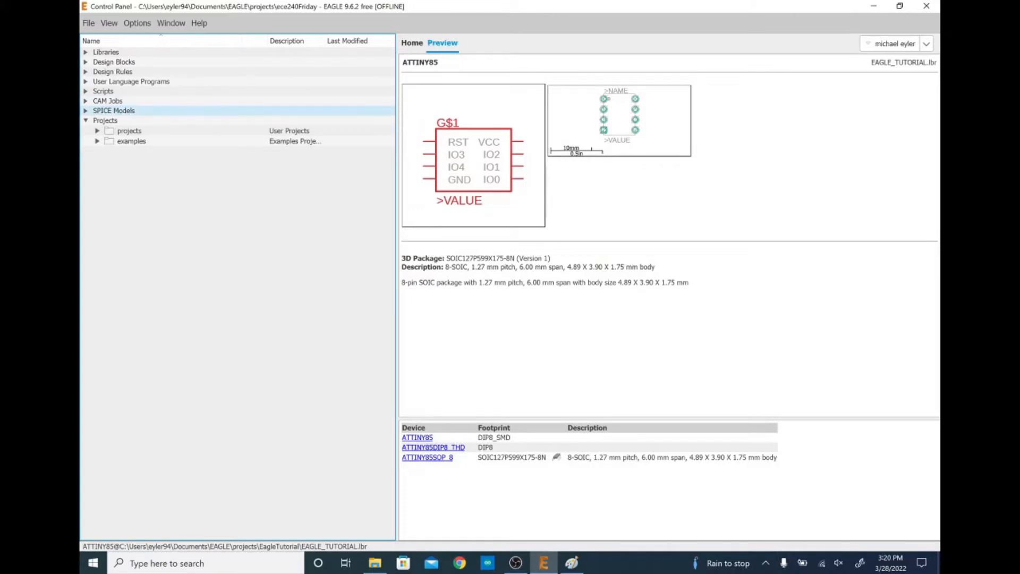
{"action": "left_click", "coordinate": [132, 142]}
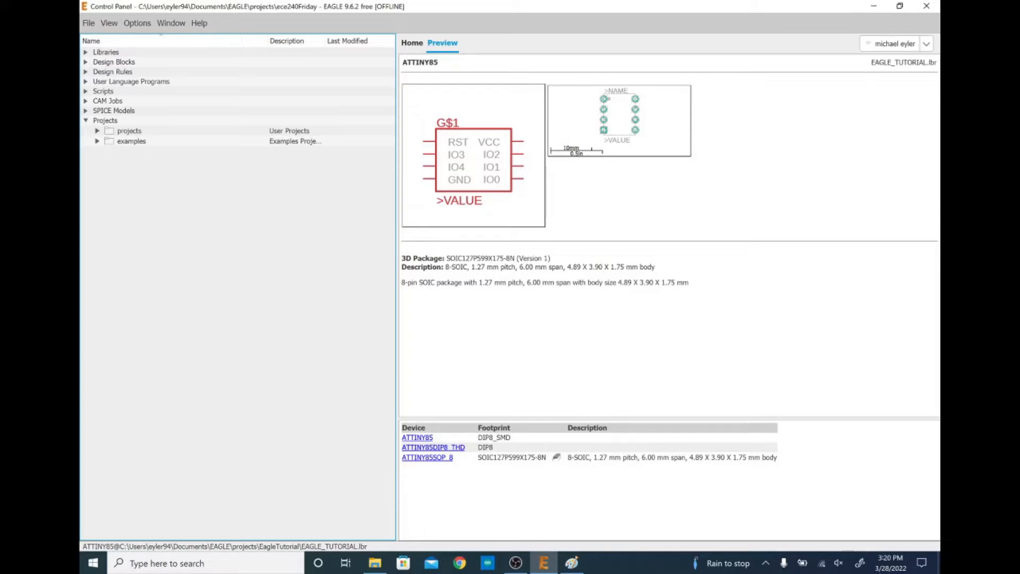
{"action": "left_click", "coordinate": [85, 120]}
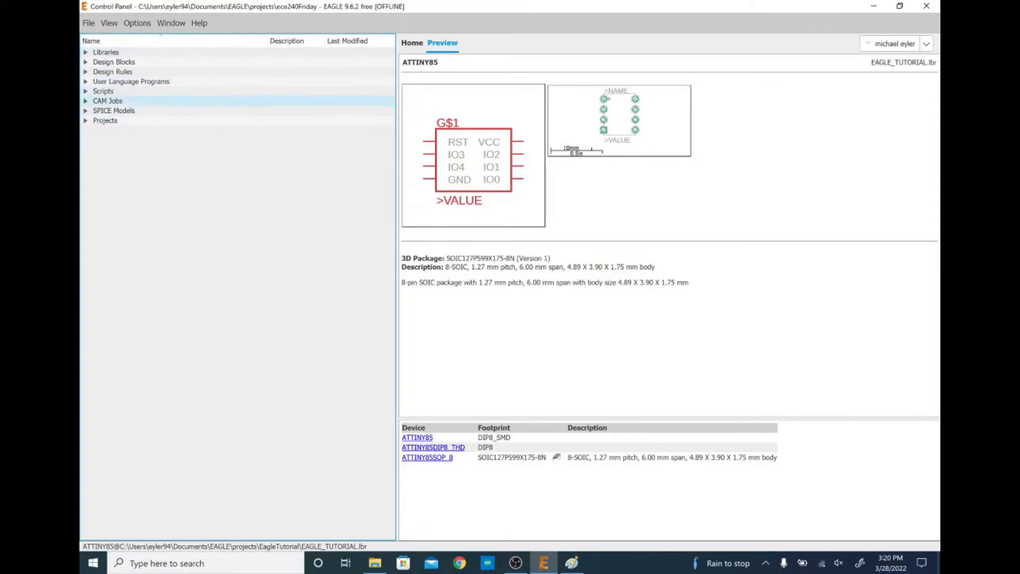
Step: Browse the CAM Jobs files, then the Libraries category down to the ElcPartsLibrary.lbr device list
{"action": "left_click", "coordinate": [85, 101]}
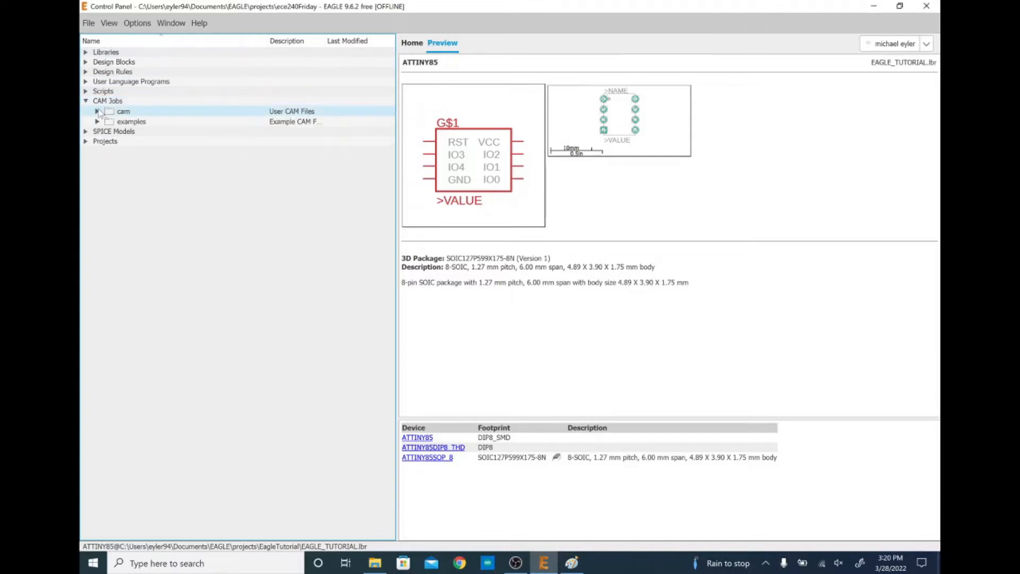
{"action": "left_click", "coordinate": [97, 112]}
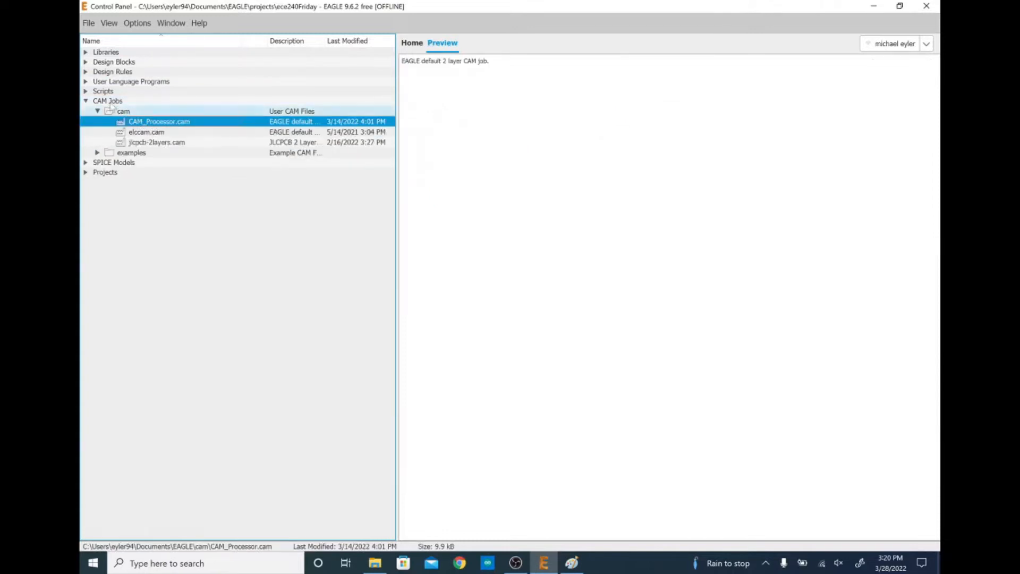
{"action": "left_click", "coordinate": [86, 101]}
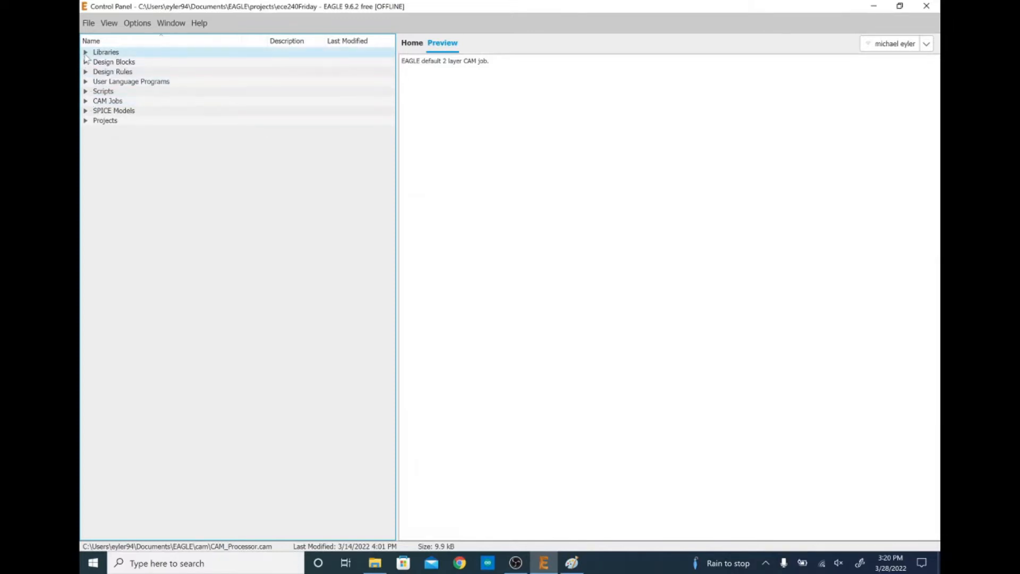
{"action": "left_click", "coordinate": [85, 51]}
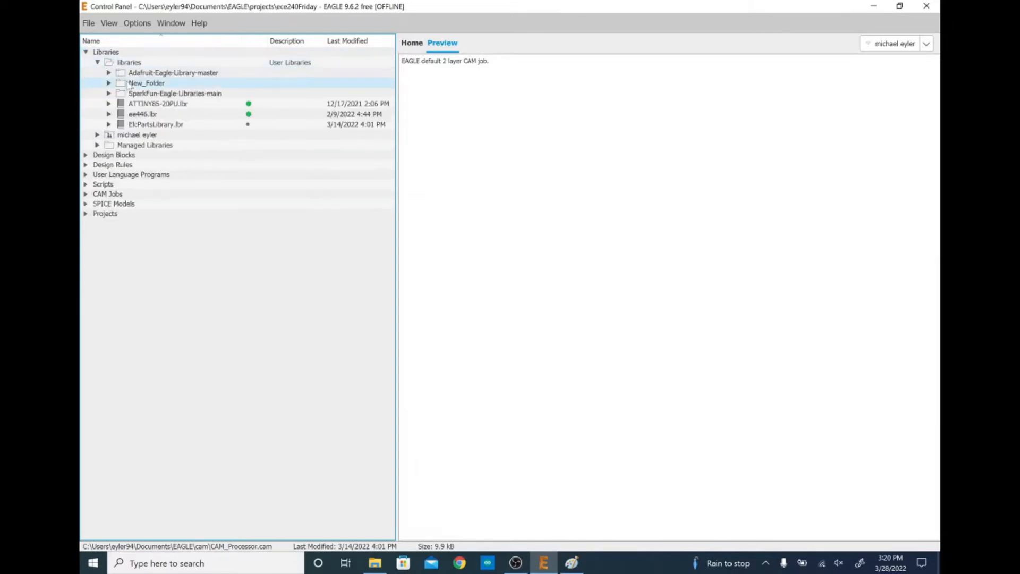
{"action": "left_click", "coordinate": [155, 124]}
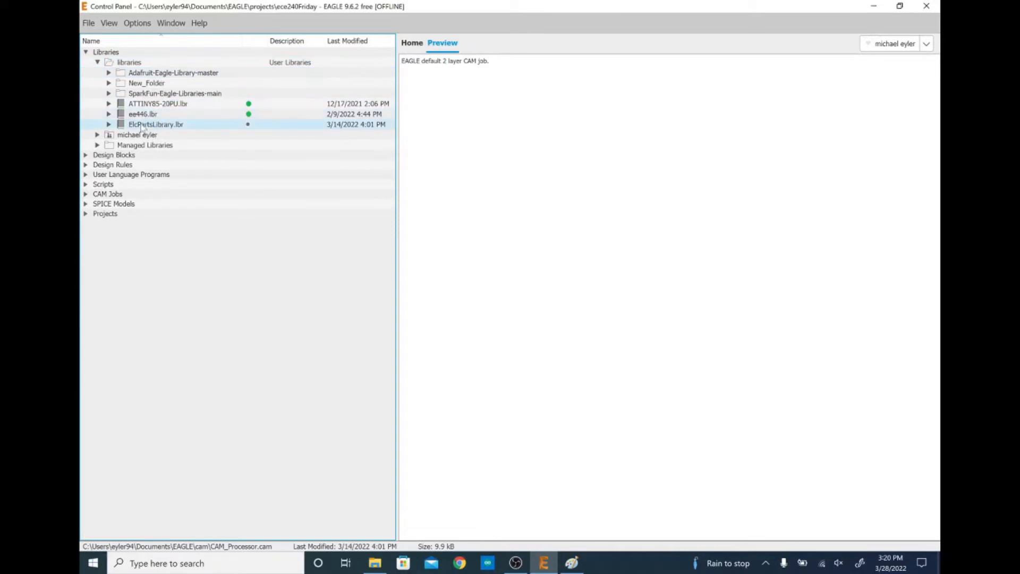
{"action": "left_click", "coordinate": [156, 125]}
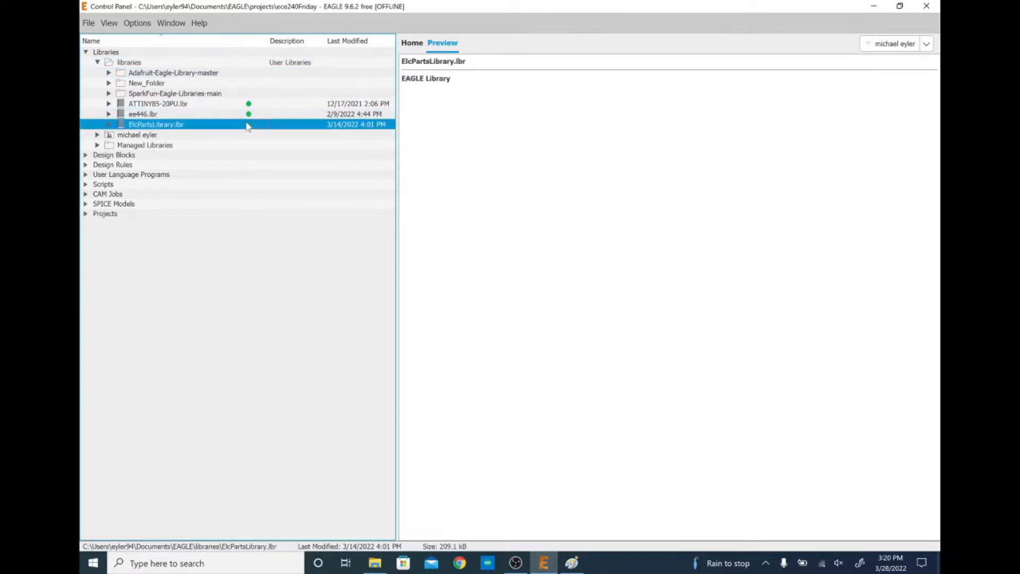
{"action": "left_click", "coordinate": [108, 124]}
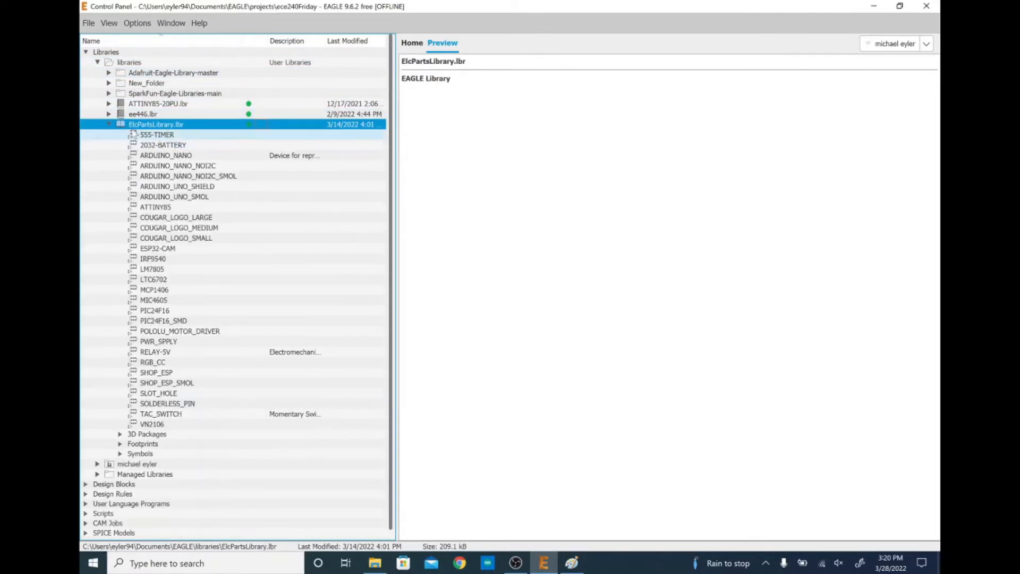
Step: Browse the user design rule files, preview DRC_Basic.dru, then collapse Design Rules
{"action": "left_click", "coordinate": [96, 61]}
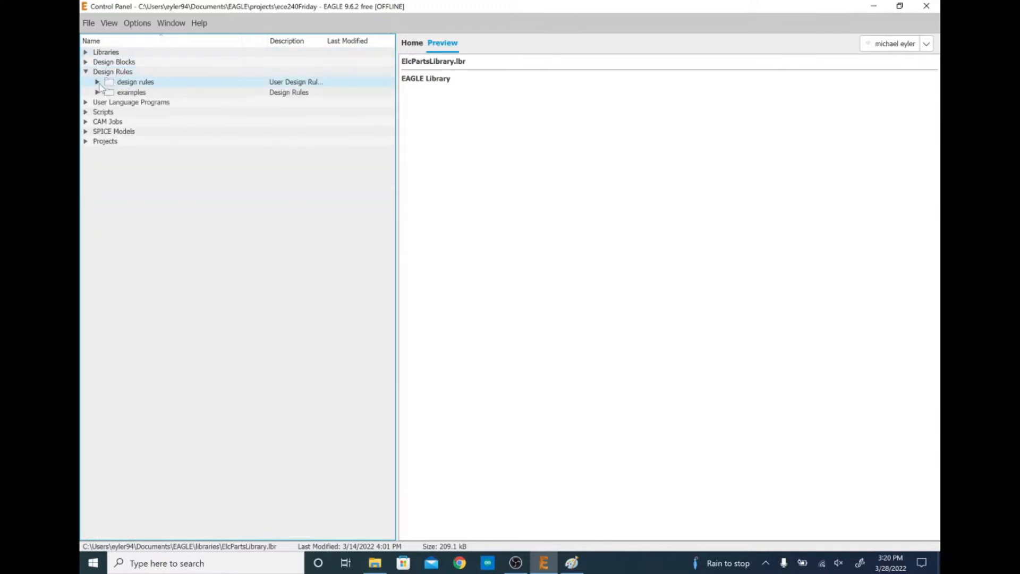
{"action": "left_click", "coordinate": [96, 82]}
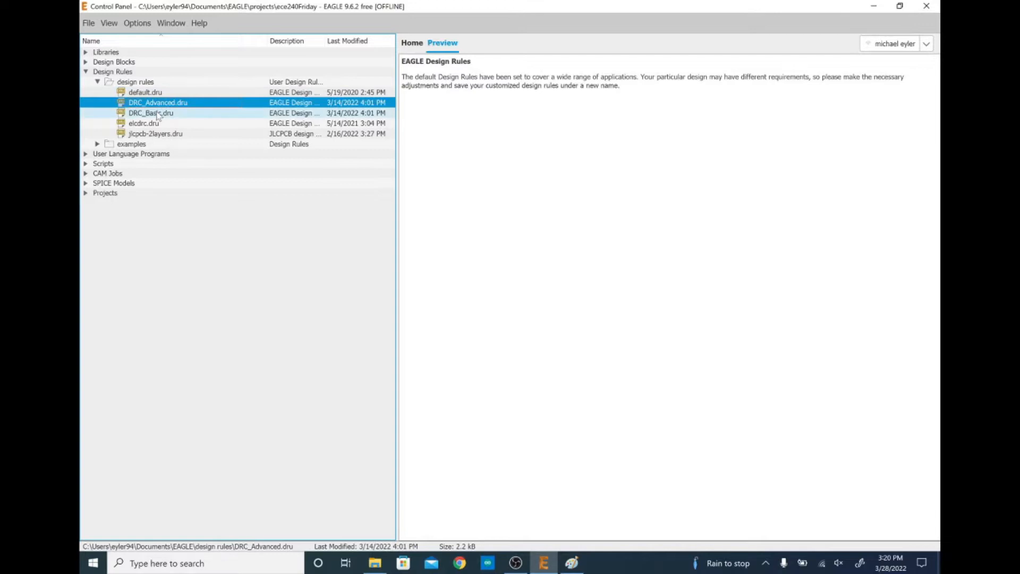
{"action": "left_click", "coordinate": [151, 112]}
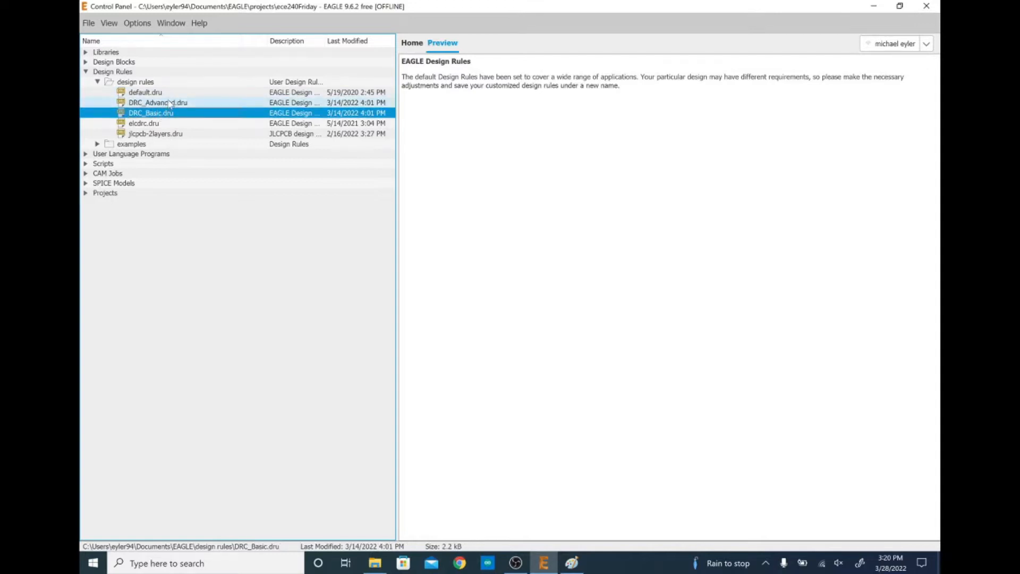
{"action": "mouse_move", "coordinate": [170, 97]}
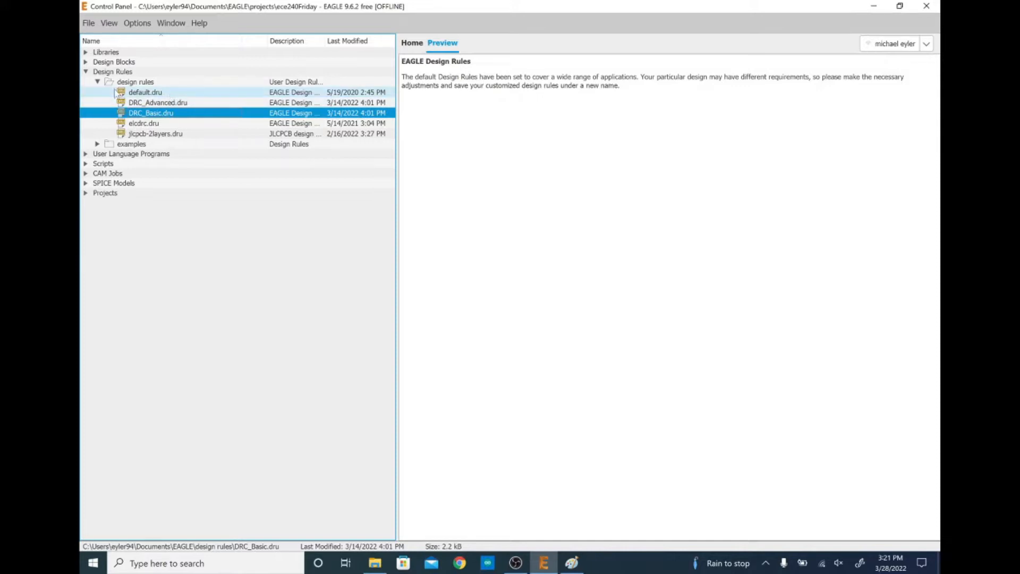
{"action": "left_click", "coordinate": [85, 71]}
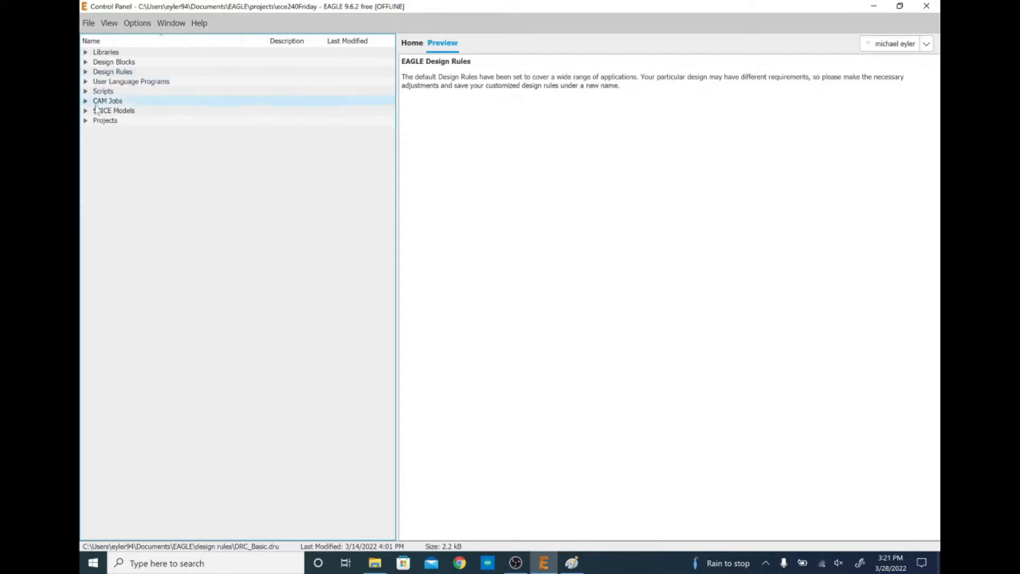
Step: Create a new user project named DetailedTutorial and bring up its actions menu
{"action": "left_click", "coordinate": [85, 120]}
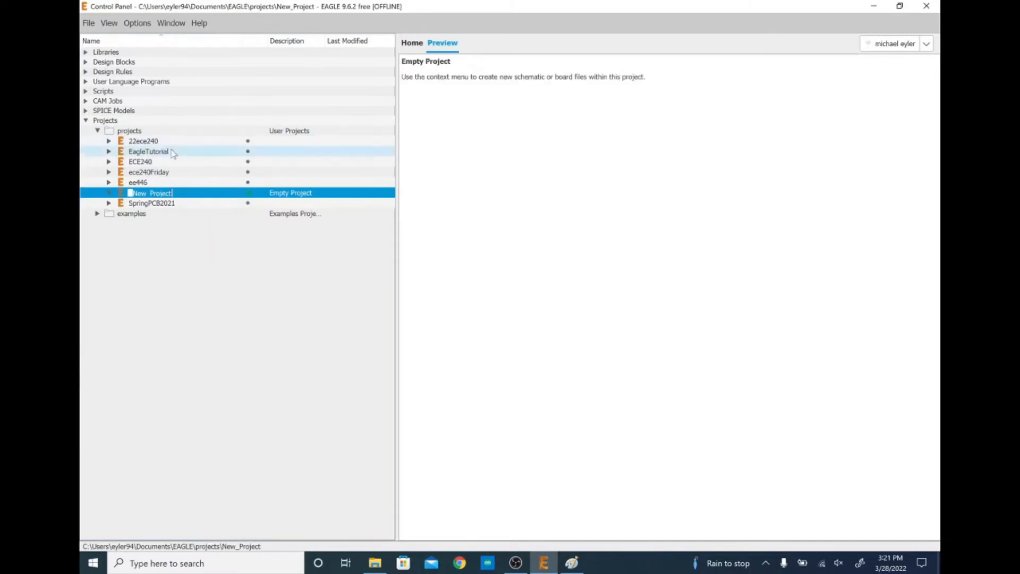
{"action": "mouse_move", "coordinate": [289, 309]}
{"action": "type", "text": "DetailedTutorial"}
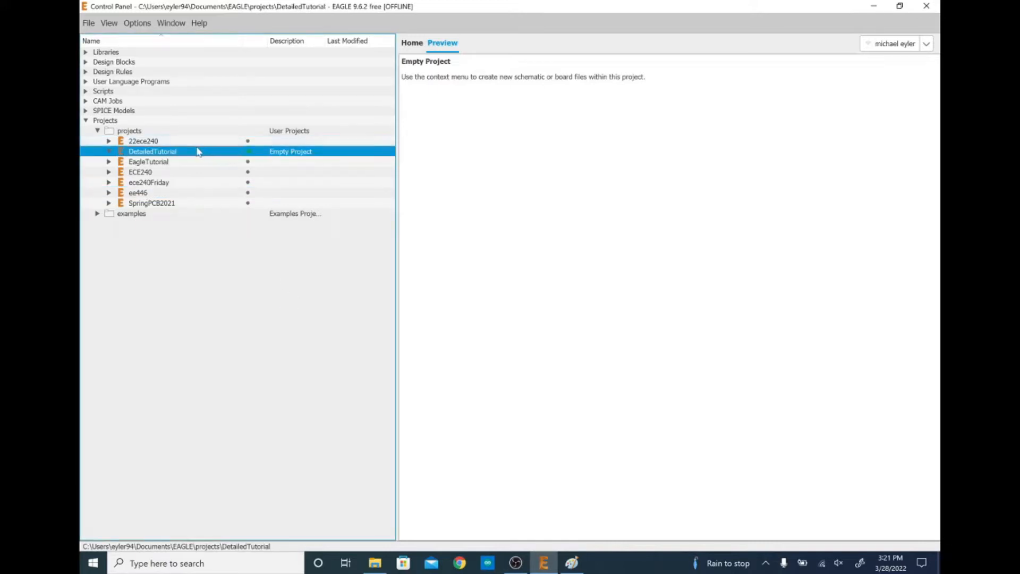
{"action": "left_click", "coordinate": [149, 162]}
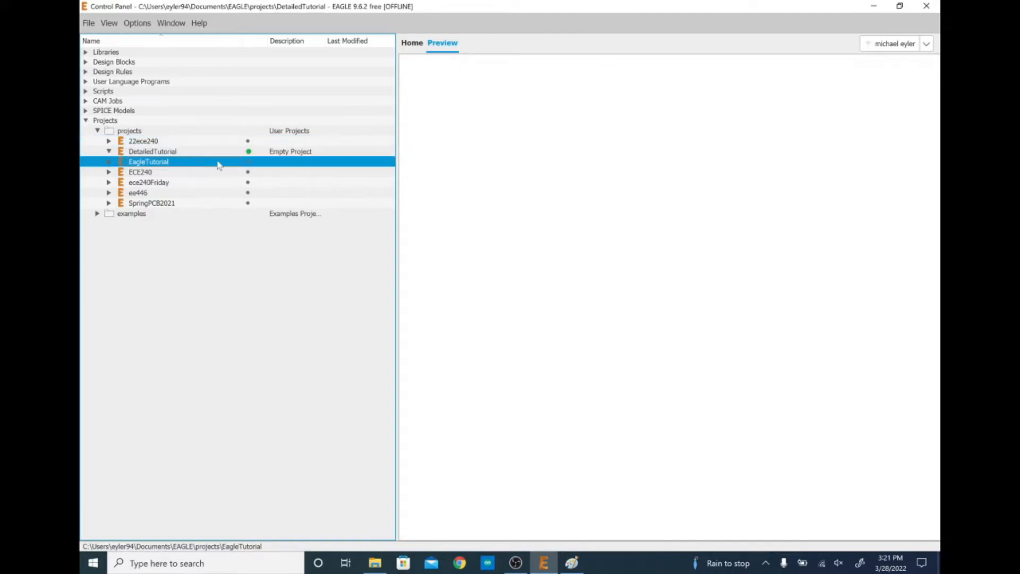
{"action": "mouse_move", "coordinate": [232, 156]}
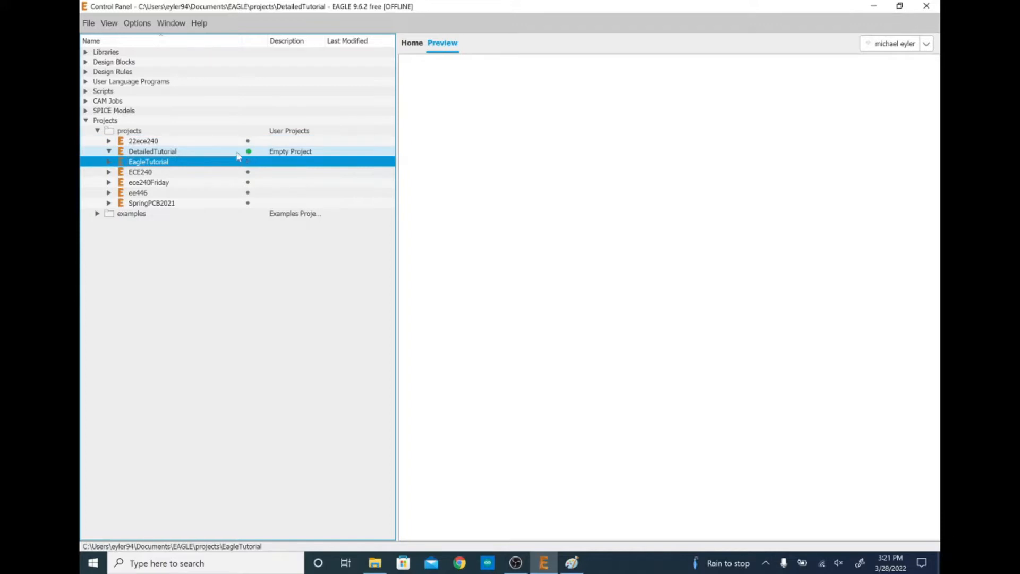
{"action": "right_click", "coordinate": [152, 151]}
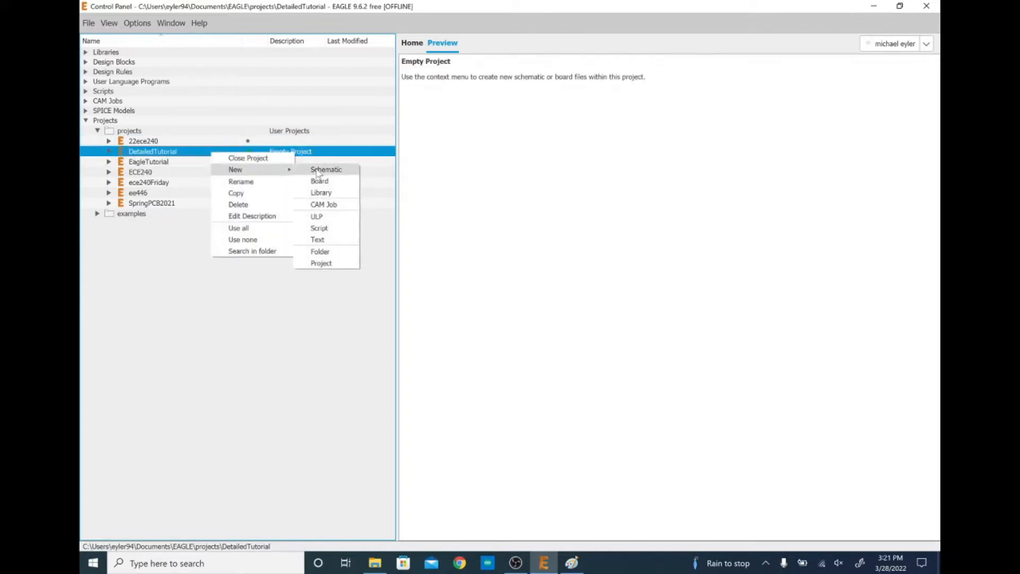
Step: Create a new schematic in DetailedTutorial and review the hand-drawn circuit sketch in Paint
{"action": "left_click", "coordinate": [325, 169]}
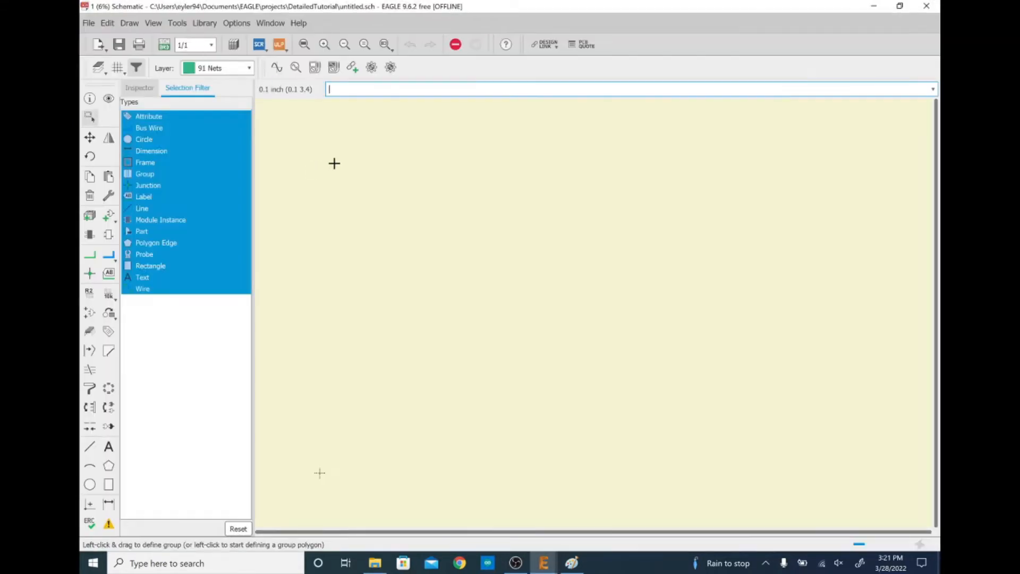
{"action": "mouse_move", "coordinate": [492, 283]}
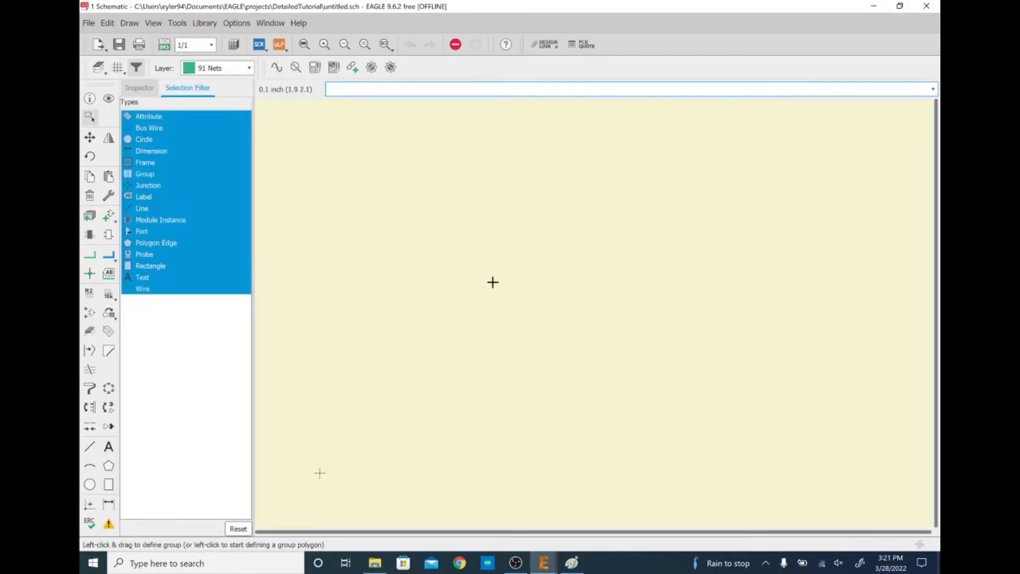
{"action": "mouse_move", "coordinate": [486, 282]}
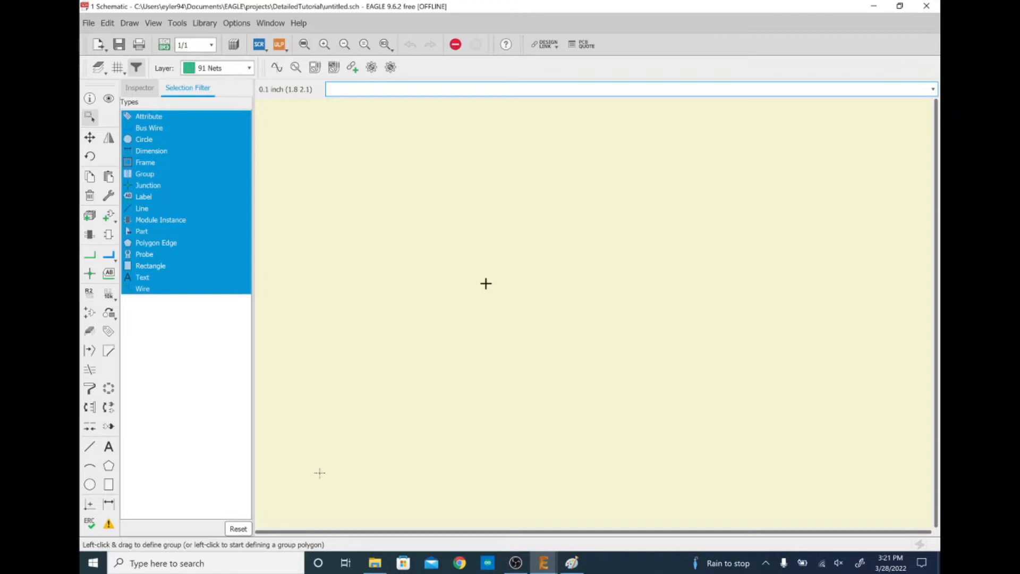
{"action": "mouse_move", "coordinate": [447, 231]}
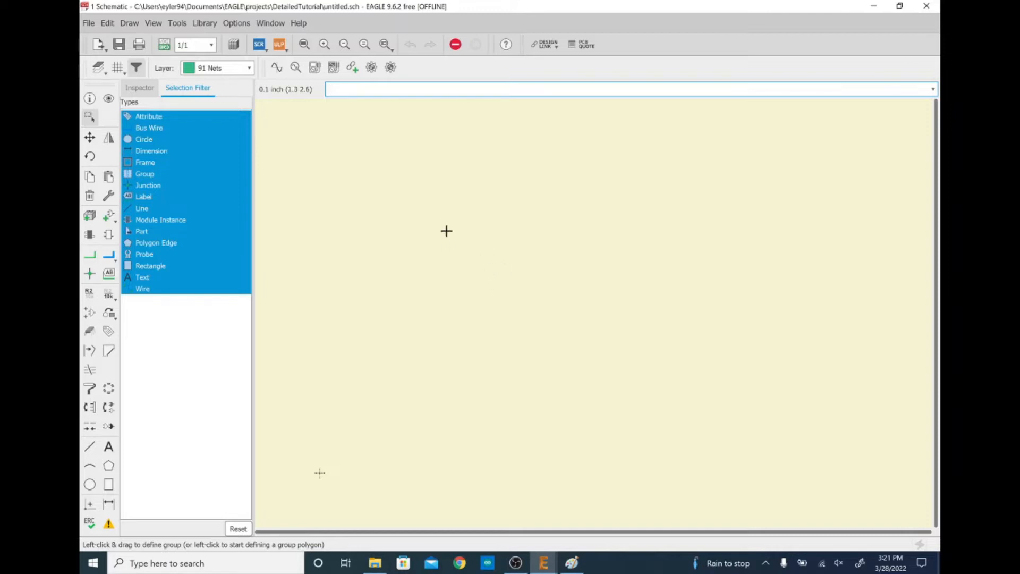
{"action": "mouse_move", "coordinate": [416, 261]}
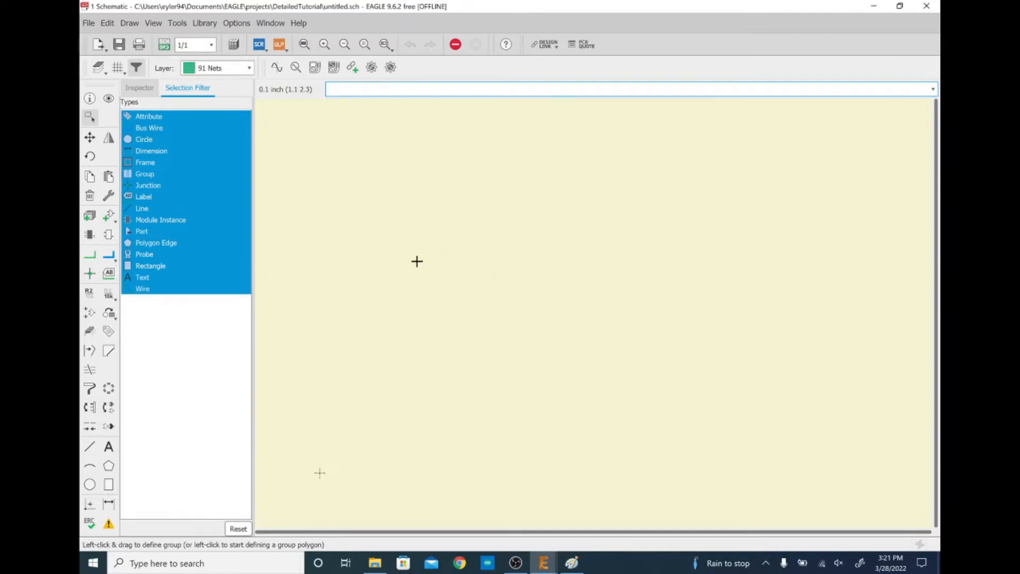
{"action": "left_click", "coordinate": [631, 89]}
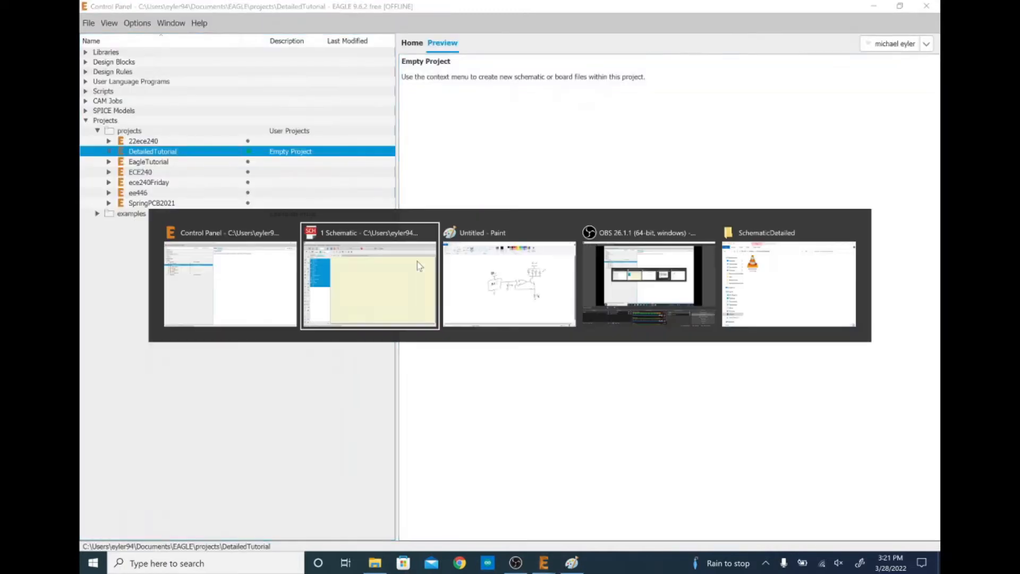
{"action": "left_click", "coordinate": [510, 279]}
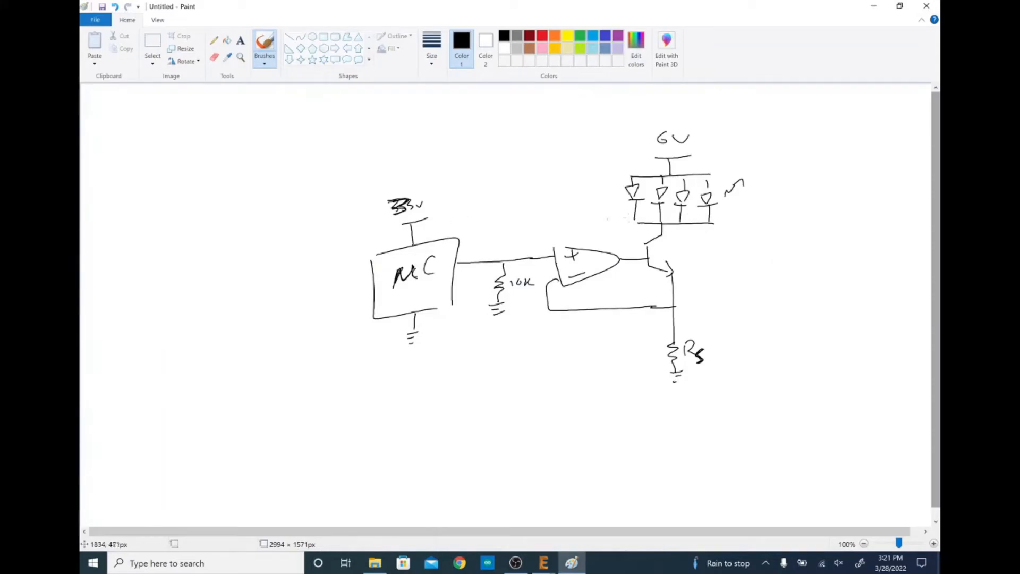
{"action": "mouse_move", "coordinate": [677, 249]}
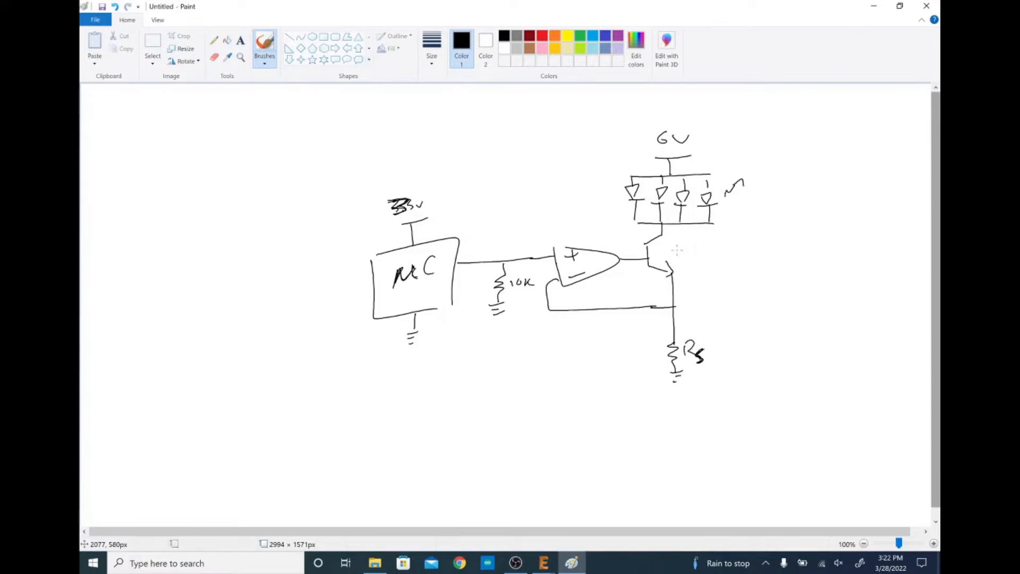
{"action": "left_click", "coordinate": [543, 564]}
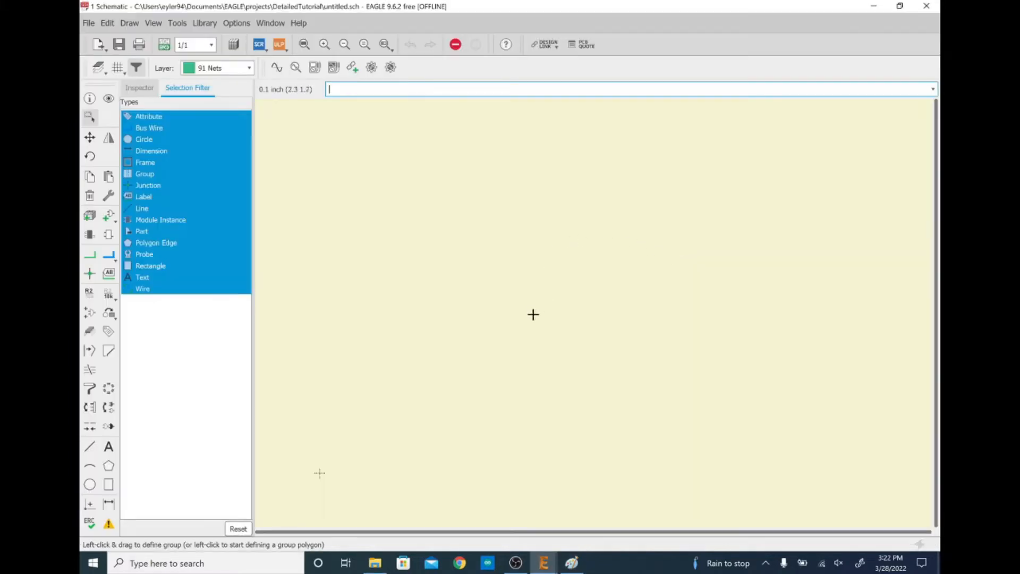
{"action": "mouse_move", "coordinate": [367, 391]}
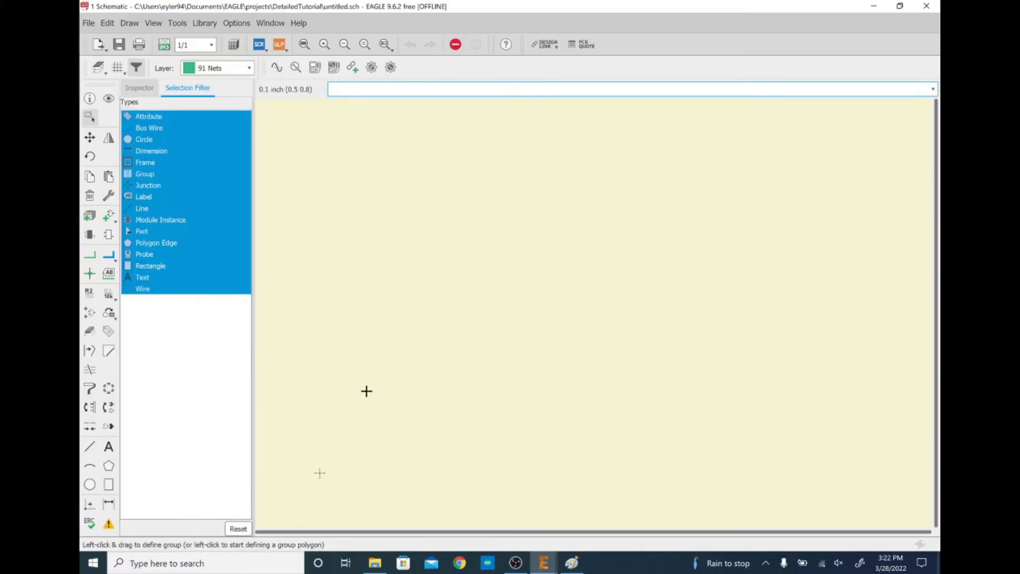
Step: Turn on the schematic drawing grid with the gr command
{"action": "type", "text": "gr"}
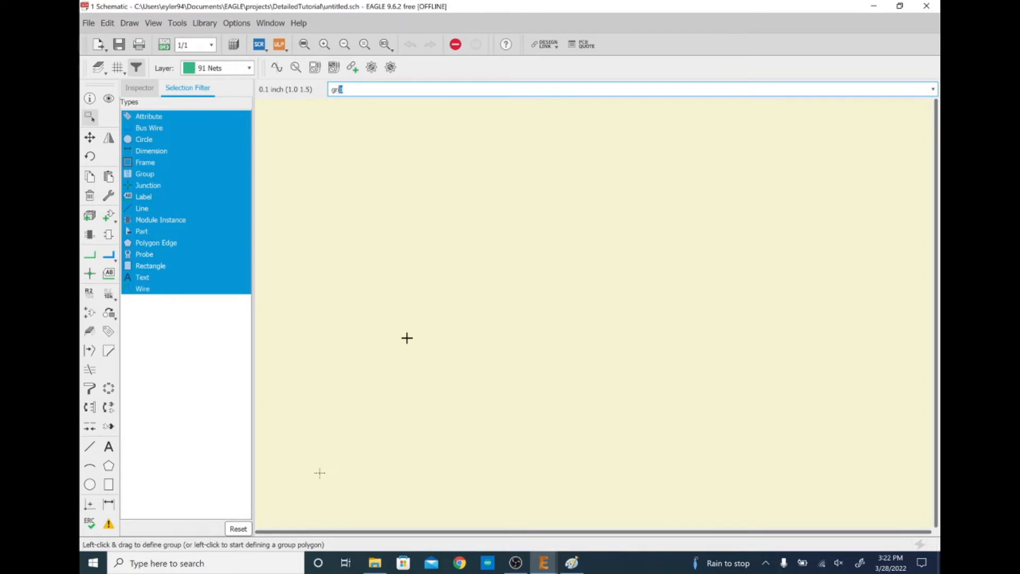
{"action": "key", "text": "Return"}
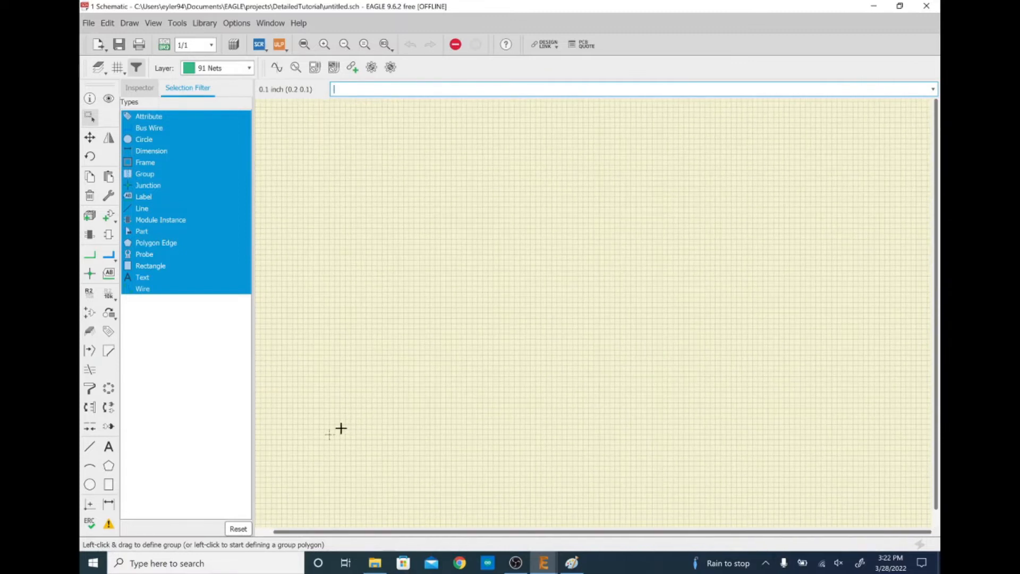
{"action": "mouse_move", "coordinate": [320, 412]}
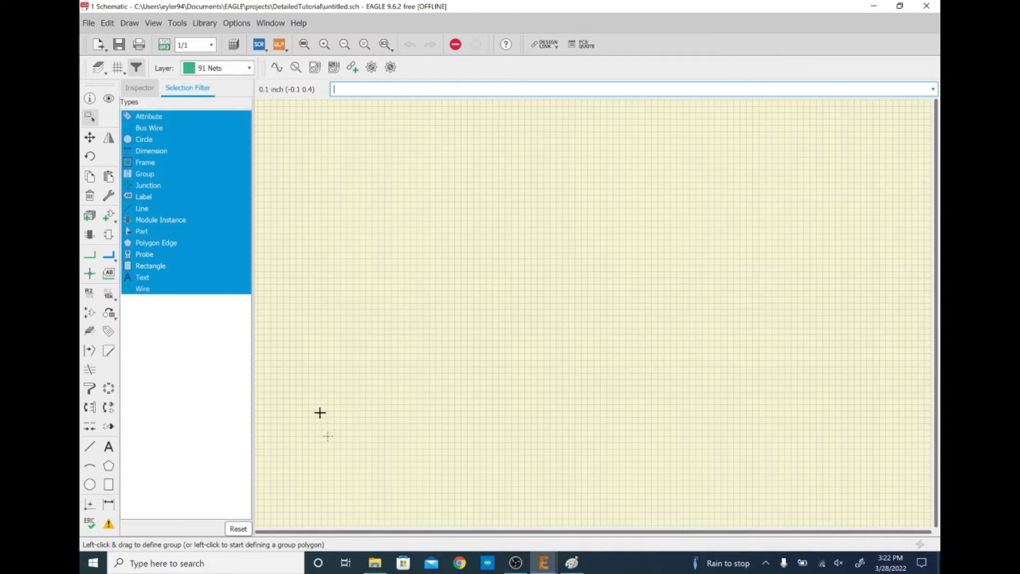
{"action": "mouse_move", "coordinate": [325, 328]}
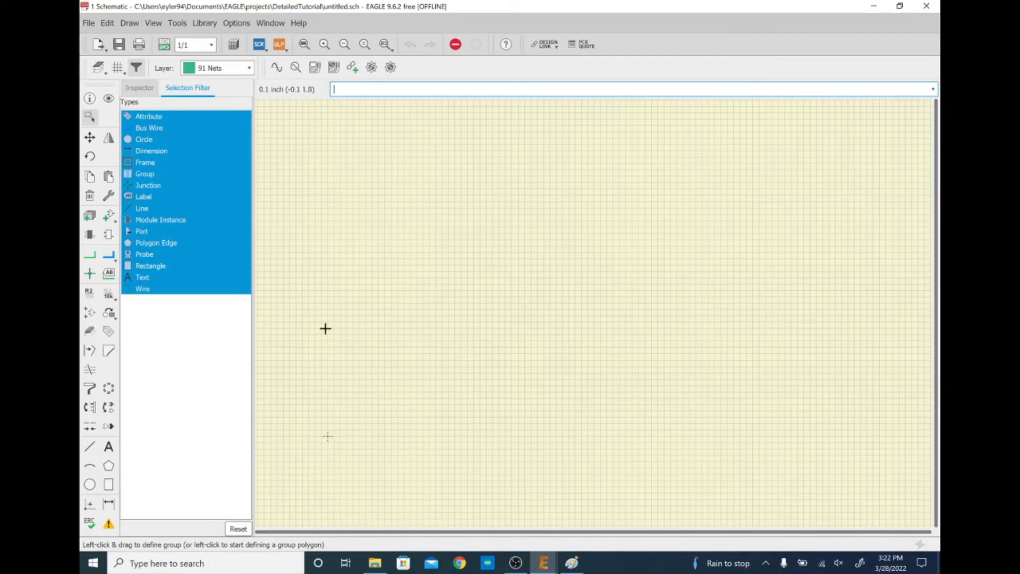
{"action": "mouse_move", "coordinate": [381, 193]}
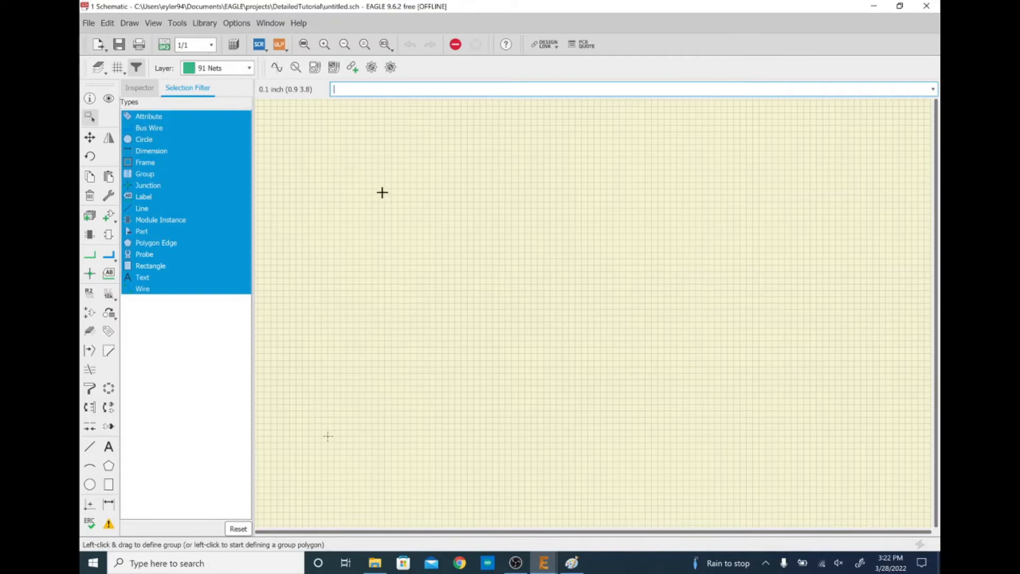
Step: In the ADD dialog, search *frame* and choose FRAME_A_L from the frames library for placement
{"action": "type", "text": "add"}
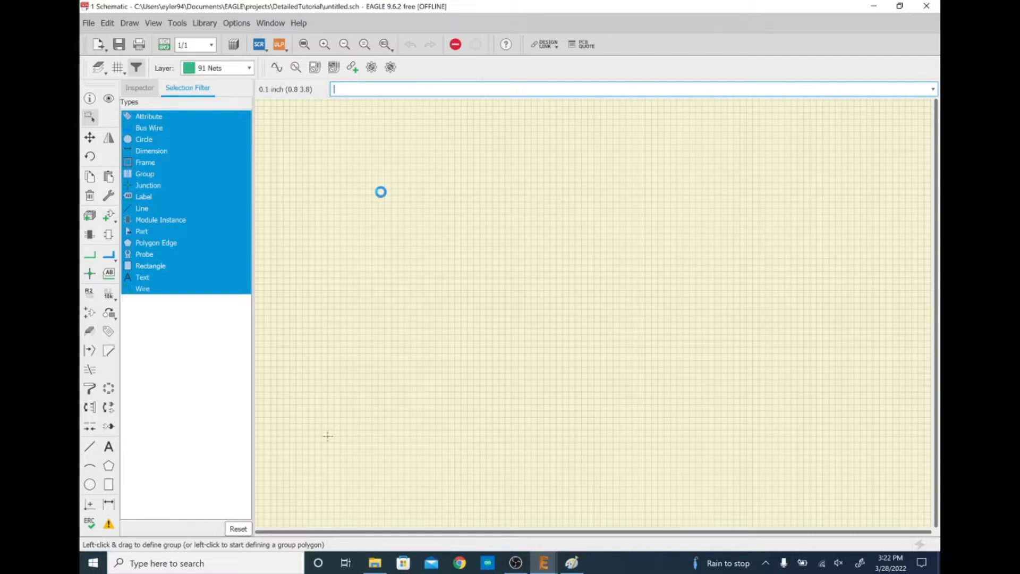
{"action": "left_click", "coordinate": [89, 273]}
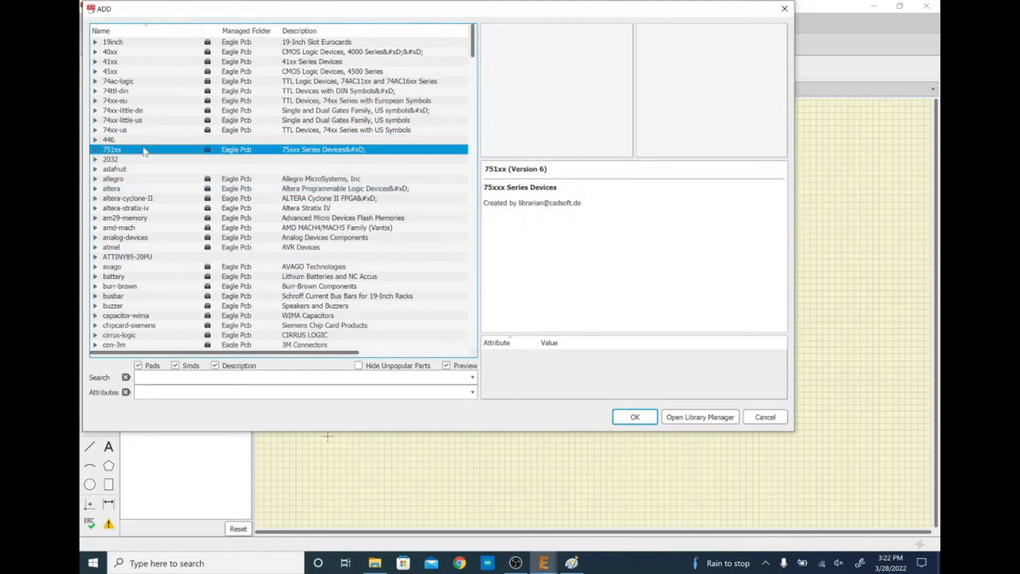
{"action": "mouse_move", "coordinate": [138, 178]}
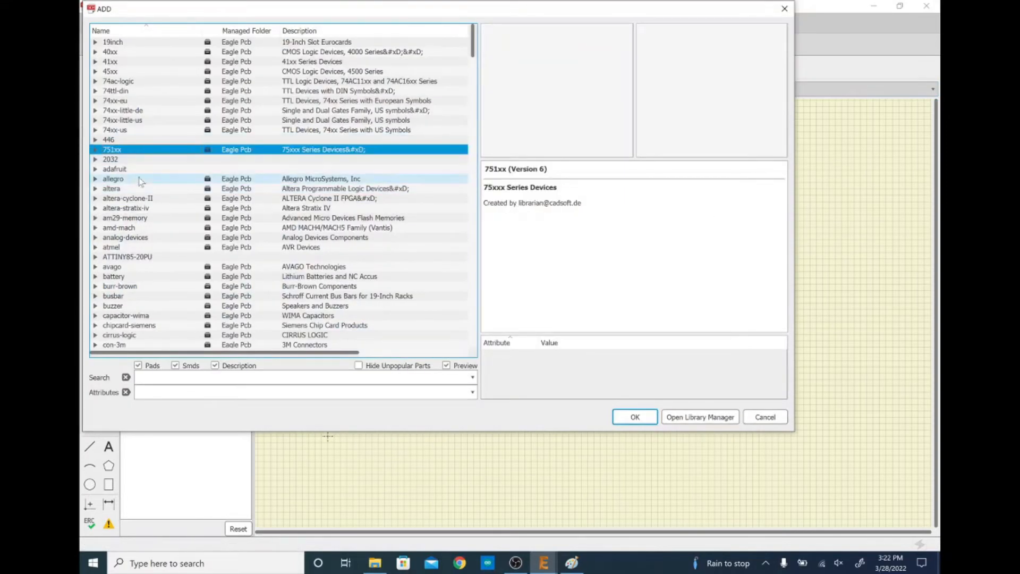
{"action": "mouse_move", "coordinate": [110, 158]}
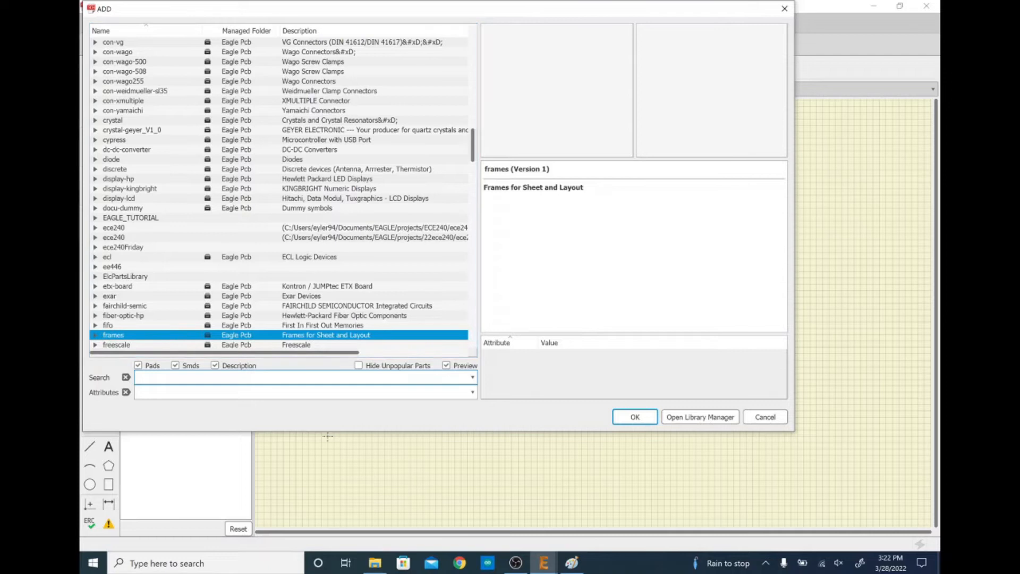
{"action": "type", "text": "*frame*"}
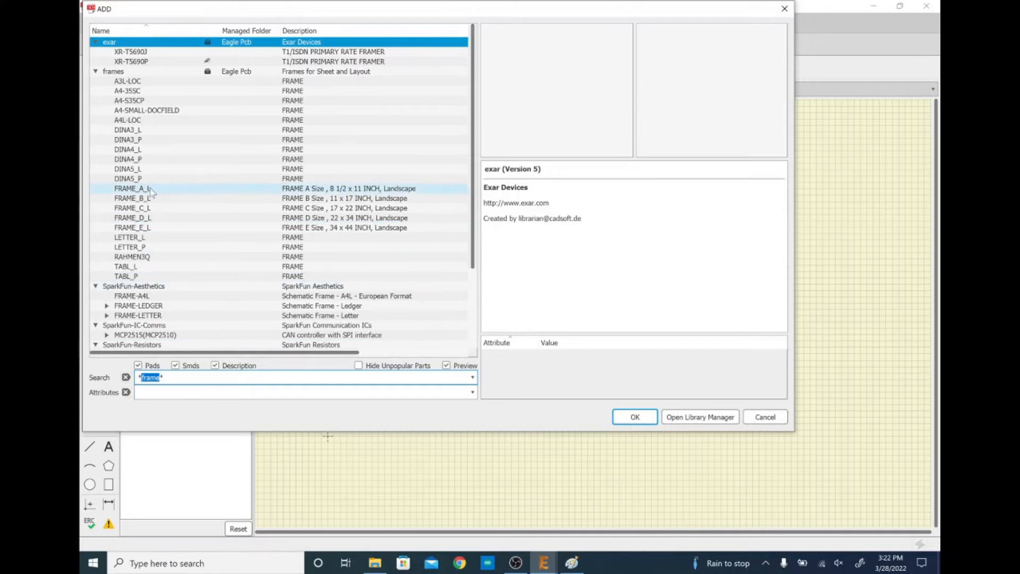
{"action": "left_click", "coordinate": [113, 71]}
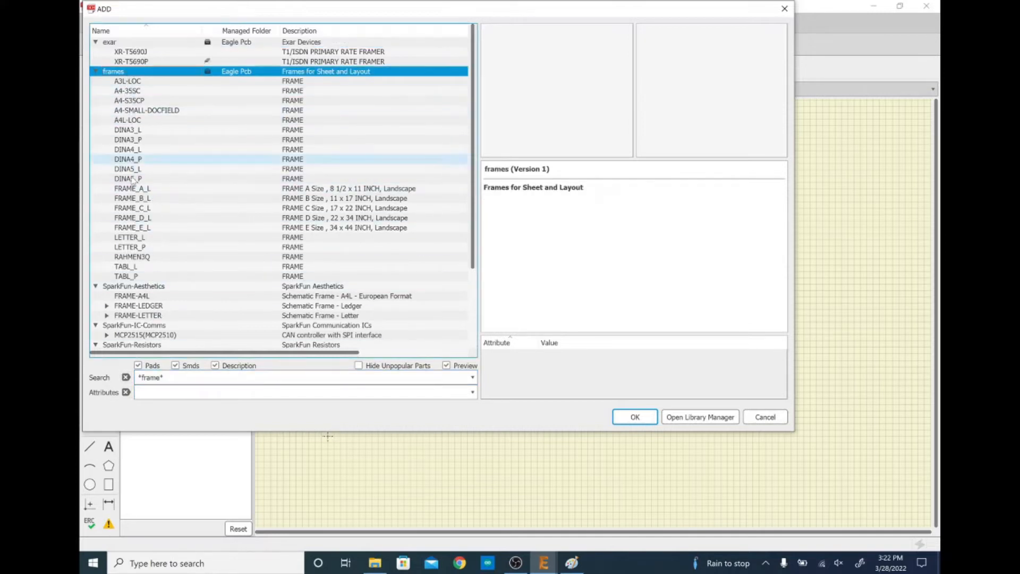
{"action": "left_click", "coordinate": [131, 188]}
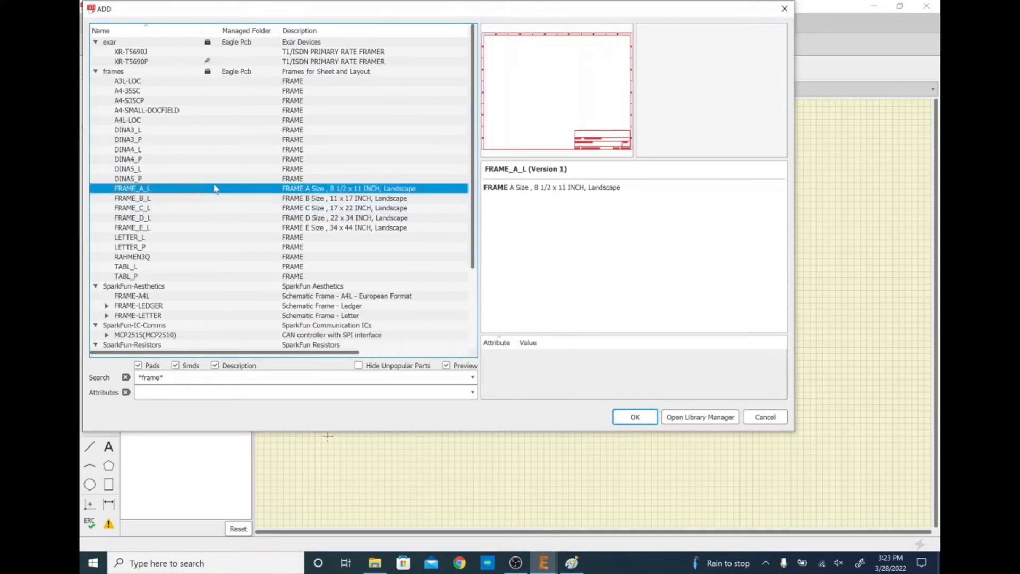
{"action": "mouse_move", "coordinate": [634, 390]}
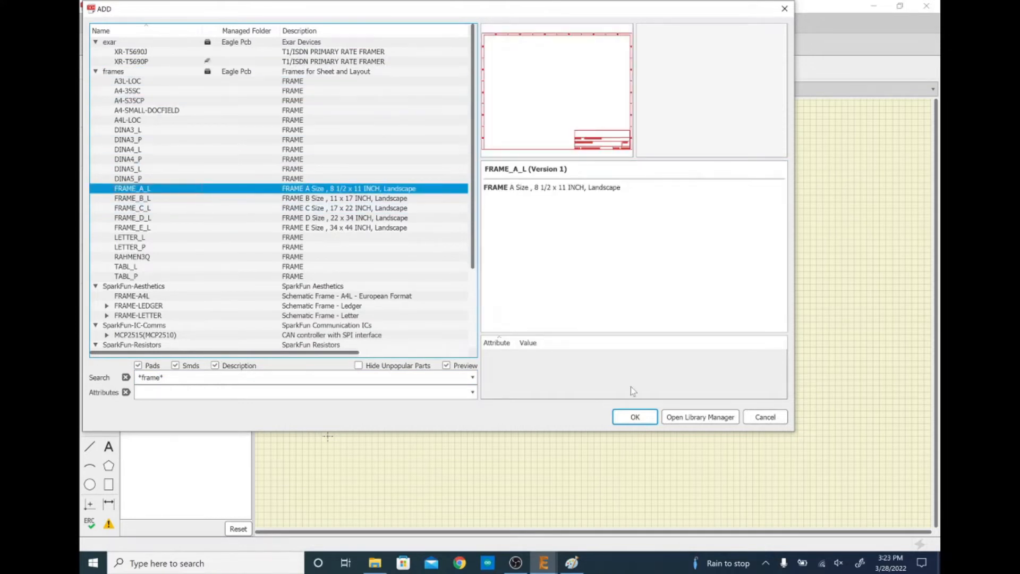
{"action": "left_click", "coordinate": [634, 417]}
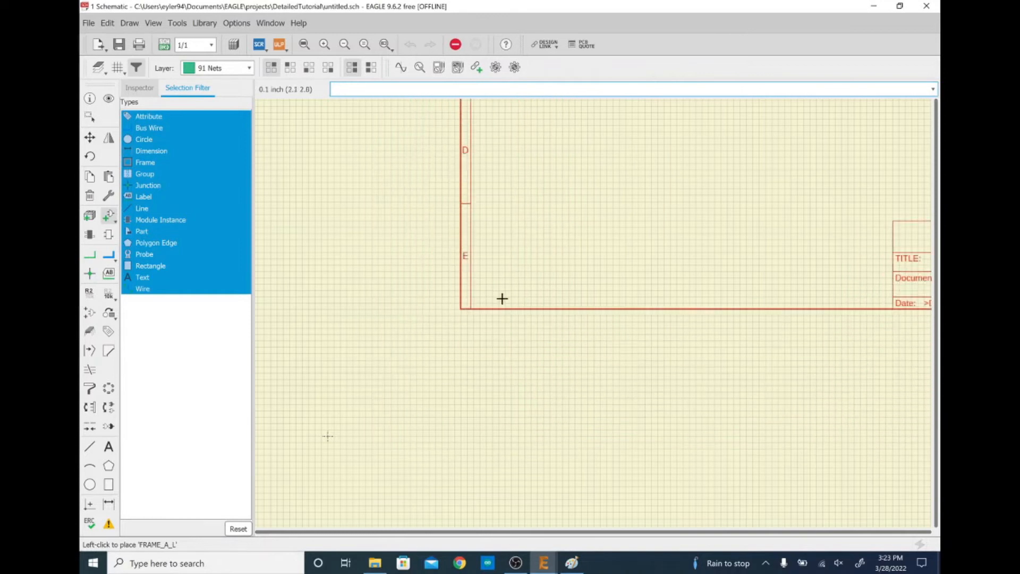
Step: Place the FRAME_A_L frame on the sheet and dismiss the reopened ADD dialog
{"action": "left_click", "coordinate": [501, 298]}
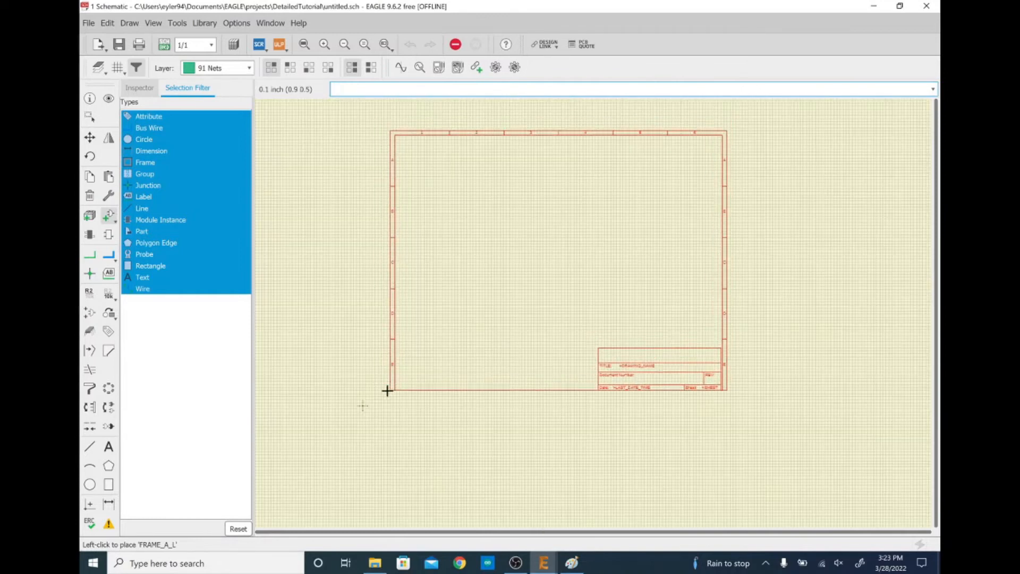
{"action": "mouse_move", "coordinate": [427, 383]}
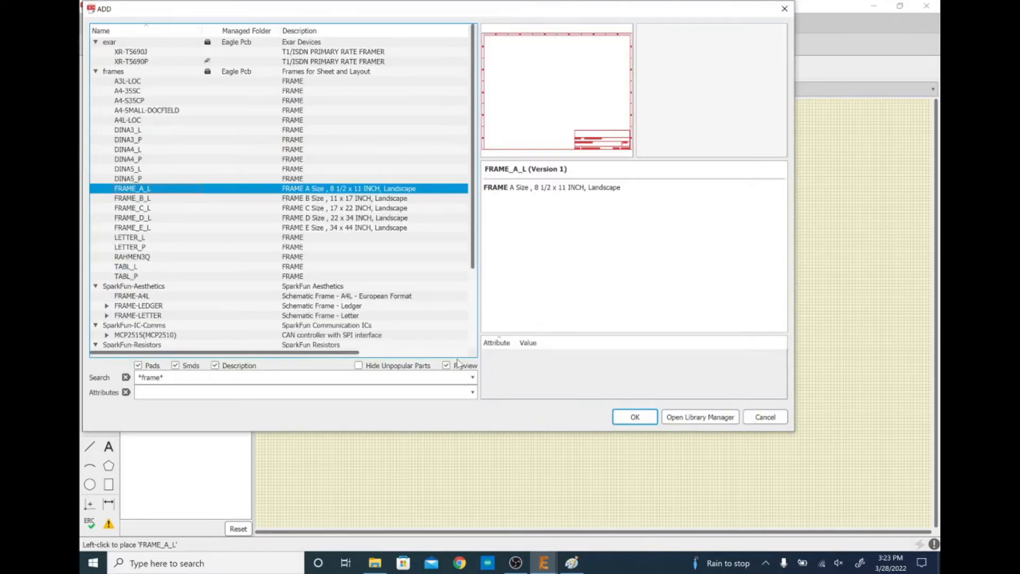
{"action": "left_click", "coordinate": [633, 417]}
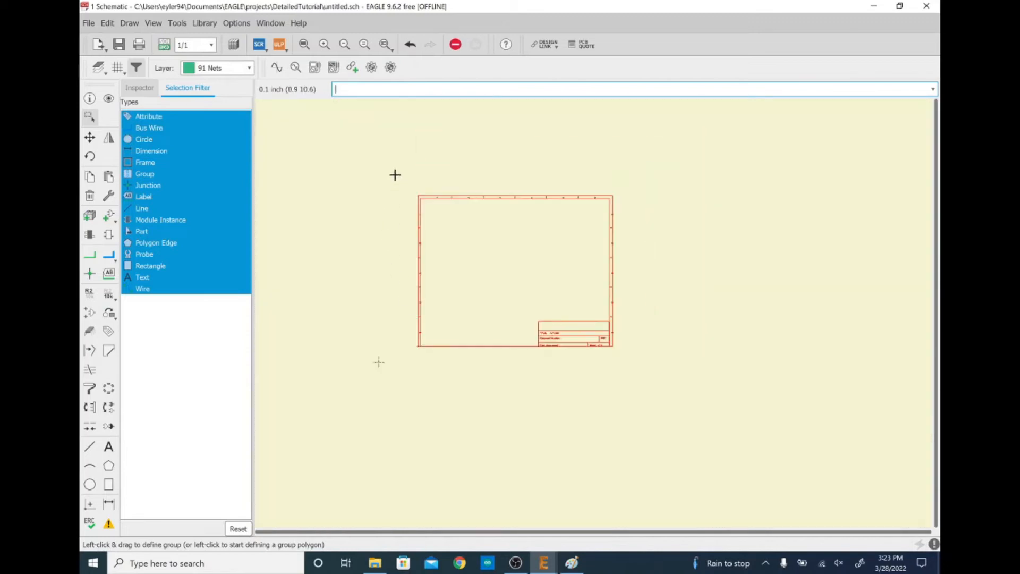
{"action": "mouse_move", "coordinate": [417, 349]}
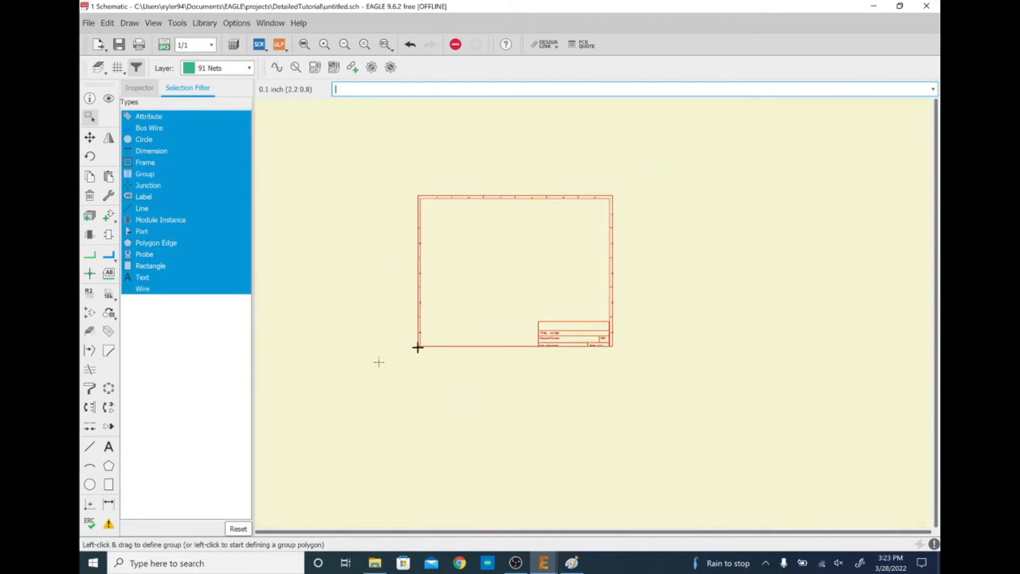
Step: Move the frame by its lower-left corner to the origin and zoom into the title block
{"action": "left_click", "coordinate": [416, 347]}
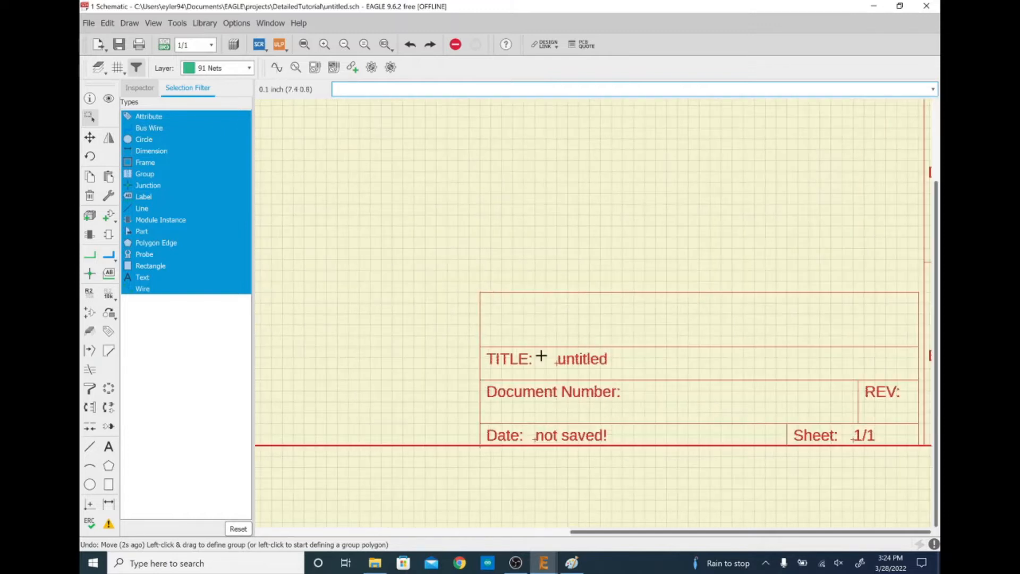
{"action": "mouse_move", "coordinate": [649, 395]}
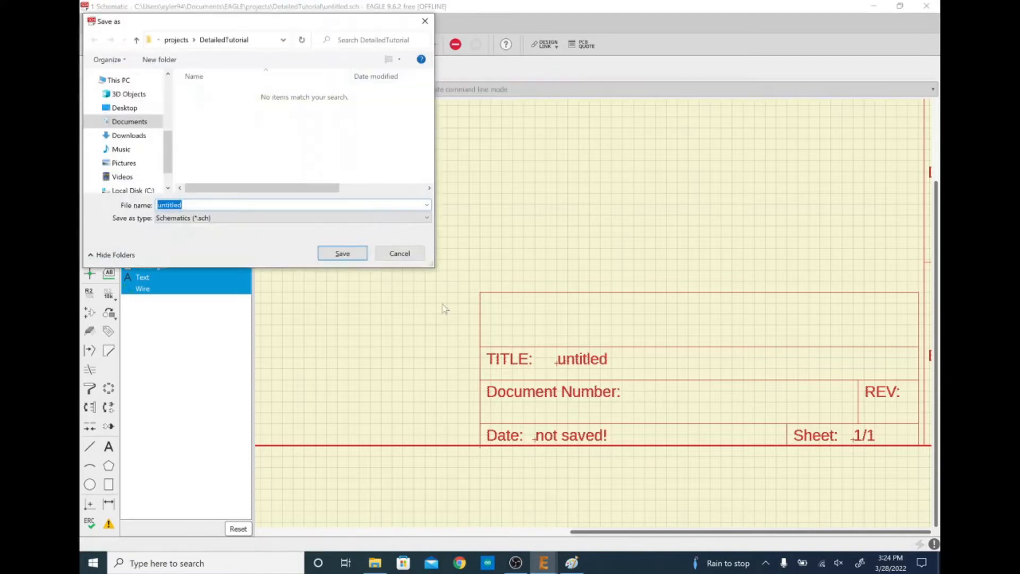
{"action": "mouse_move", "coordinate": [407, 297]}
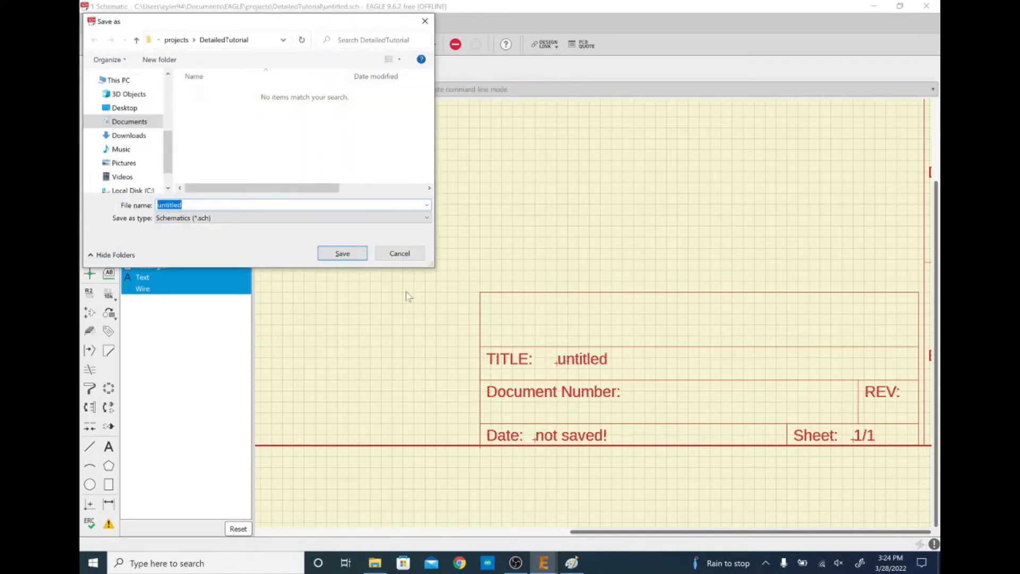
Step: Save the schematic as Detailed.sch so the title block reads TITLE Detailed with the save date
{"action": "type", "text": "Detila"}
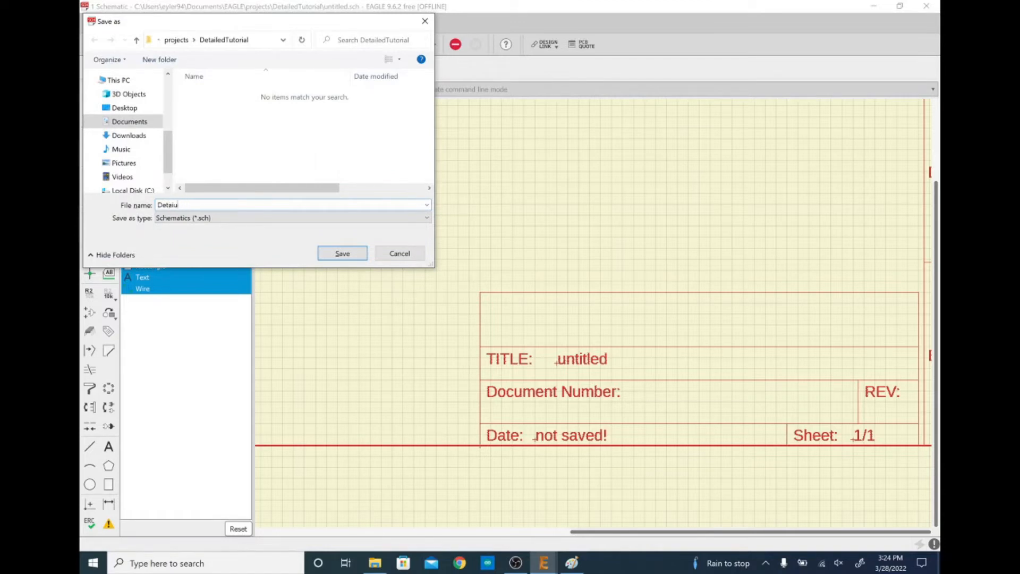
{"action": "left_click", "coordinate": [341, 253]}
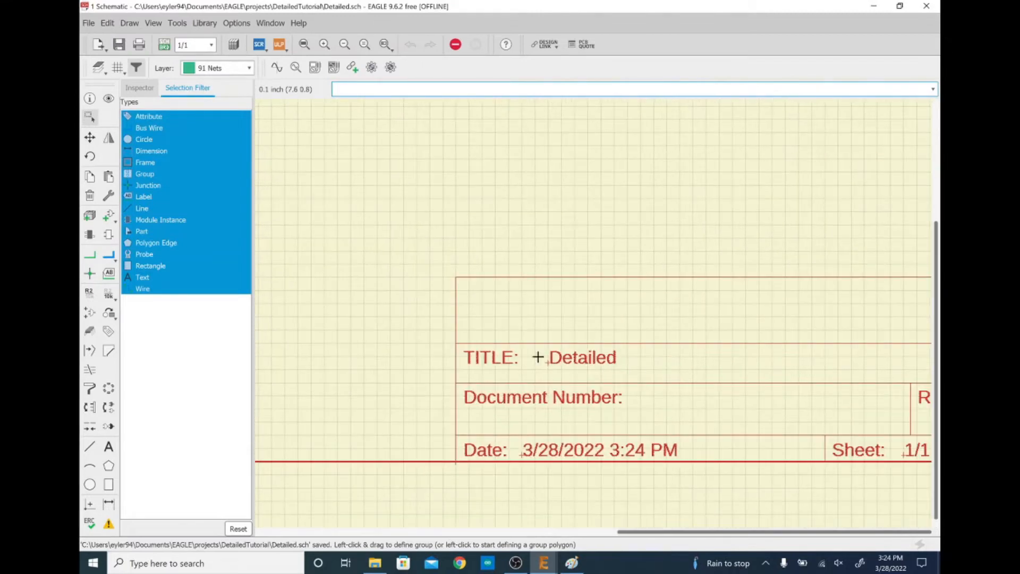
{"action": "mouse_move", "coordinate": [617, 463]}
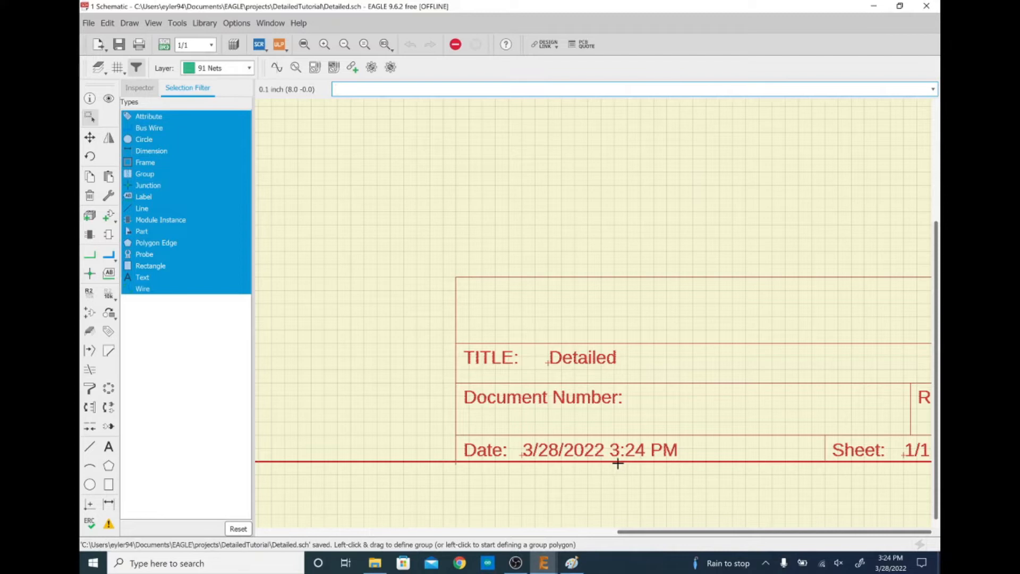
{"action": "mouse_move", "coordinate": [573, 452]}
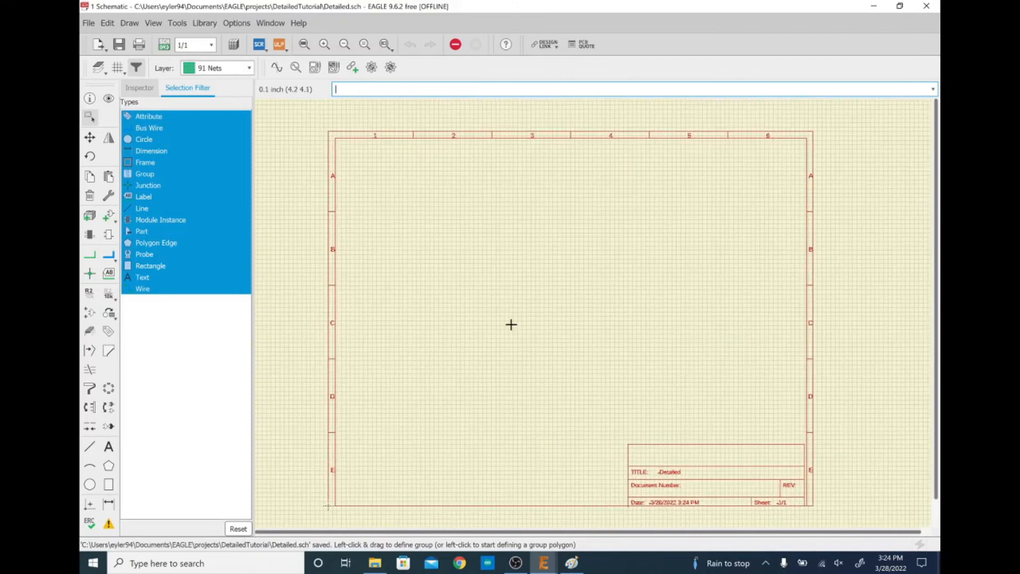
{"action": "mouse_move", "coordinate": [511, 297]}
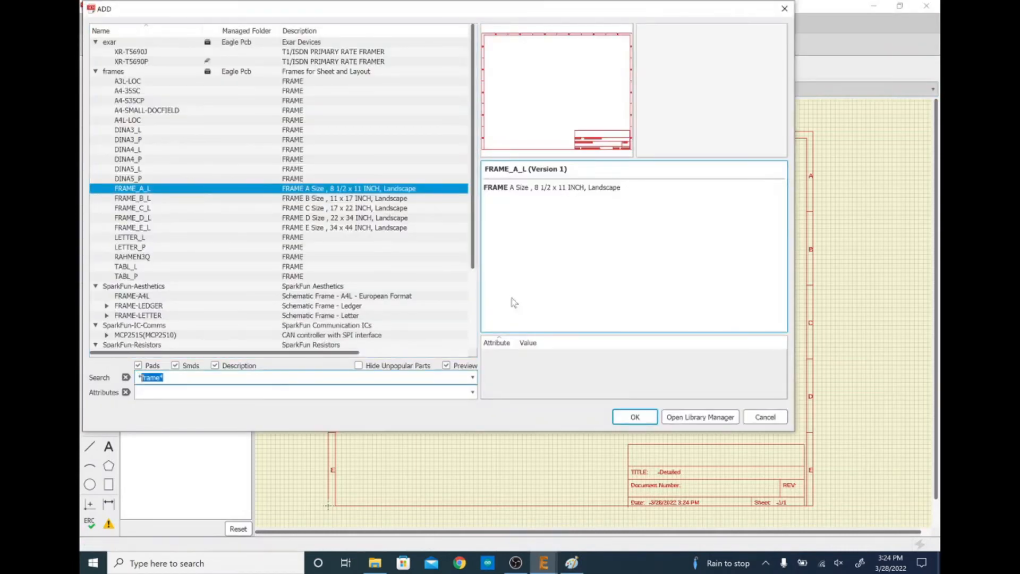
Step: Search *attiny*, compare the SparkFun and EcPartsLibrary ATTINY85 parts, and place the EcPartsLibrary one as U$1
{"action": "type", "text": "*attiny*"}
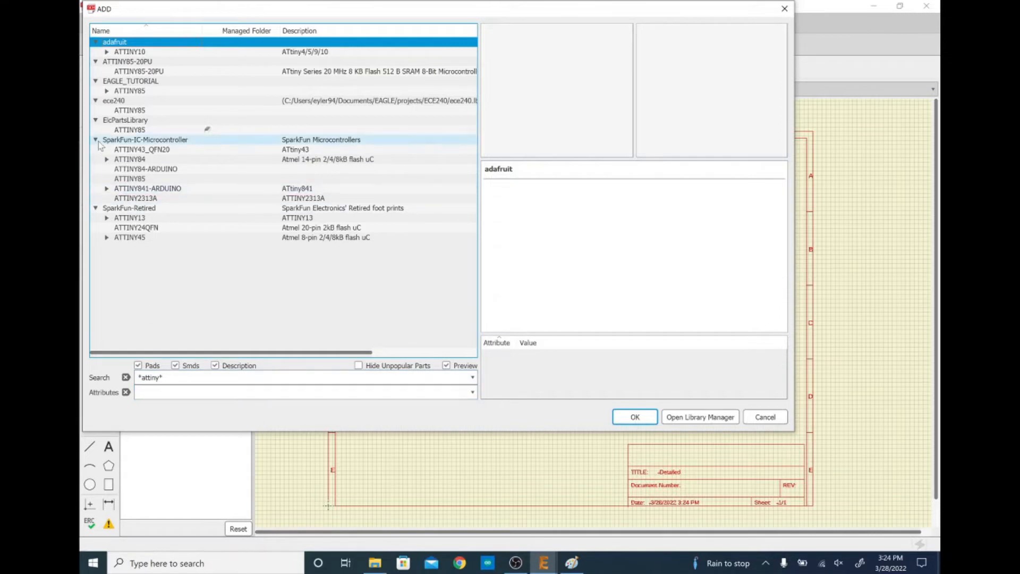
{"action": "left_click", "coordinate": [129, 179]}
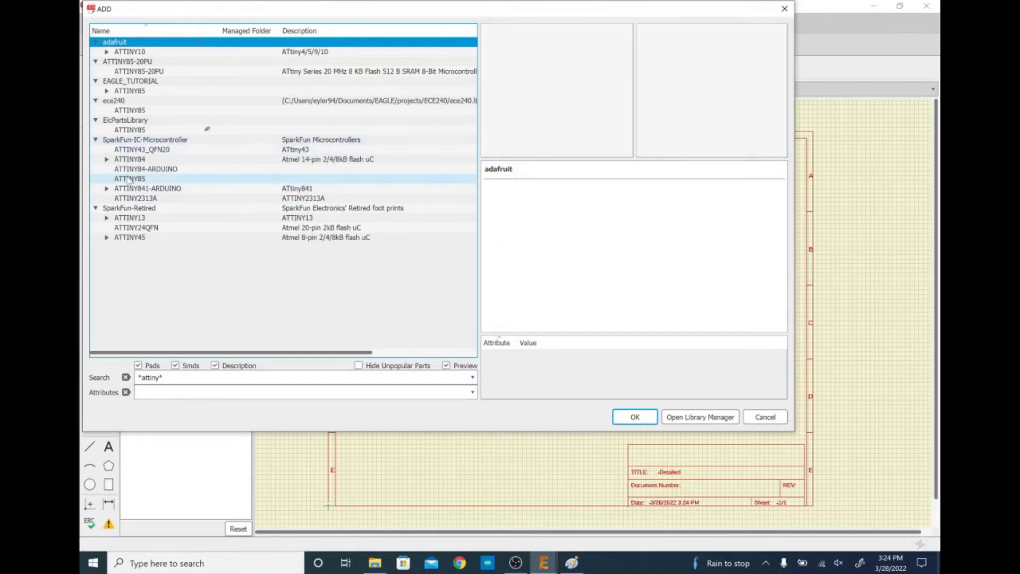
{"action": "left_click", "coordinate": [129, 178]}
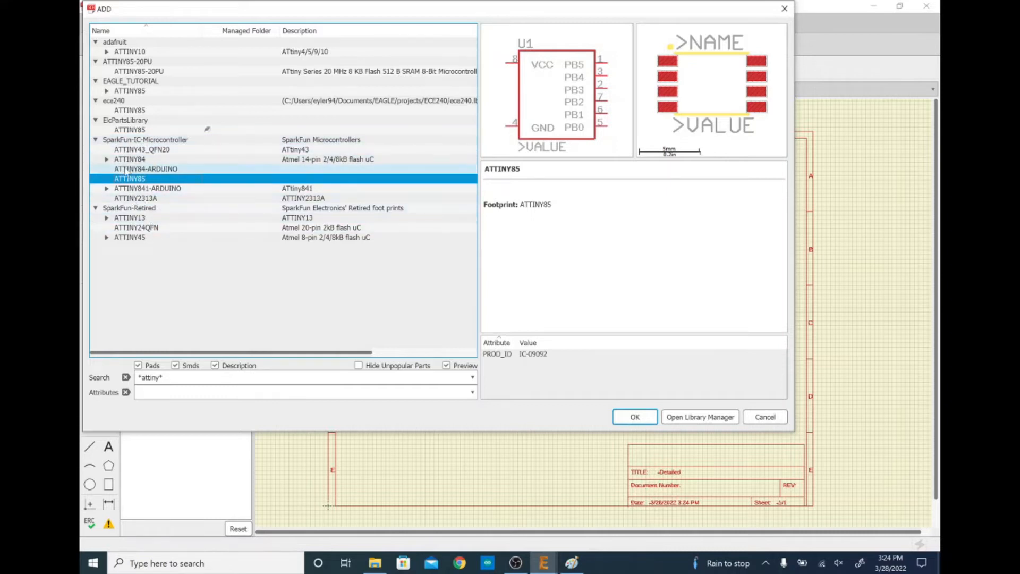
{"action": "left_click", "coordinate": [129, 129]}
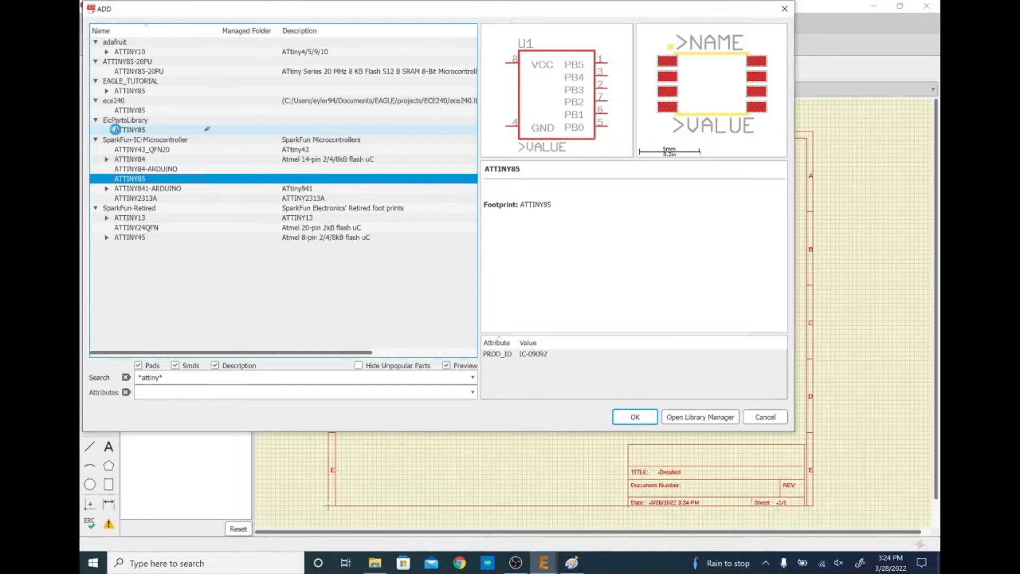
{"action": "left_click", "coordinate": [129, 130]}
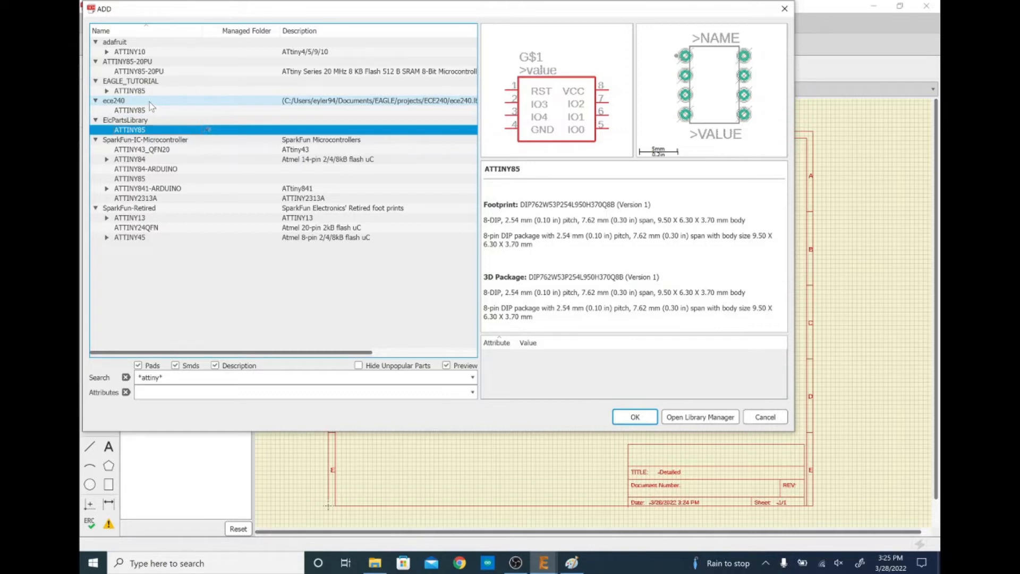
{"action": "mouse_move", "coordinate": [631, 407]}
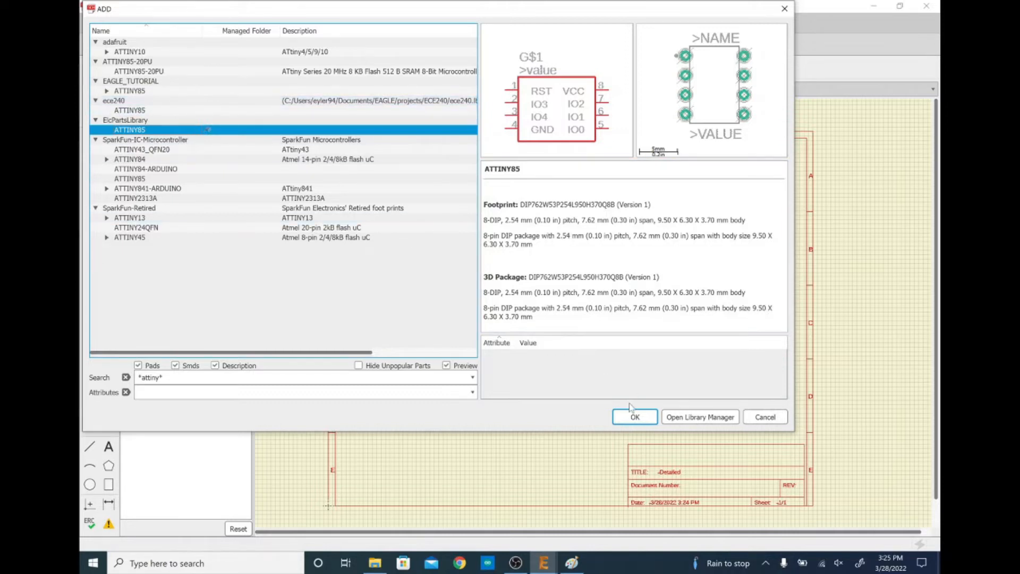
{"action": "left_click", "coordinate": [634, 416]}
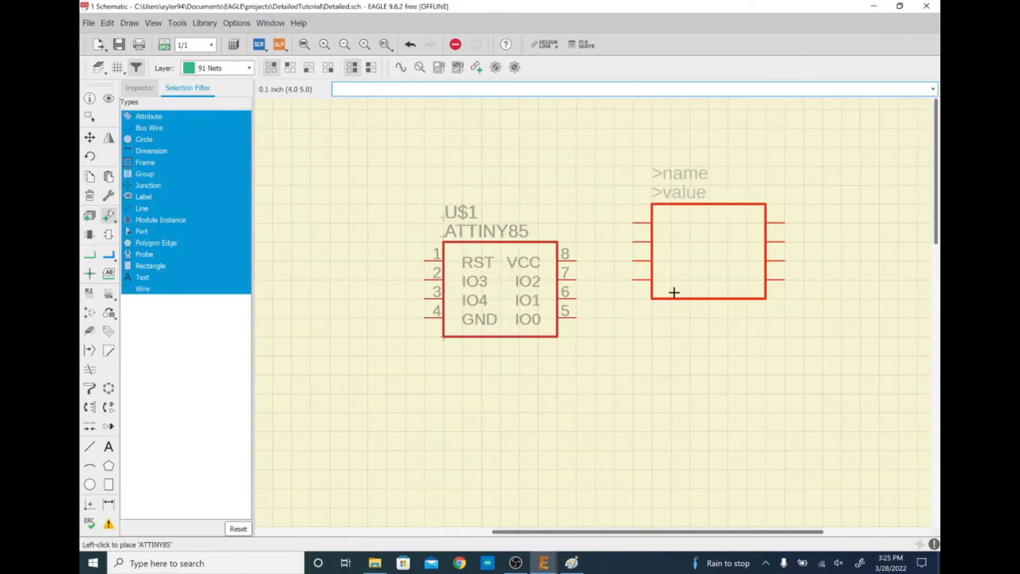
{"action": "mouse_move", "coordinate": [636, 280]}
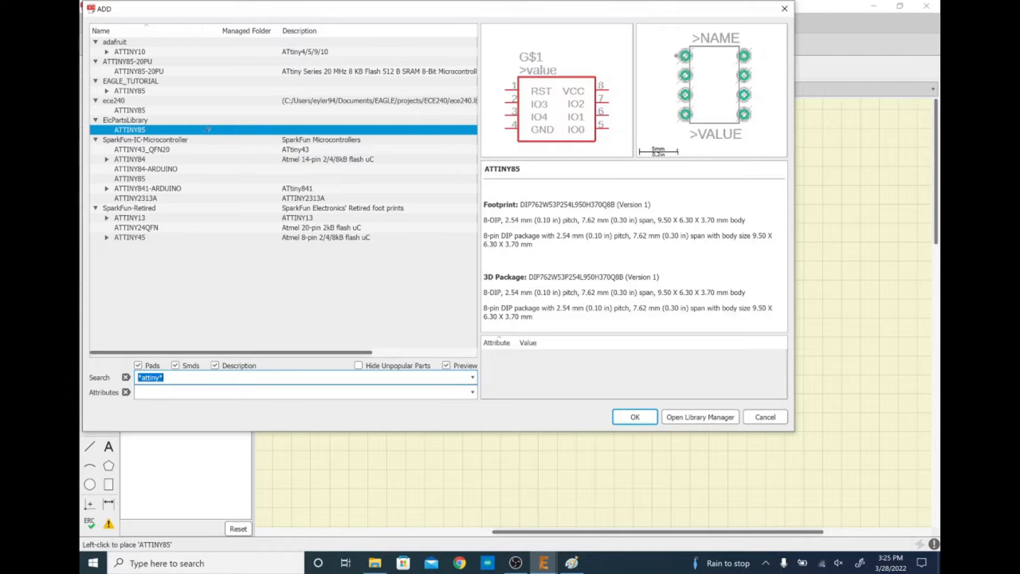
Step: Clear the search filter and browse the battery, busbar, buzzer and amd-mach library descriptions toward rcl
{"action": "left_click", "coordinate": [570, 563]}
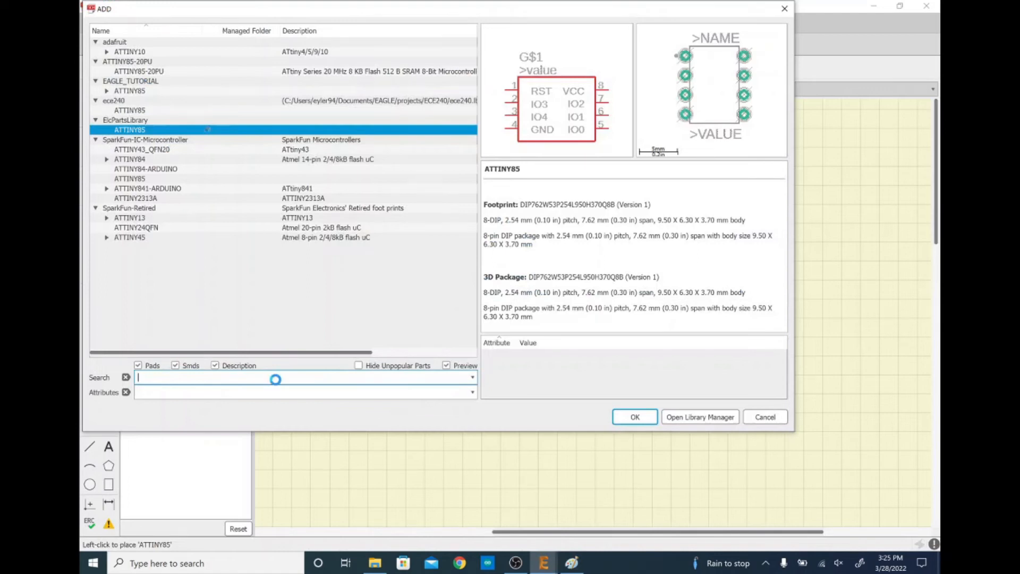
{"action": "left_click", "coordinate": [125, 377]}
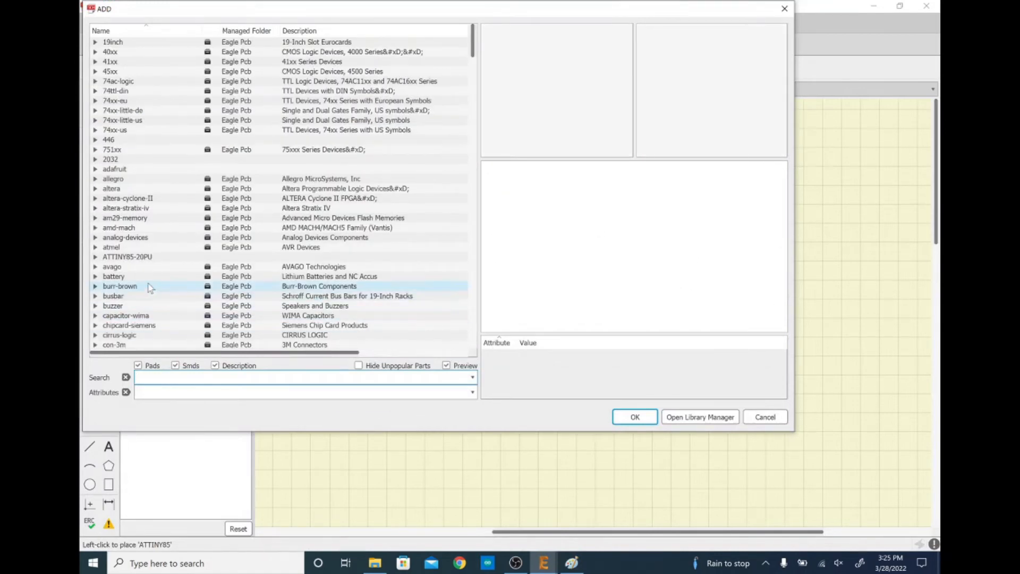
{"action": "left_click", "coordinate": [113, 276]}
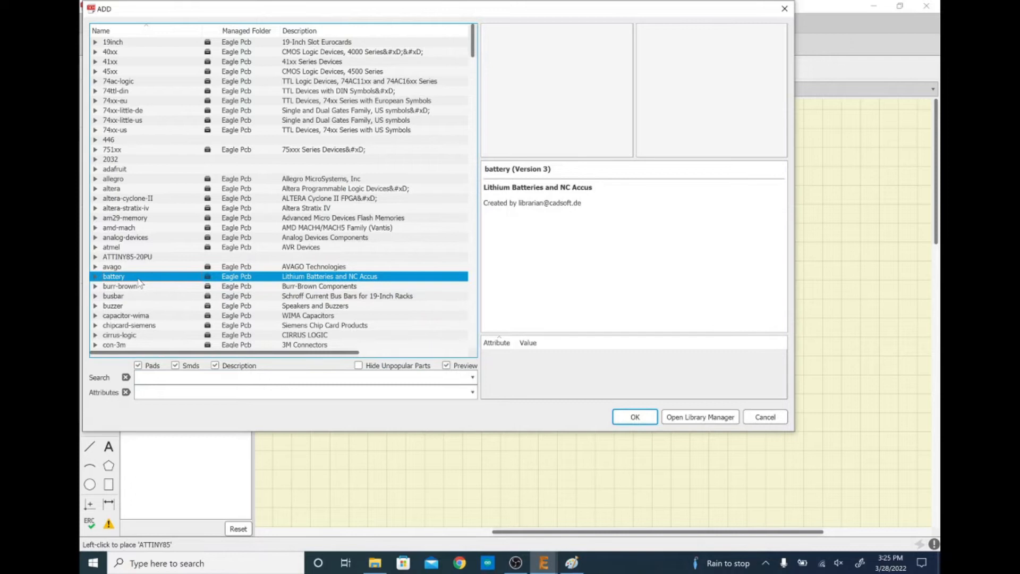
{"action": "mouse_move", "coordinate": [141, 283]}
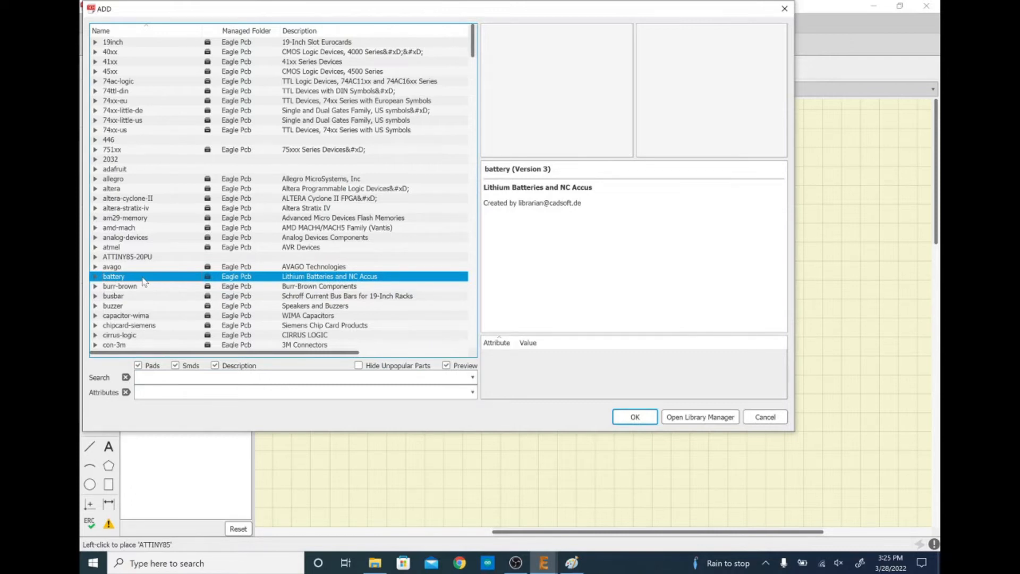
{"action": "left_click", "coordinate": [113, 295]}
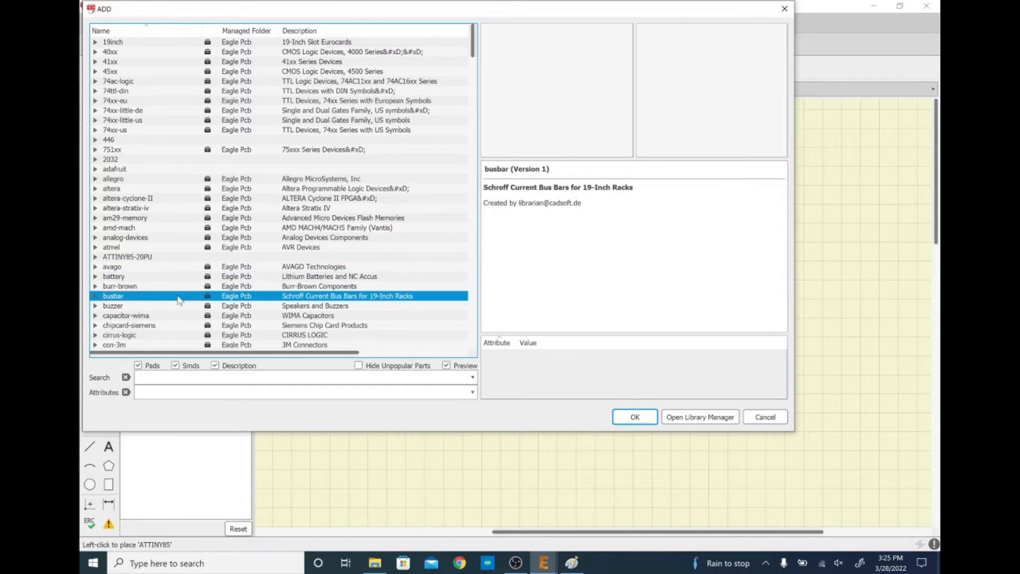
{"action": "left_click", "coordinate": [111, 305]}
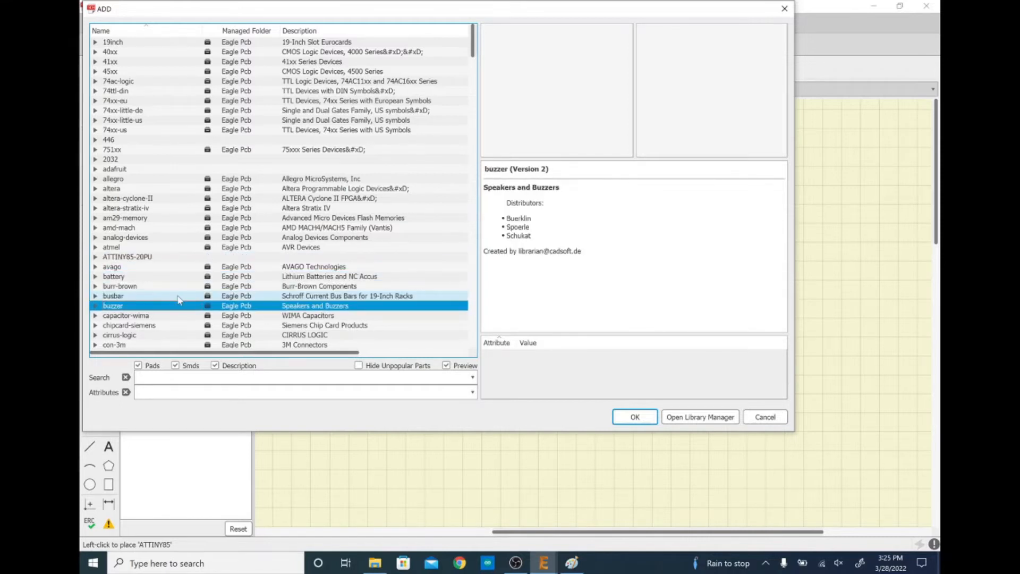
{"action": "left_click", "coordinate": [118, 228]}
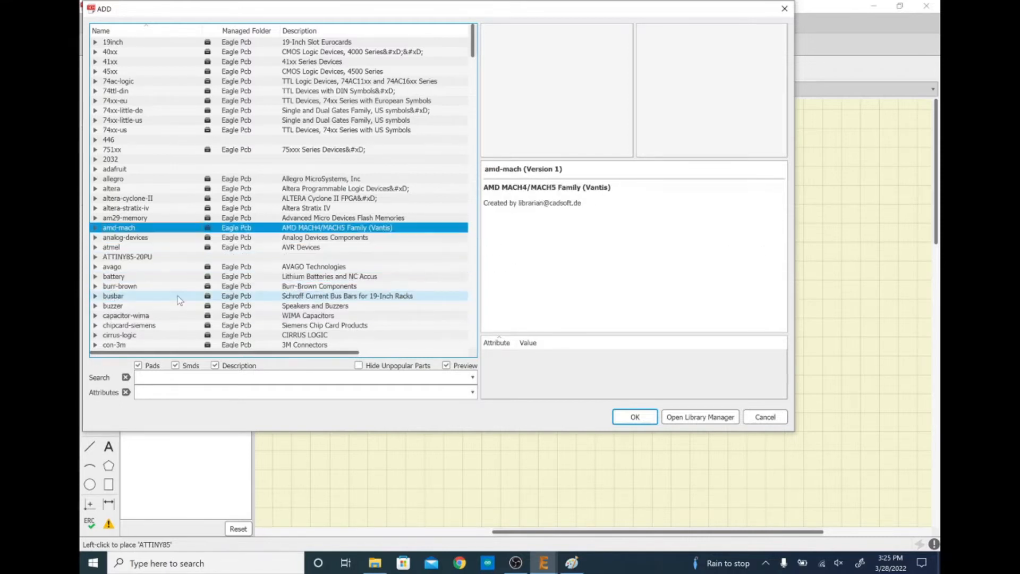
{"action": "left_click", "coordinate": [111, 265]}
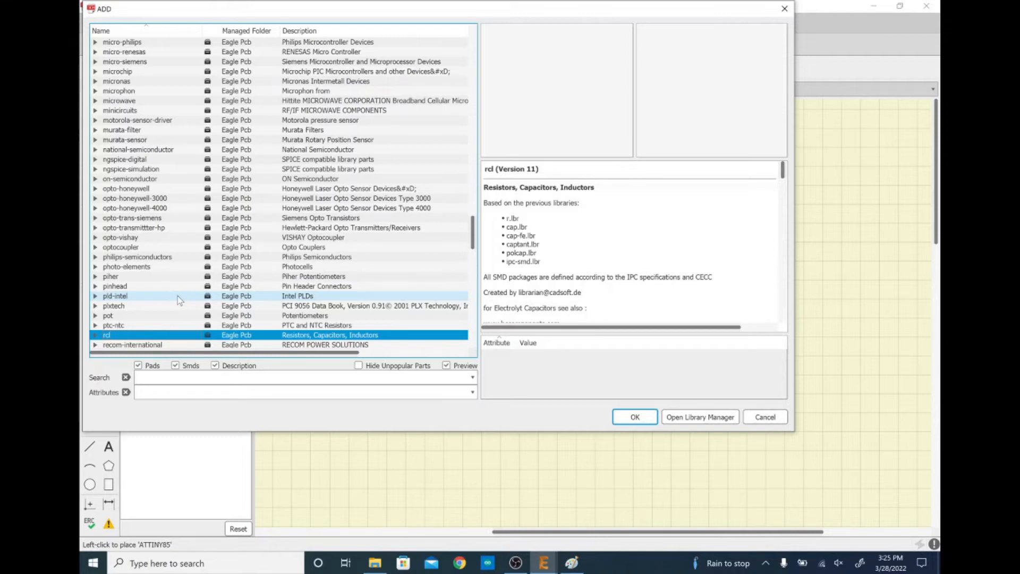
Step: In the rcl library, compare R-US_ packages 0207/2V, 0204/2V, 0207/10, 0207/5V and choose R-US_0207/7
{"action": "left_click", "coordinate": [95, 335]}
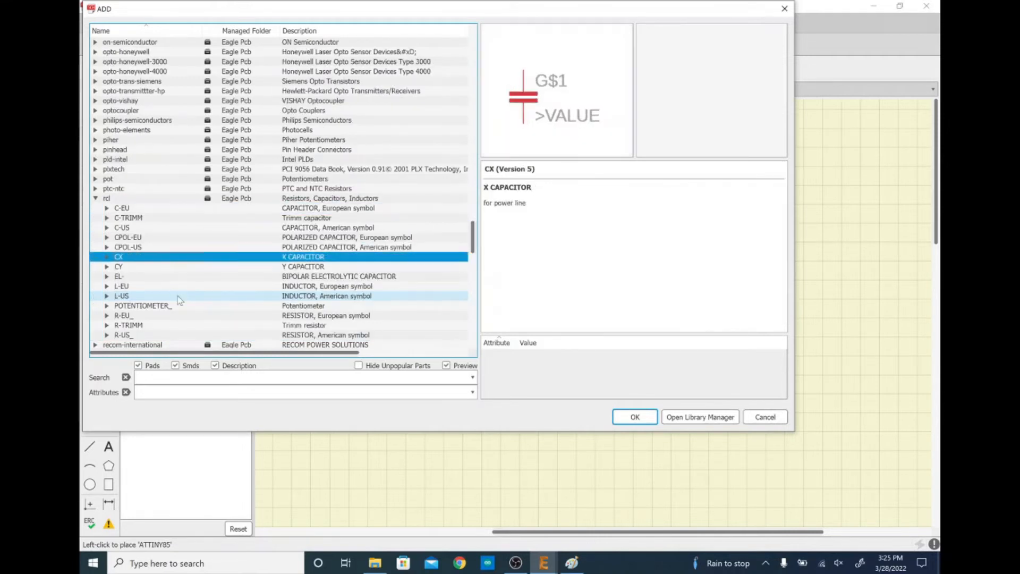
{"action": "left_click", "coordinate": [122, 334]}
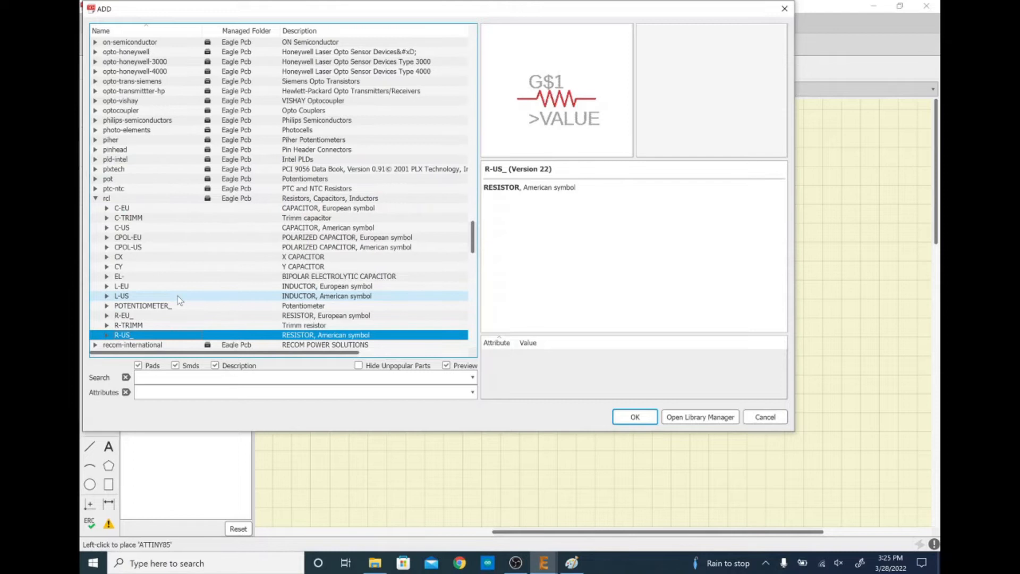
{"action": "left_click", "coordinate": [108, 335]}
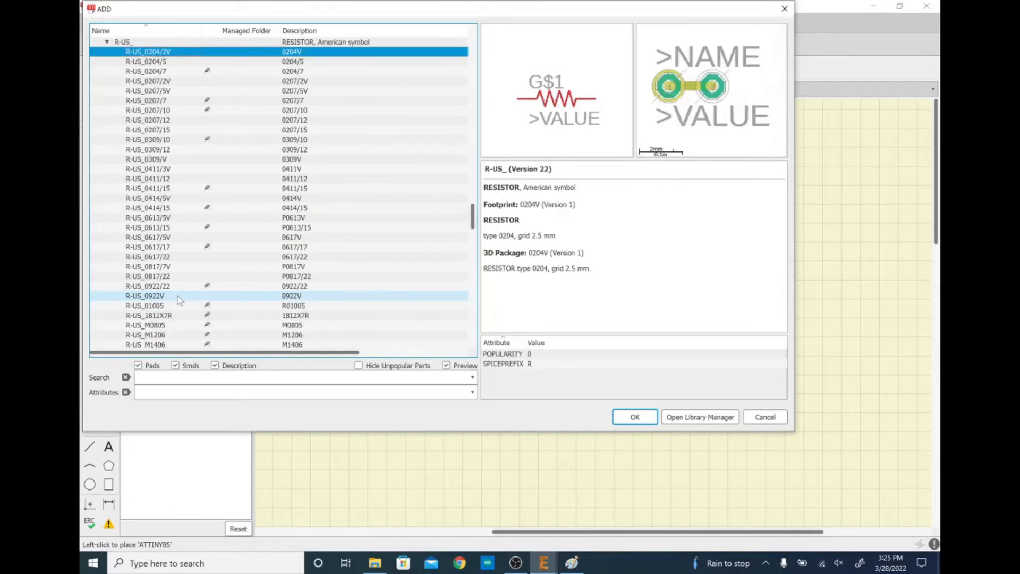
{"action": "left_click", "coordinate": [147, 81]}
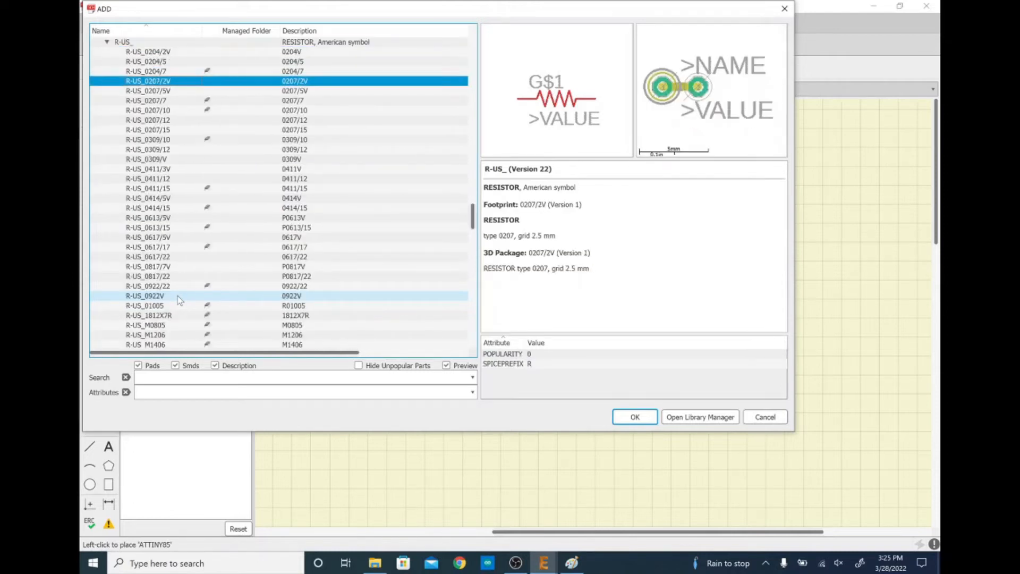
{"action": "left_click", "coordinate": [147, 51]}
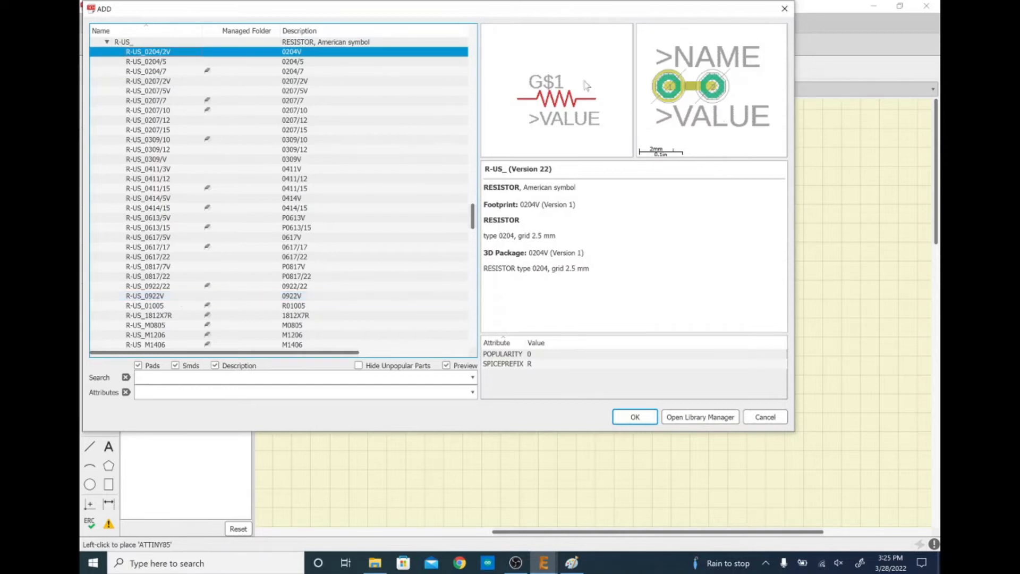
{"action": "mouse_move", "coordinate": [575, 101]}
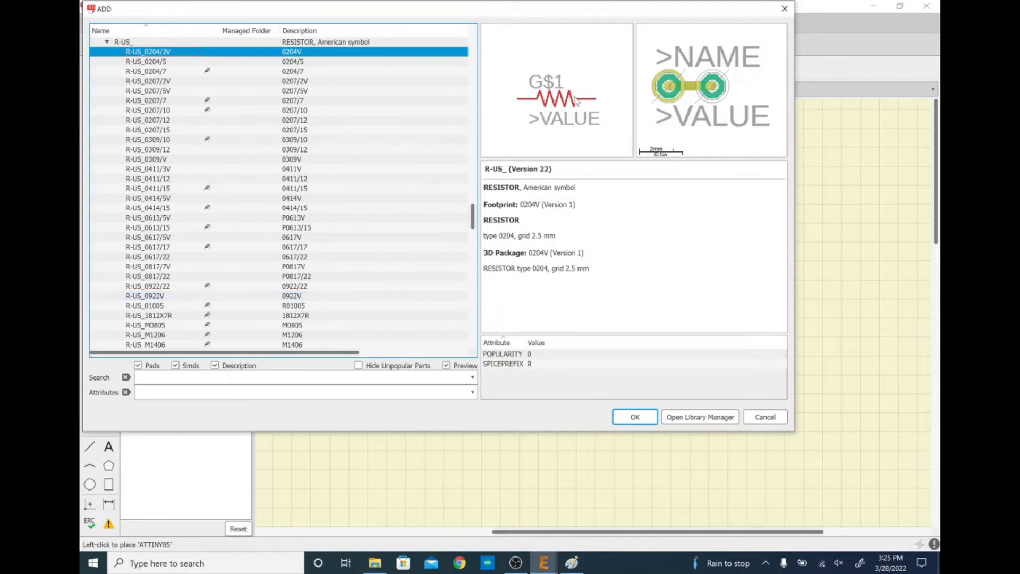
{"action": "left_click", "coordinate": [146, 110]}
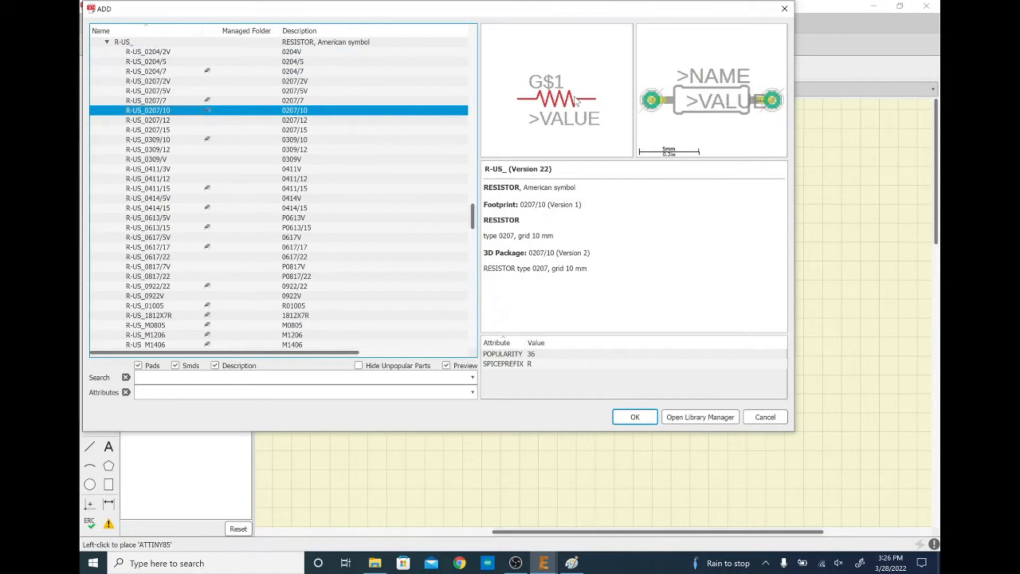
{"action": "mouse_move", "coordinate": [746, 110]}
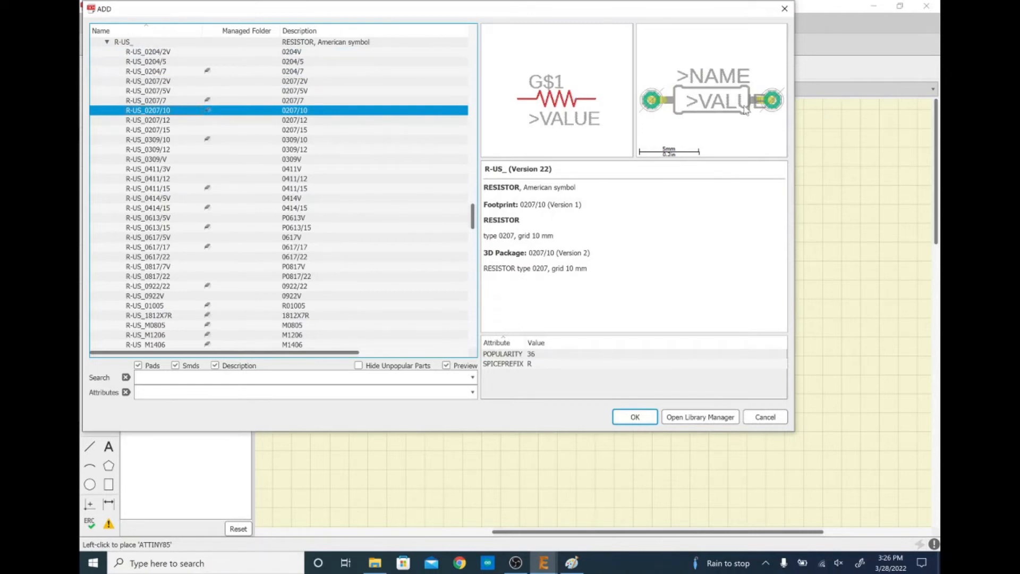
{"action": "left_click", "coordinate": [147, 90]}
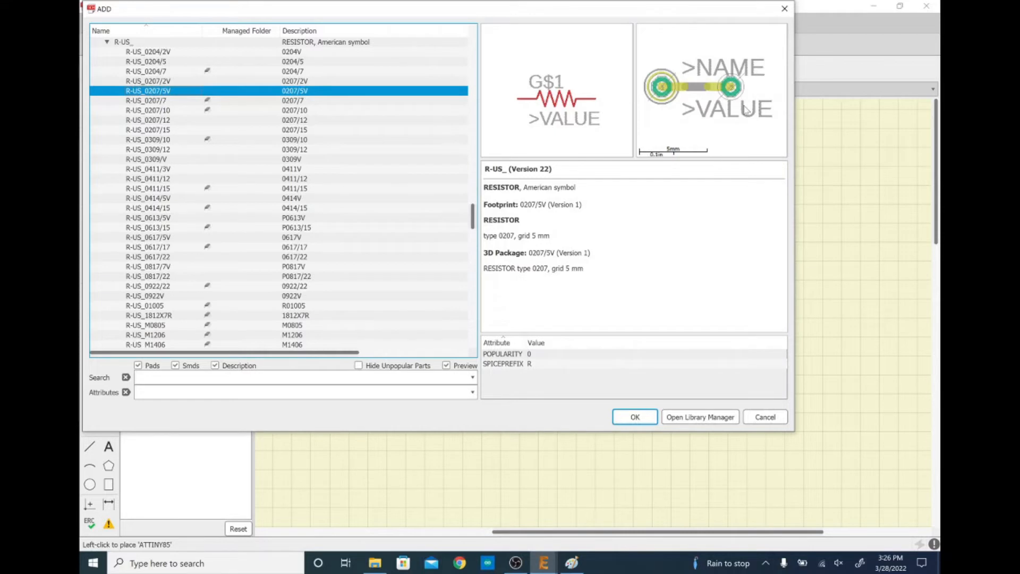
{"action": "left_click", "coordinate": [146, 99]}
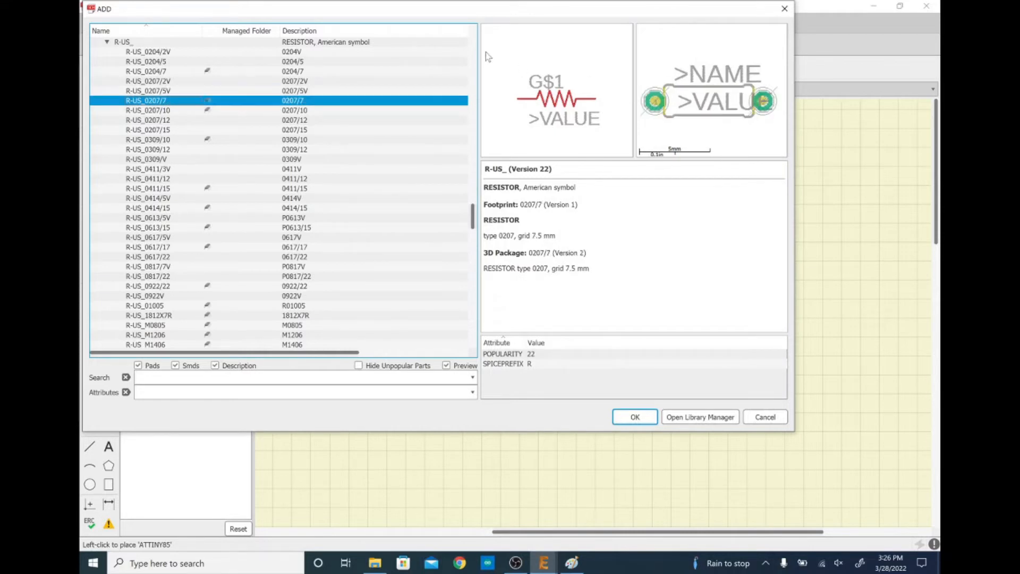
{"action": "mouse_move", "coordinate": [150, 101]}
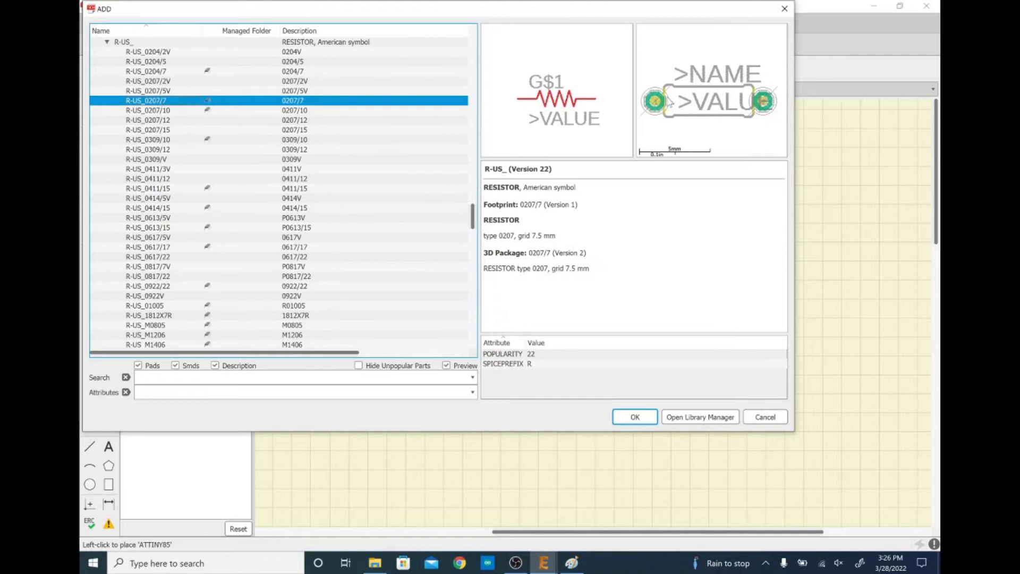
{"action": "mouse_move", "coordinate": [748, 103]}
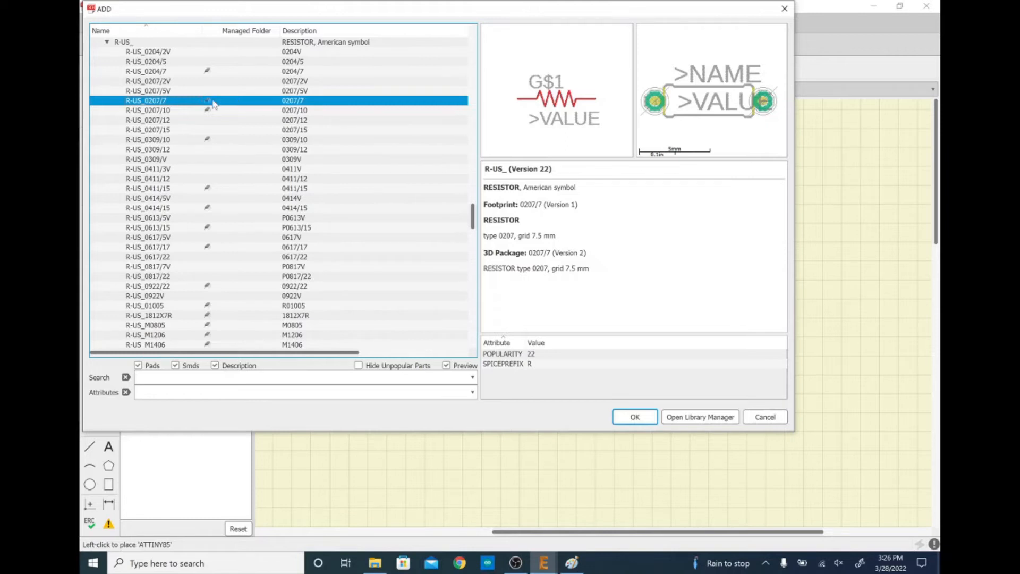
{"action": "mouse_move", "coordinate": [156, 101]}
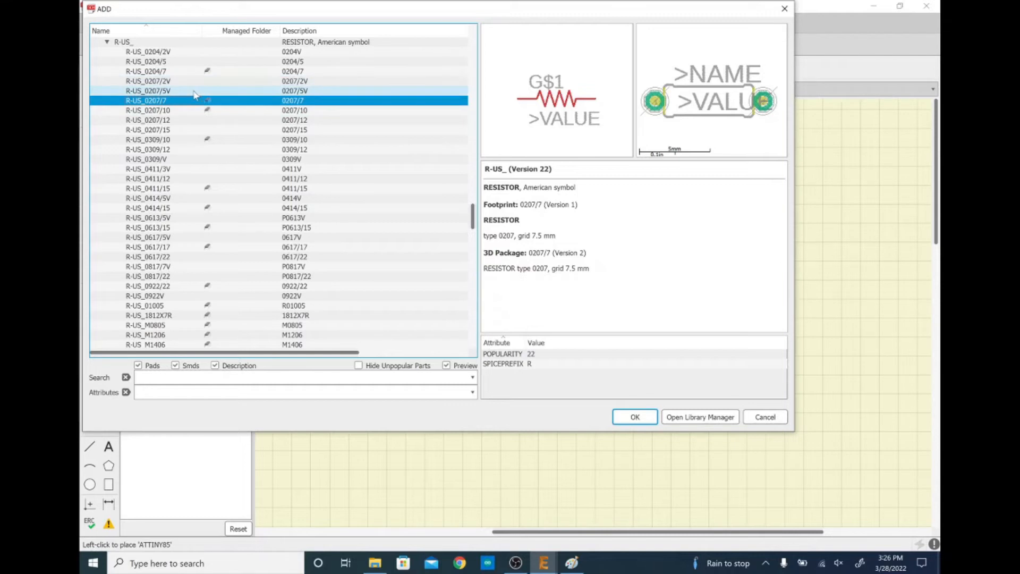
{"action": "mouse_move", "coordinate": [182, 91]}
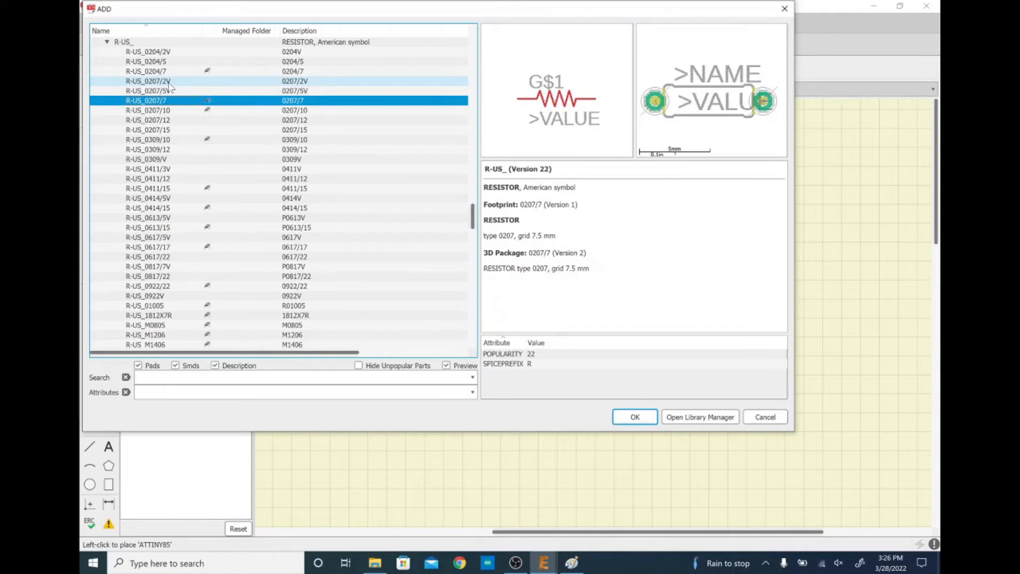
Step: Recheck the 0207/2V footprint, return to R-US_0207/7 and accept it for placing R1 and R2
{"action": "left_click", "coordinate": [148, 81]}
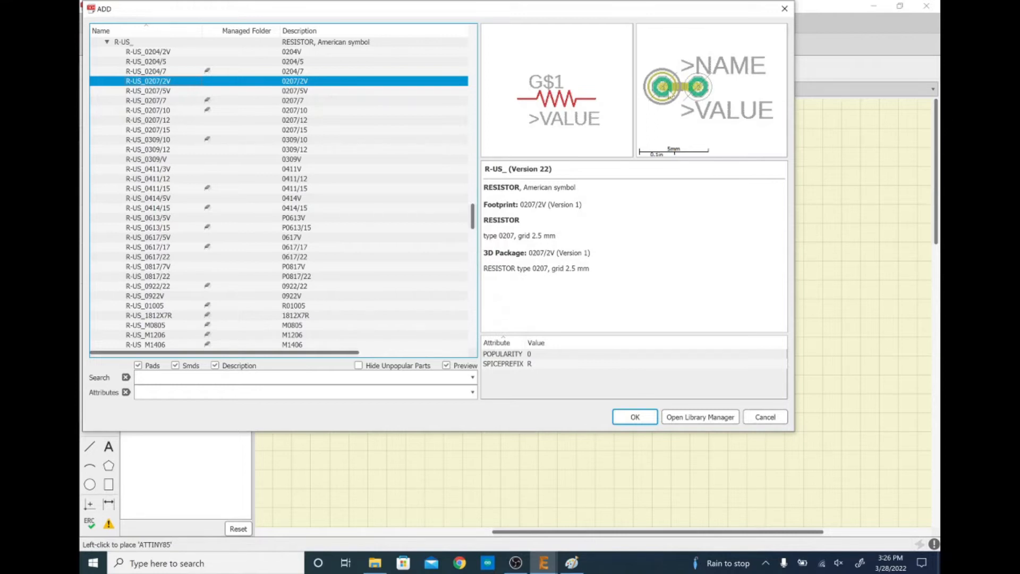
{"action": "left_click", "coordinate": [146, 100]}
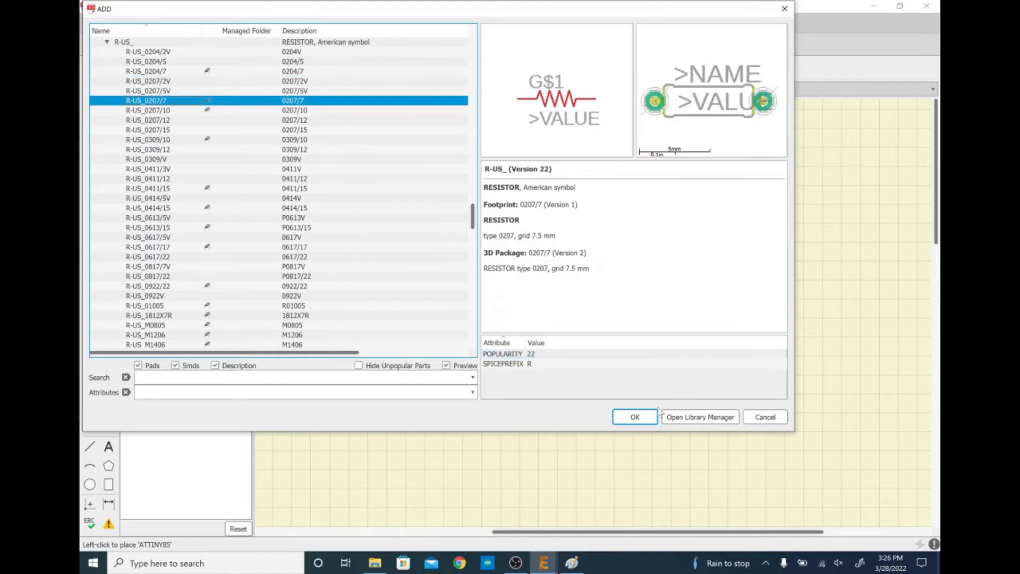
{"action": "left_click", "coordinate": [634, 416]}
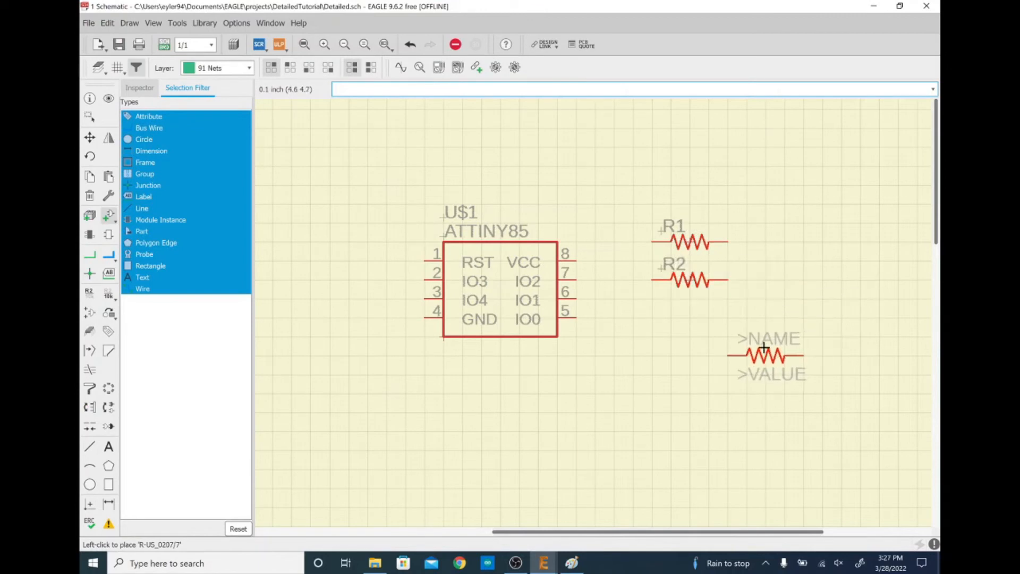
Step: Consult the Paint circuit sketch, then return to EAGLE's Add Part list at the led library
{"action": "left_click", "coordinate": [543, 564]}
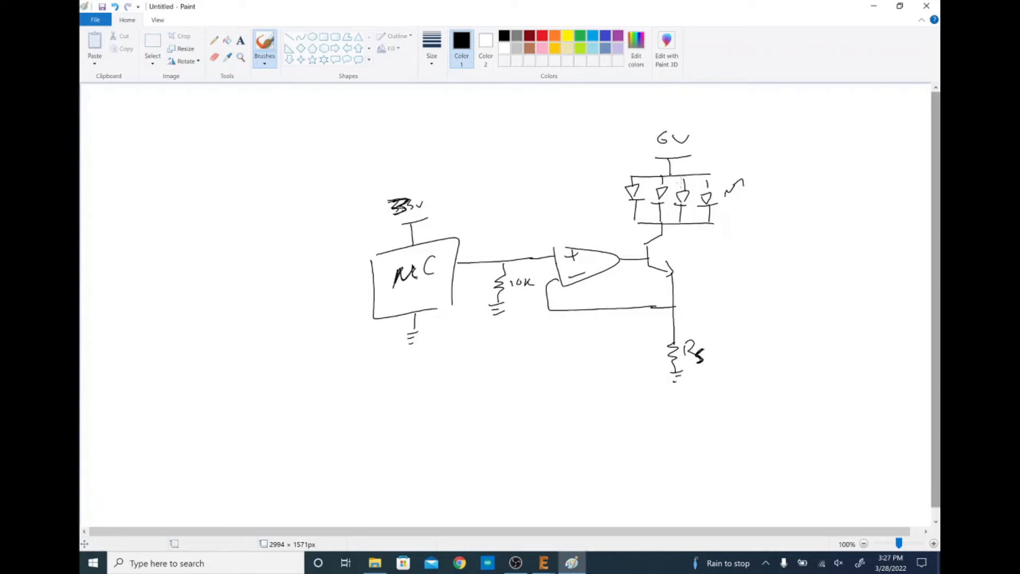
{"action": "left_click", "coordinate": [543, 563]}
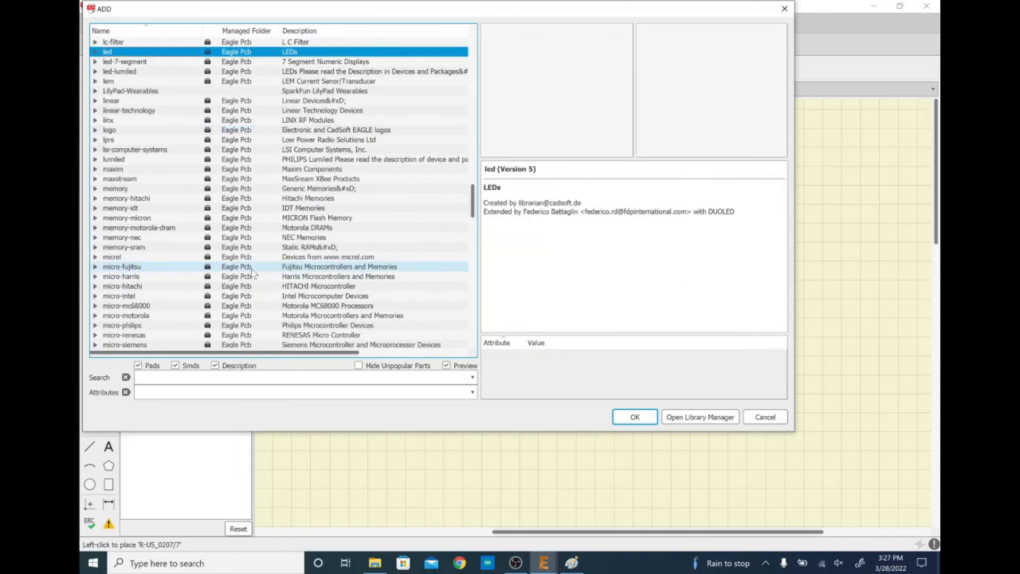
Step: Search the ADD dialog for *5*mm* parts within the LEDs library
{"action": "left_click", "coordinate": [95, 42]}
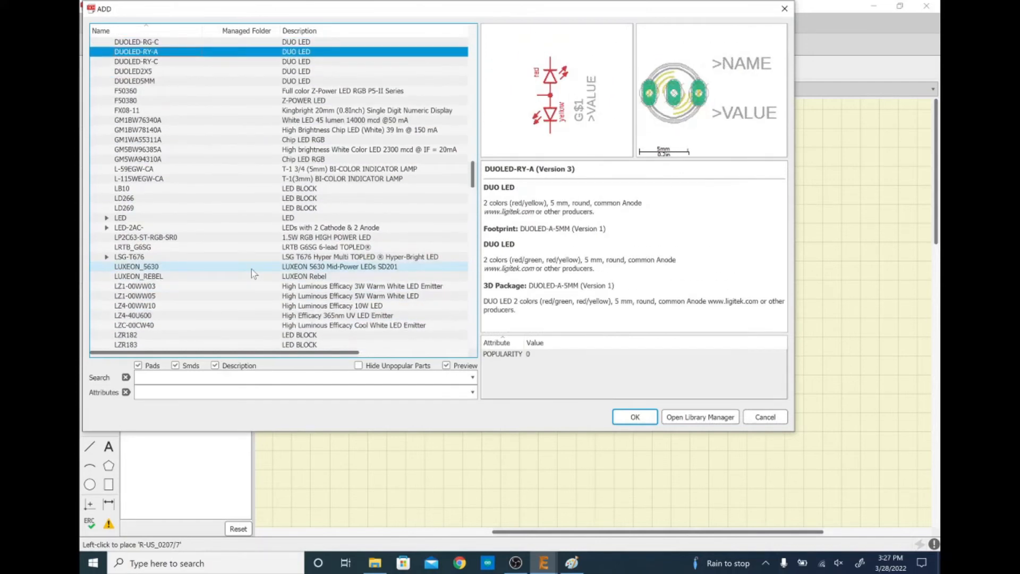
{"action": "left_click", "coordinate": [120, 217]}
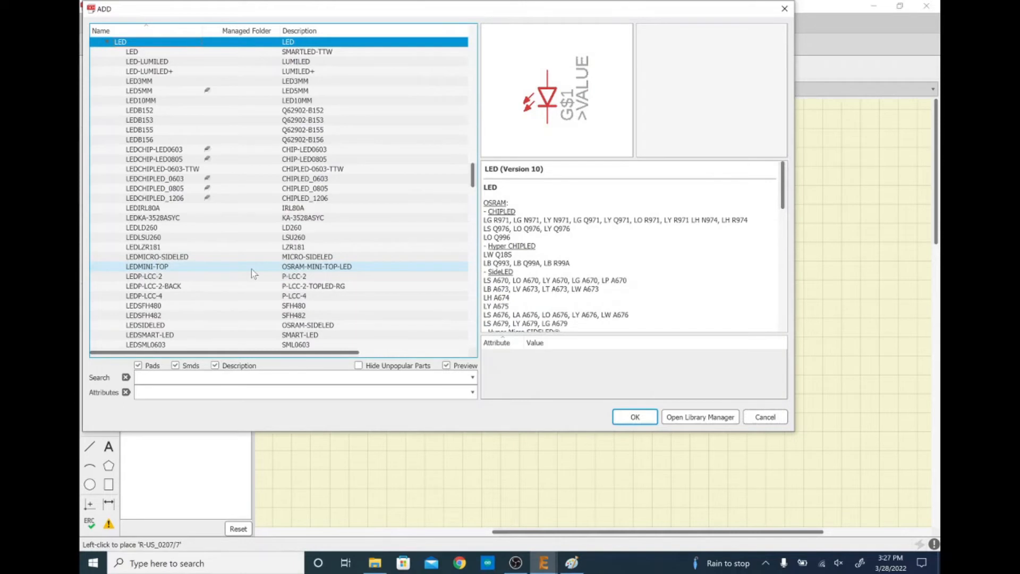
{"action": "left_click", "coordinate": [300, 377]}
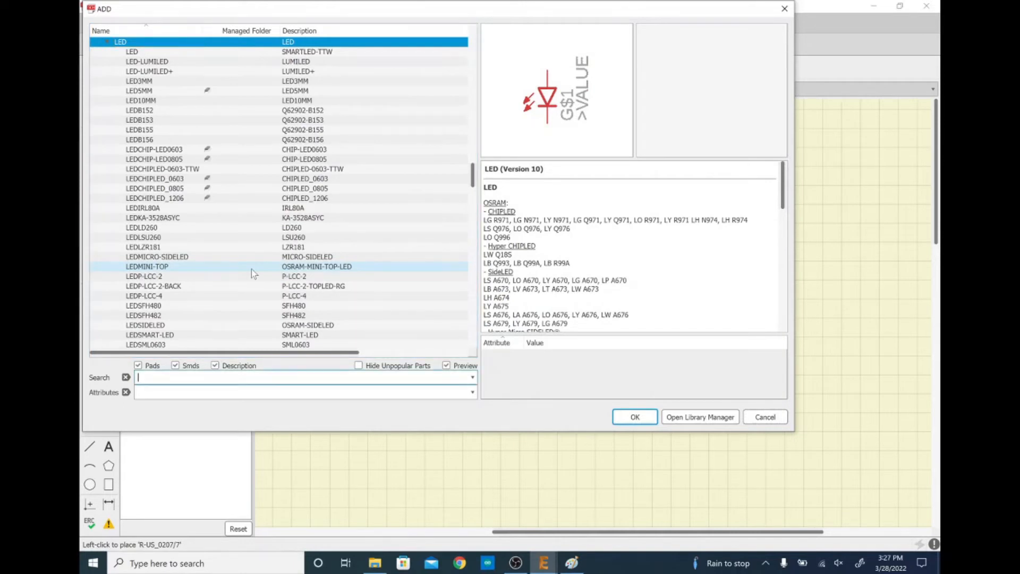
{"action": "type", "text": "*5*"}
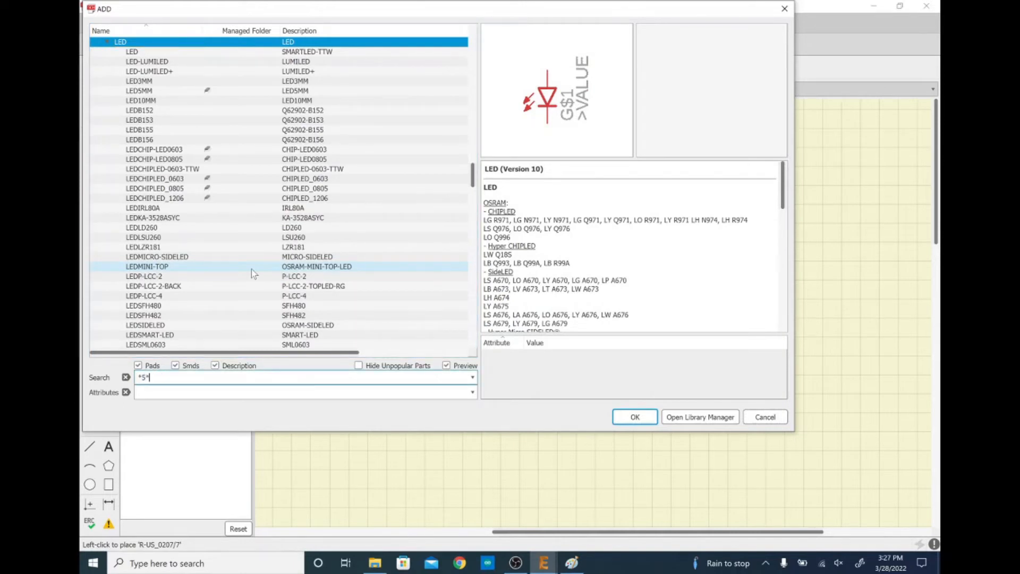
{"action": "type", "text": "mm*"}
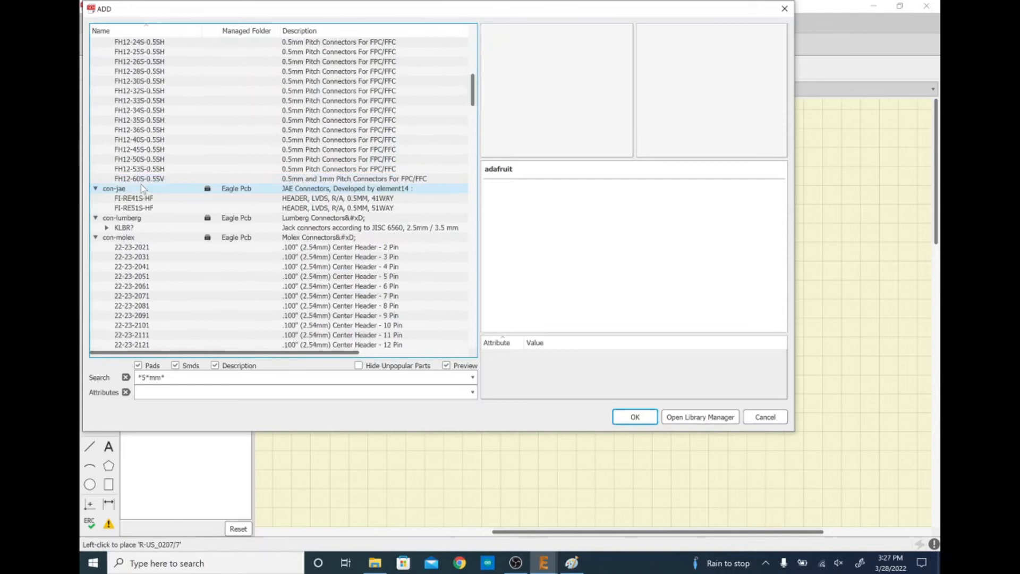
{"action": "scroll", "scroll_direction": "down", "scroll_amount": 3}
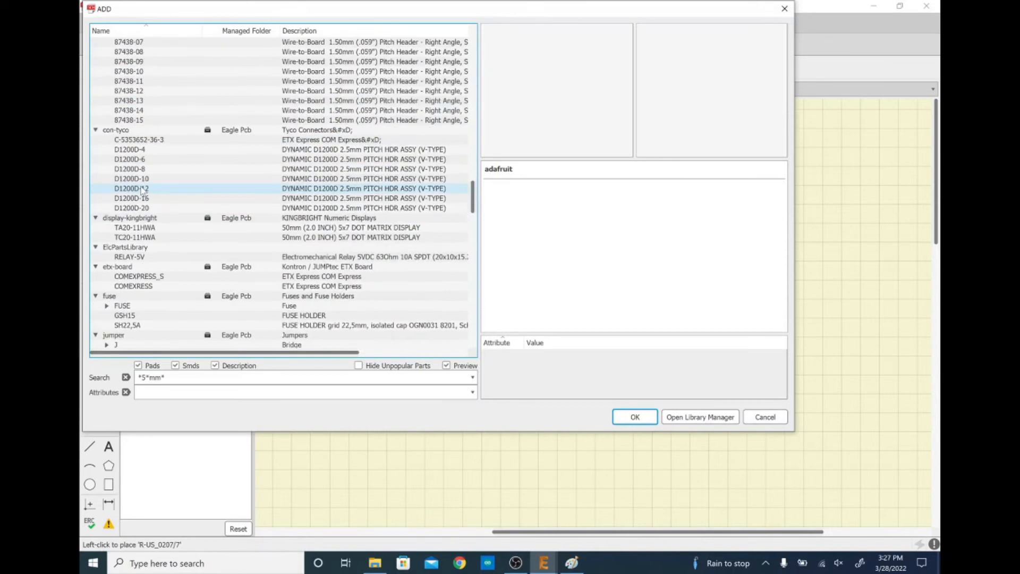
{"action": "scroll", "scroll_direction": "down", "scroll_amount": 3}
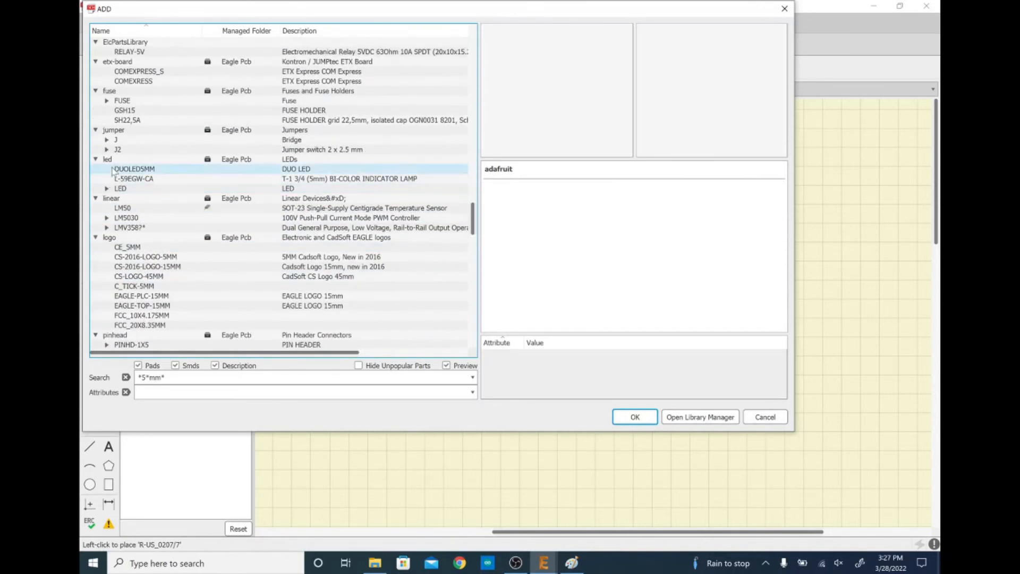
Step: Select the LED5MM variant under led > LED and accept it for placement
{"action": "left_click", "coordinate": [108, 159]}
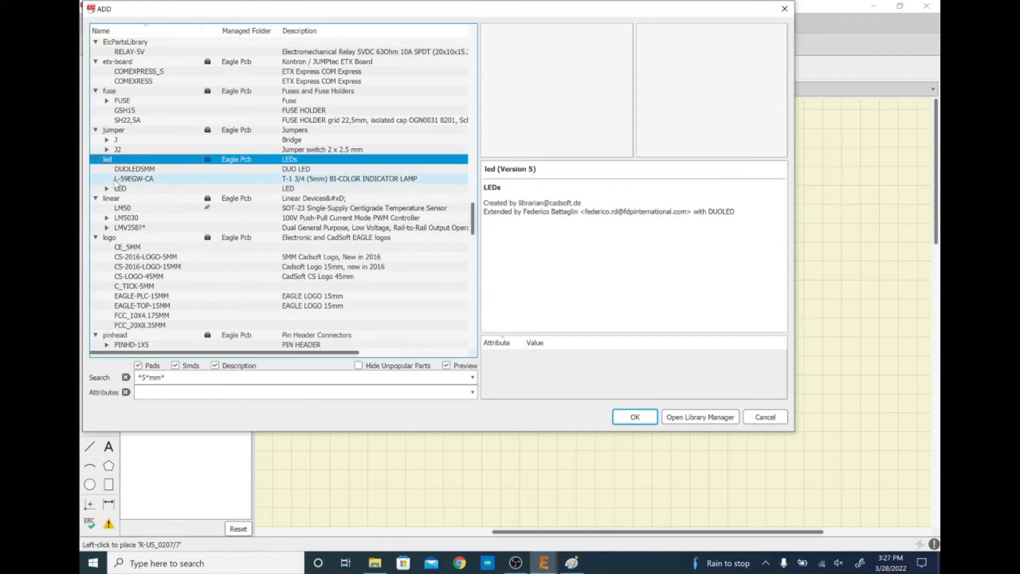
{"action": "left_click", "coordinate": [120, 188]}
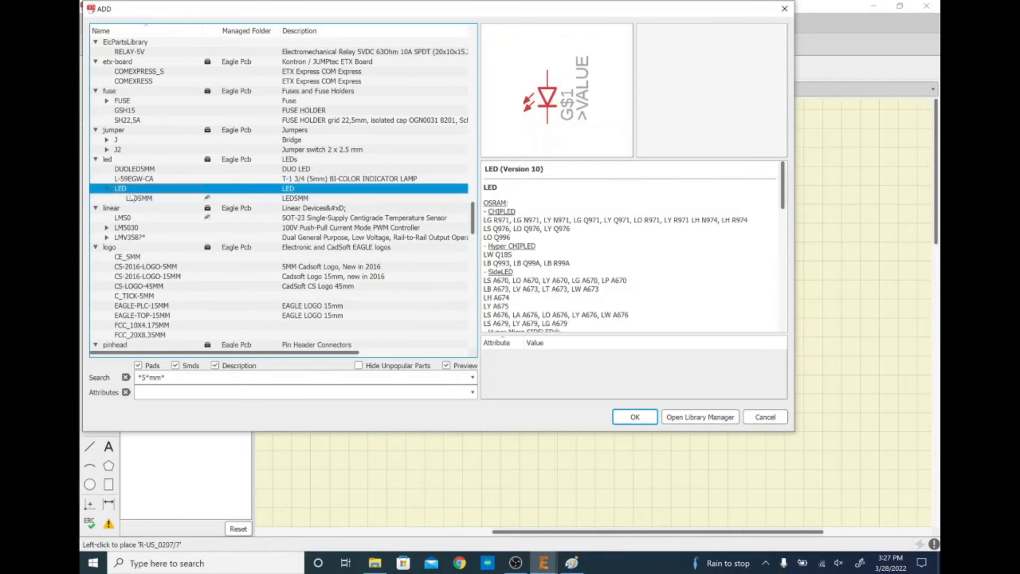
{"action": "left_click", "coordinate": [139, 198]}
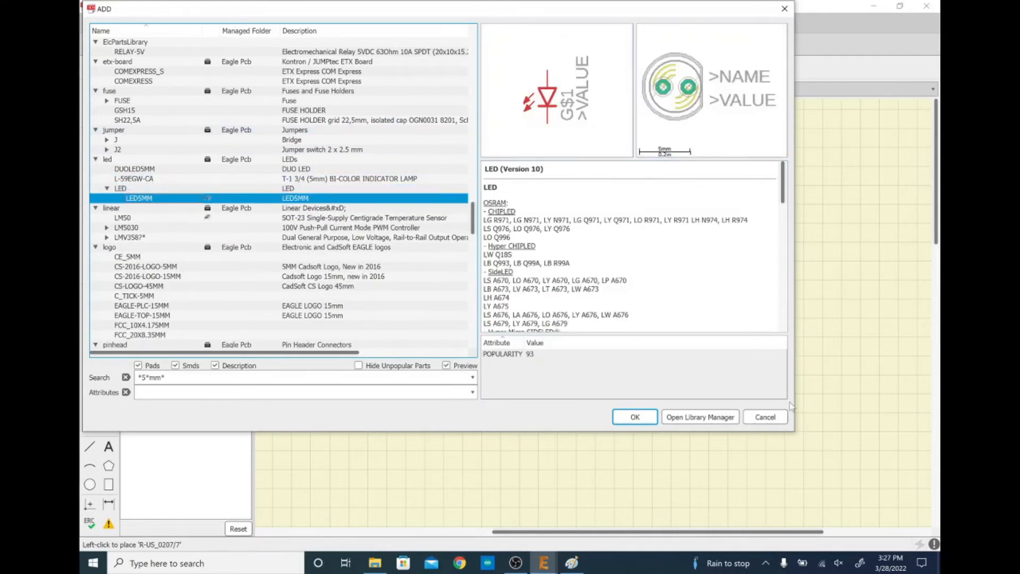
{"action": "left_click", "coordinate": [634, 417]}
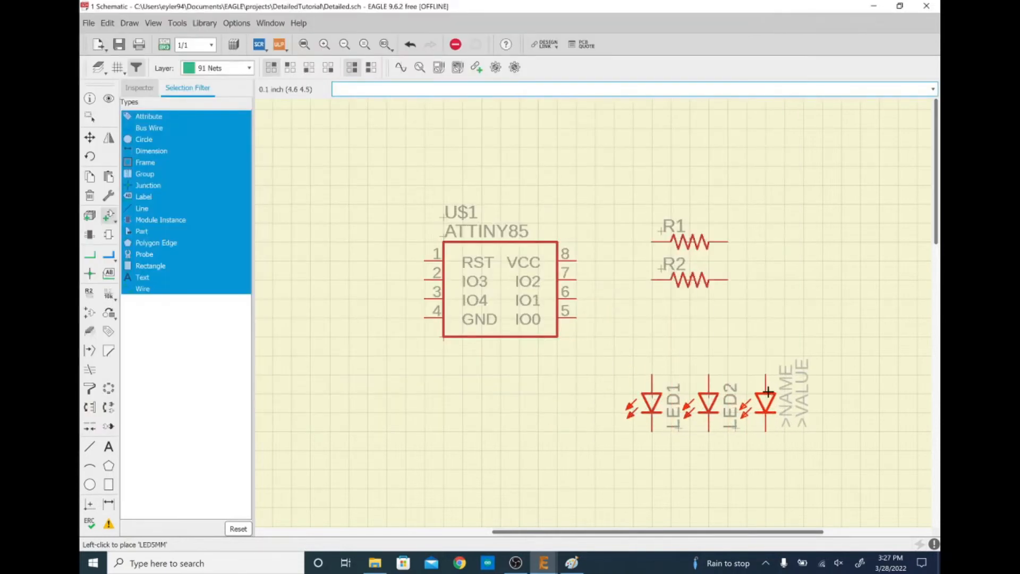
Step: Place the remaining LEDs to complete the LED1–LED4 row, close the ADD dialog and view the Paint sketch
{"action": "left_click", "coordinate": [764, 404]}
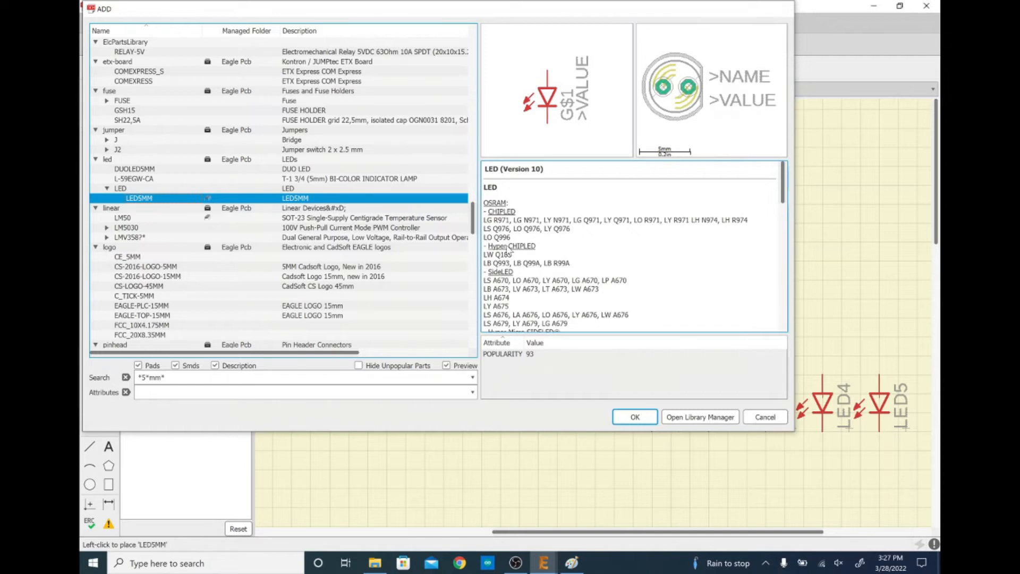
{"action": "left_click", "coordinate": [633, 417]}
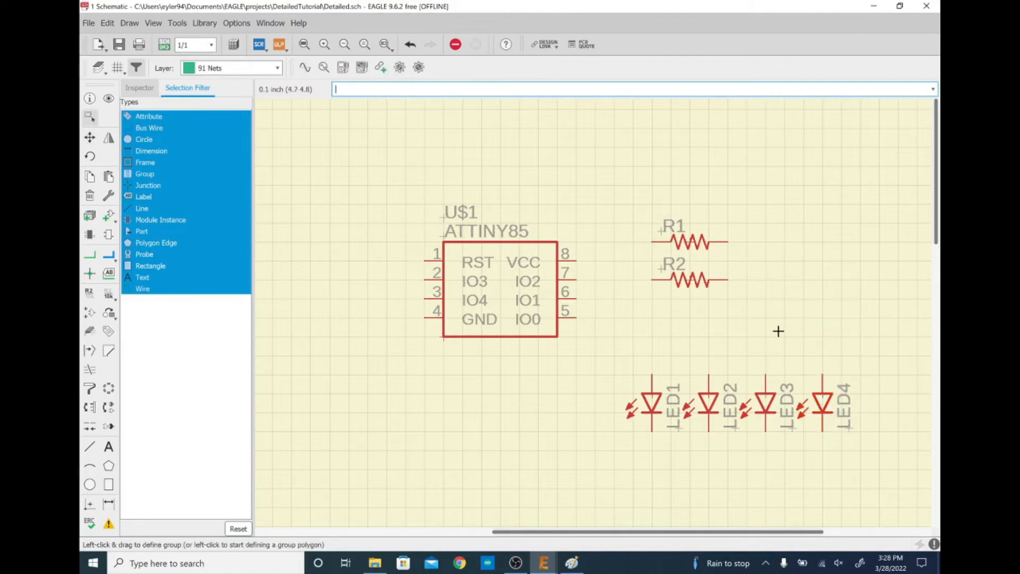
{"action": "mouse_move", "coordinate": [526, 315]}
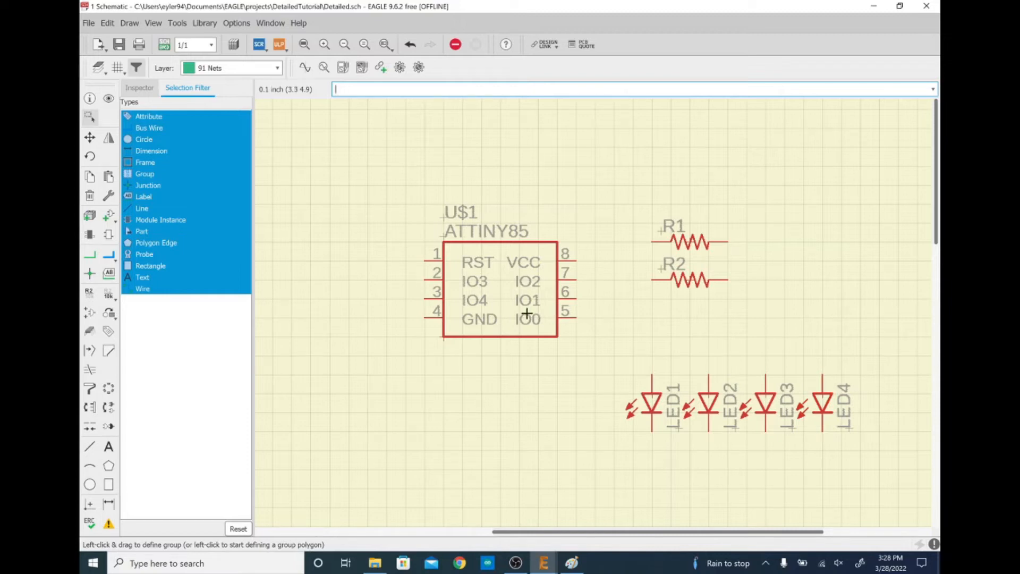
{"action": "left_click", "coordinate": [570, 564]}
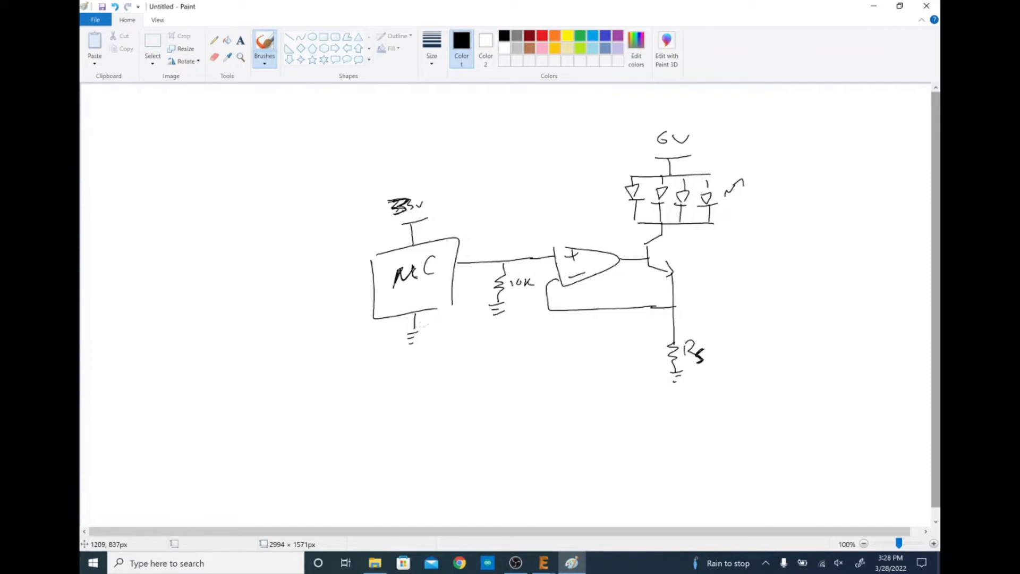
{"action": "mouse_move", "coordinate": [602, 300]}
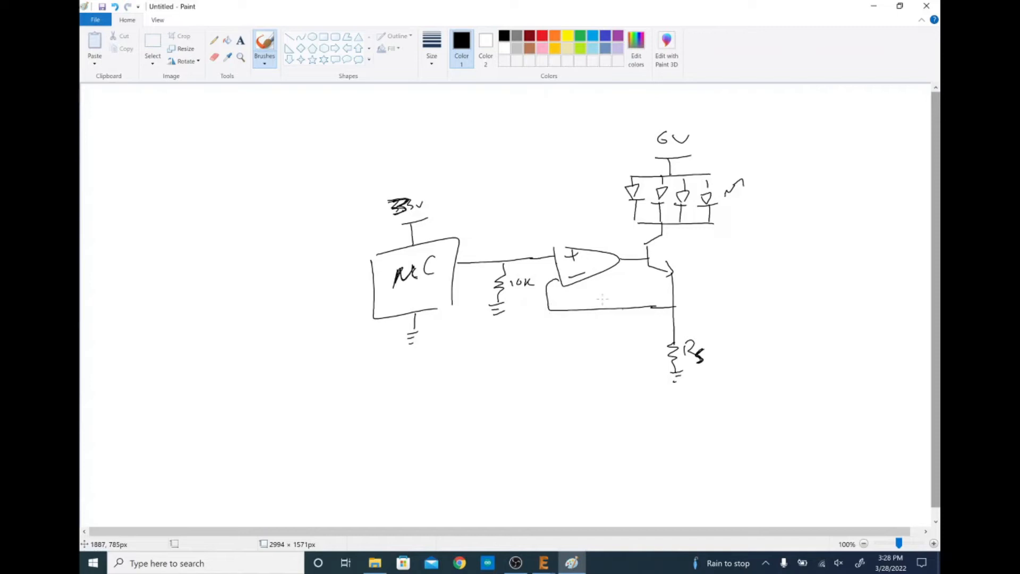
Step: Return from the Paint sketch to EAGLE's ADD dialog with LED5MM highlighted
{"action": "left_click", "coordinate": [571, 563]}
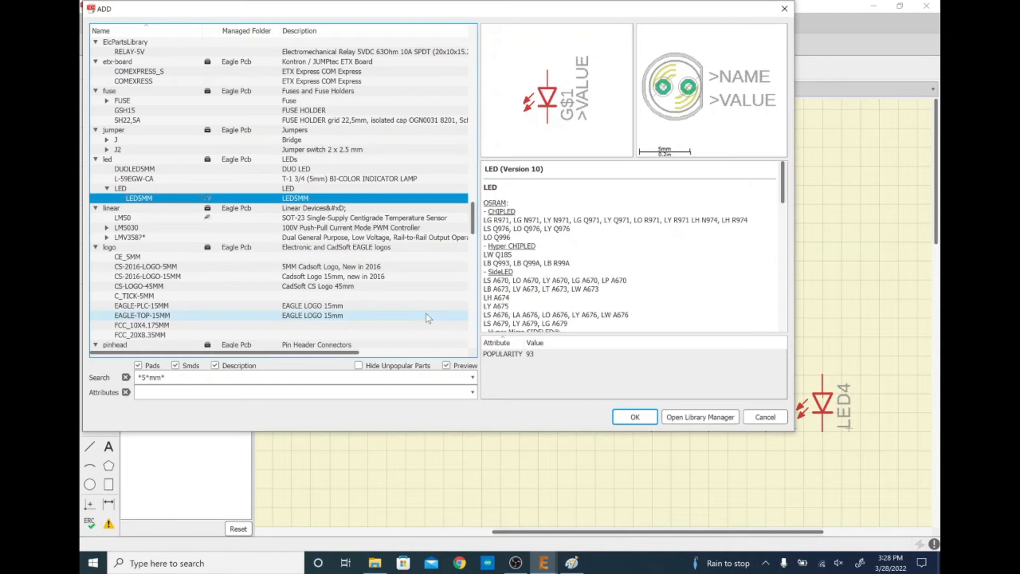
Step: Clear the search and browse the pinhead library to the PINHD-1X3 three-pin header
{"action": "left_click", "coordinate": [125, 378]}
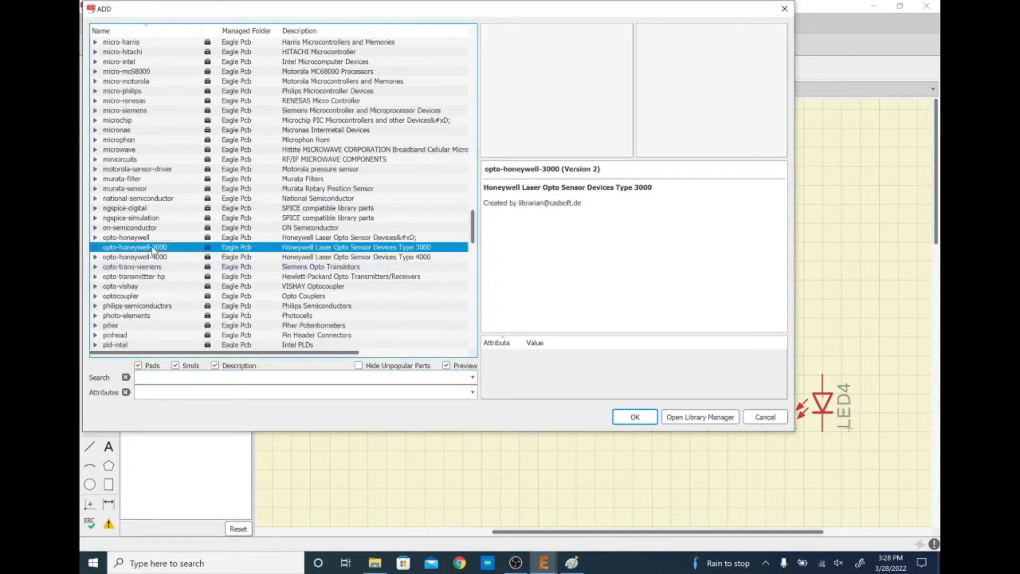
{"action": "mouse_move", "coordinate": [164, 226]}
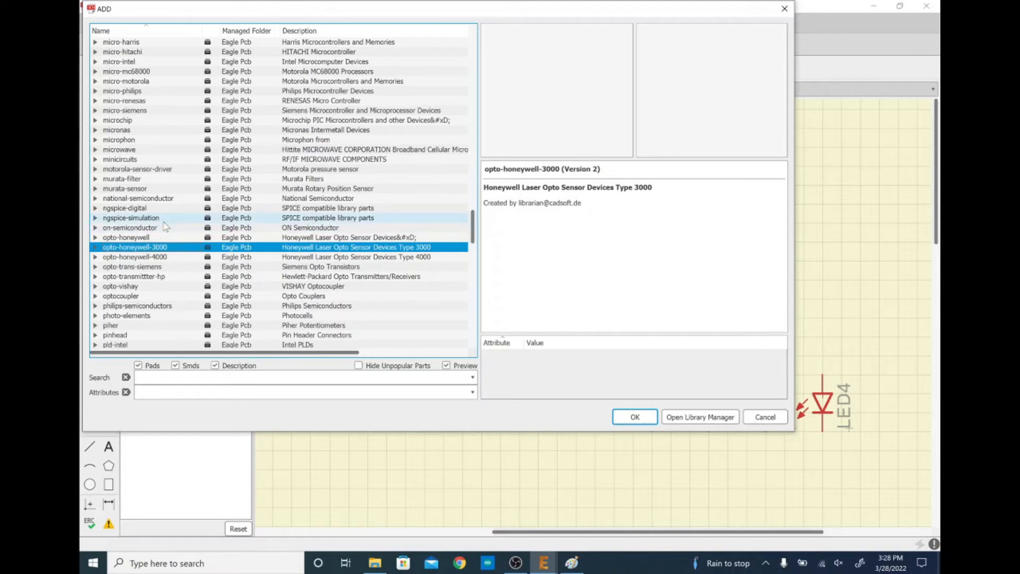
{"action": "left_click", "coordinate": [115, 335]}
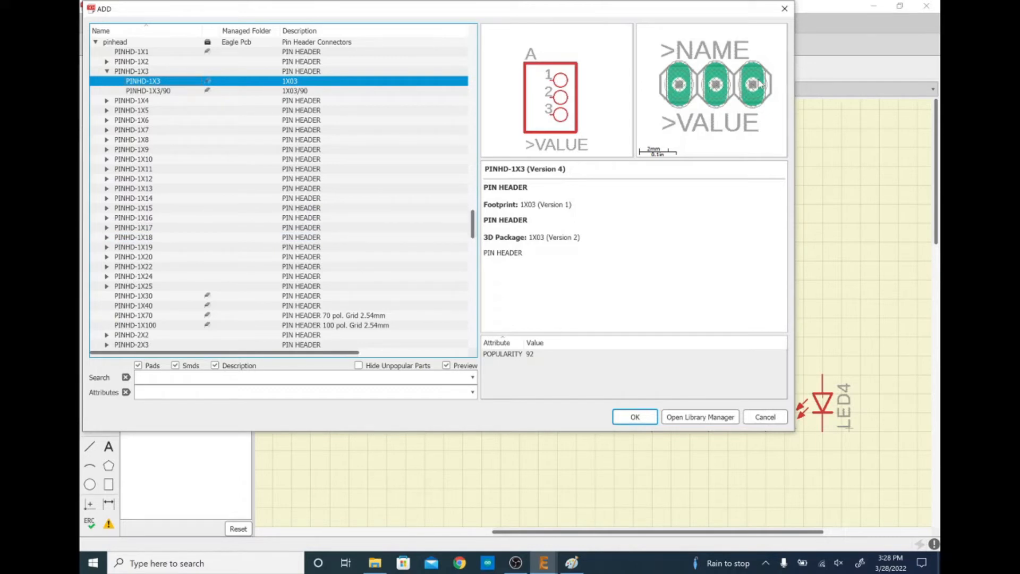
{"action": "mouse_move", "coordinate": [735, 114]}
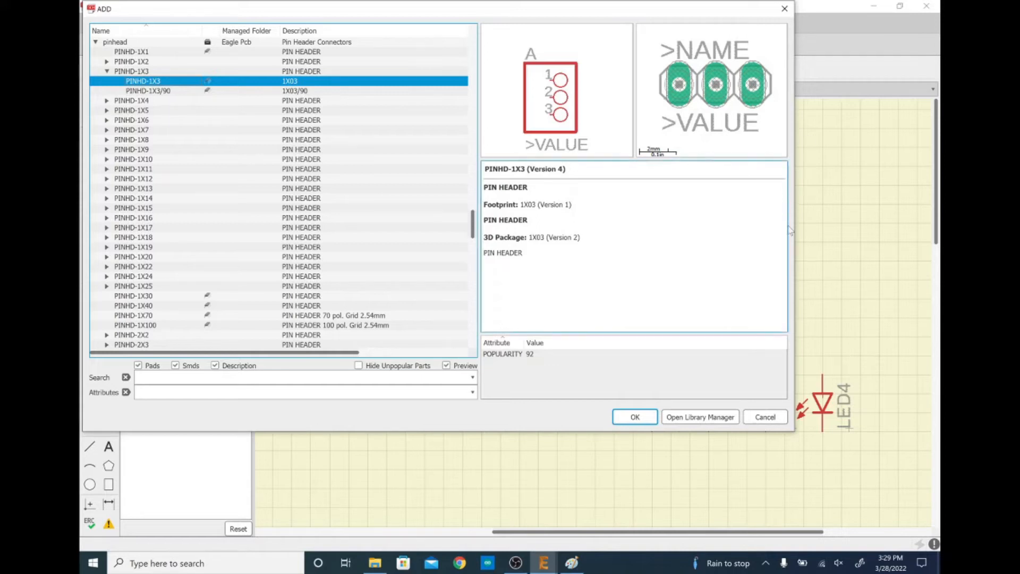
Step: Place header JP1 below the ATTINY85 and mirror it so its pins face left
{"action": "left_click", "coordinate": [634, 417]}
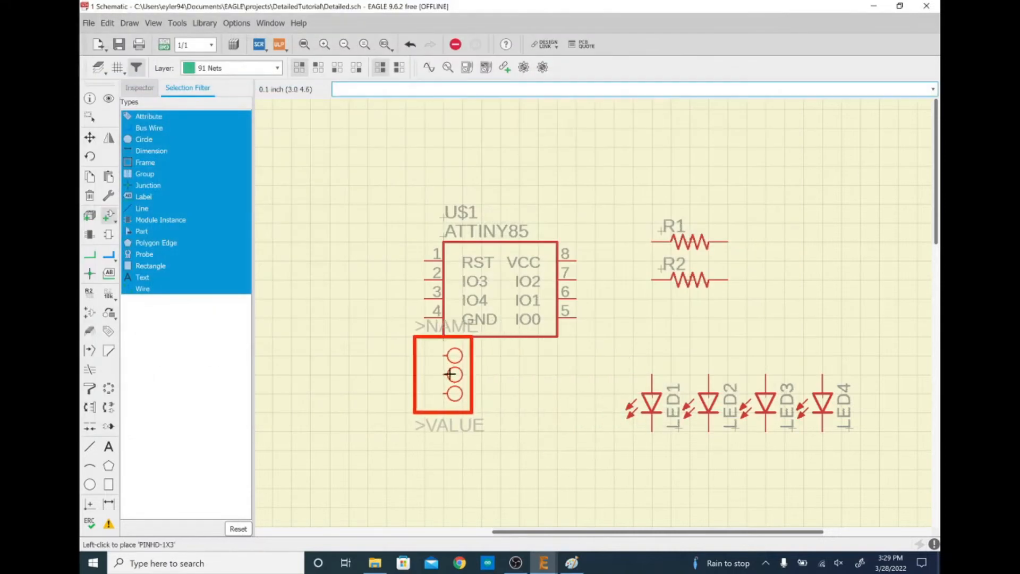
{"action": "mouse_move", "coordinate": [392, 405]}
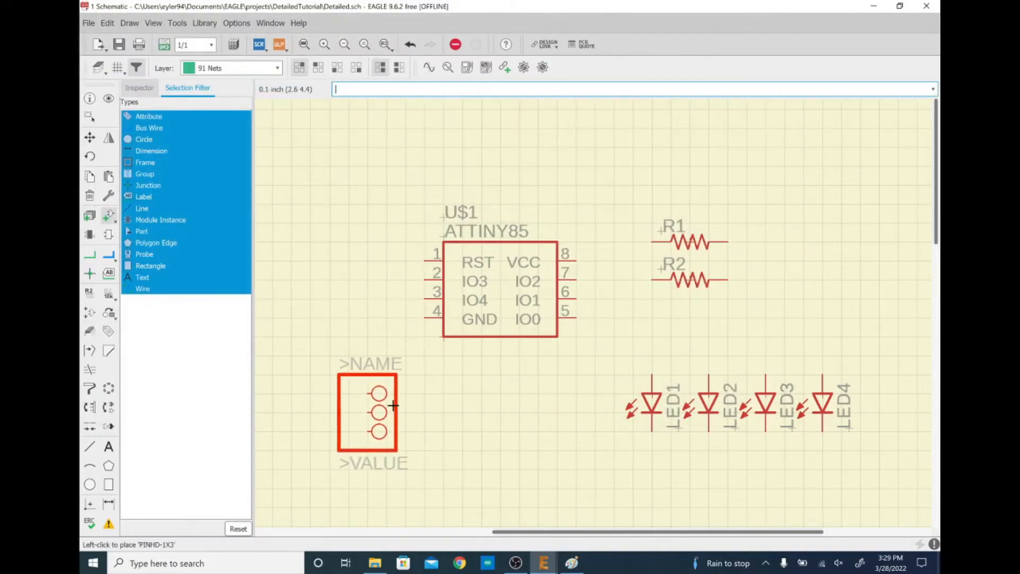
{"action": "mouse_move", "coordinate": [435, 431]}
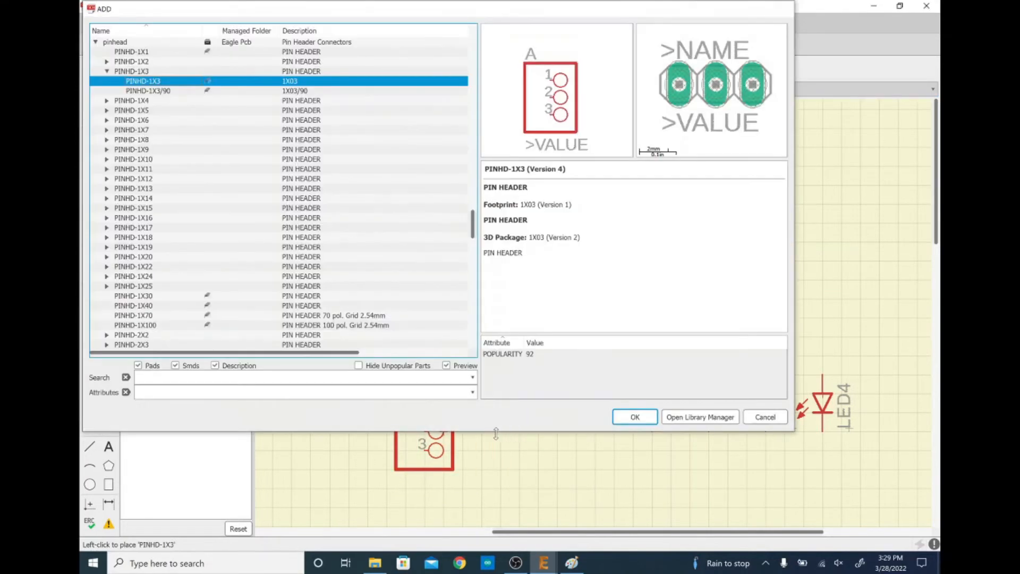
{"action": "left_click", "coordinate": [634, 417]}
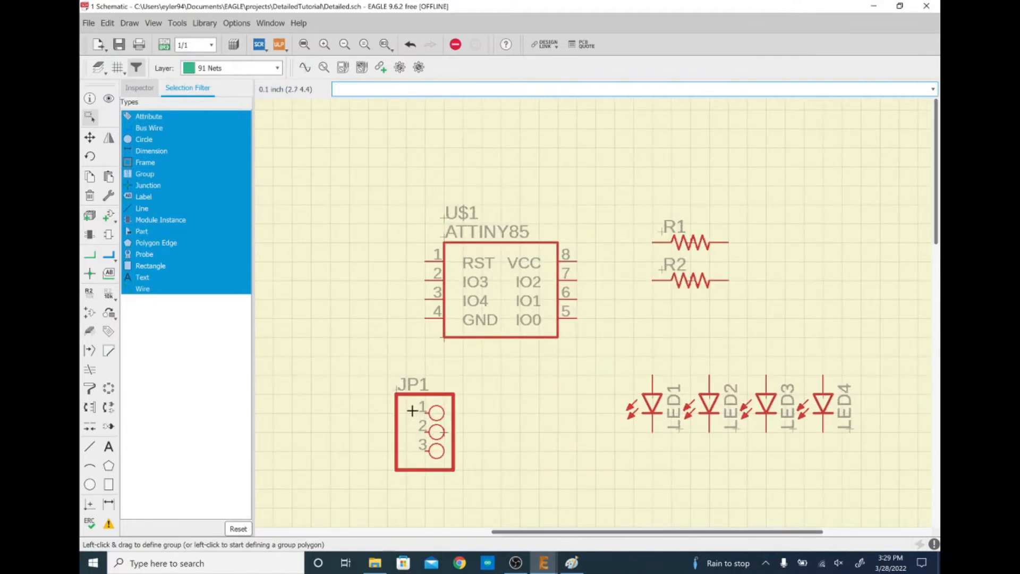
{"action": "mouse_move", "coordinate": [445, 432]}
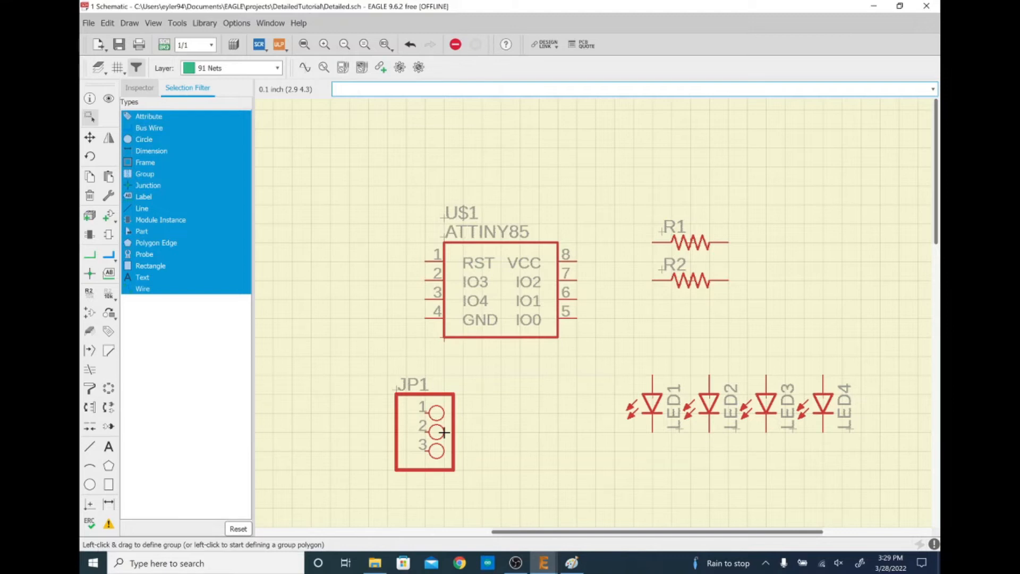
{"action": "left_click", "coordinate": [632, 89]}
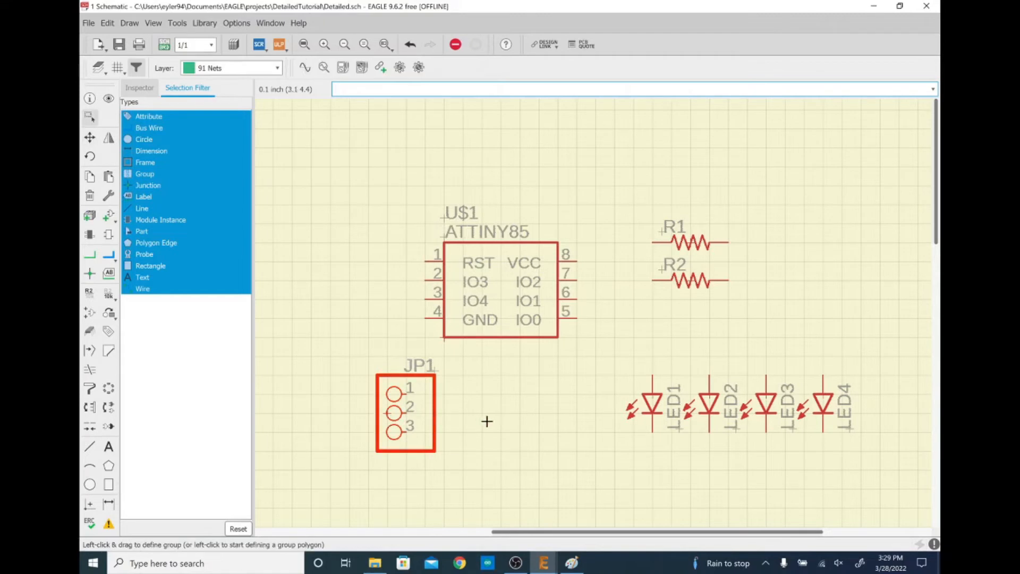
{"action": "mouse_move", "coordinate": [402, 384]}
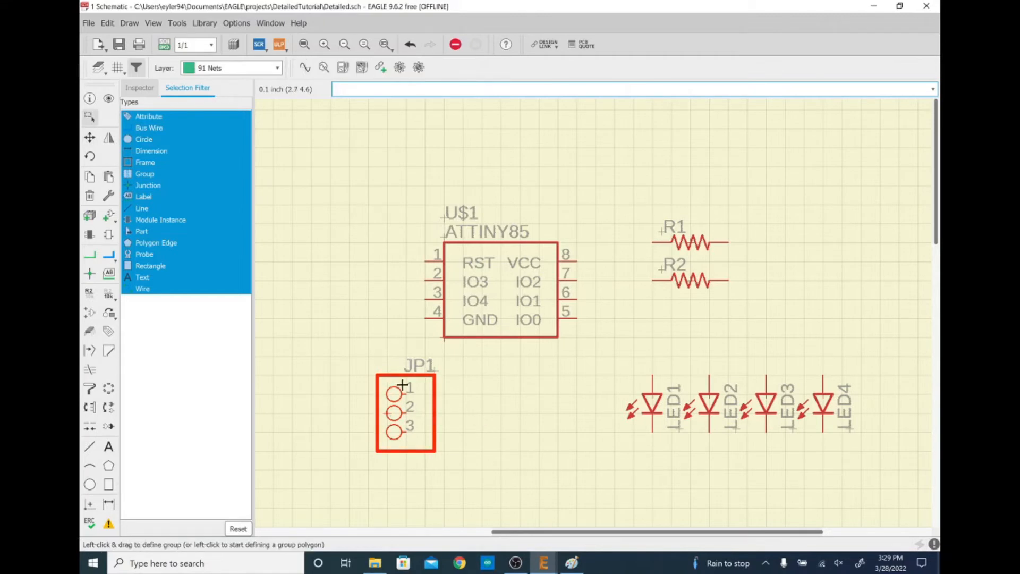
{"action": "mouse_move", "coordinate": [435, 245]}
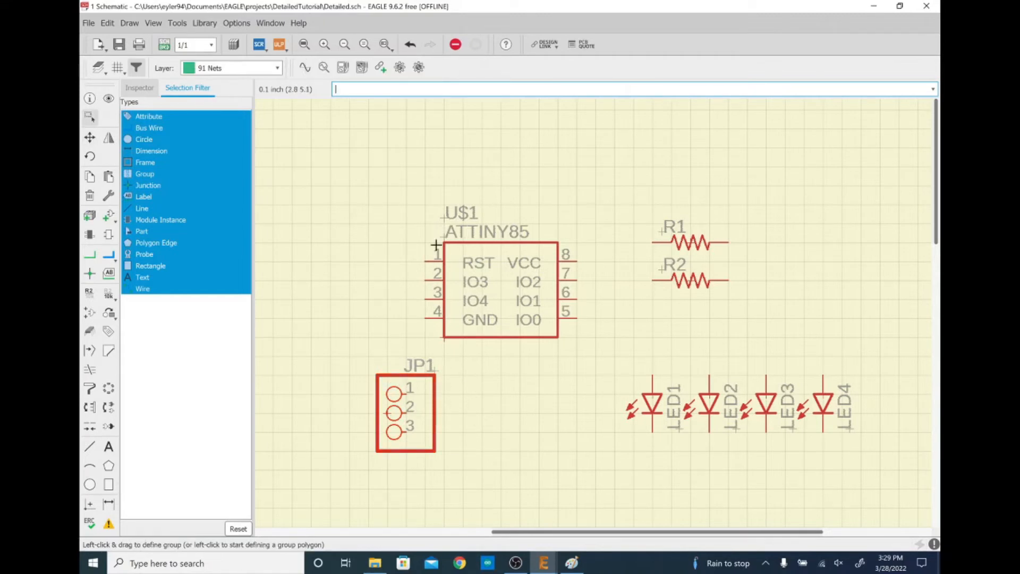
{"action": "mouse_move", "coordinate": [561, 271]}
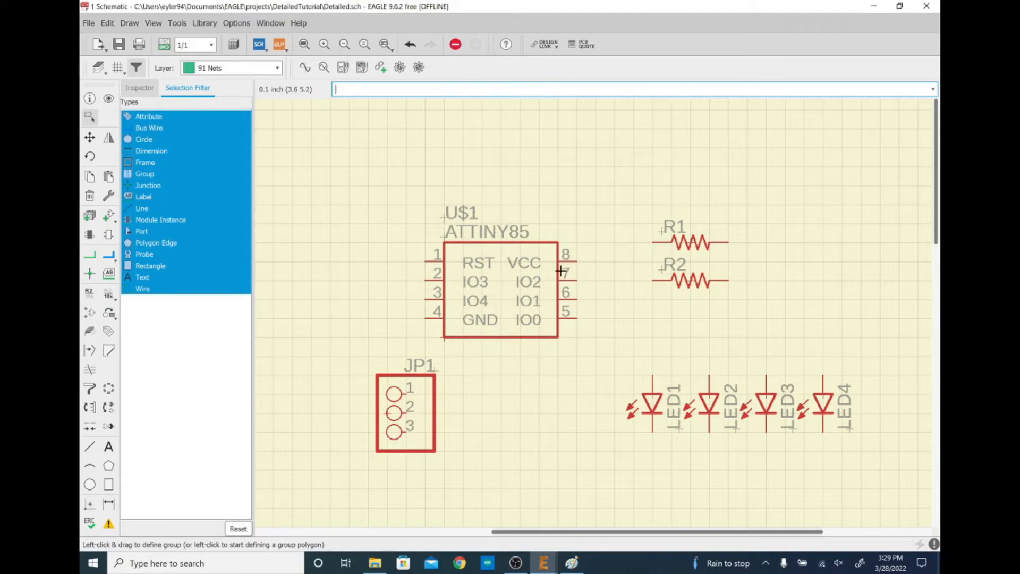
{"action": "mouse_move", "coordinate": [564, 262]}
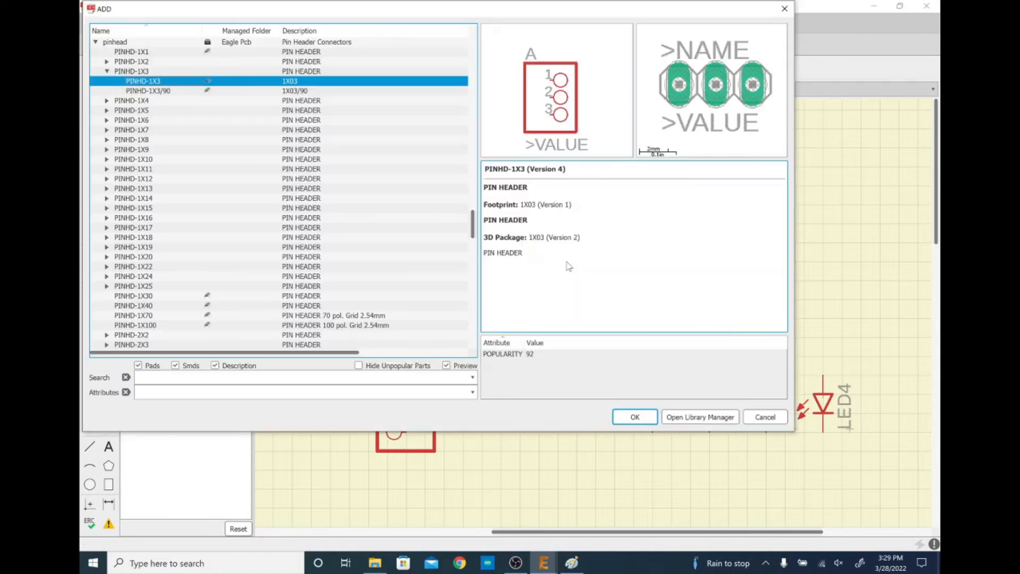
Step: Search *358* and compare the linear-library LM358N with the SparkFun LM358 part
{"action": "left_click", "coordinate": [94, 42]}
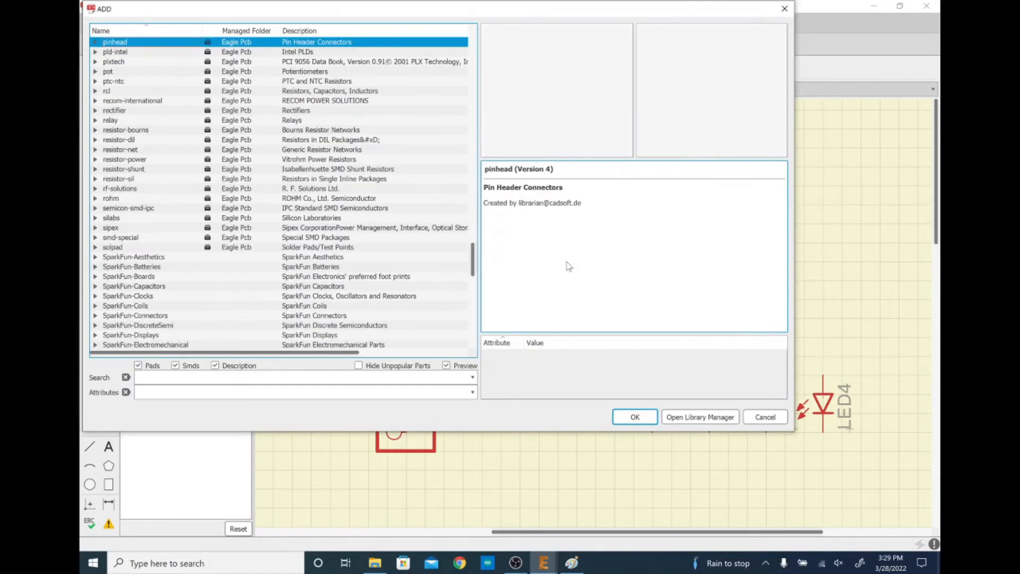
{"action": "type", "text": "*358*"}
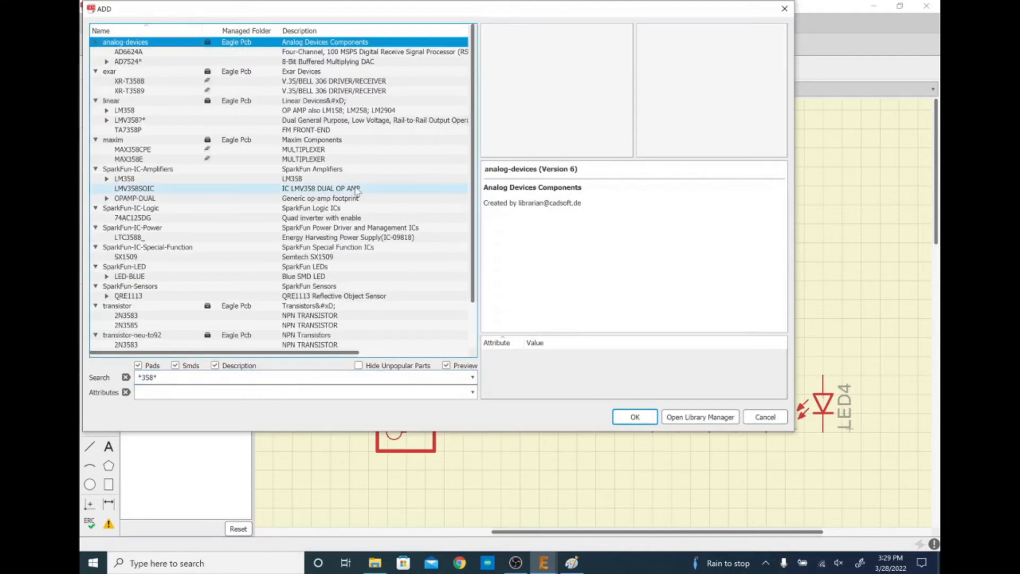
{"action": "left_click", "coordinate": [135, 198]}
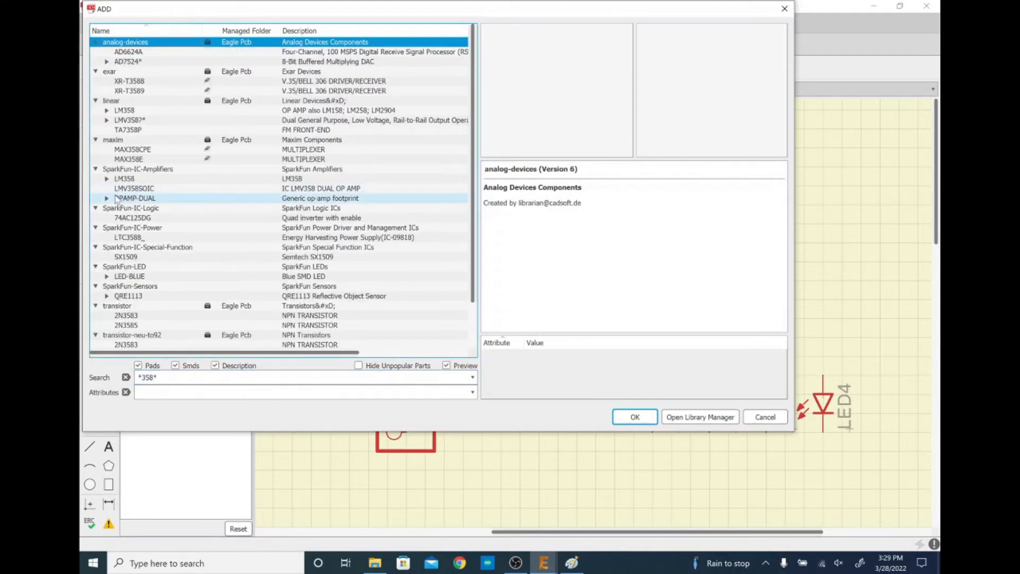
{"action": "left_click", "coordinate": [124, 179]}
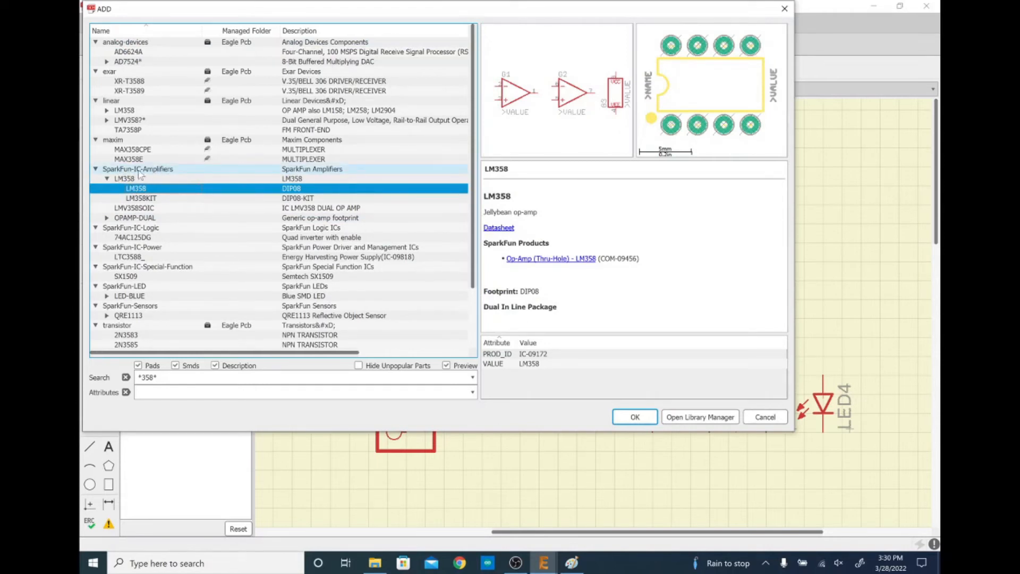
{"action": "mouse_move", "coordinate": [137, 189]}
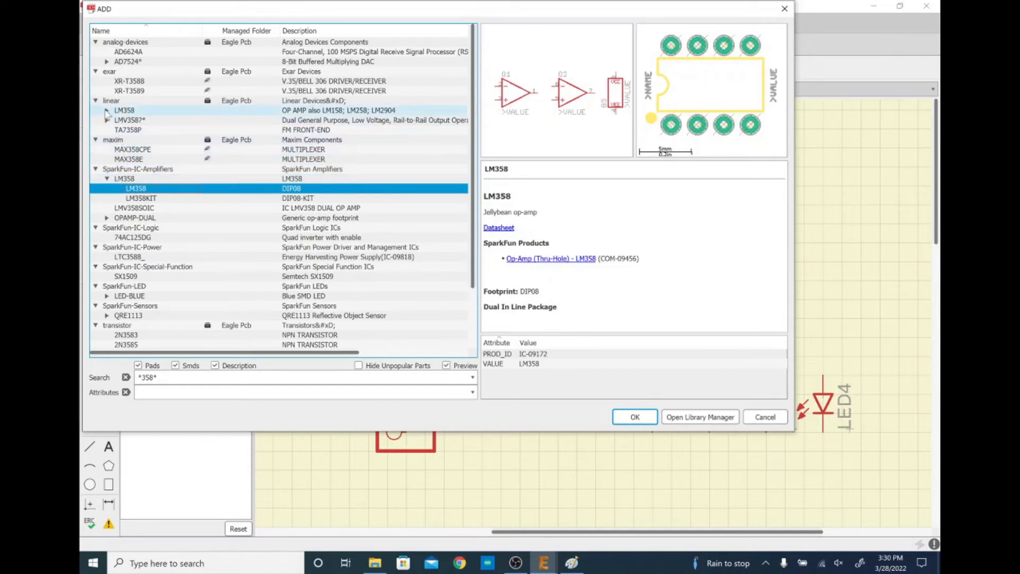
{"action": "left_click", "coordinate": [140, 130]}
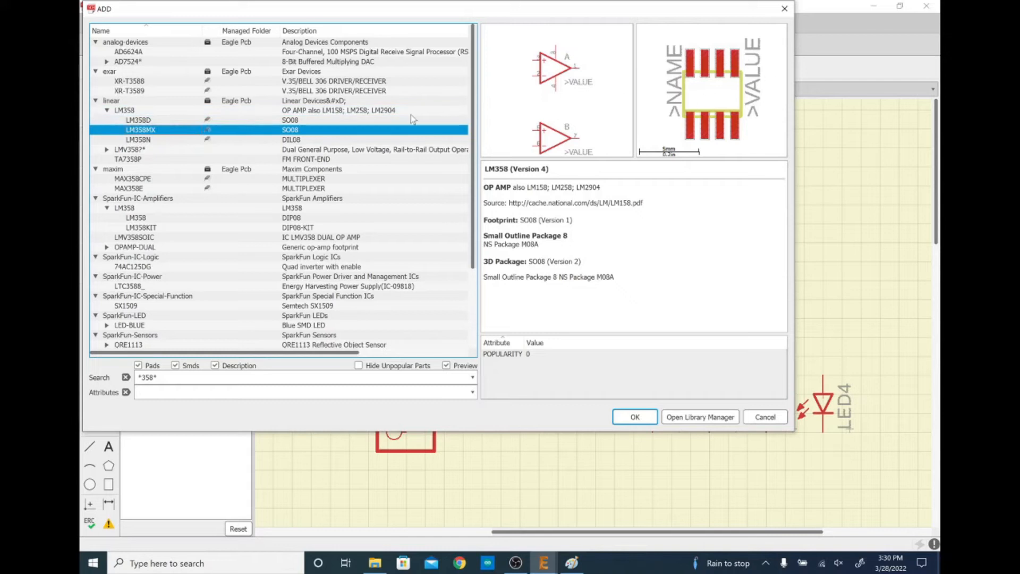
{"action": "left_click", "coordinate": [137, 139]}
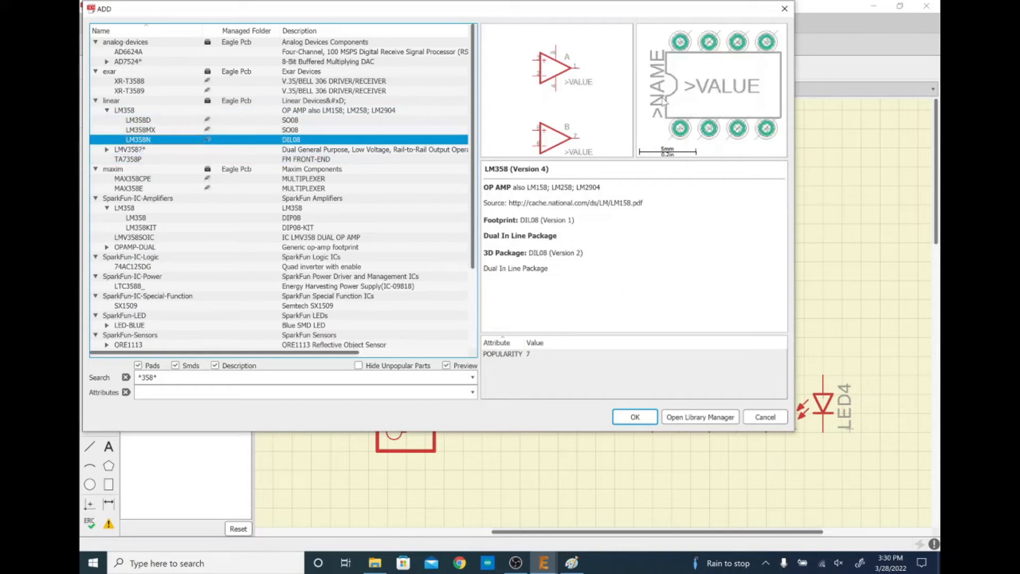
{"action": "left_click", "coordinate": [136, 217]}
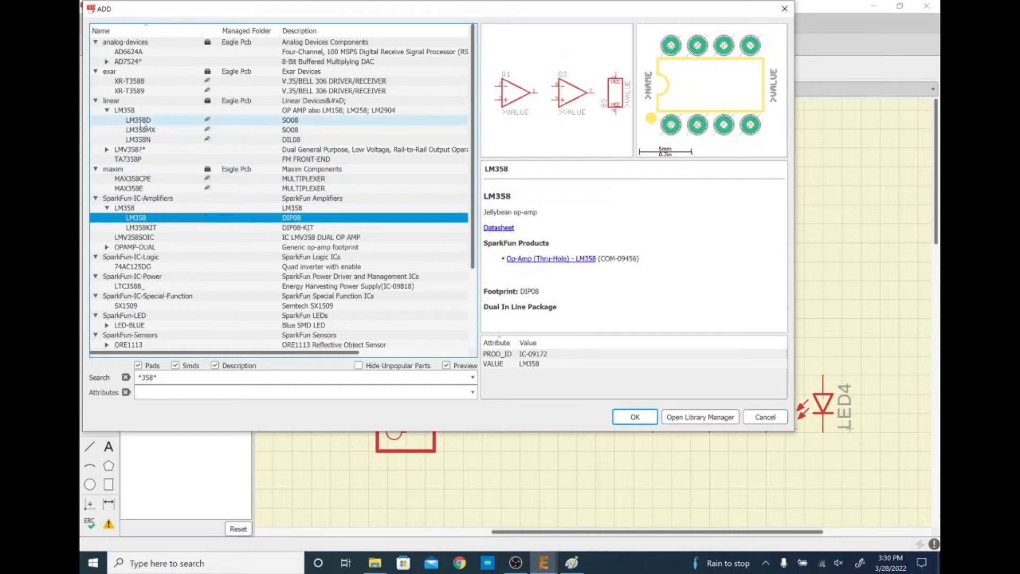
Step: Choose LM358N and place op-amp gates IC1A and IC1B left of the ATTINY85
{"action": "left_click", "coordinate": [138, 139]}
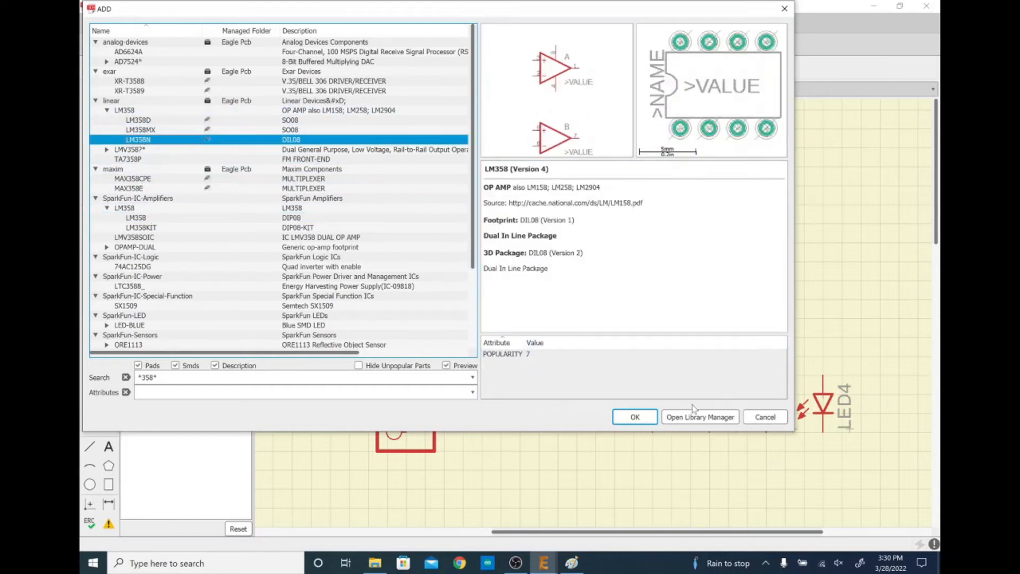
{"action": "left_click", "coordinate": [633, 417]}
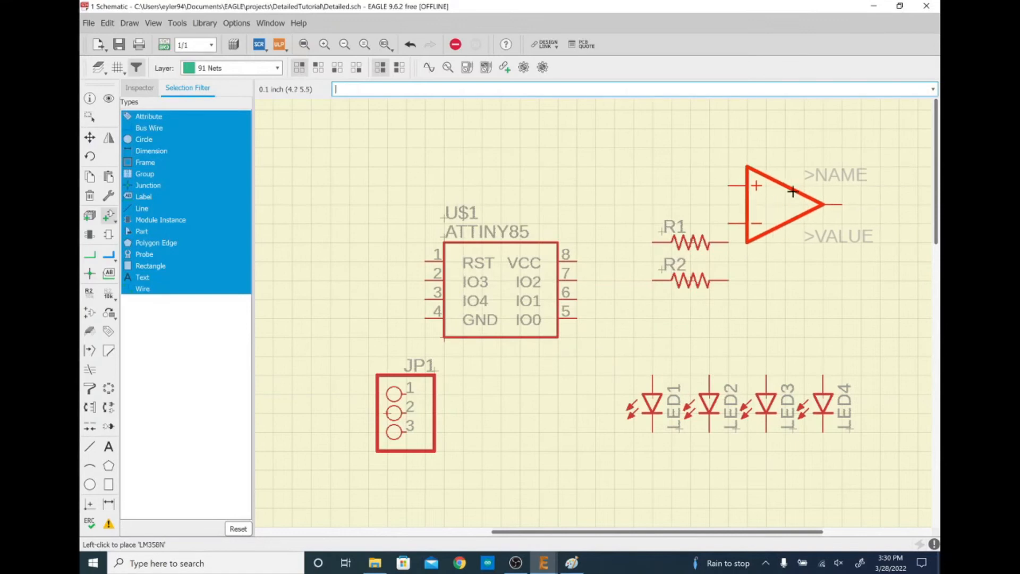
{"action": "scroll", "scroll_direction": "down", "scroll_amount": 3}
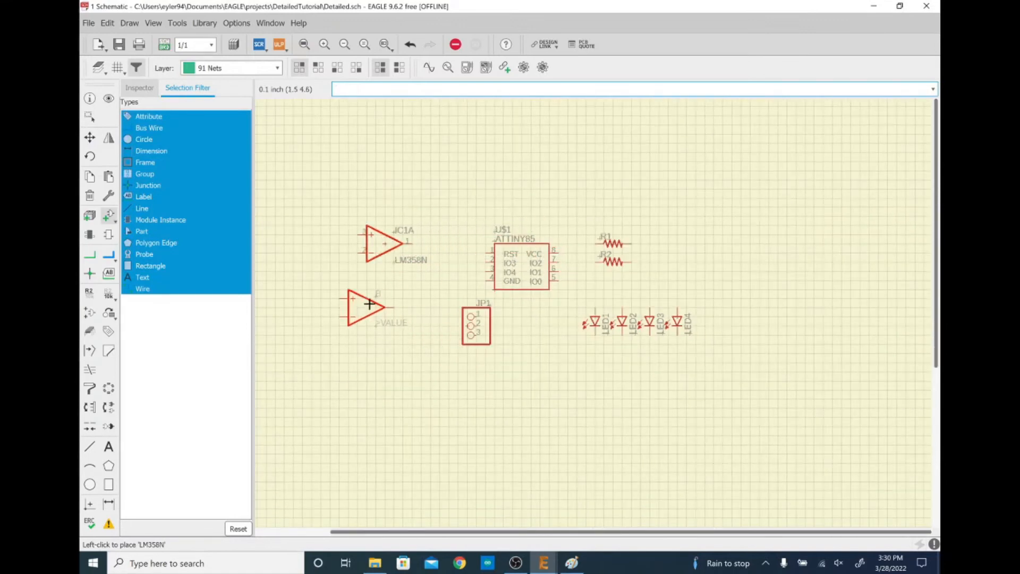
{"action": "mouse_move", "coordinate": [381, 299]}
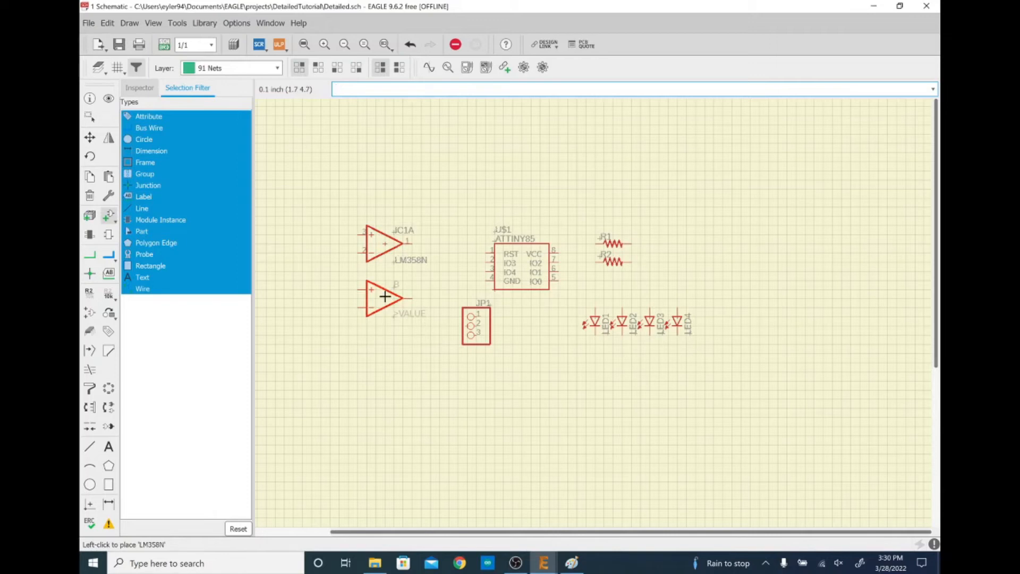
{"action": "left_click", "coordinate": [384, 297]}
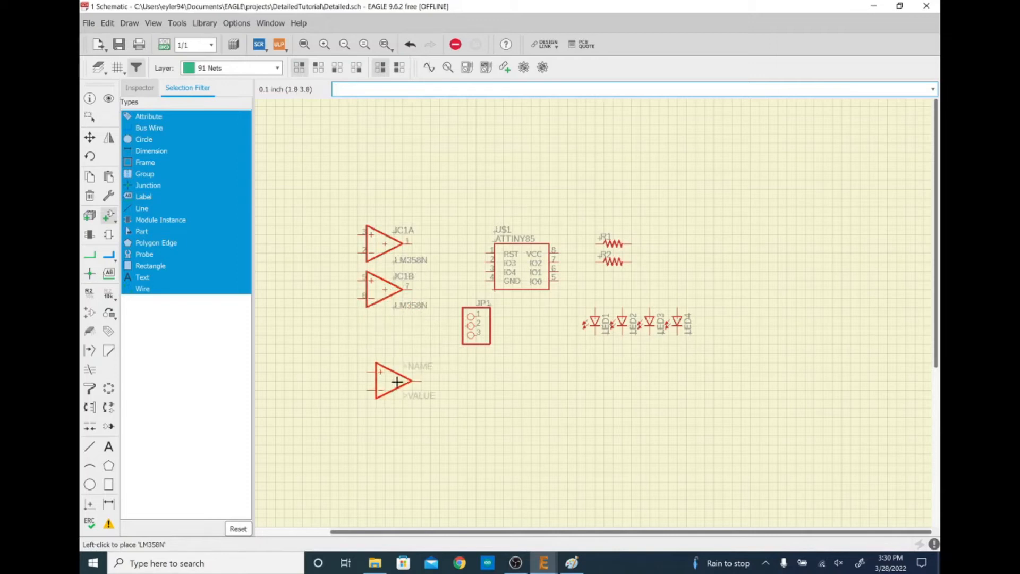
{"action": "mouse_move", "coordinate": [396, 364]}
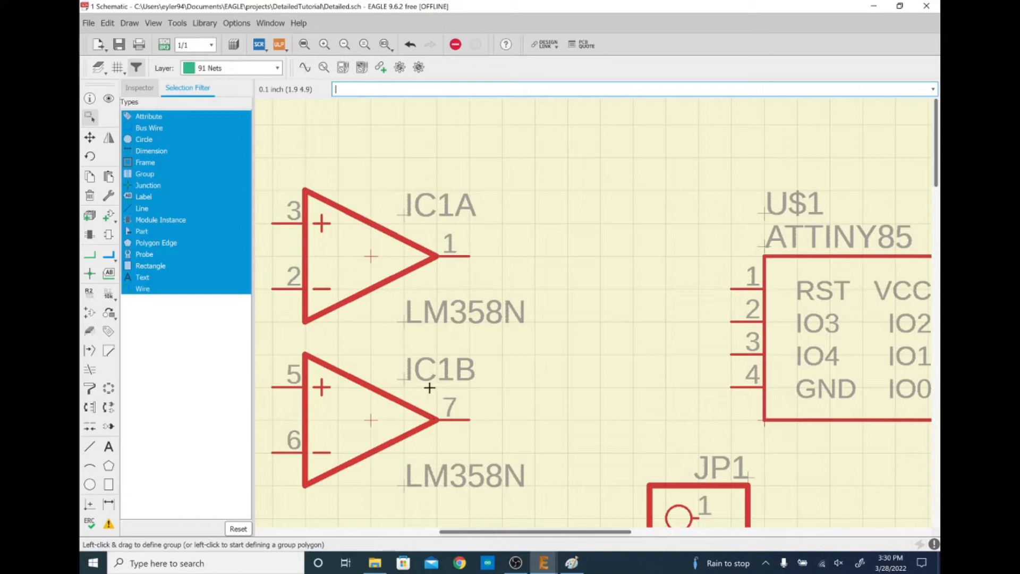
{"action": "mouse_move", "coordinate": [494, 205]}
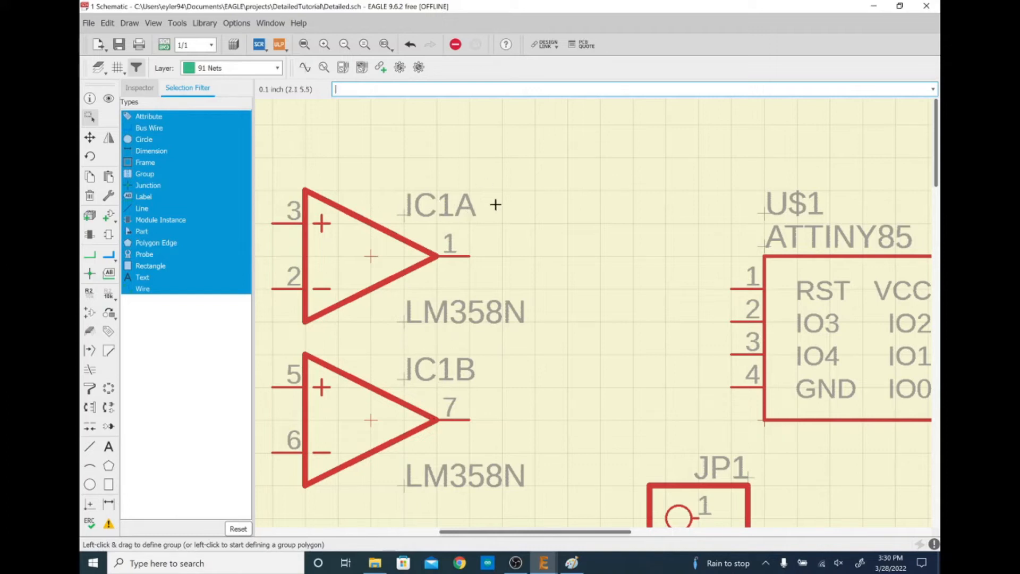
{"action": "mouse_move", "coordinate": [478, 274]}
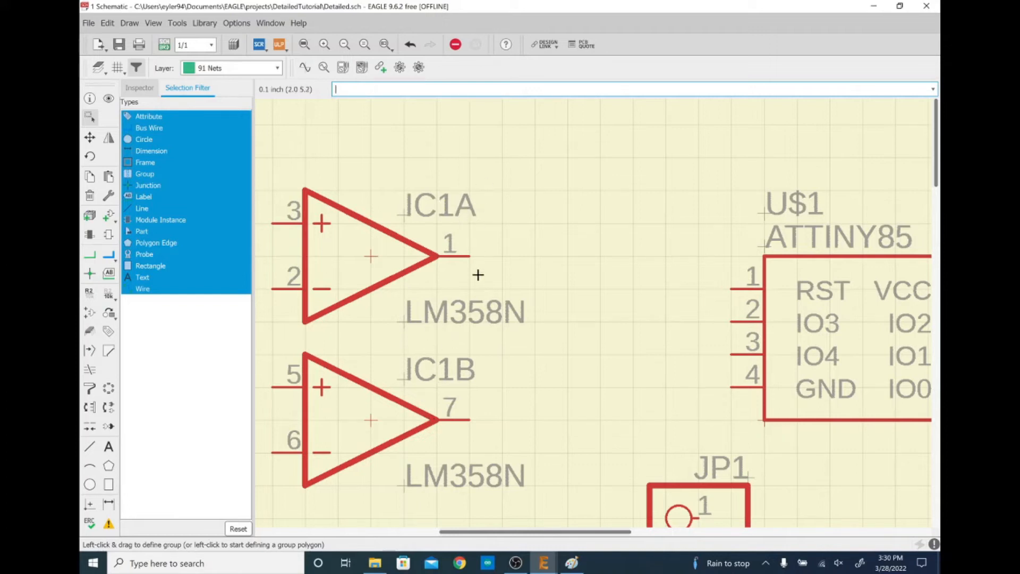
{"action": "mouse_move", "coordinate": [485, 211]}
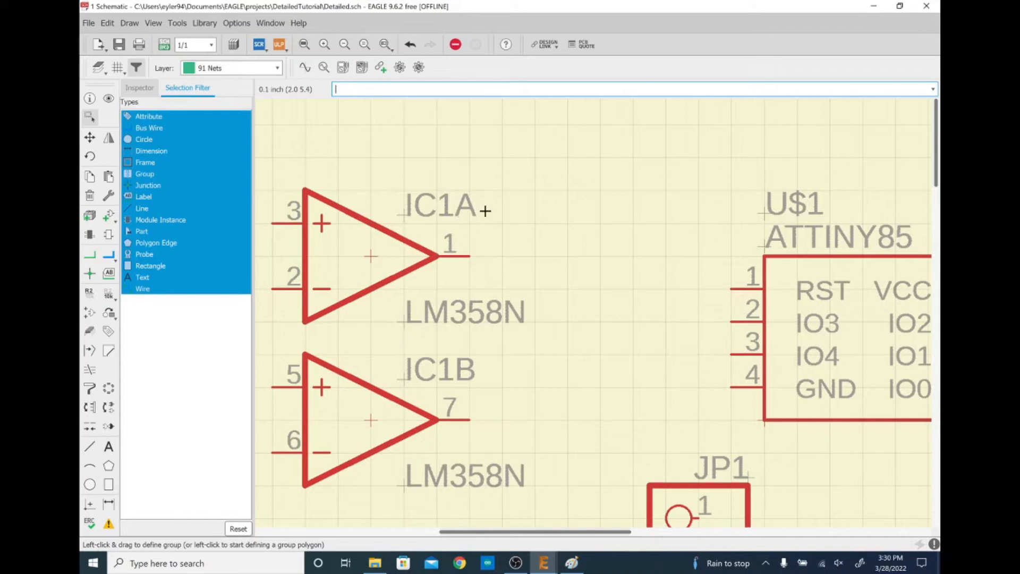
{"action": "mouse_move", "coordinate": [499, 288]}
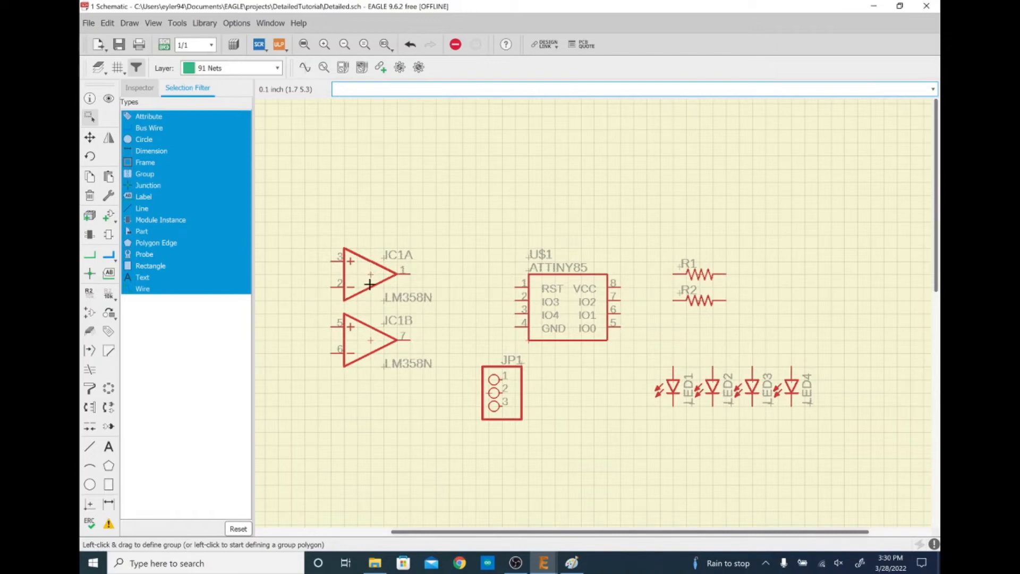
{"action": "mouse_move", "coordinate": [405, 270]}
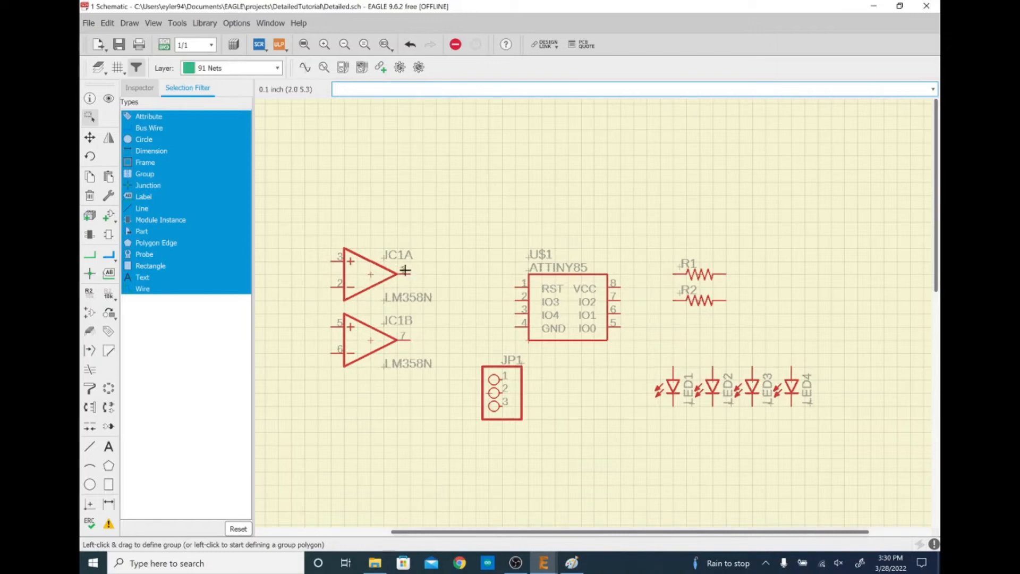
{"action": "mouse_move", "coordinate": [341, 318]}
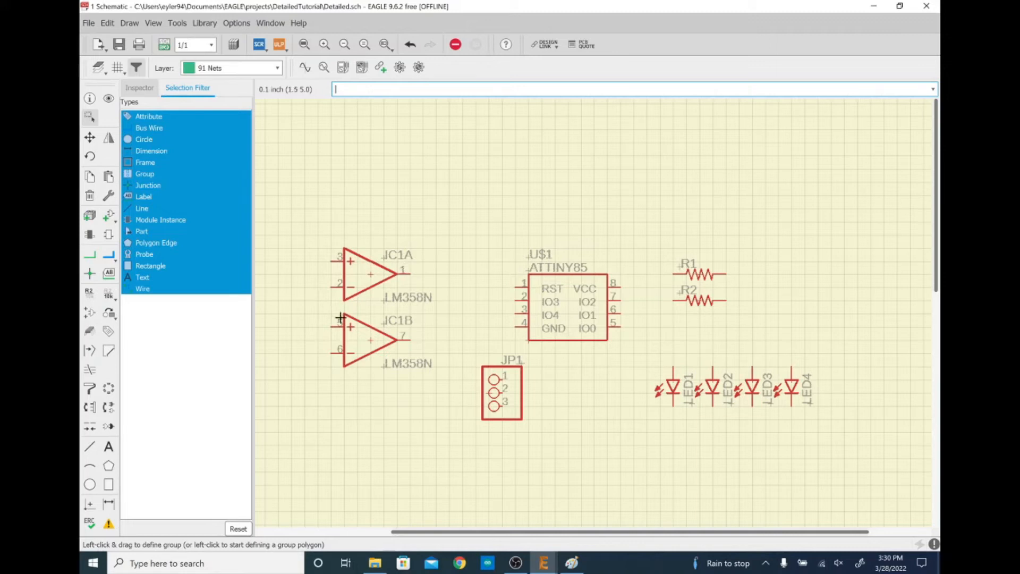
{"action": "mouse_move", "coordinate": [393, 278]}
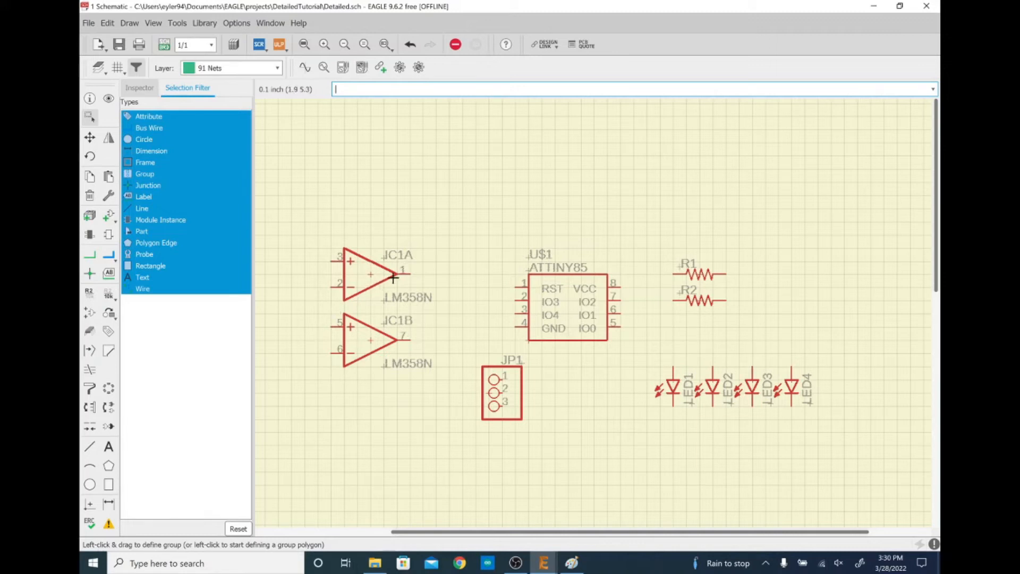
{"action": "mouse_move", "coordinate": [381, 277]}
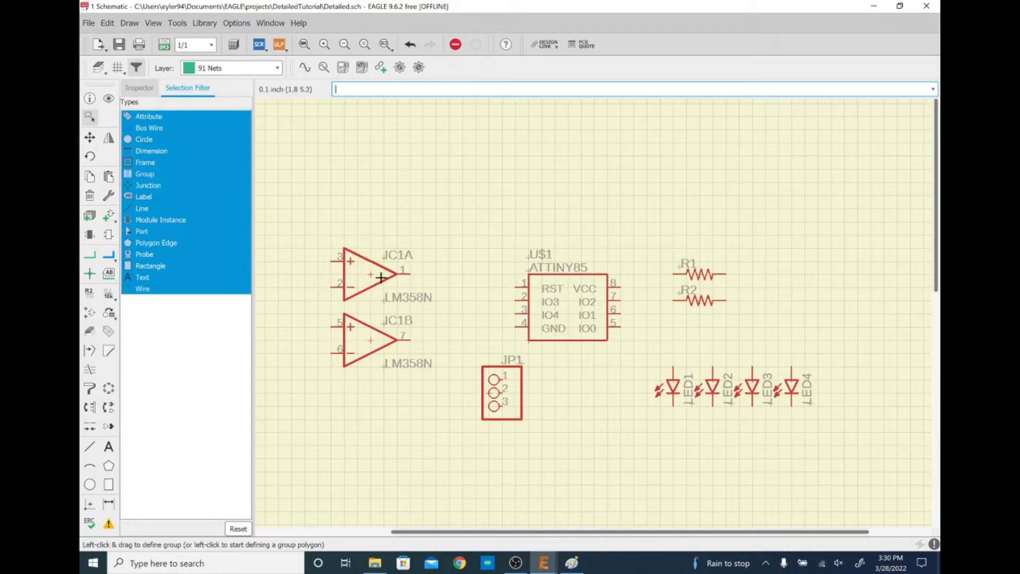
Step: Invoke IC1's power gate P (PWR+-) so supply pins 8 and 4 appear on IC1A
{"action": "right_click", "coordinate": [364, 273]}
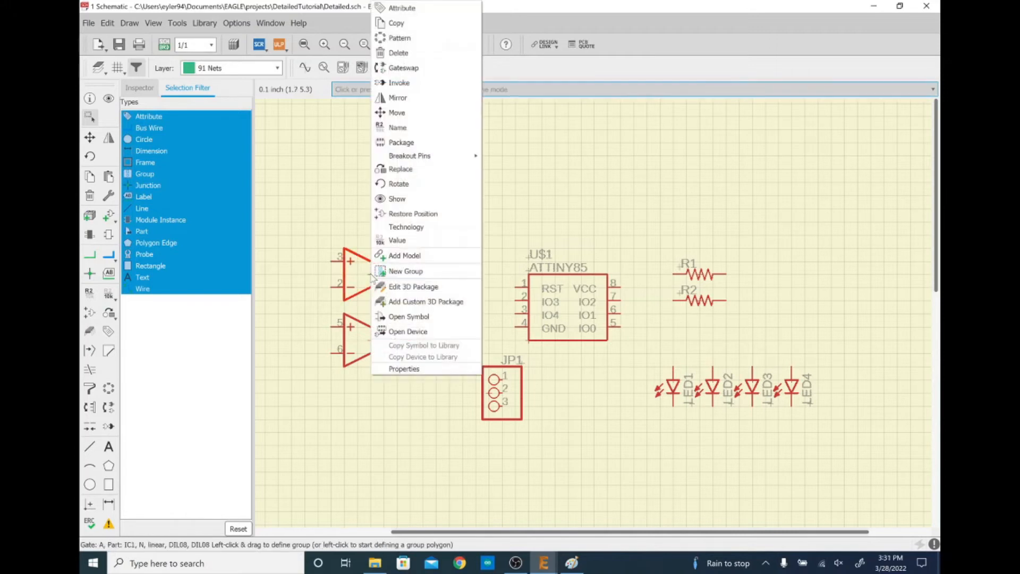
{"action": "mouse_move", "coordinate": [417, 83]}
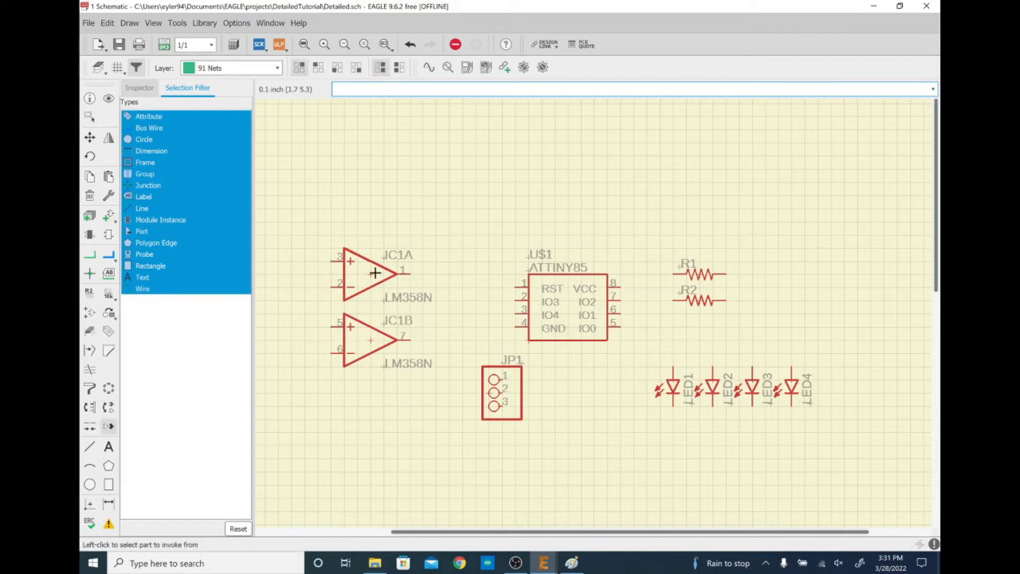
{"action": "left_click", "coordinate": [374, 274]}
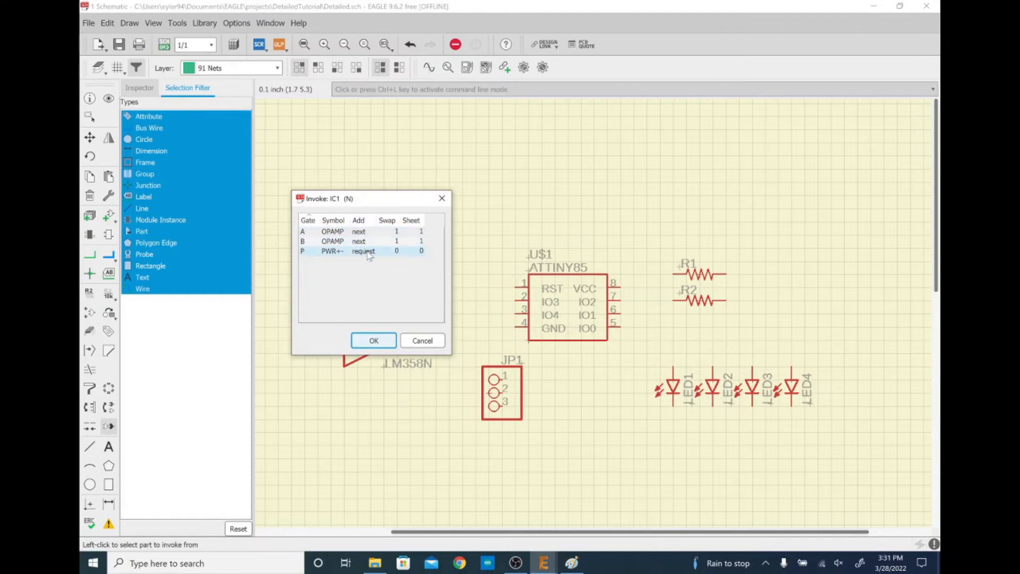
{"action": "left_click", "coordinate": [373, 340]}
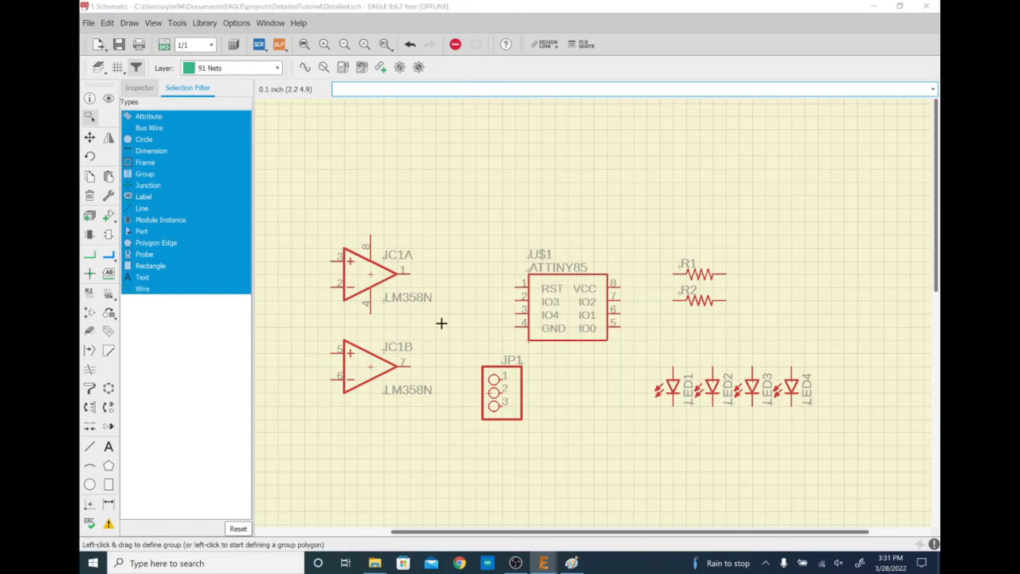
{"action": "left_click", "coordinate": [571, 563]}
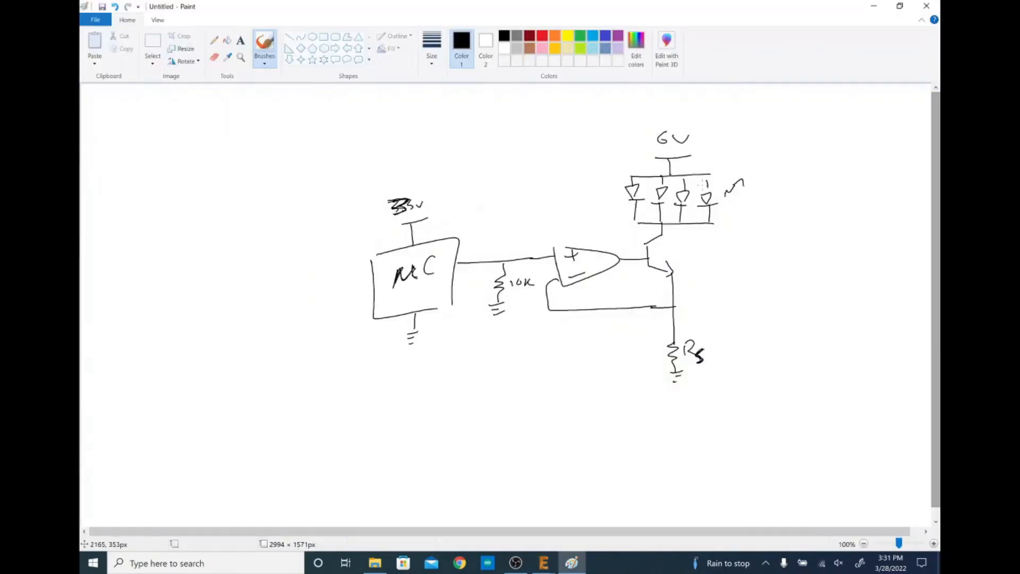
{"action": "mouse_move", "coordinate": [669, 250]}
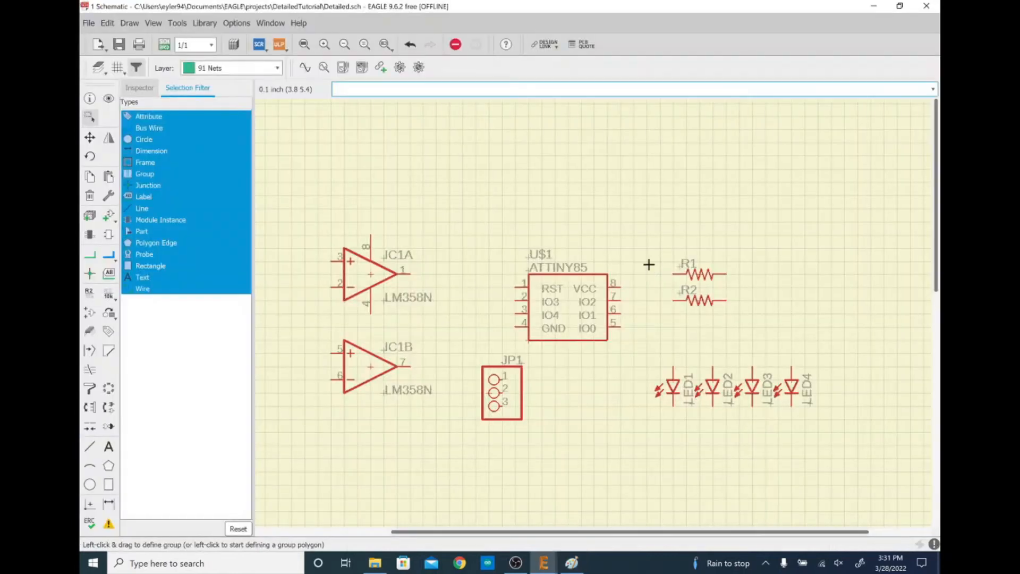
{"action": "left_click", "coordinate": [571, 563]}
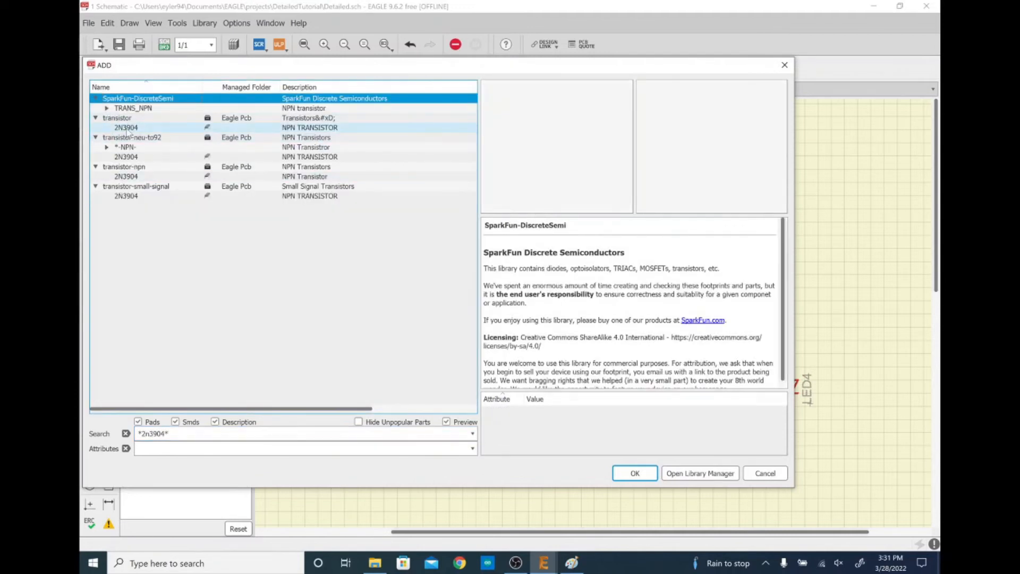
Step: Preview the 2N3904 search results and expand the -NPN- family in transistor-neu-to92
{"action": "left_click", "coordinate": [126, 128]}
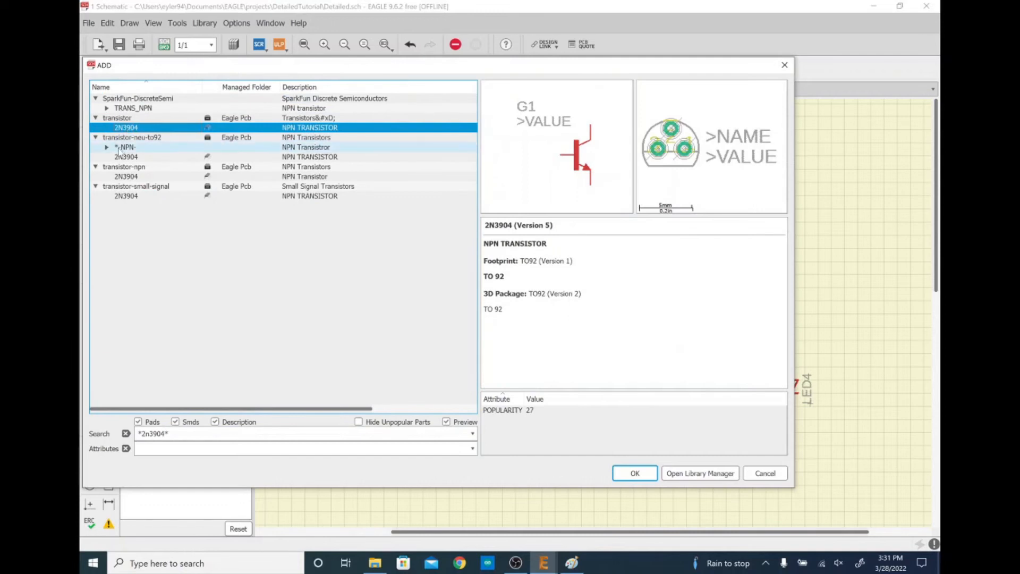
{"action": "left_click", "coordinate": [125, 156]}
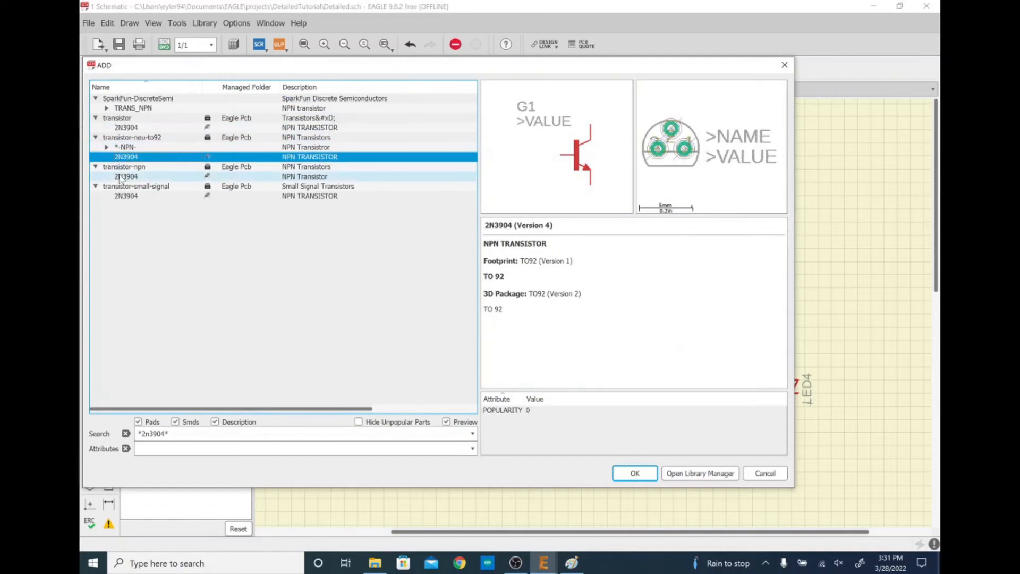
{"action": "left_click", "coordinate": [126, 195]}
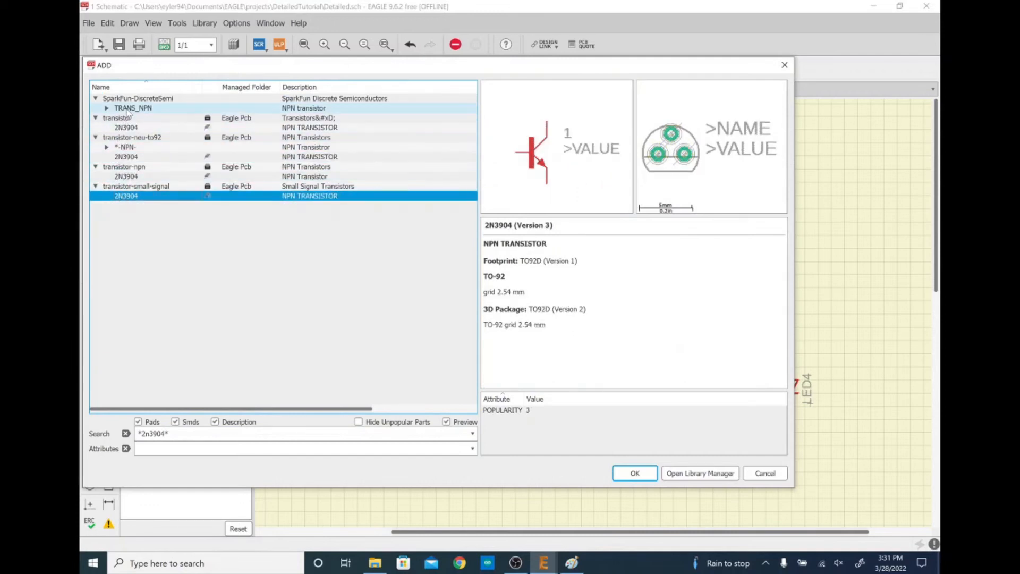
{"action": "left_click", "coordinate": [125, 157]}
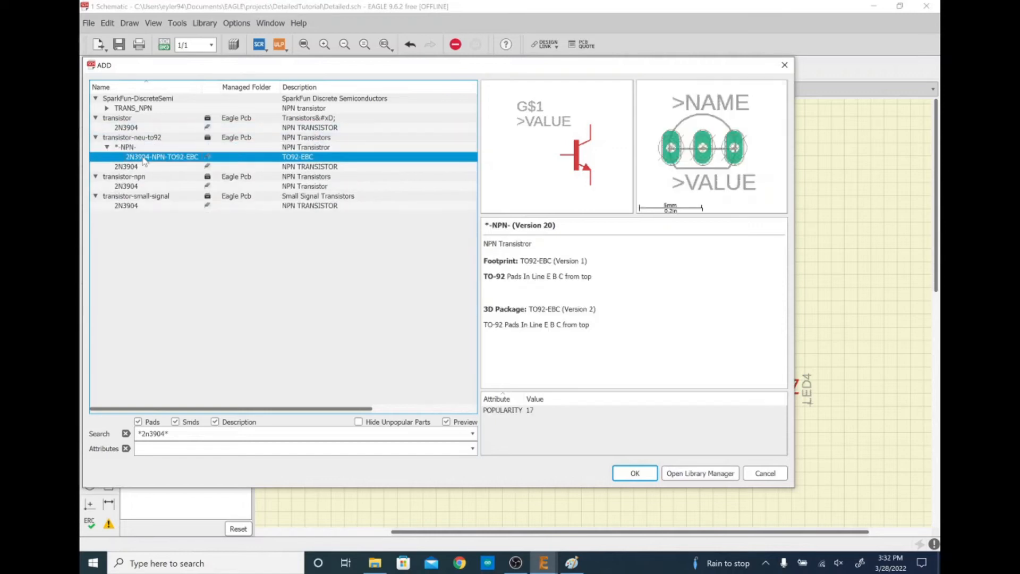
{"action": "left_click", "coordinate": [107, 147]}
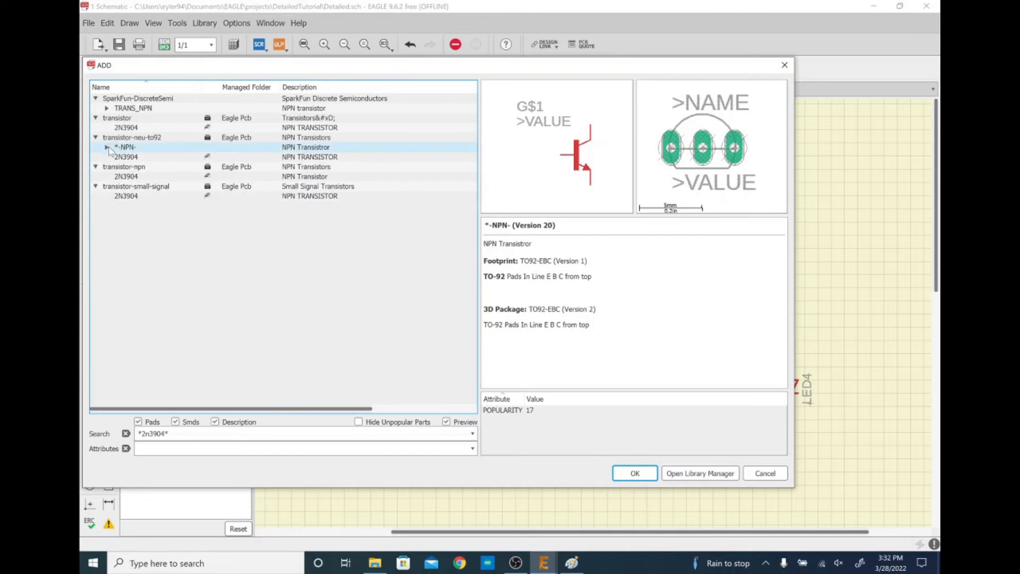
{"action": "left_click", "coordinate": [108, 147]}
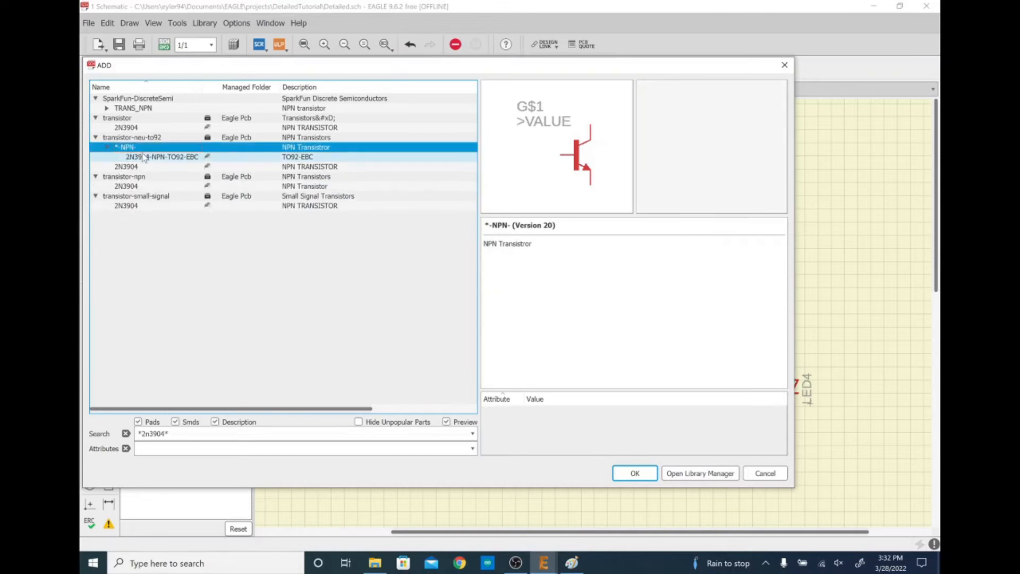
Step: Select the 2N3904-NPN-TO92-EBC variant and accept it as transistor T1
{"action": "left_click", "coordinate": [162, 158]}
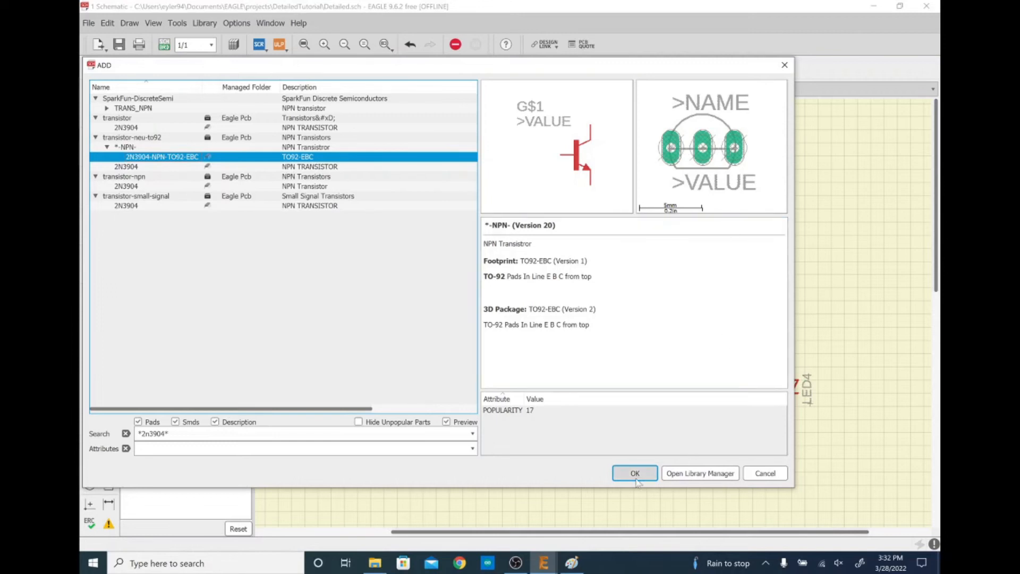
{"action": "left_click", "coordinate": [635, 473]}
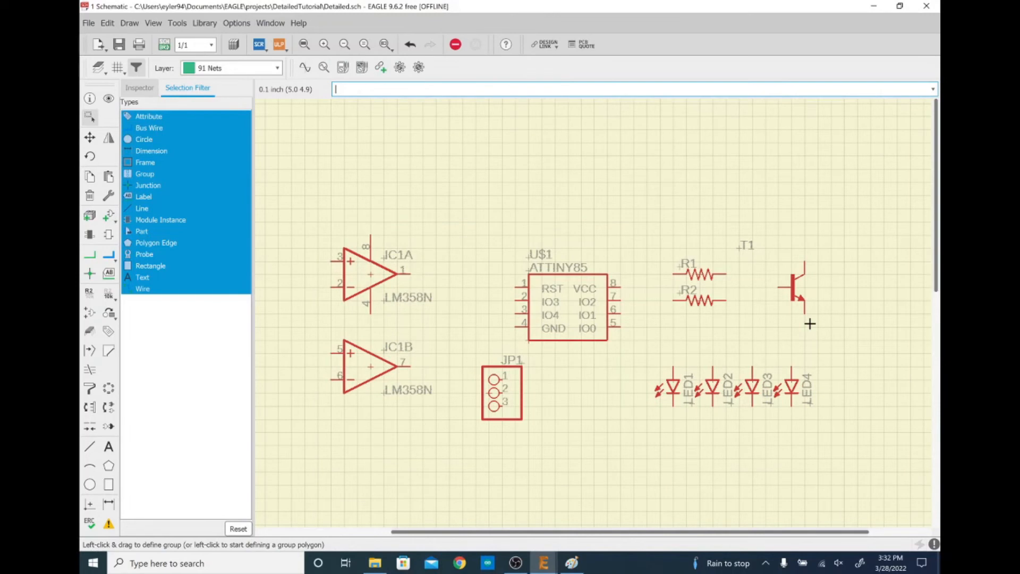
{"action": "mouse_move", "coordinate": [355, 280]}
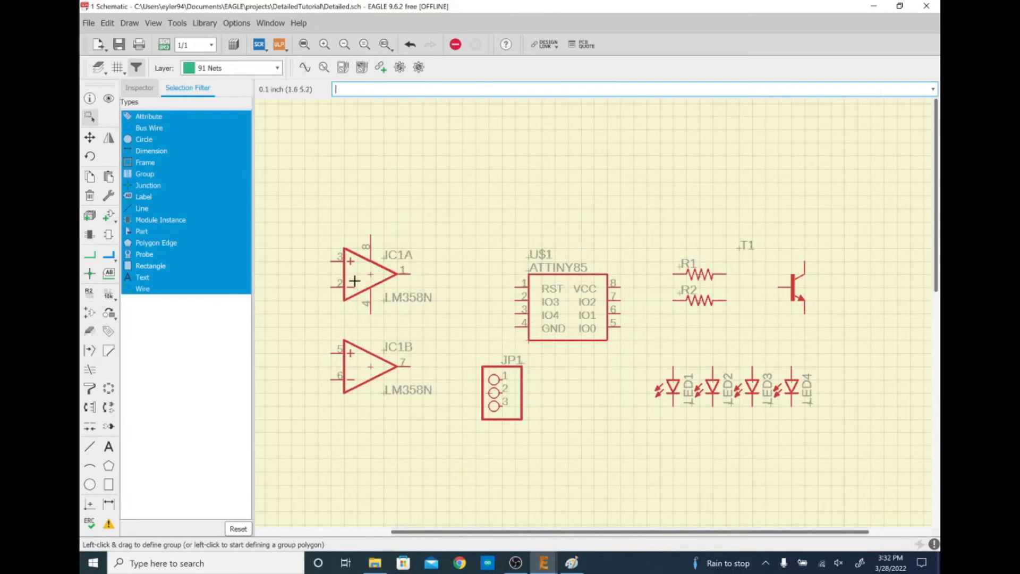
{"action": "mouse_move", "coordinate": [672, 419]}
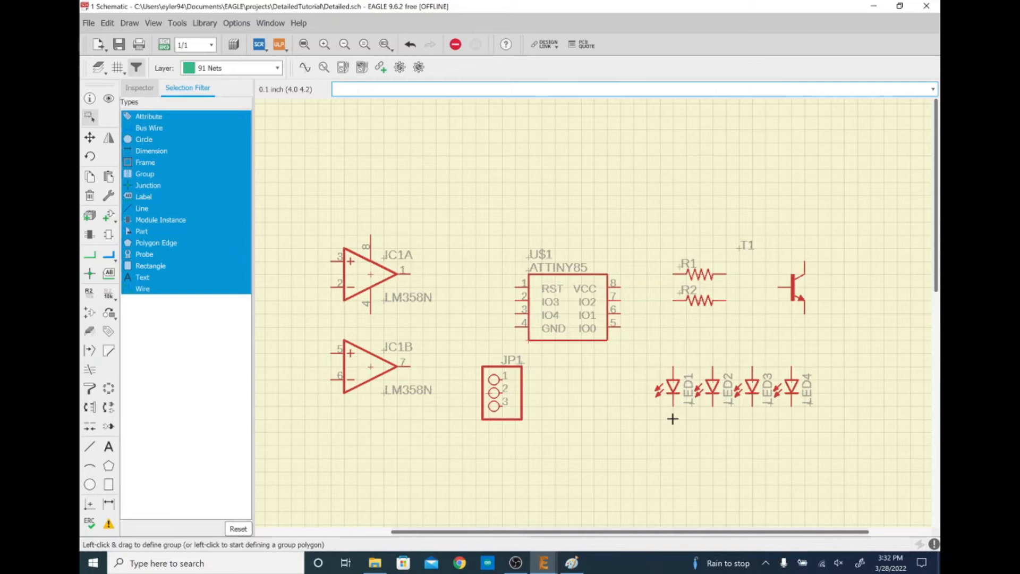
{"action": "mouse_move", "coordinate": [622, 346]}
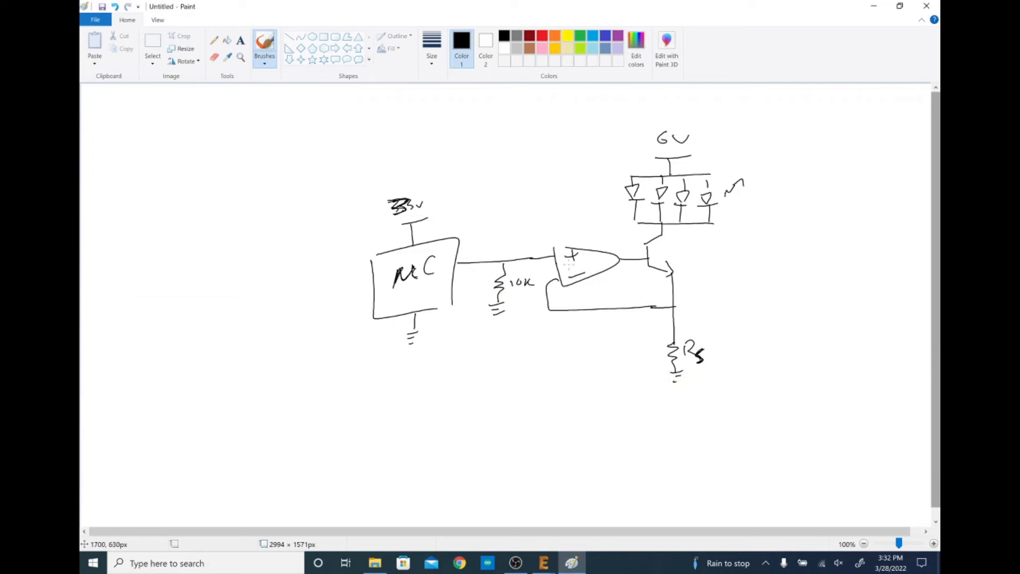
{"action": "left_click", "coordinate": [543, 563]}
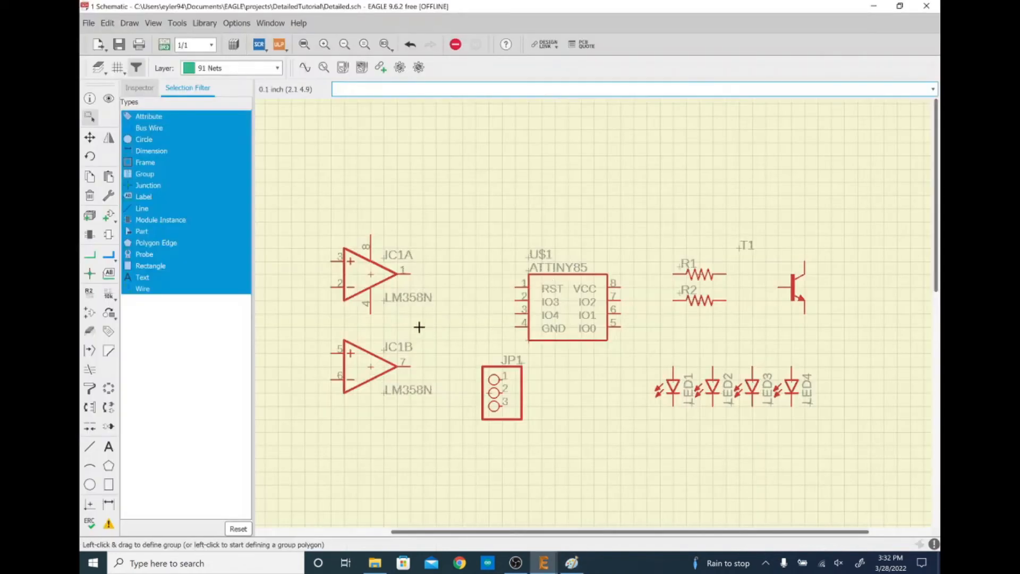
Step: Zoom out to rearrange the parts to match the sketch layout
{"action": "scroll", "scroll_direction": "down", "scroll_amount": 3}
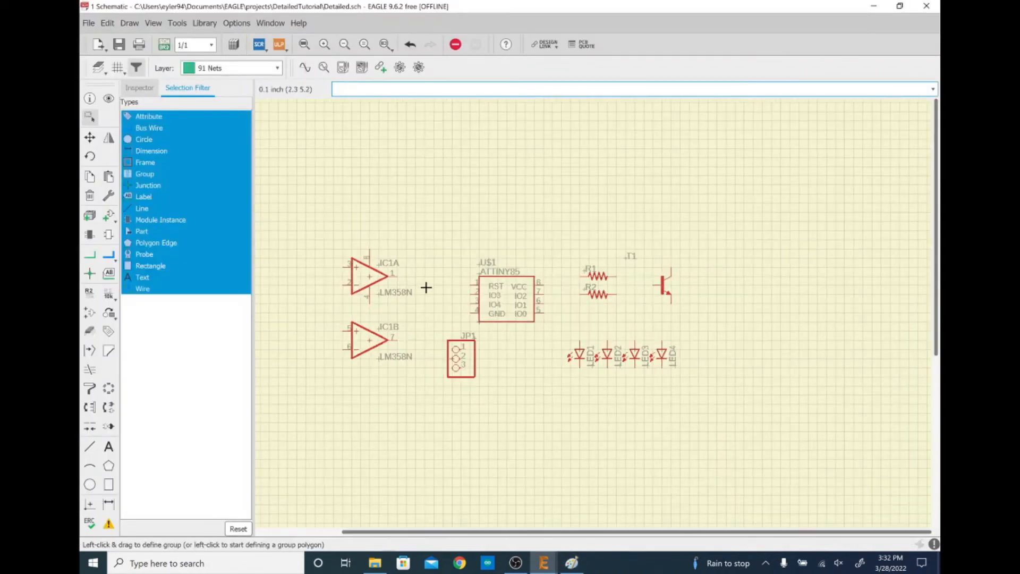
{"action": "mouse_move", "coordinate": [565, 335]}
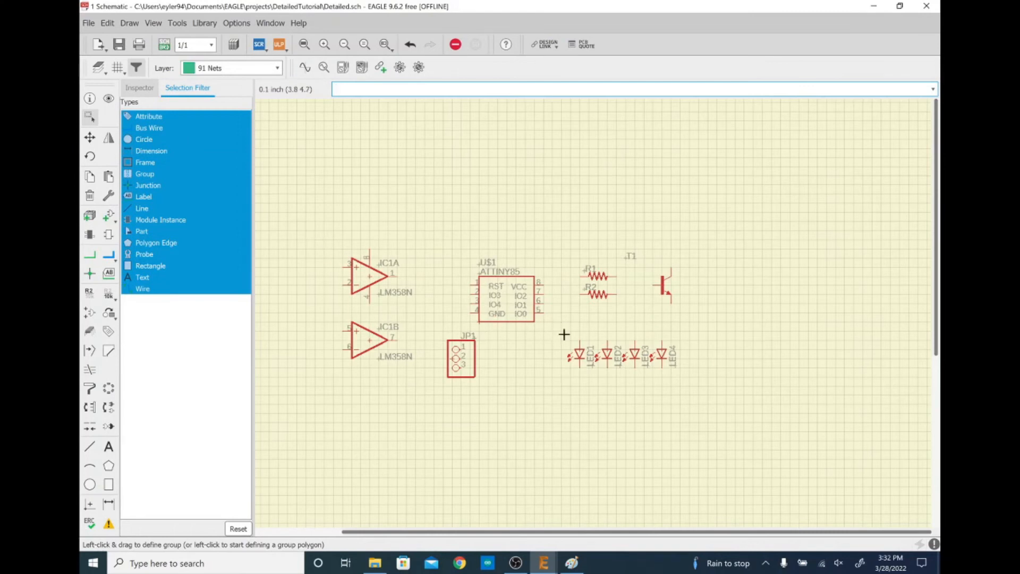
{"action": "mouse_move", "coordinate": [638, 349]}
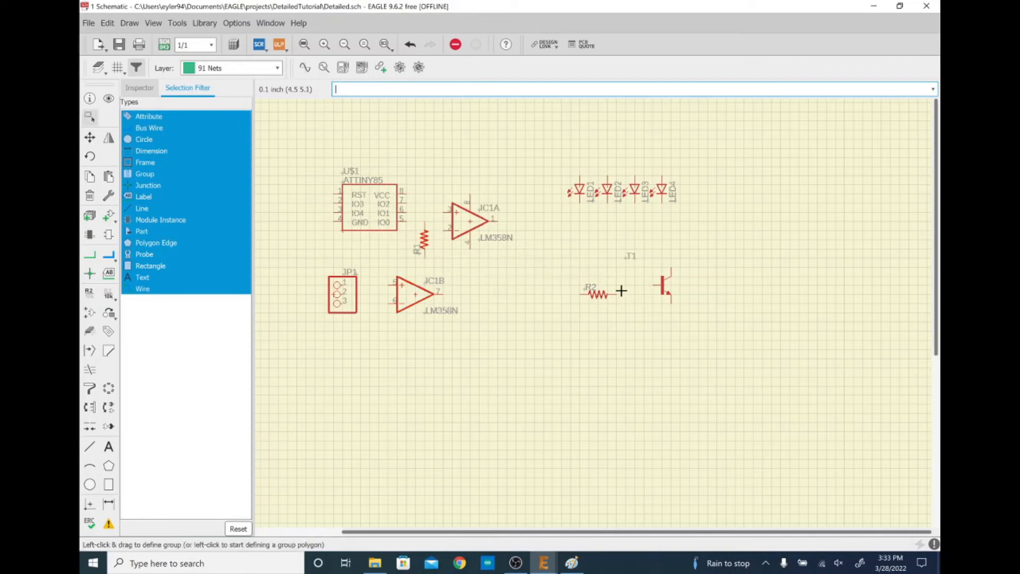
{"action": "mouse_move", "coordinate": [400, 200]}
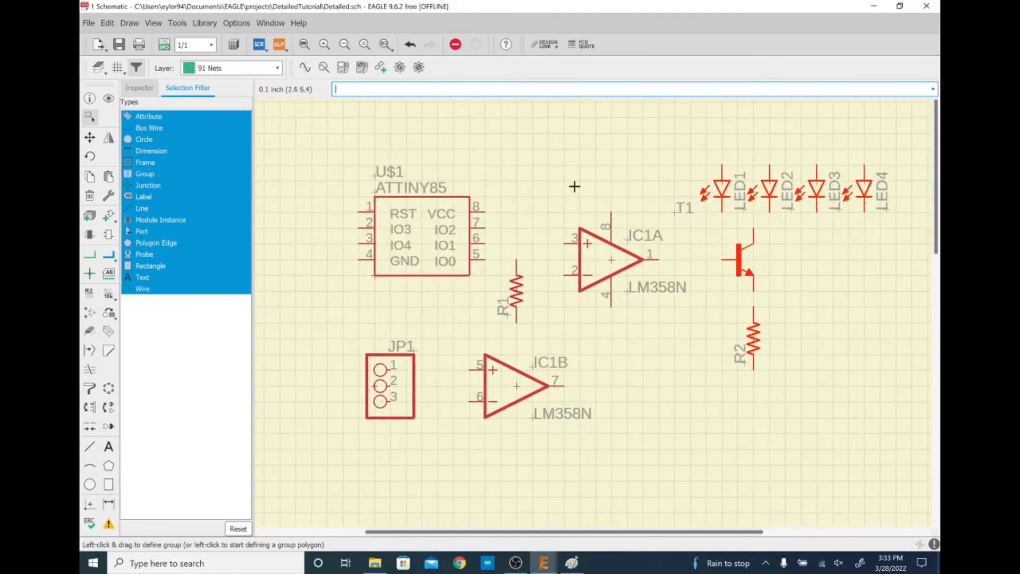
{"action": "mouse_move", "coordinate": [556, 398]}
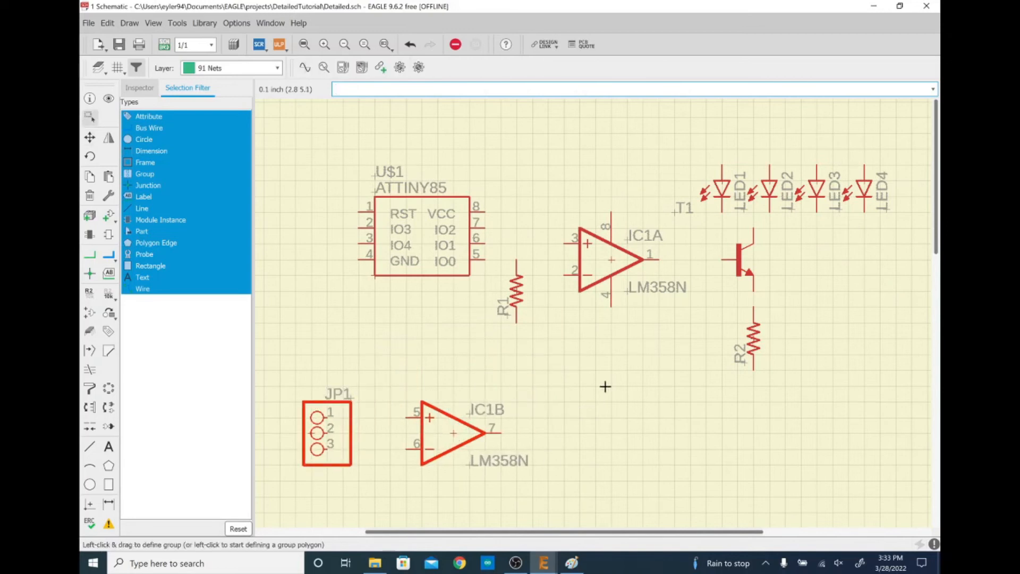
{"action": "mouse_move", "coordinate": [639, 275]}
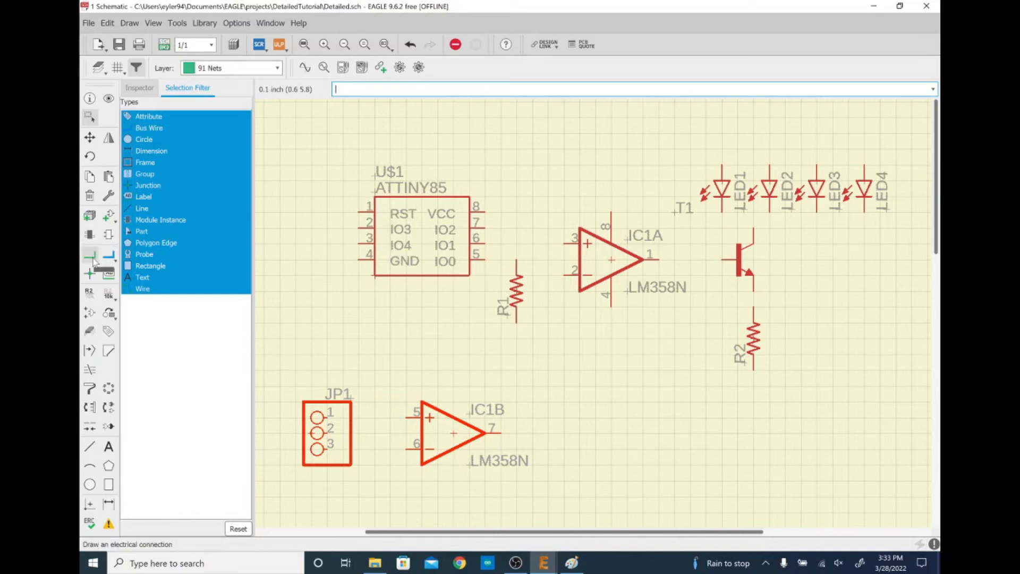
Step: Draw net stubs from R1 and R2 and wire IC1A's output to T1's base
{"action": "left_click", "coordinate": [89, 261]}
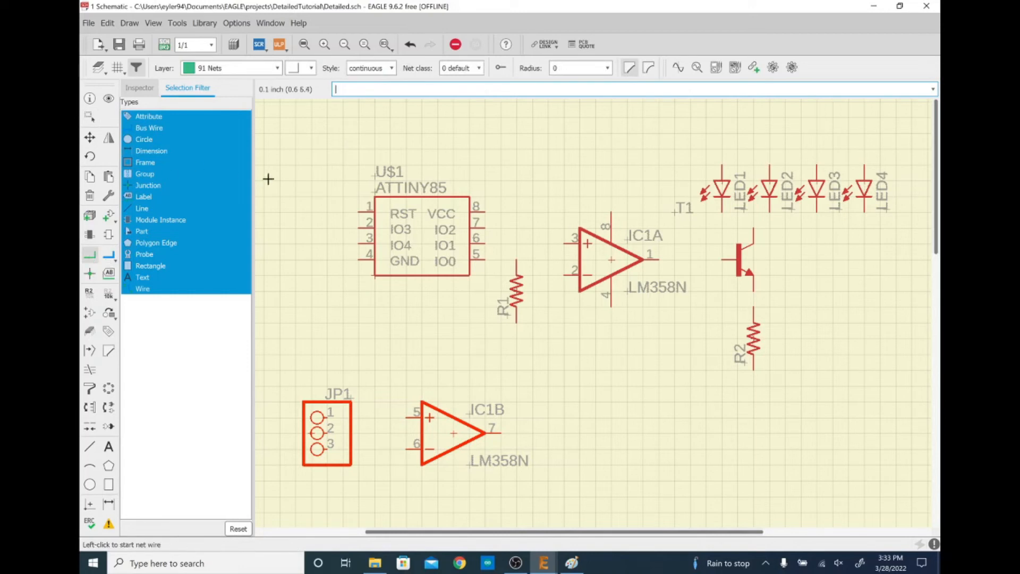
{"action": "mouse_move", "coordinate": [488, 216]}
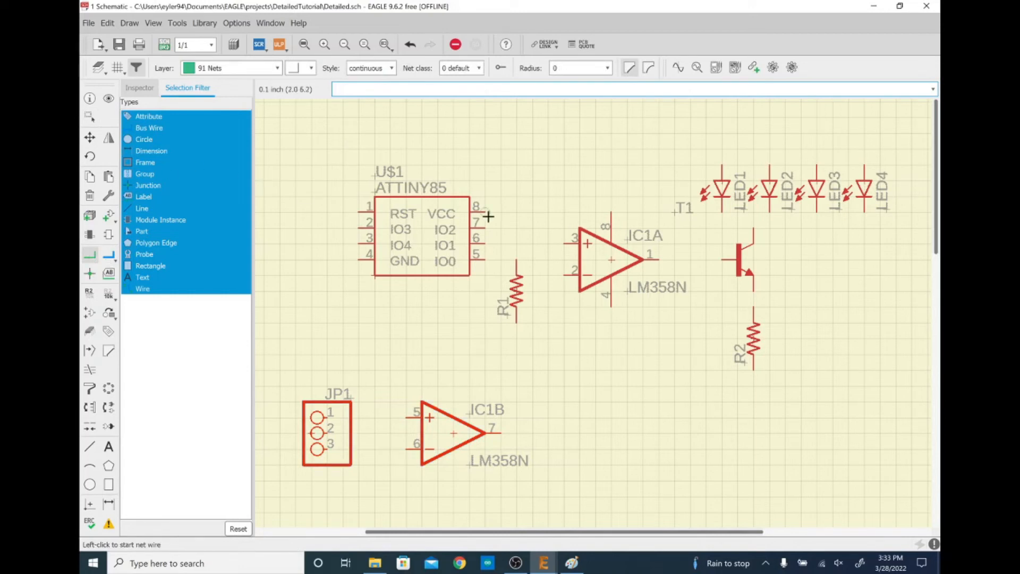
{"action": "mouse_move", "coordinate": [552, 240]}
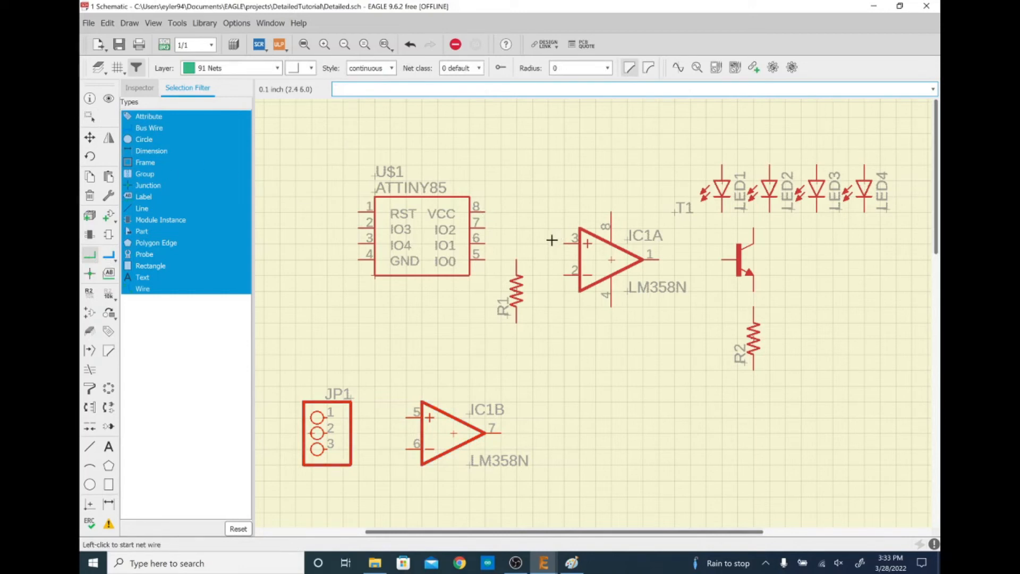
{"action": "mouse_move", "coordinate": [484, 246]}
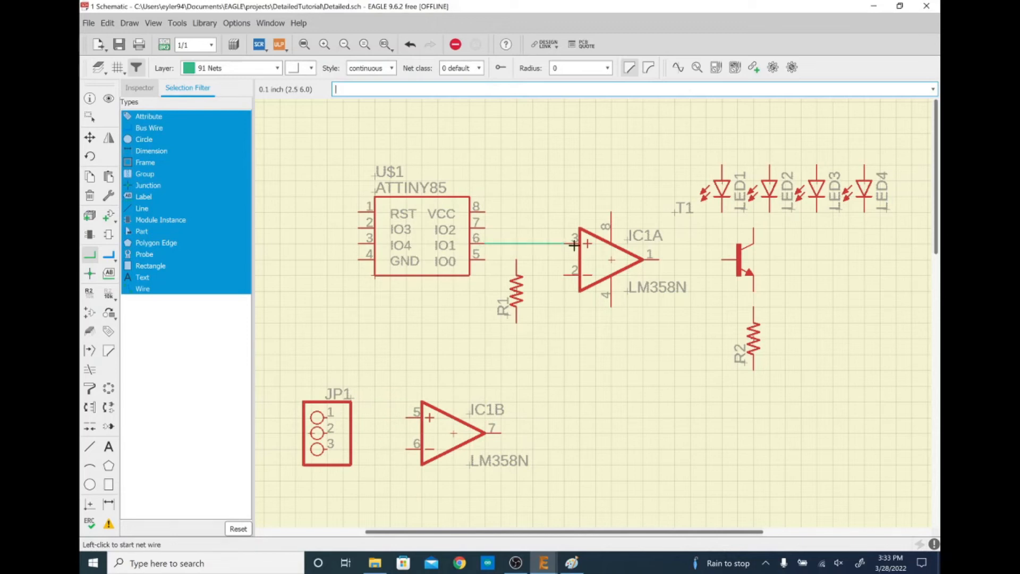
{"action": "mouse_move", "coordinate": [517, 261]}
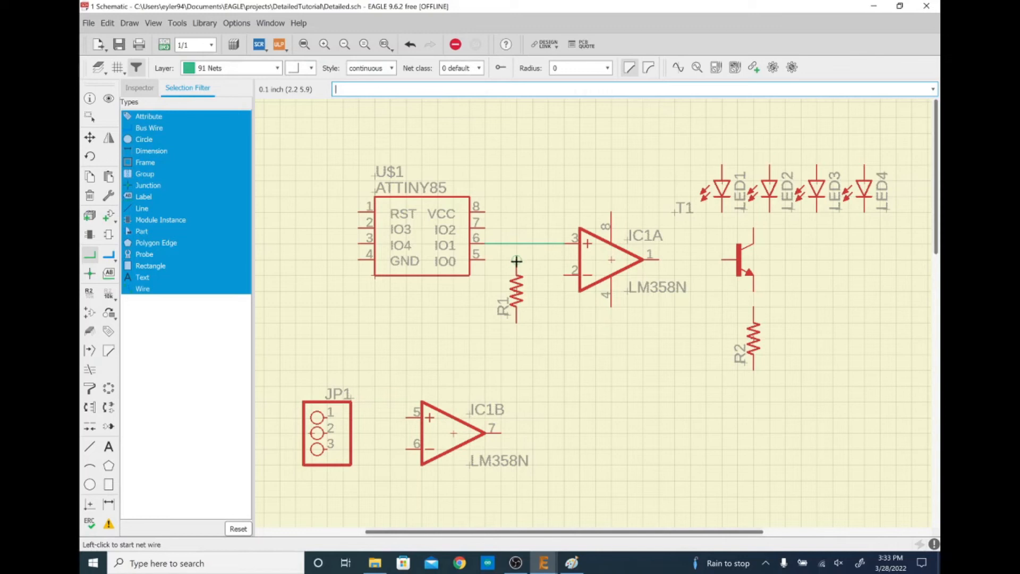
{"action": "left_click", "coordinate": [516, 244]}
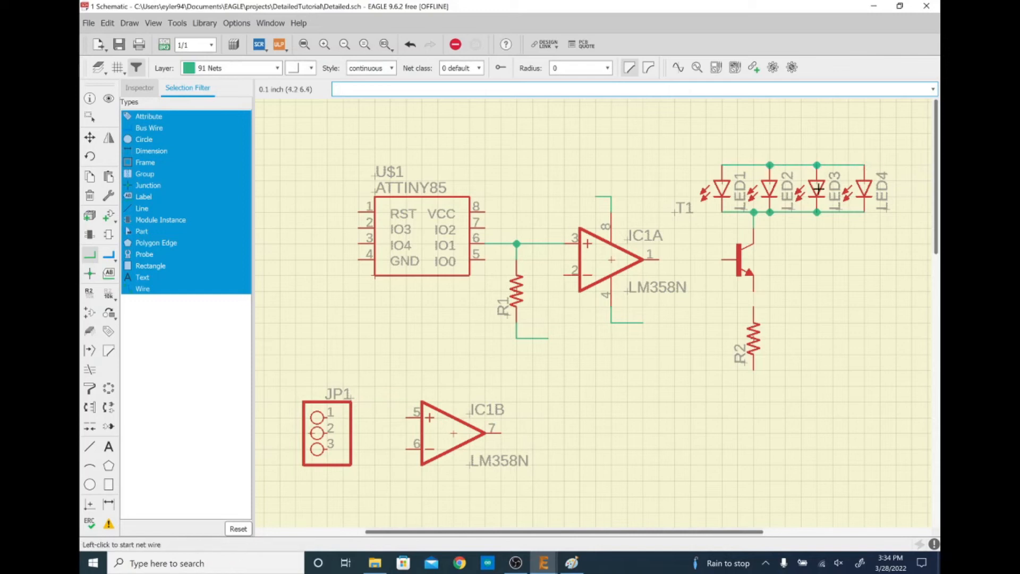
{"action": "mouse_move", "coordinate": [706, 148]}
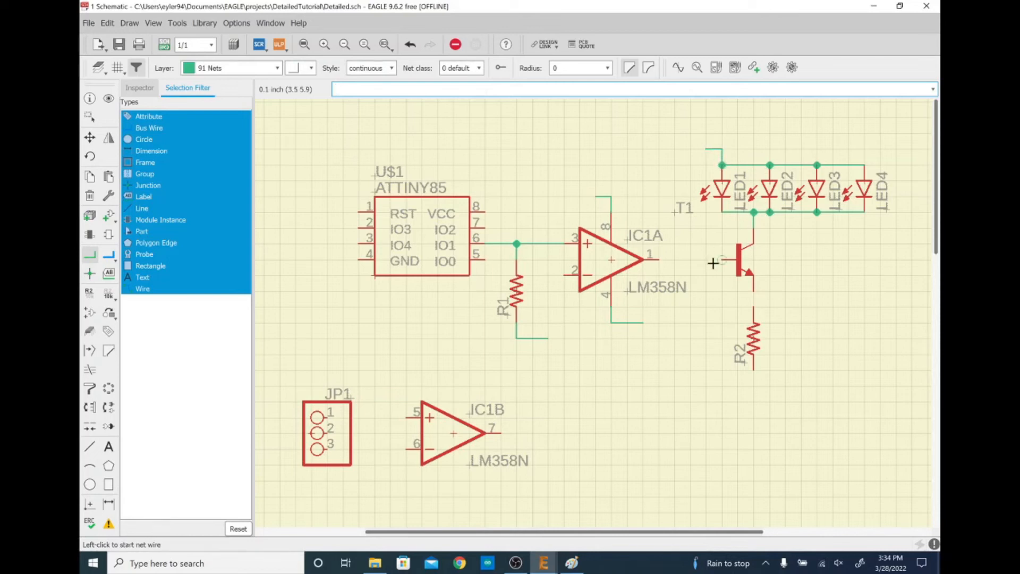
{"action": "left_click", "coordinate": [713, 263]}
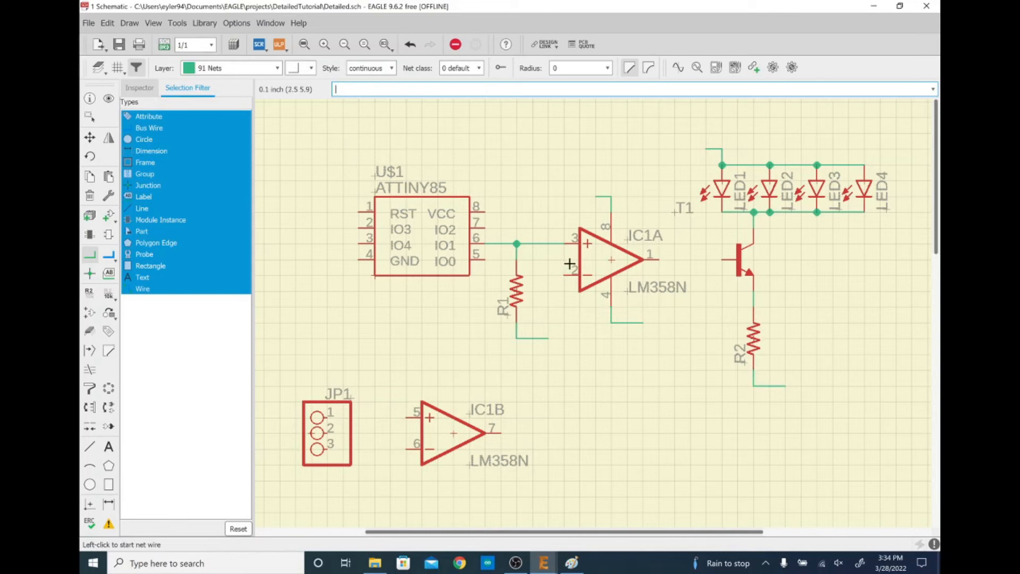
{"action": "left_click", "coordinate": [659, 260]}
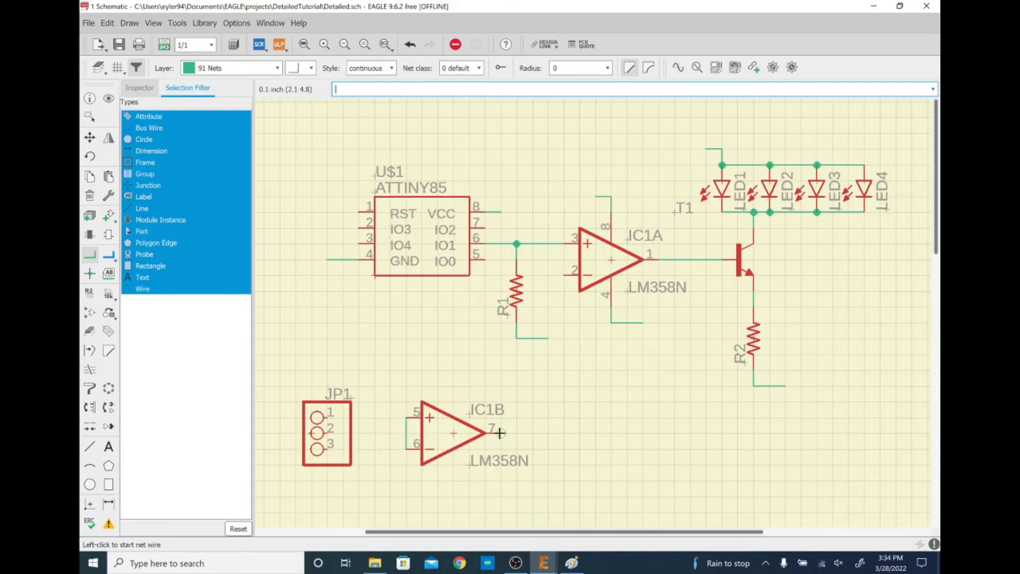
Step: Wire IC1B's output pin 7 back around to its inverting input pin 6
{"action": "left_click", "coordinate": [500, 434]}
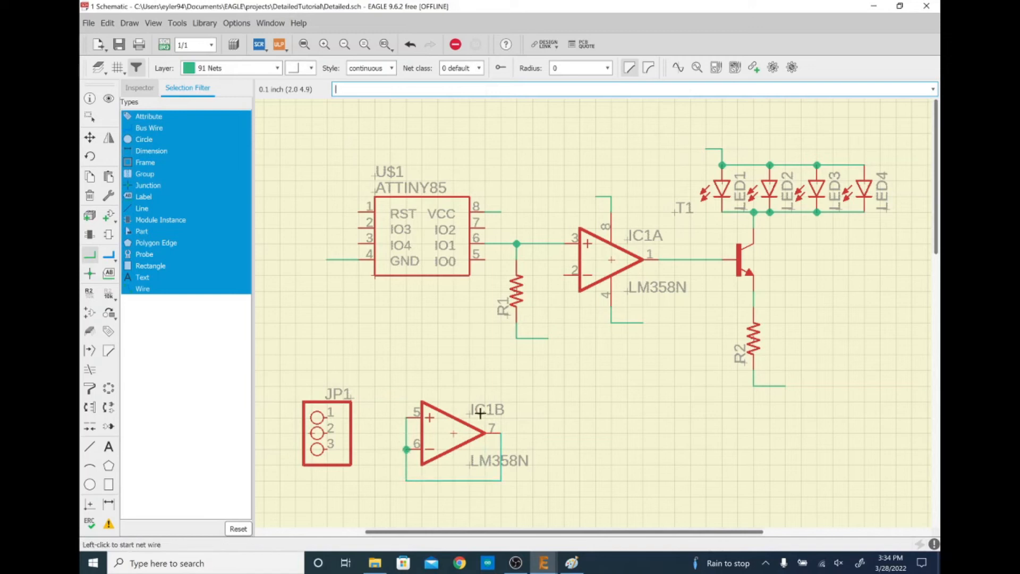
{"action": "mouse_move", "coordinate": [430, 417]}
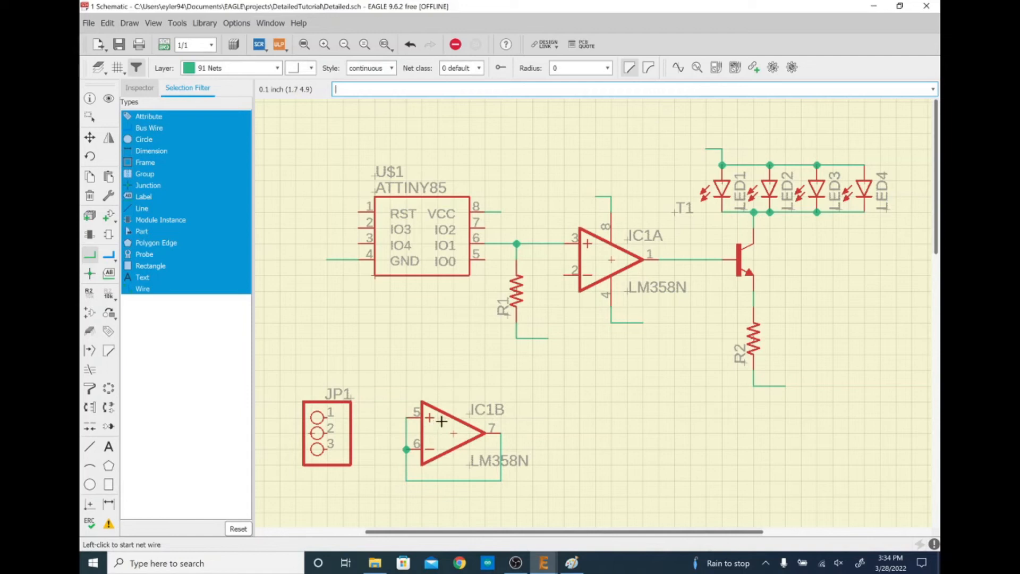
{"action": "mouse_move", "coordinate": [422, 417]}
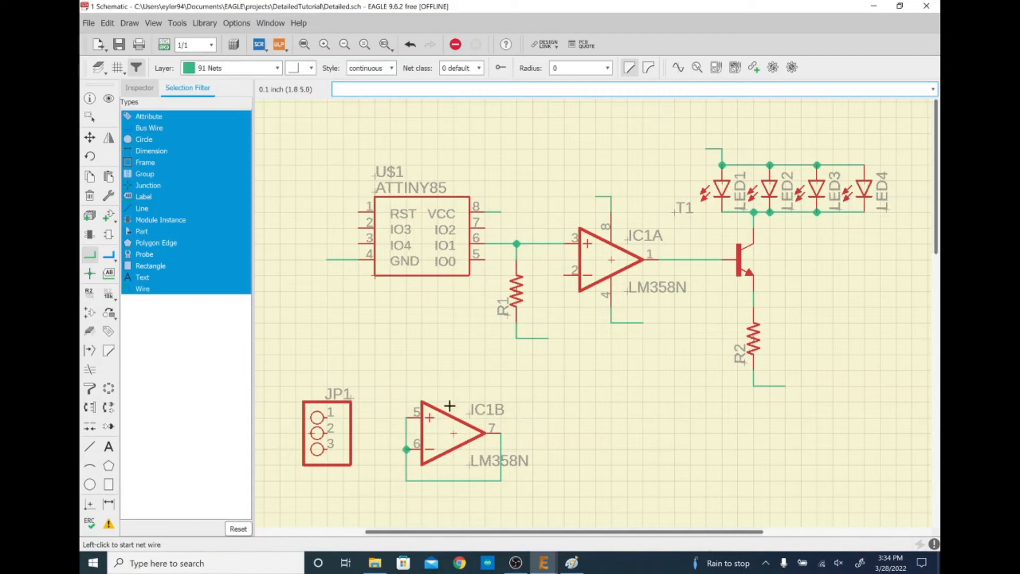
{"action": "mouse_move", "coordinate": [498, 431]}
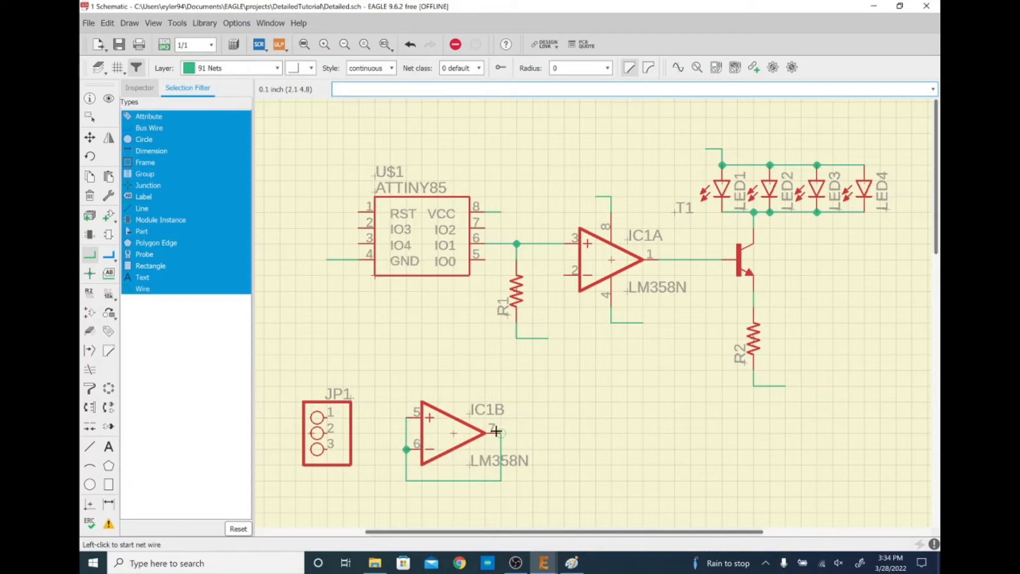
{"action": "mouse_move", "coordinate": [448, 460]}
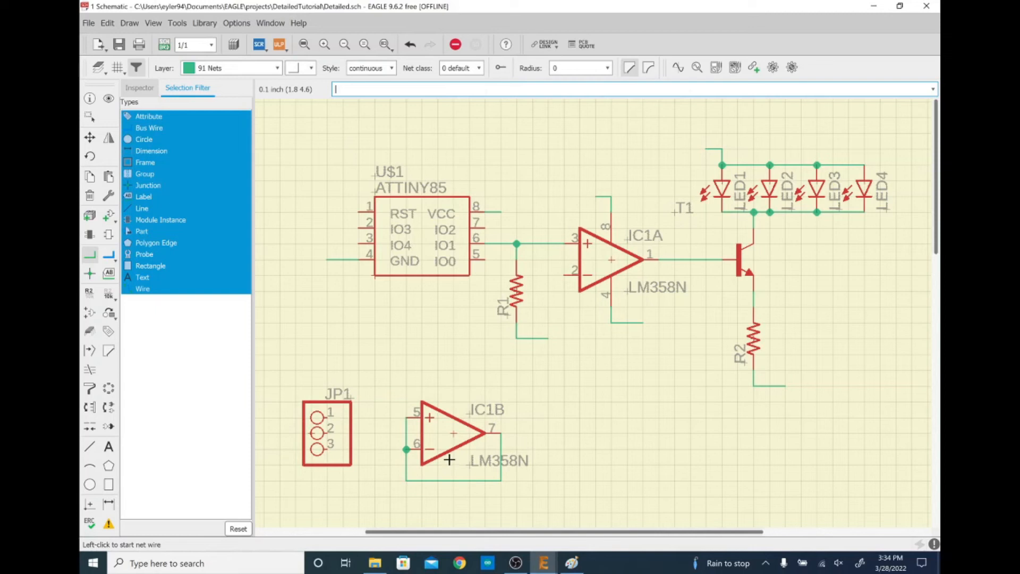
{"action": "mouse_move", "coordinate": [458, 435]}
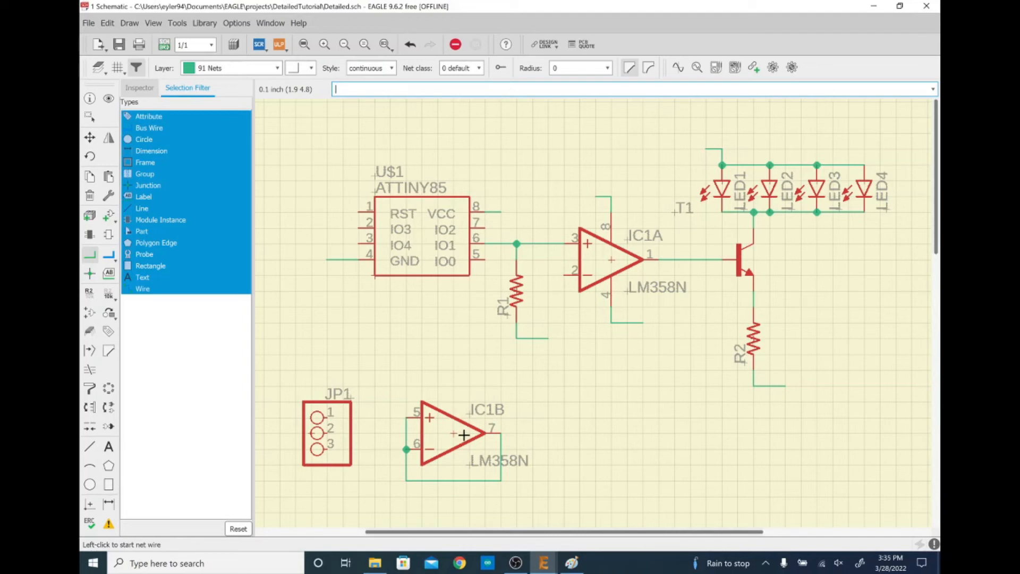
{"action": "mouse_move", "coordinate": [503, 239]}
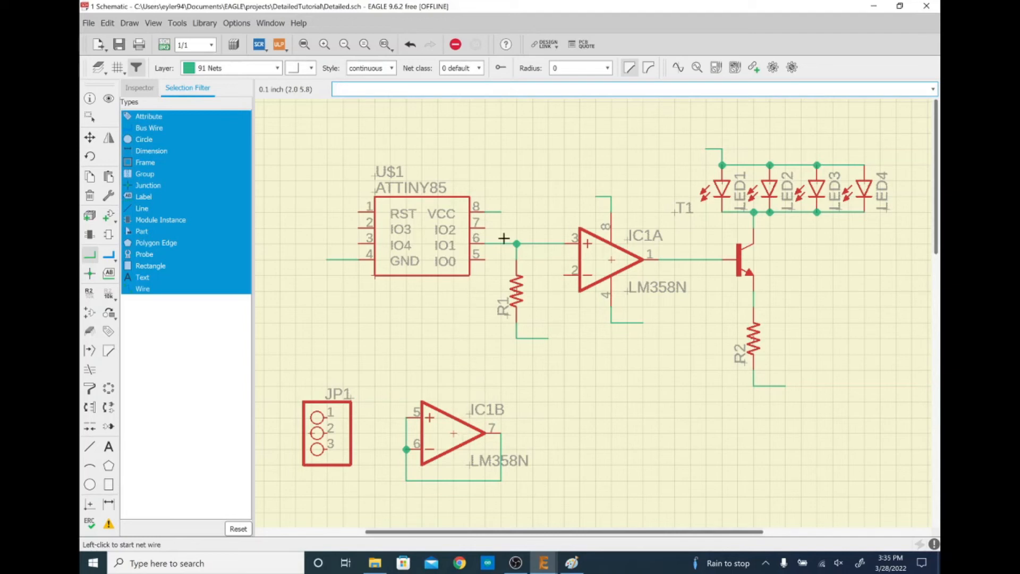
{"action": "mouse_move", "coordinate": [400, 369]}
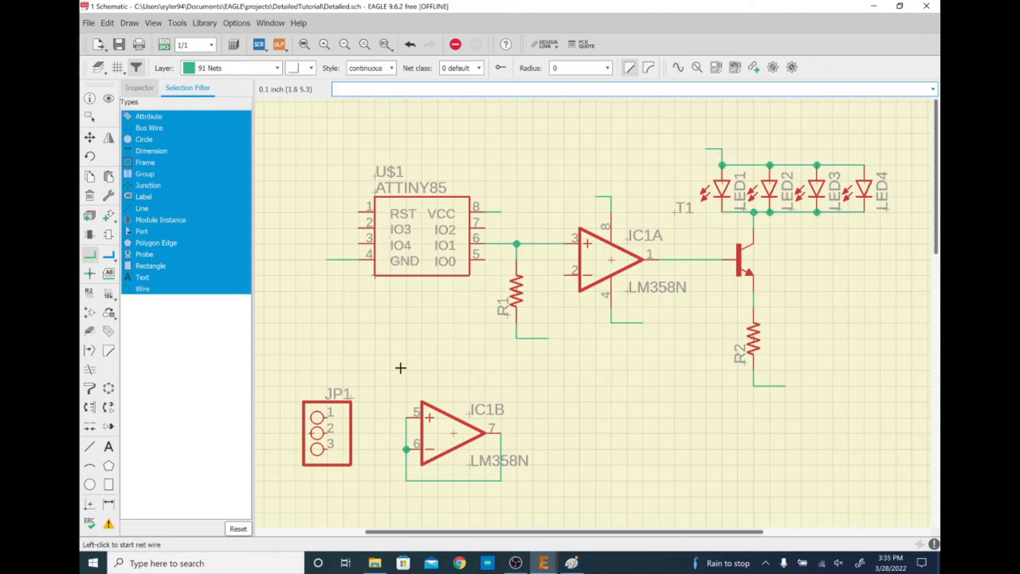
Step: Wire the JP1 header pins and route the T1–R2 node toward IC1A's inverting input
{"action": "left_click", "coordinate": [329, 417]}
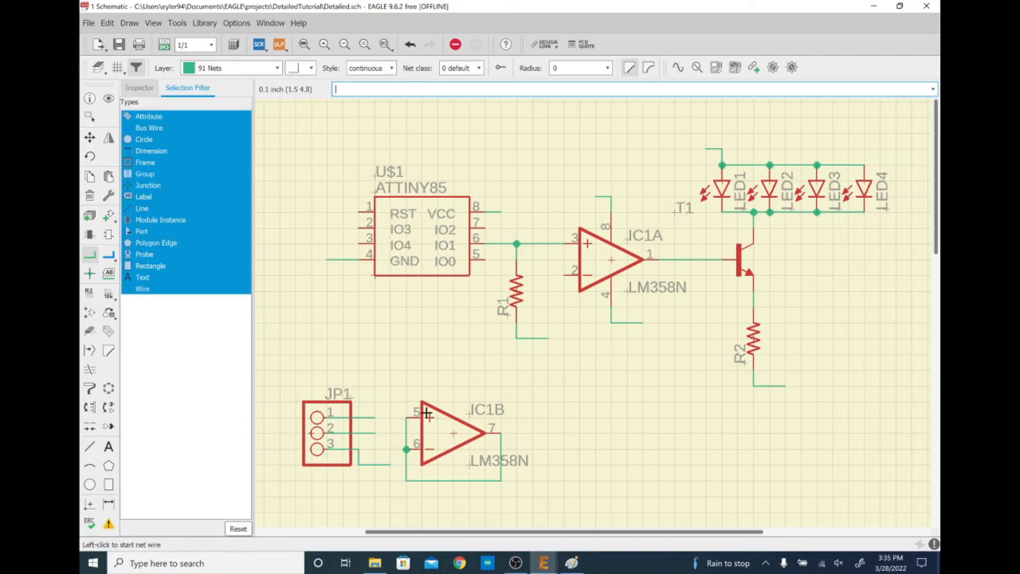
{"action": "mouse_move", "coordinate": [575, 325]}
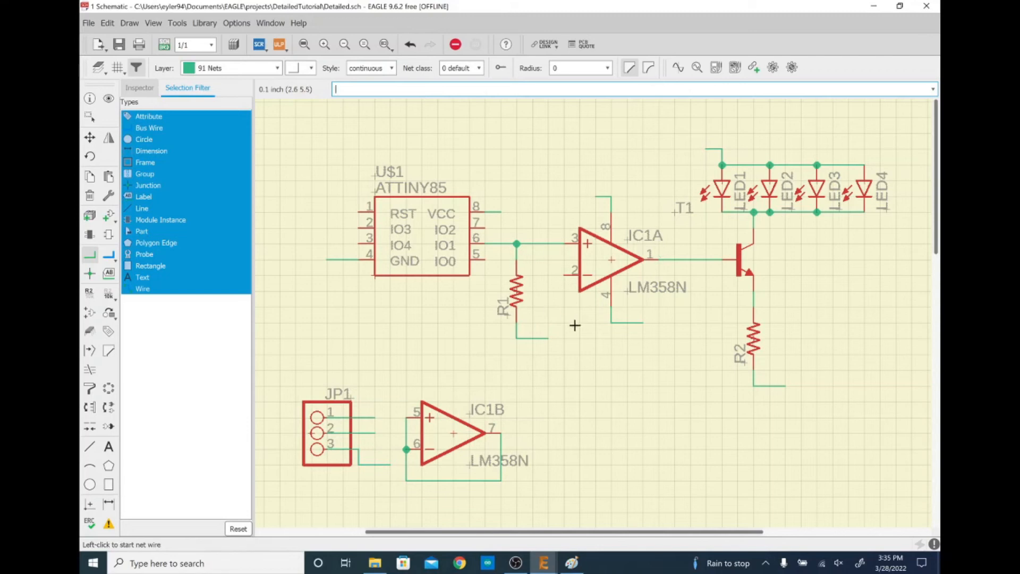
{"action": "mouse_move", "coordinate": [756, 293]}
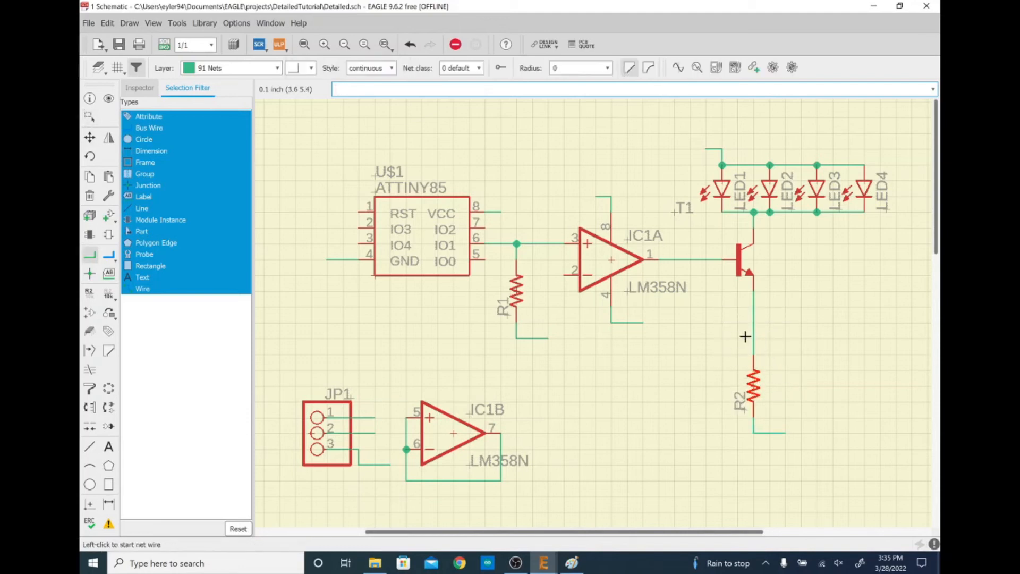
{"action": "left_click", "coordinate": [745, 337]}
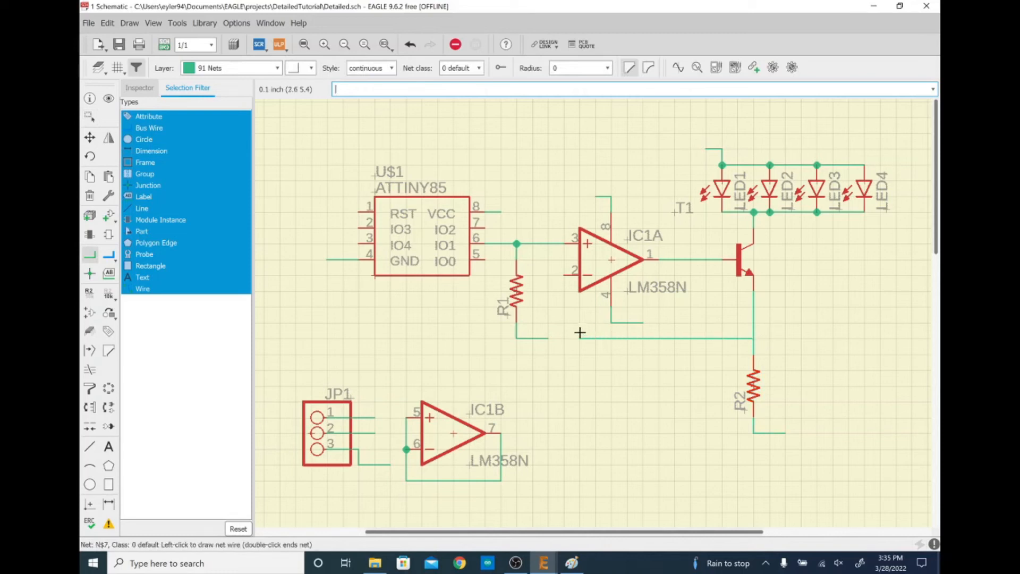
{"action": "mouse_move", "coordinate": [549, 279]}
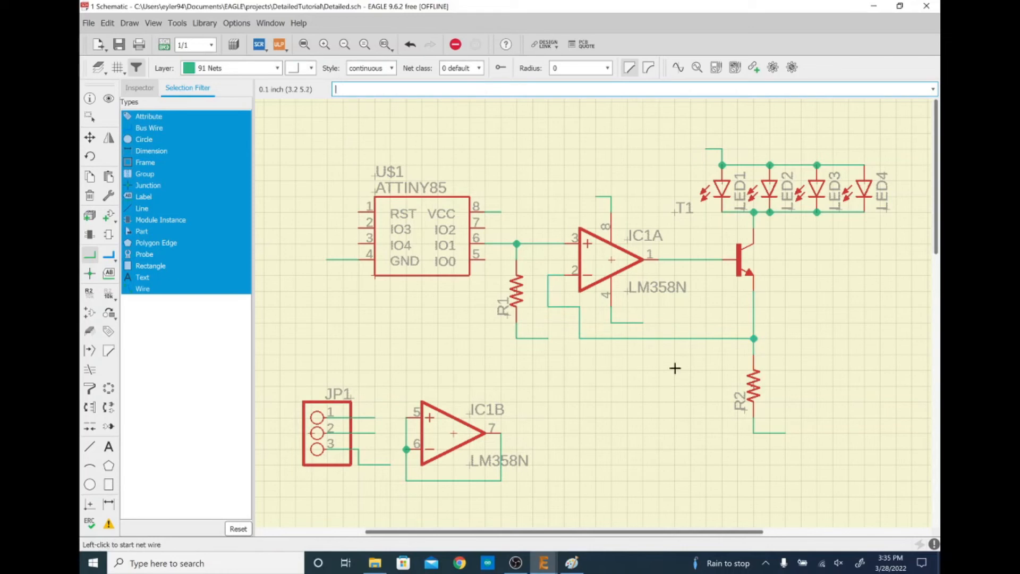
{"action": "mouse_move", "coordinate": [481, 269]}
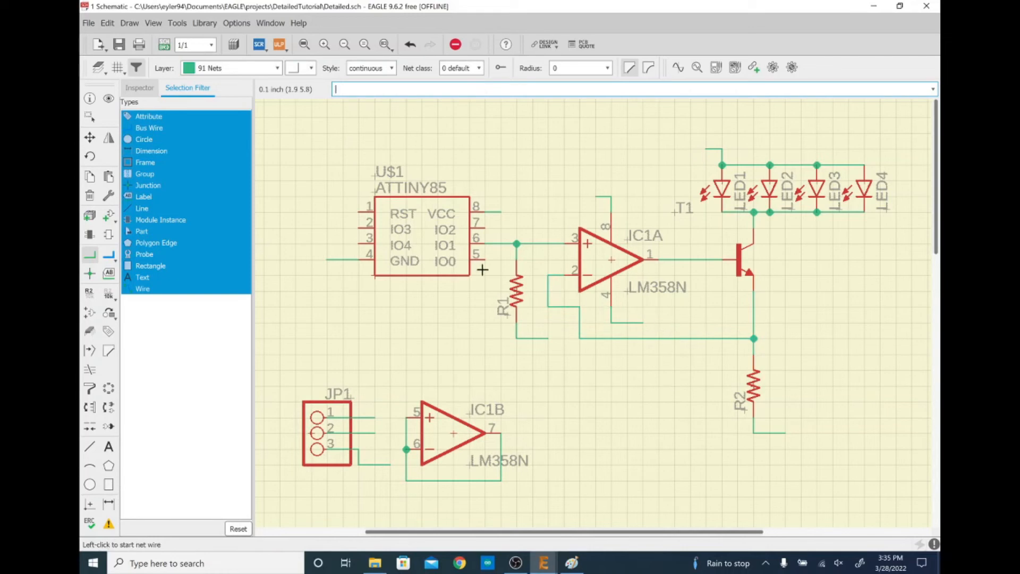
{"action": "mouse_move", "coordinate": [539, 286]}
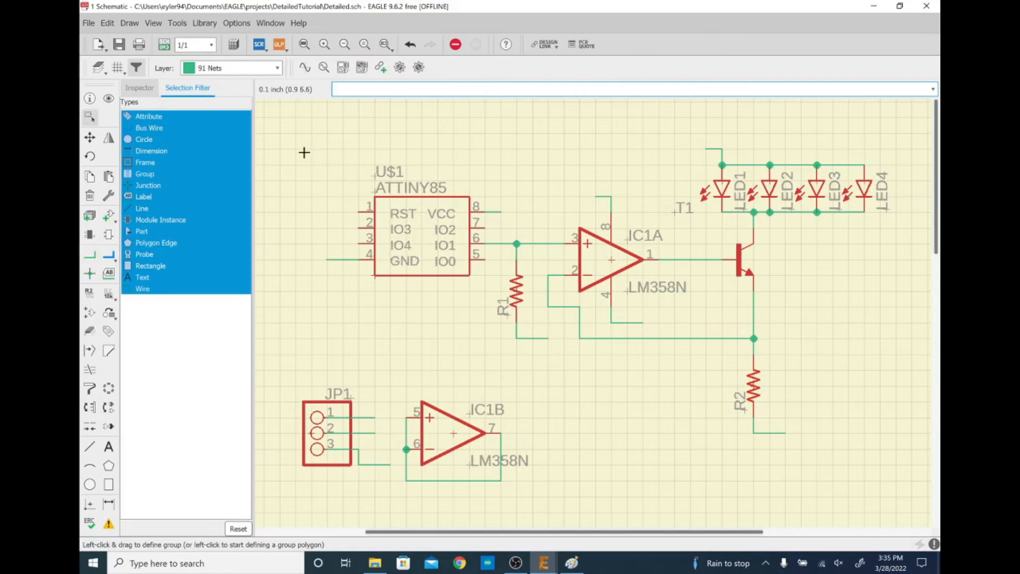
{"action": "mouse_move", "coordinate": [518, 297]}
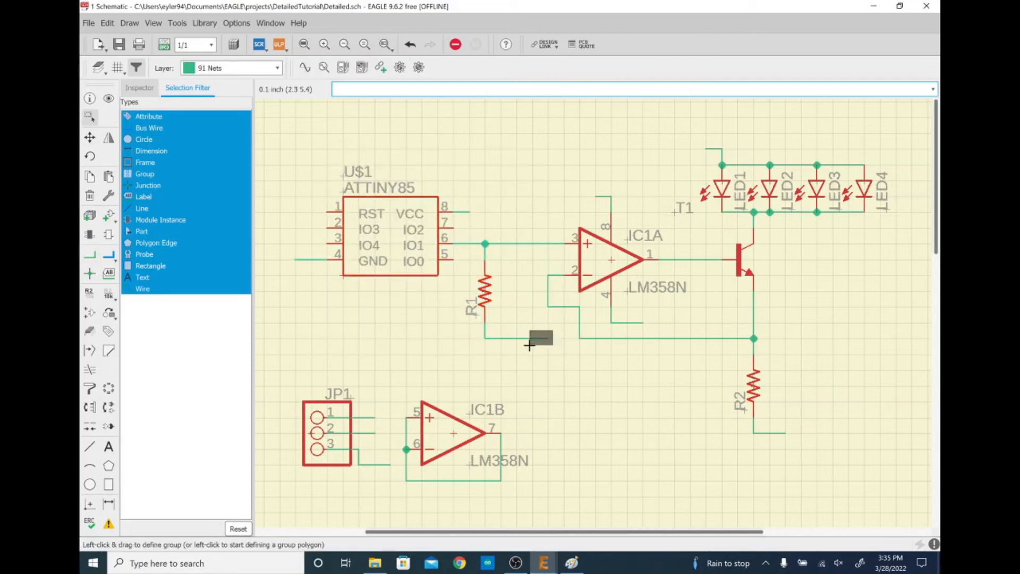
{"action": "mouse_move", "coordinate": [576, 304]}
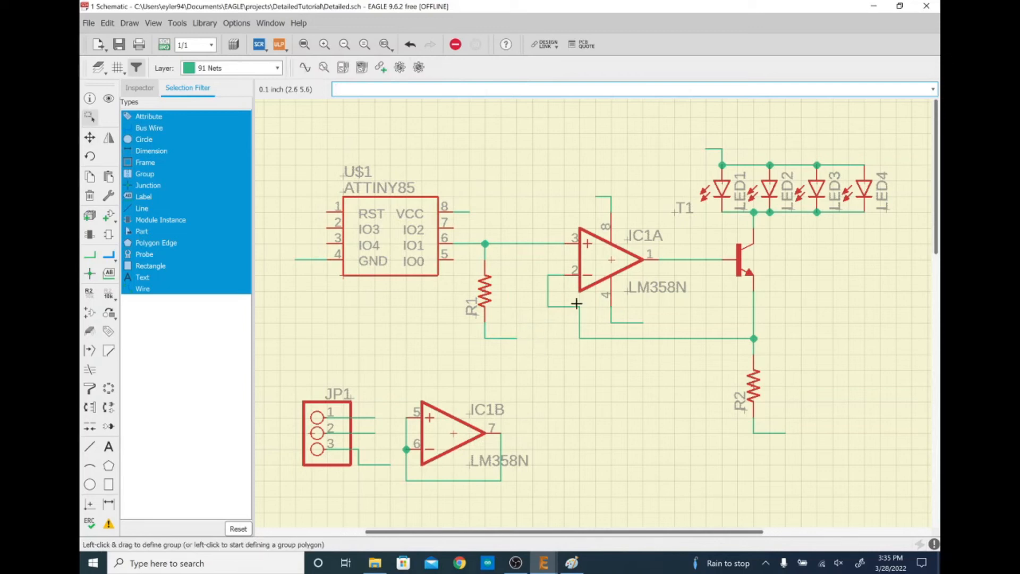
{"action": "mouse_move", "coordinate": [707, 347]}
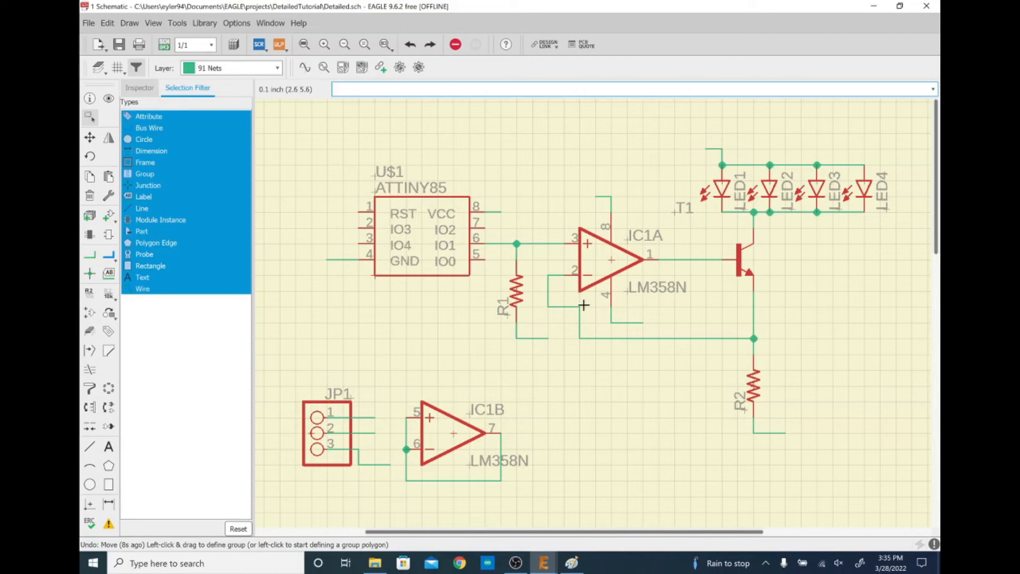
{"action": "mouse_move", "coordinate": [572, 300]}
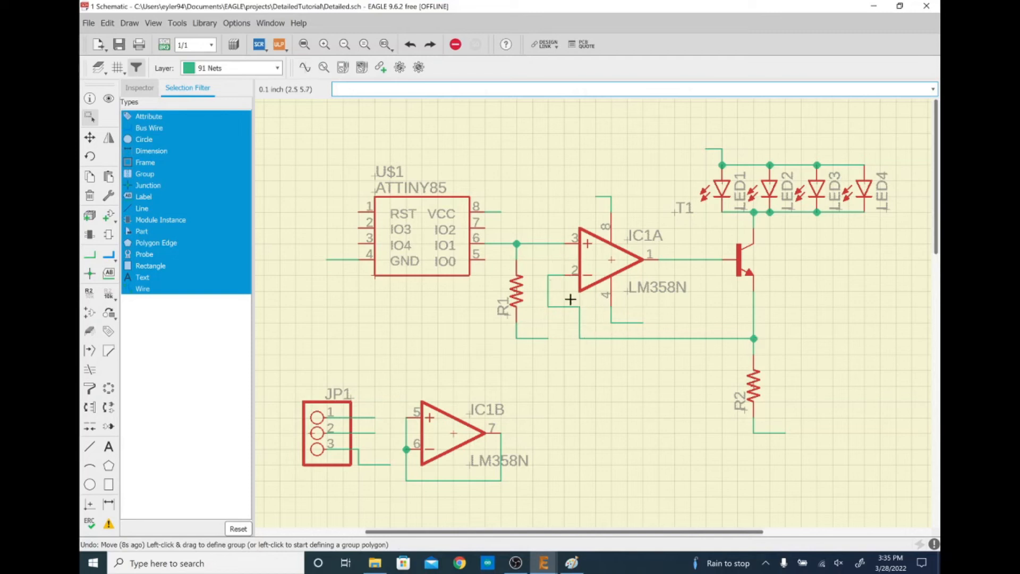
{"action": "mouse_move", "coordinate": [551, 286]}
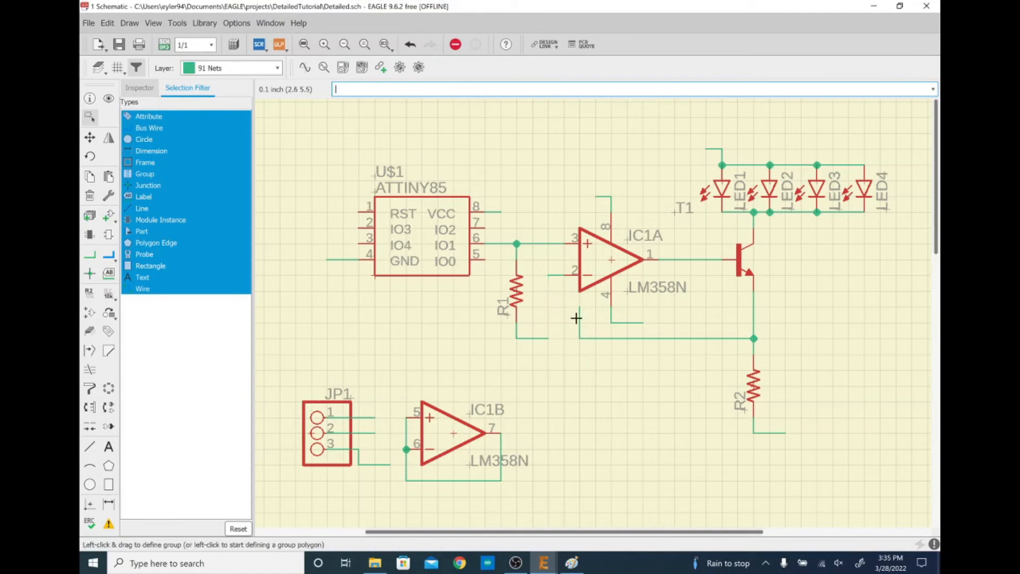
{"action": "mouse_move", "coordinate": [588, 340]}
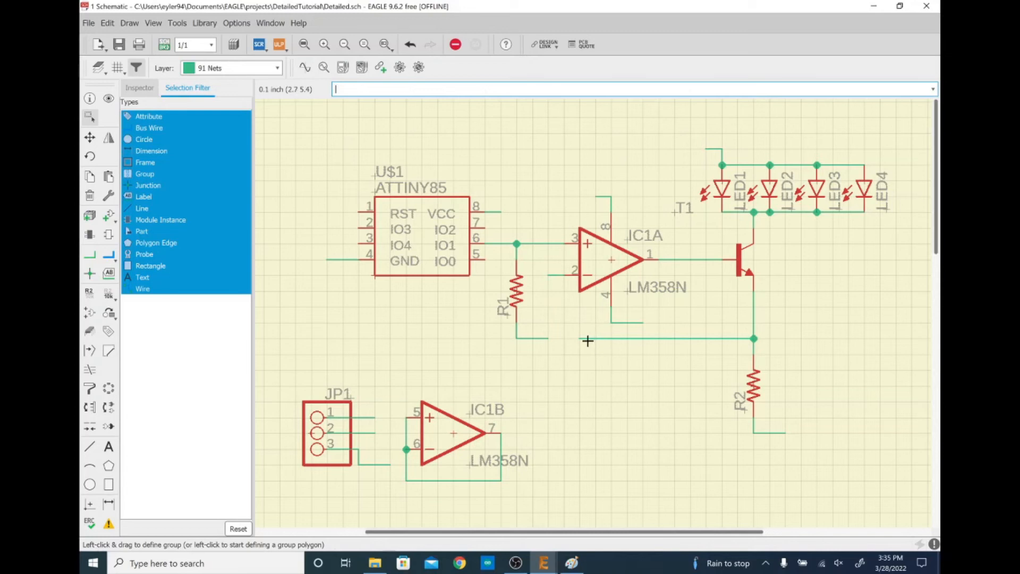
{"action": "mouse_move", "coordinate": [767, 344]}
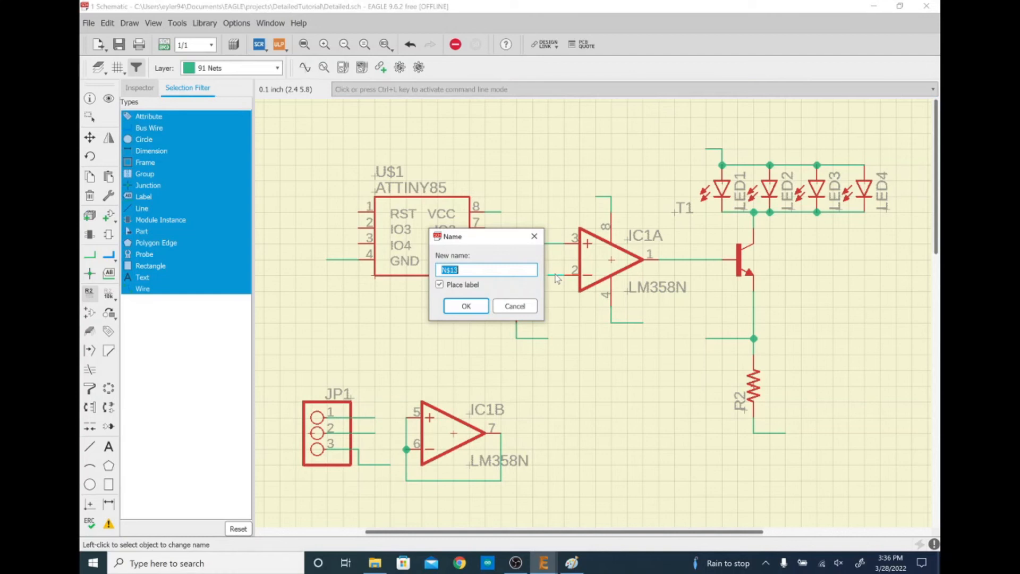
Step: Name the IC1A inverting-input net and the R2 node net VREF with placed labels
{"action": "type", "text": "VR"}
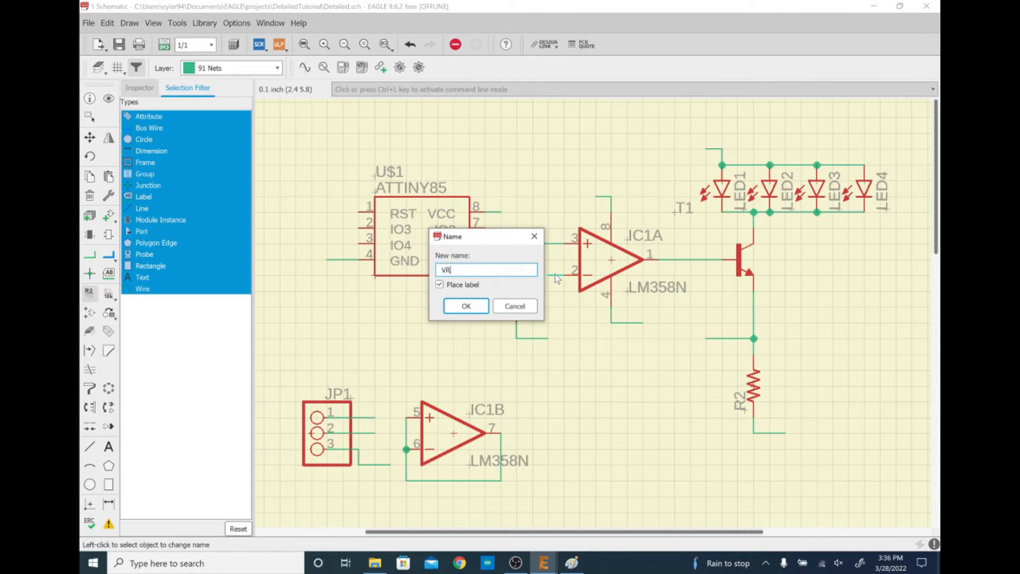
{"action": "left_click", "coordinate": [465, 307]}
{"action": "type", "text": "V"}
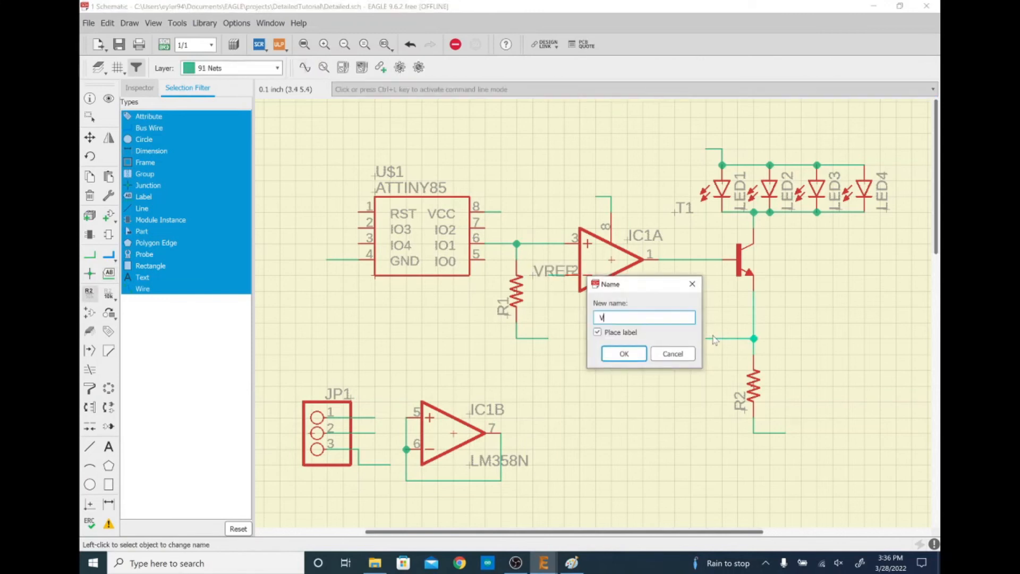
{"action": "left_click", "coordinate": [623, 353]}
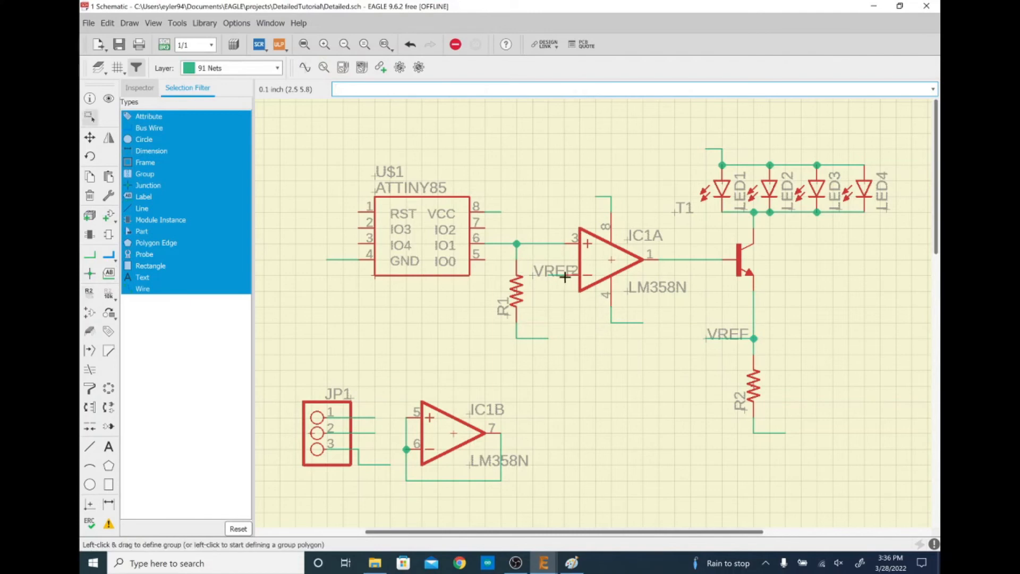
{"action": "mouse_move", "coordinate": [604, 340]}
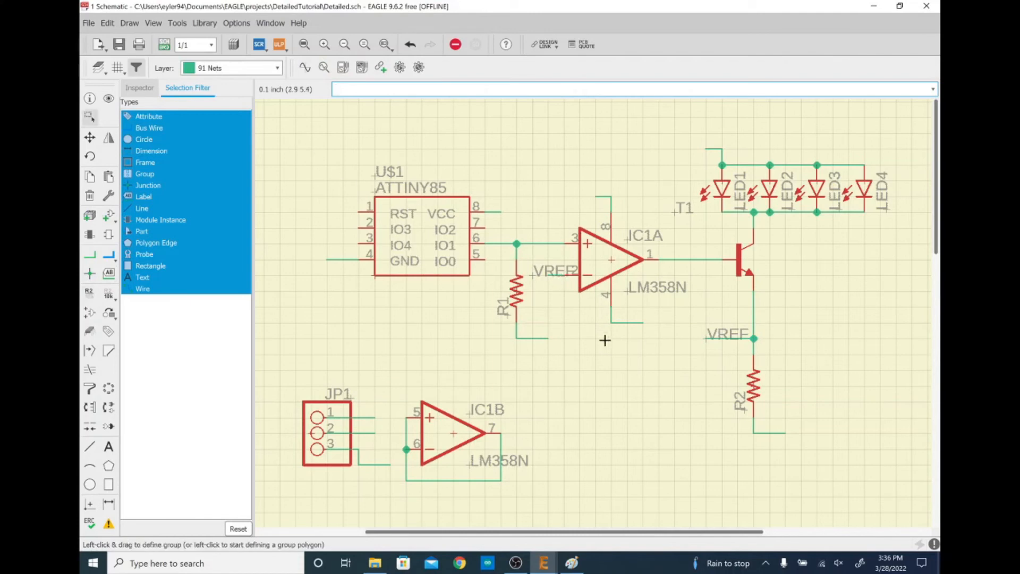
{"action": "mouse_move", "coordinate": [601, 327]}
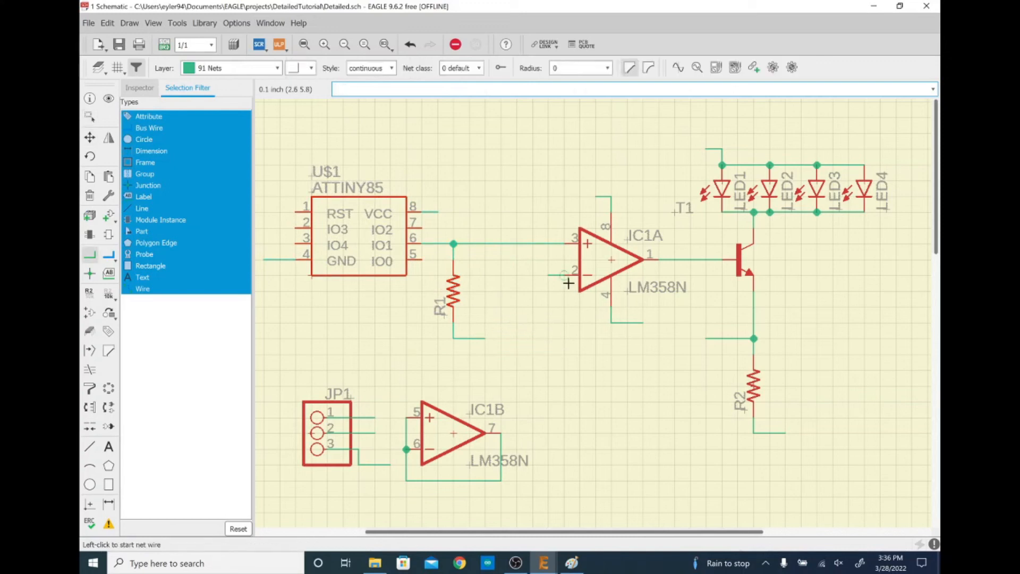
Step: Wire IC1A's inverting input to the T1–R2 node and delete the ATTINY85 pin 6 wire
{"action": "left_click", "coordinate": [568, 283]}
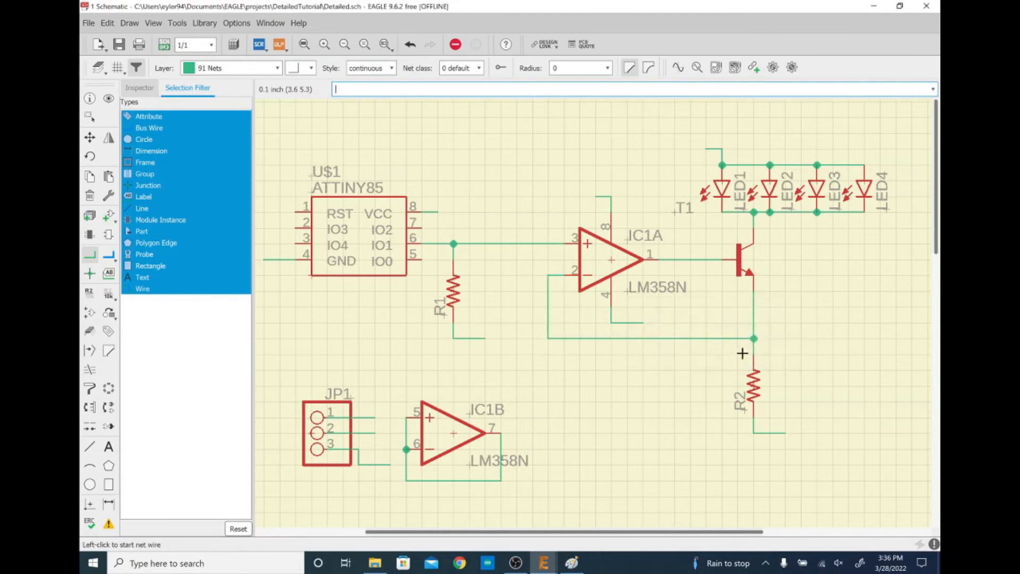
{"action": "mouse_move", "coordinate": [627, 279]}
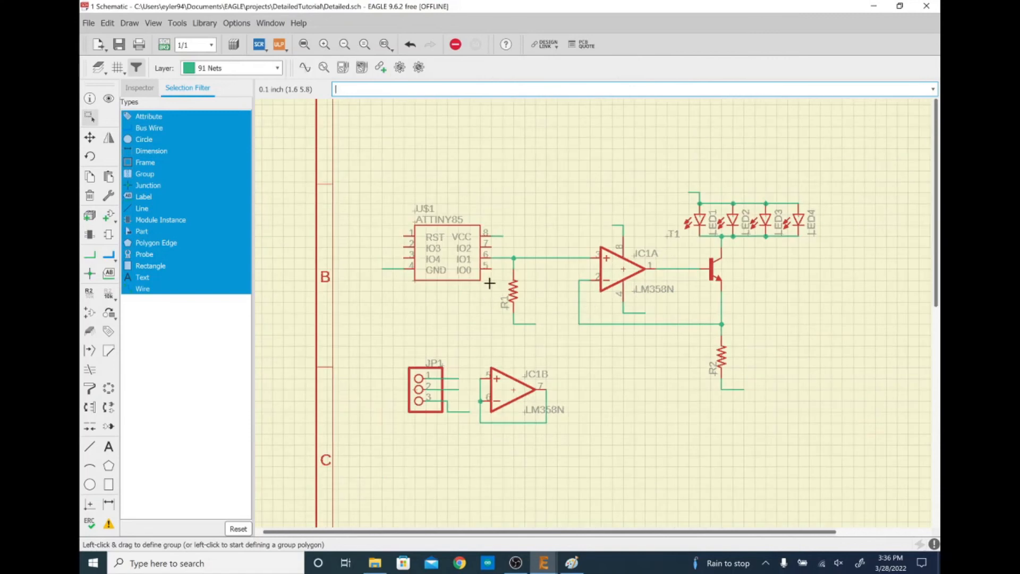
{"action": "mouse_move", "coordinate": [517, 256]}
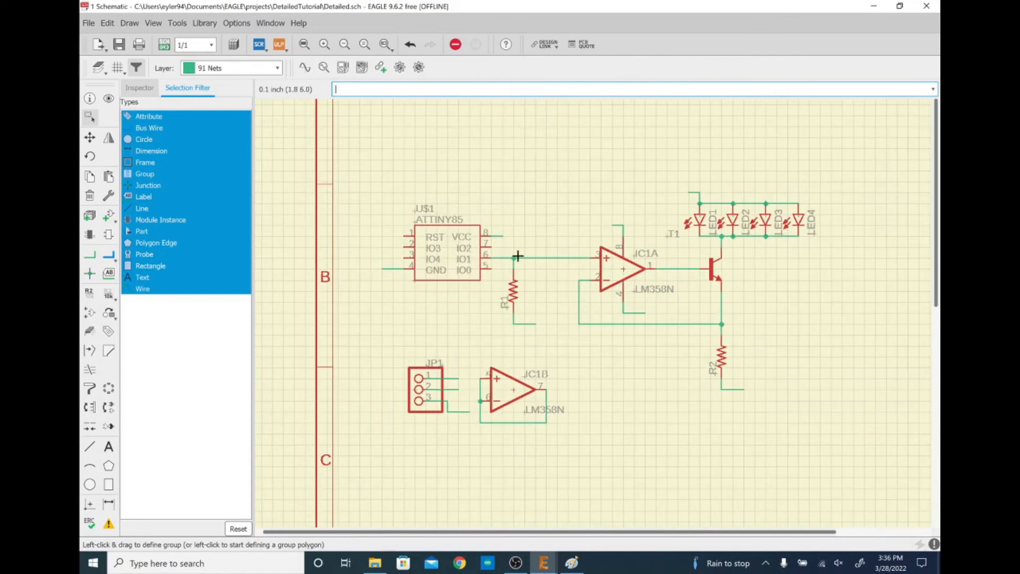
{"action": "right_click", "coordinate": [517, 257]}
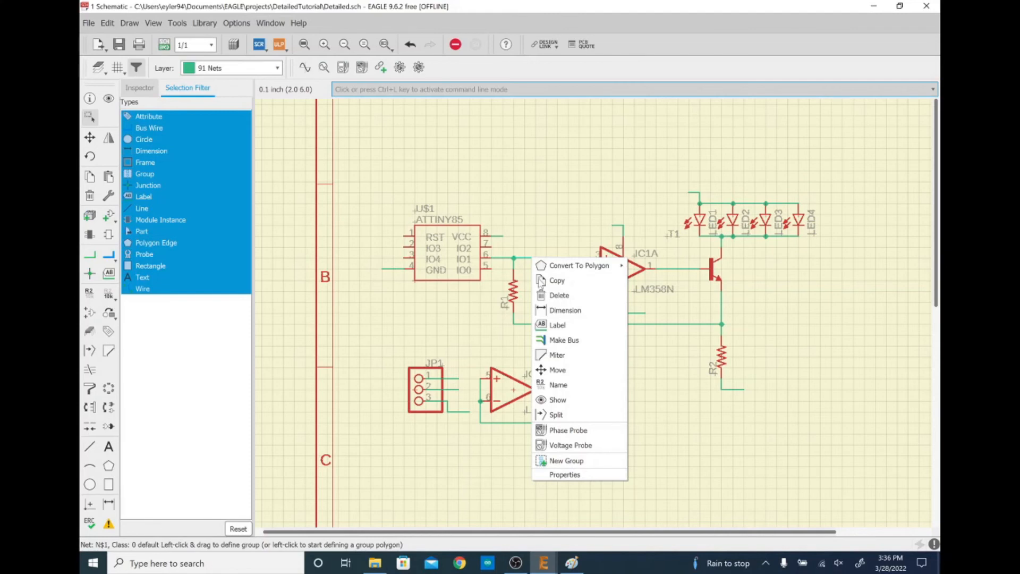
{"action": "mouse_move", "coordinate": [576, 309]}
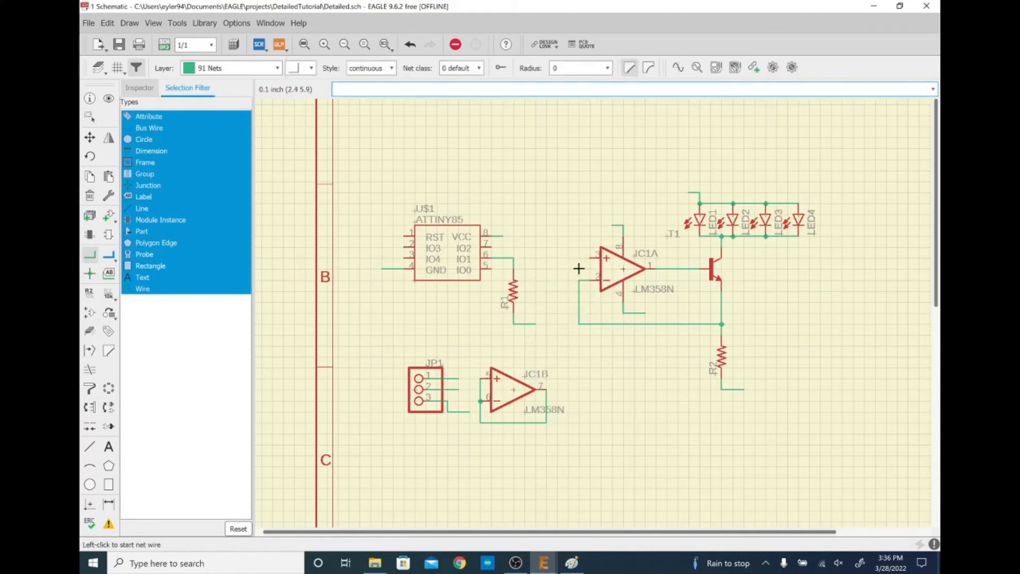
{"action": "mouse_move", "coordinate": [599, 295]}
{"action": "type", "text": "GND"}
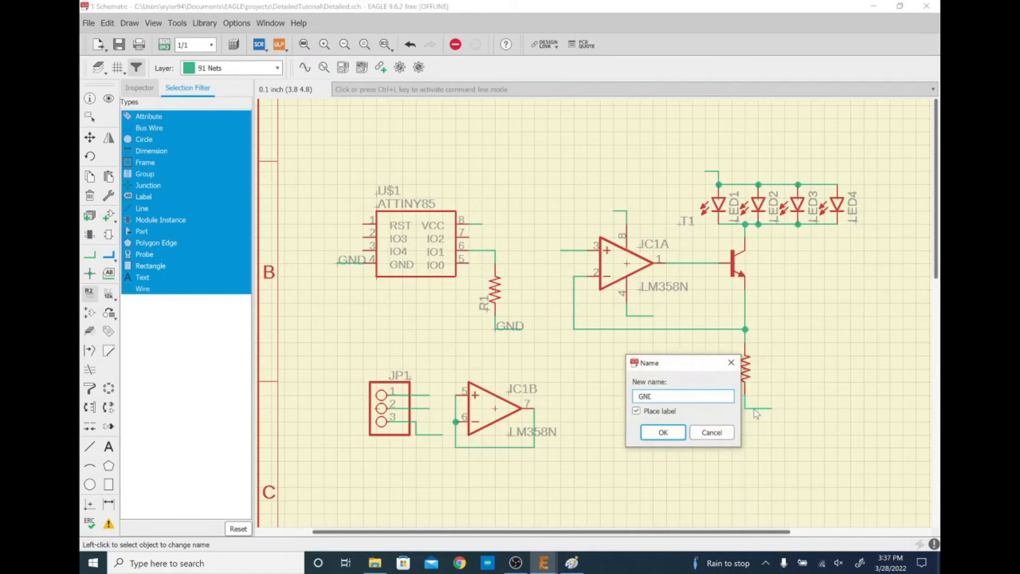
Step: Label the R2 bottom net, IC1A pin 4 and JP1 pin 3 nets as GND
{"action": "left_click", "coordinate": [662, 433]}
{"action": "type", "text": "GN"}
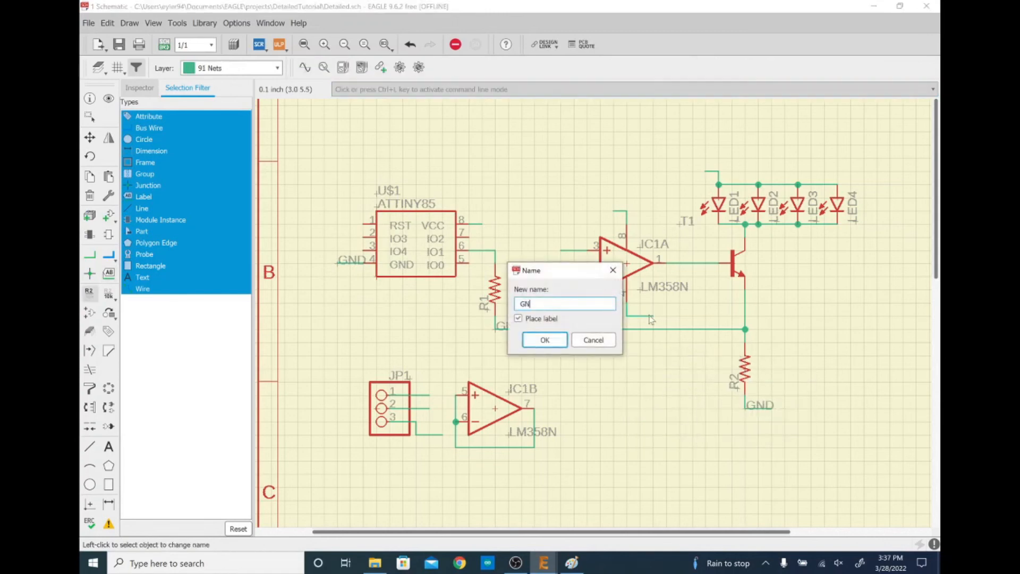
{"action": "left_click", "coordinate": [544, 340]}
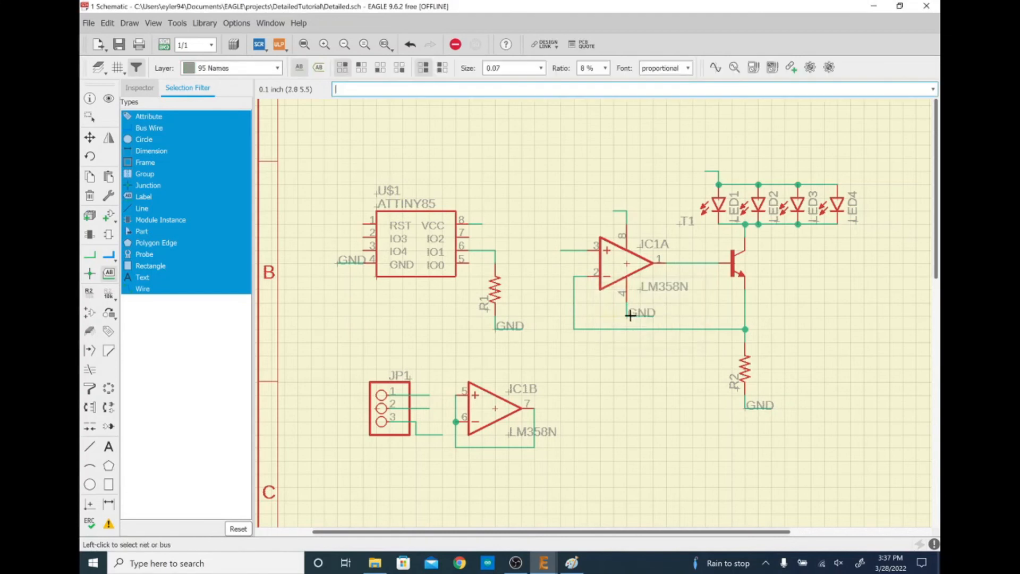
{"action": "left_click", "coordinate": [423, 423]}
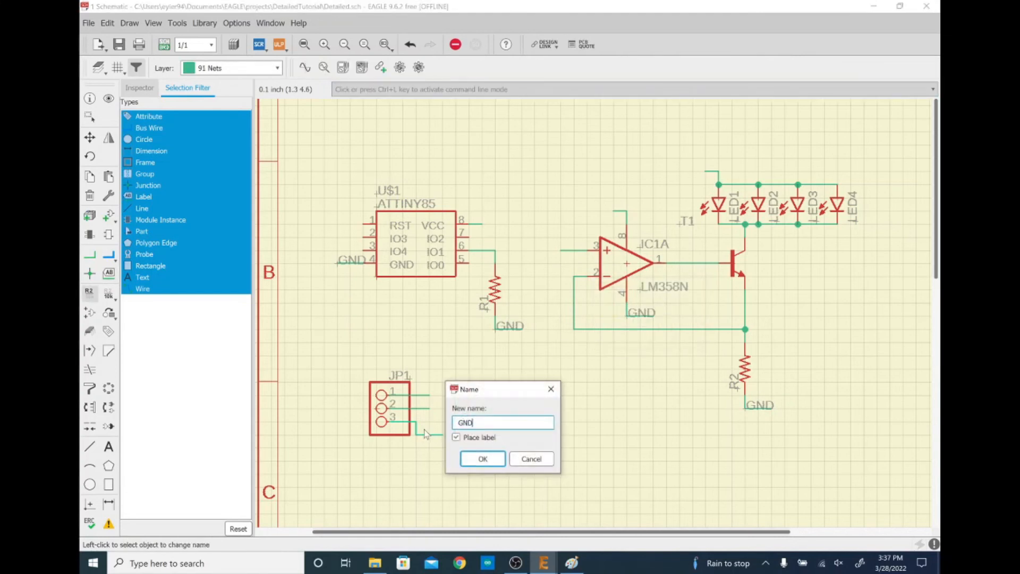
{"action": "left_click", "coordinate": [483, 460]}
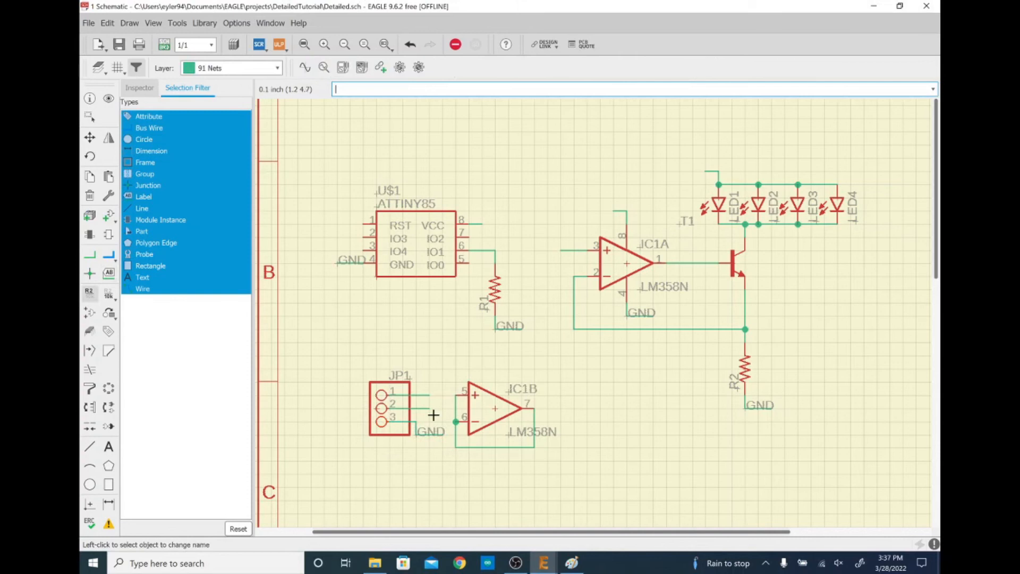
{"action": "mouse_move", "coordinate": [488, 449]}
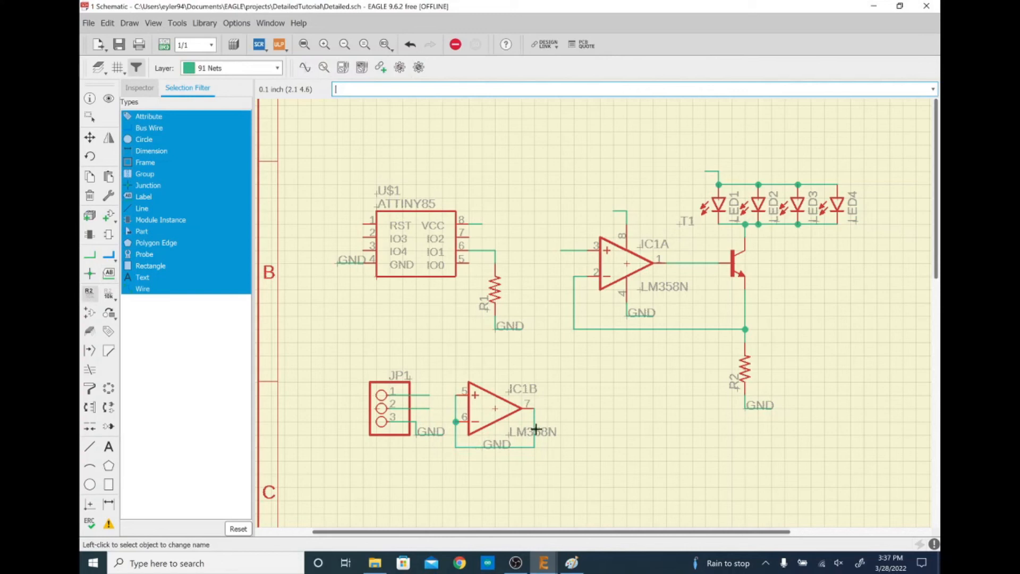
{"action": "mouse_move", "coordinate": [593, 370]}
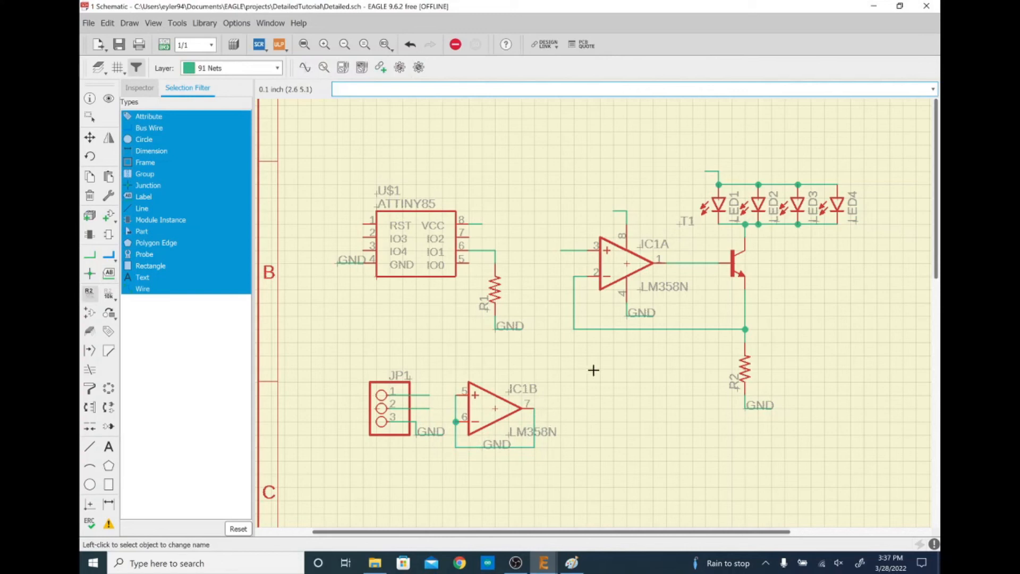
{"action": "mouse_move", "coordinate": [644, 280]}
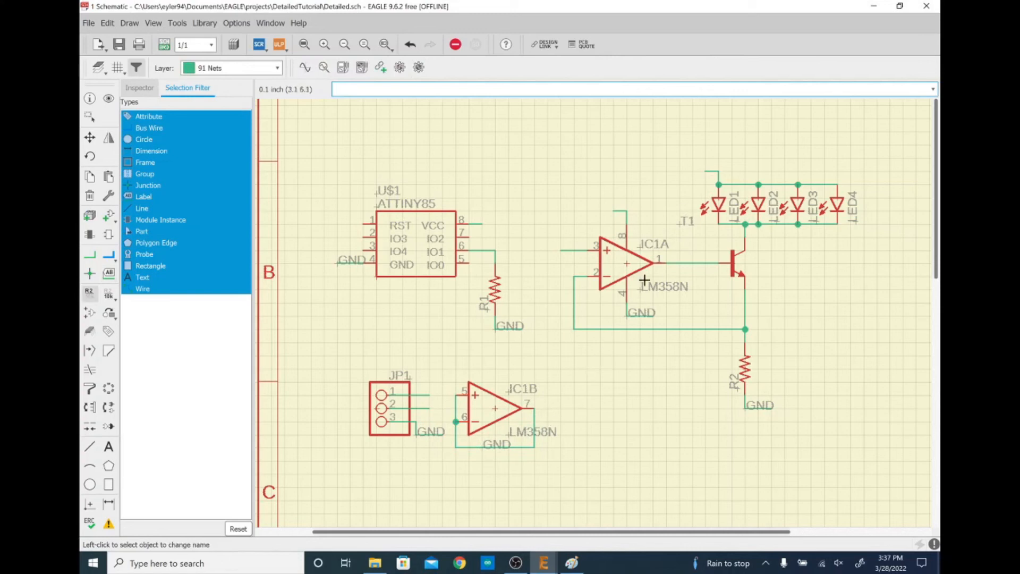
{"action": "mouse_move", "coordinate": [644, 281]}
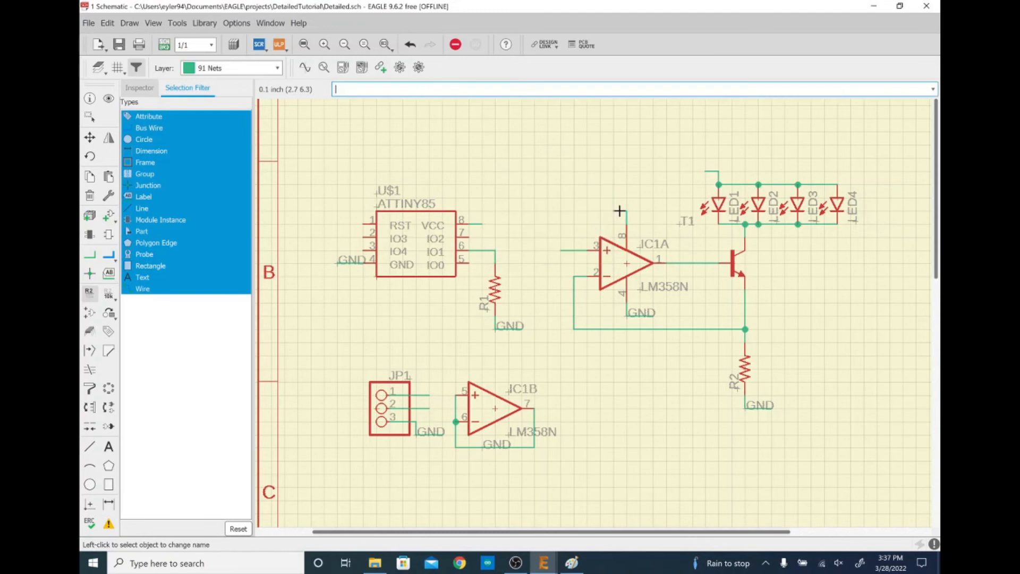
{"action": "mouse_move", "coordinate": [424, 402]}
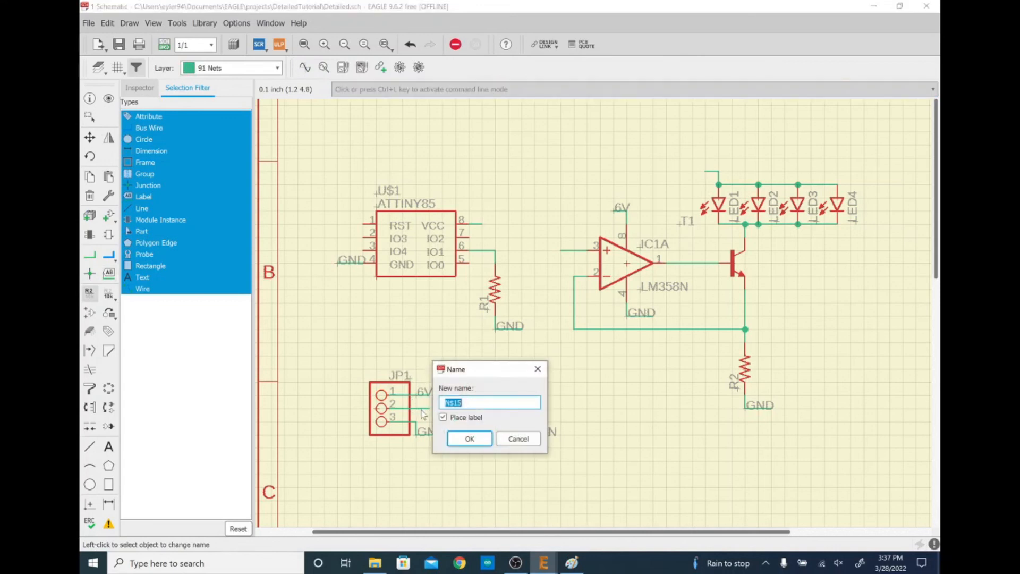
Step: Name JP1 pin 2 and ATTINY85 VCC nets 3V and the LED supply net 6V
{"action": "left_click", "coordinate": [469, 439]}
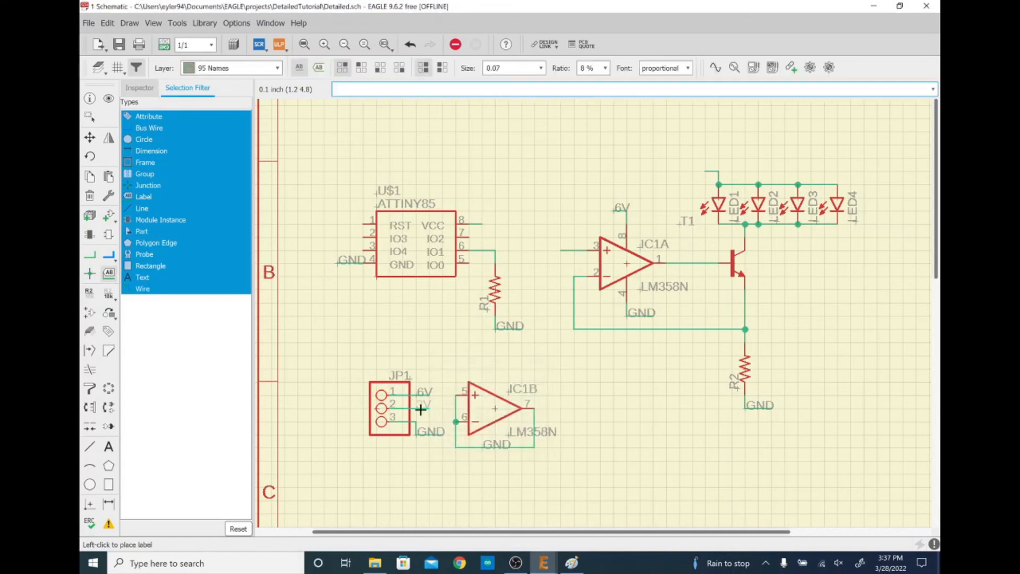
{"action": "left_click", "coordinate": [420, 408]}
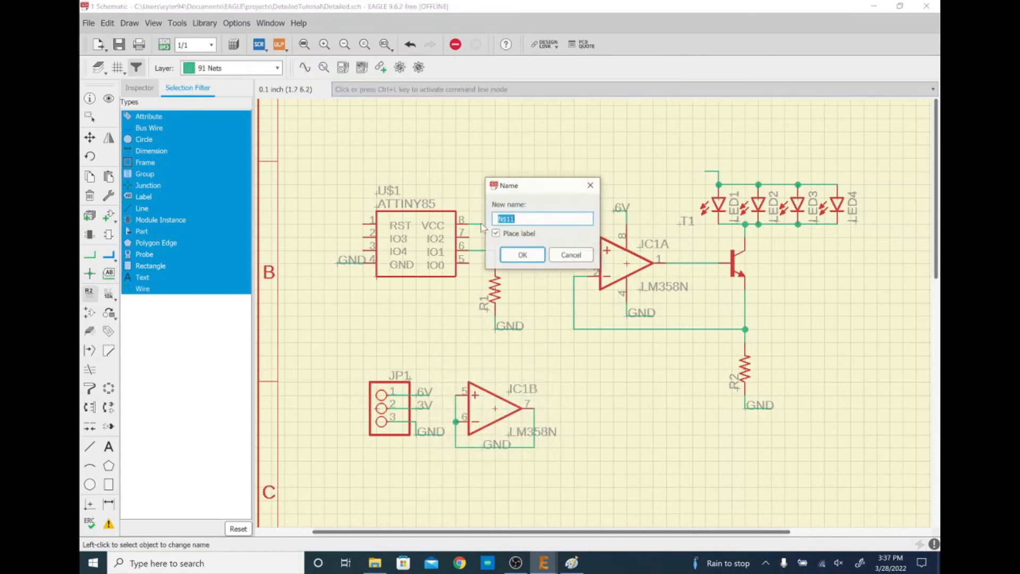
{"action": "left_click", "coordinate": [522, 254]}
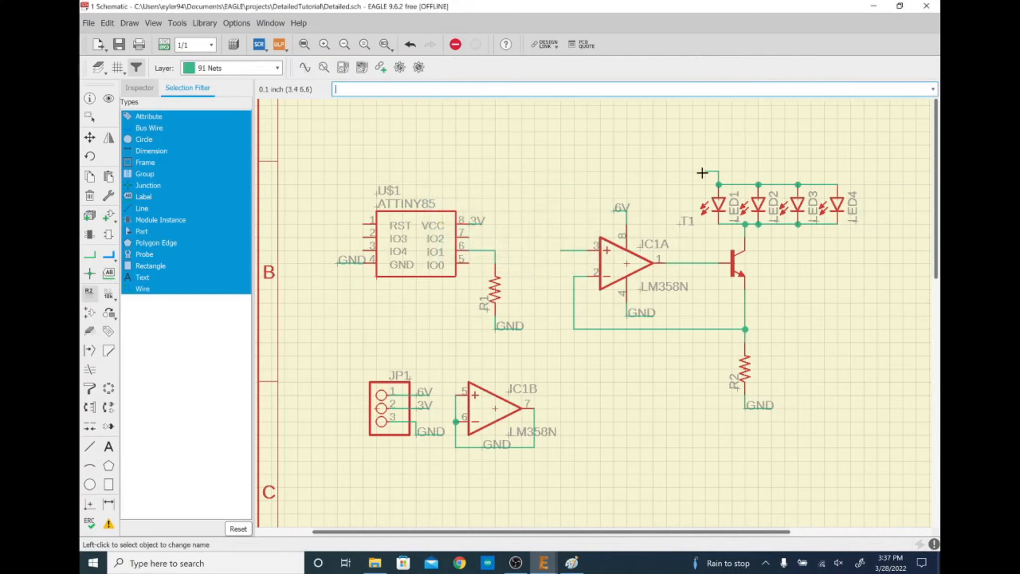
{"action": "left_click", "coordinate": [712, 182]}
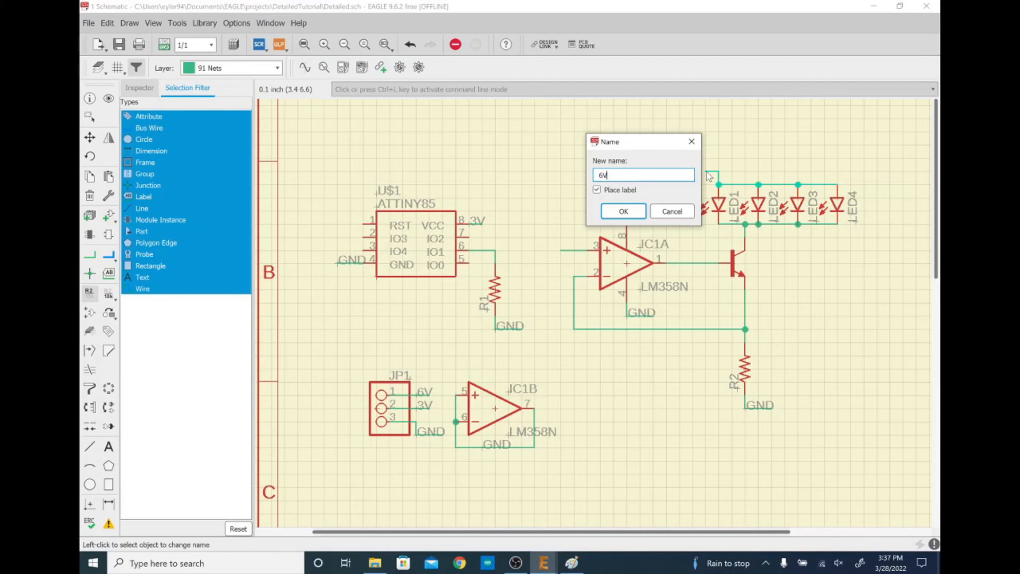
{"action": "left_click", "coordinate": [622, 211]}
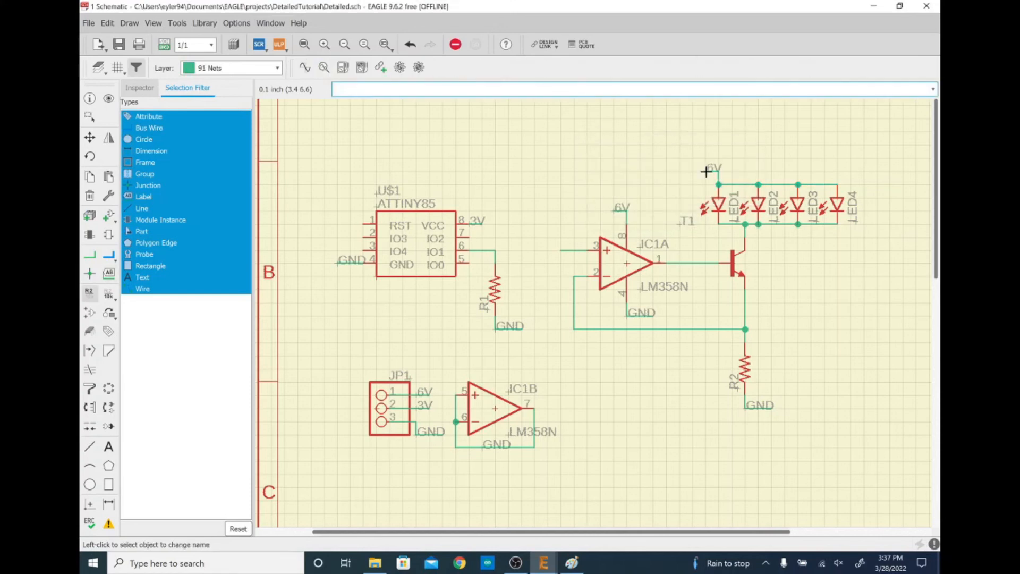
{"action": "mouse_move", "coordinate": [784, 325]}
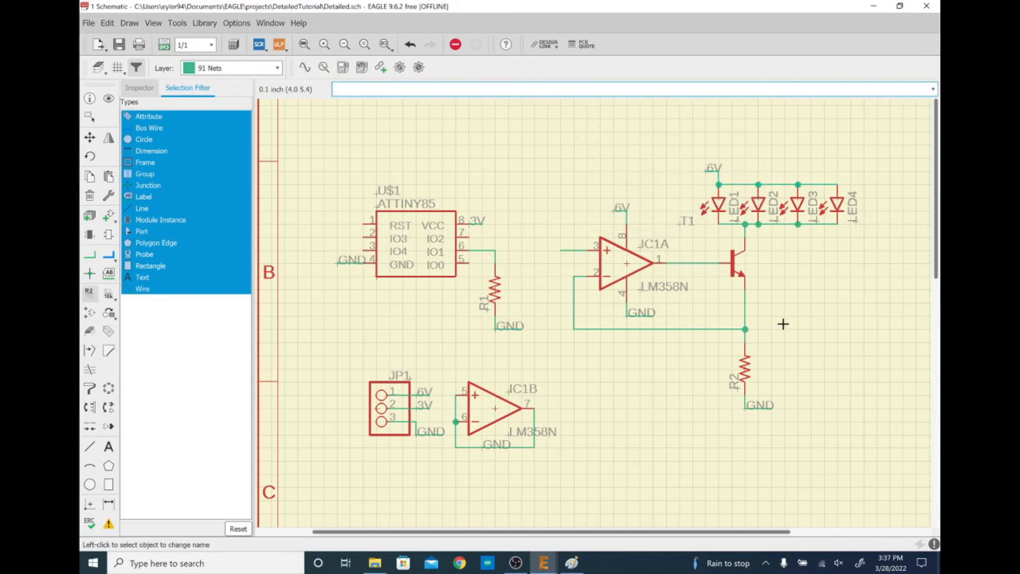
{"action": "mouse_move", "coordinate": [774, 318]}
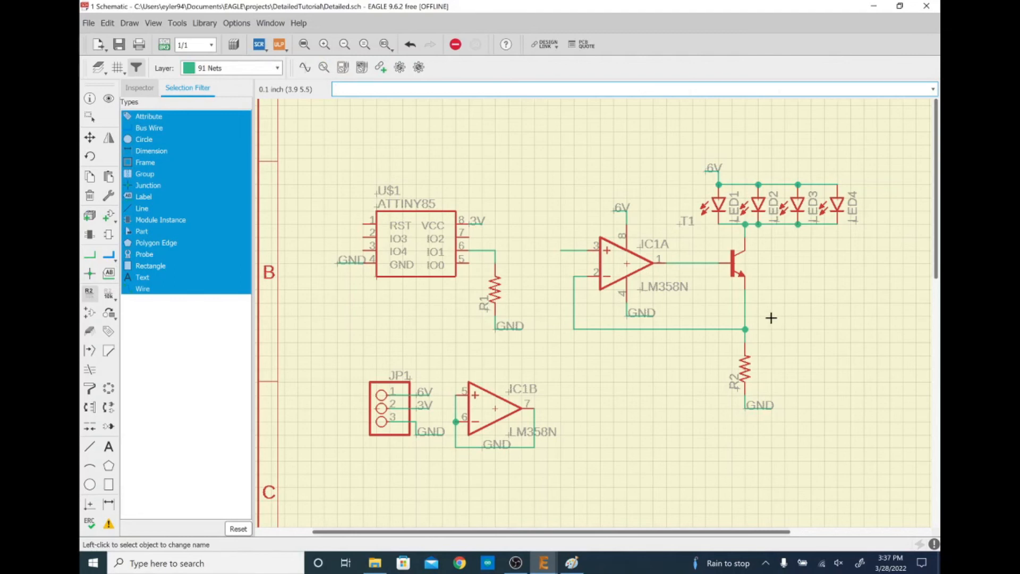
{"action": "mouse_move", "coordinate": [562, 258]}
{"action": "type", "text": "V"}
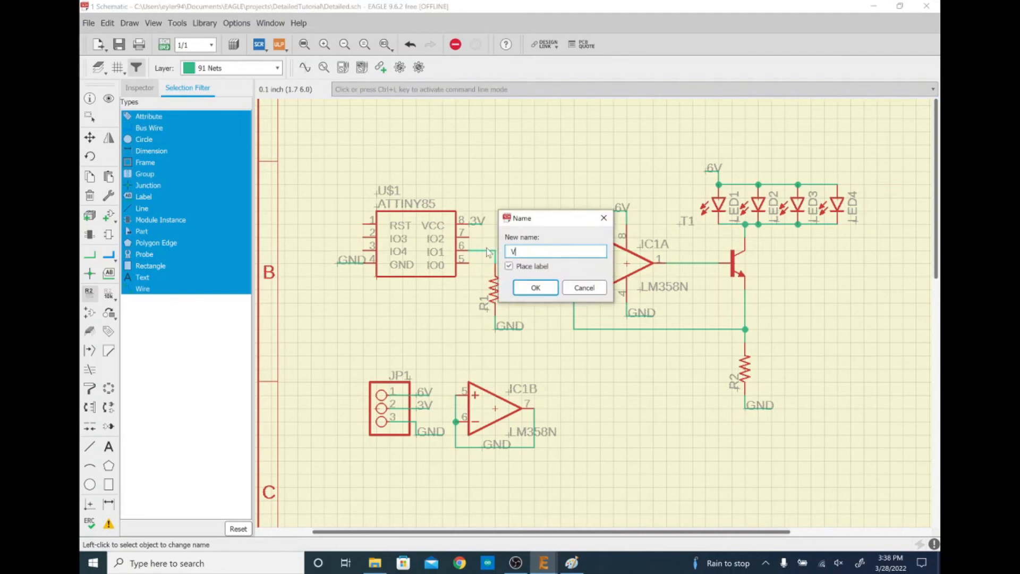
Step: Name the ATTINY85 output and IC1A input signal nets V_SIG
{"action": "left_click", "coordinate": [535, 288]}
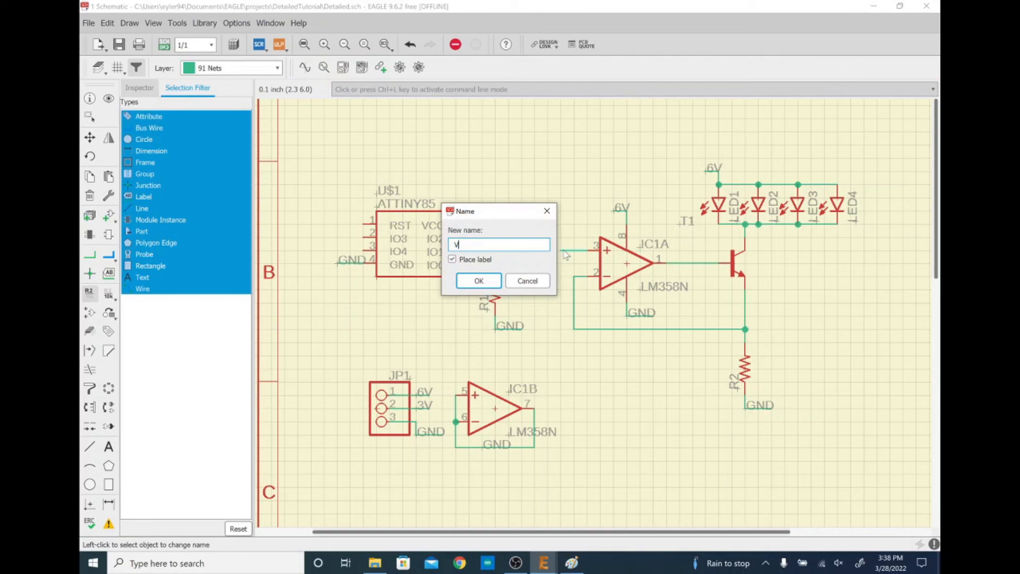
{"action": "left_click", "coordinate": [478, 280]}
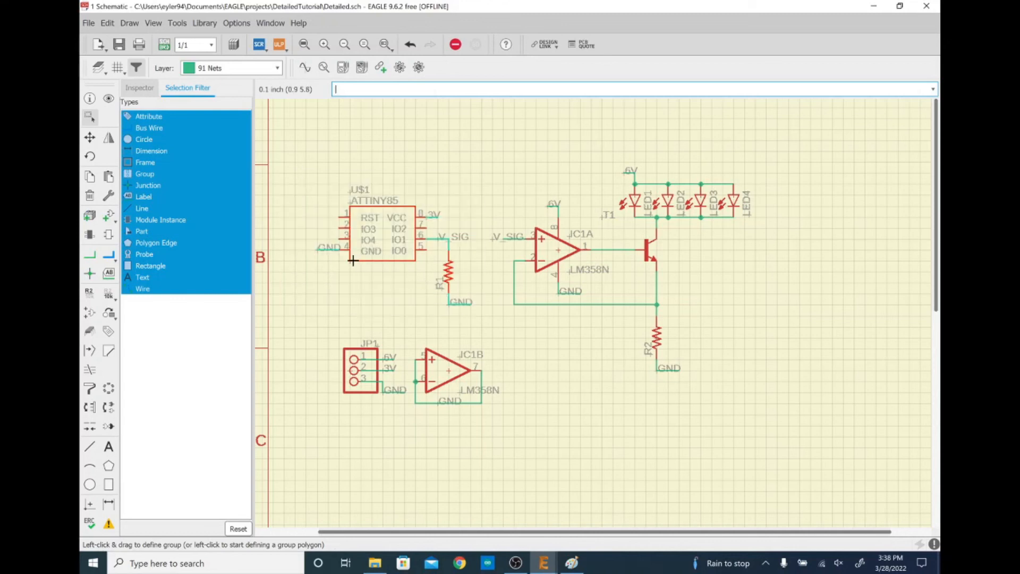
Step: Turn the ATTINY85 block with R1 into a group named MICROCONTROLLER
{"action": "right_click", "coordinate": [374, 234]}
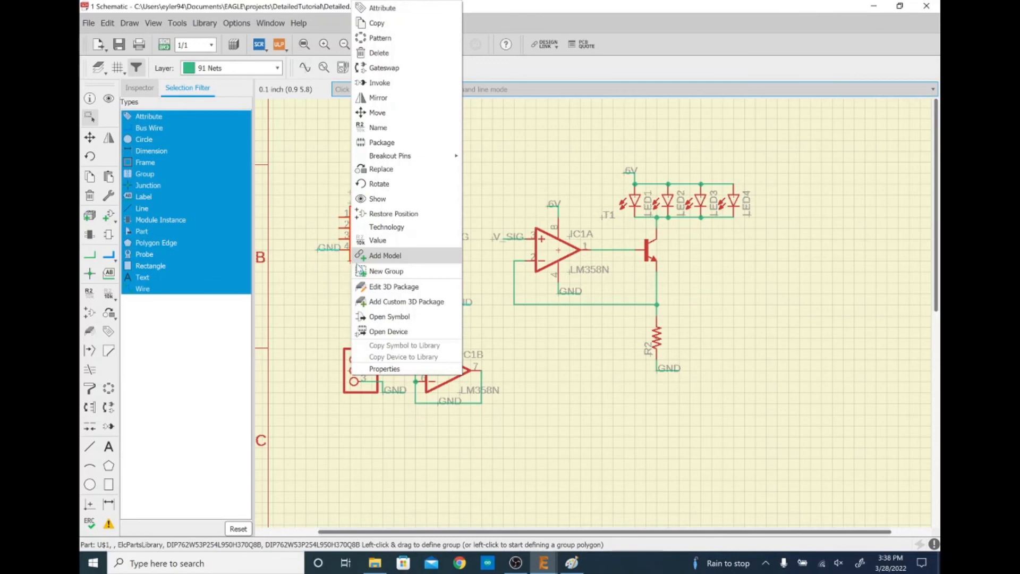
{"action": "left_click", "coordinate": [386, 271]}
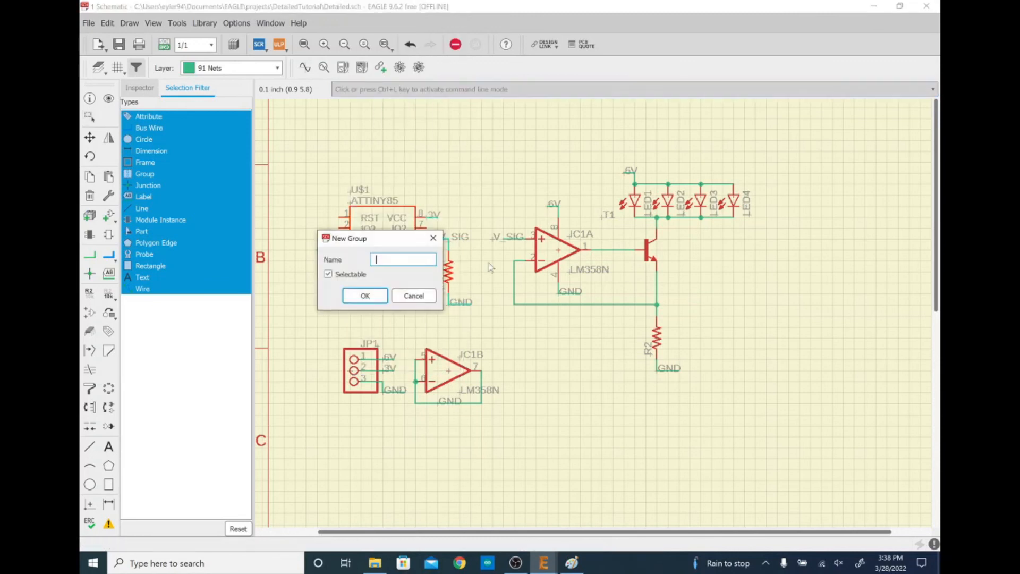
{"action": "type", "text": "microcont"}
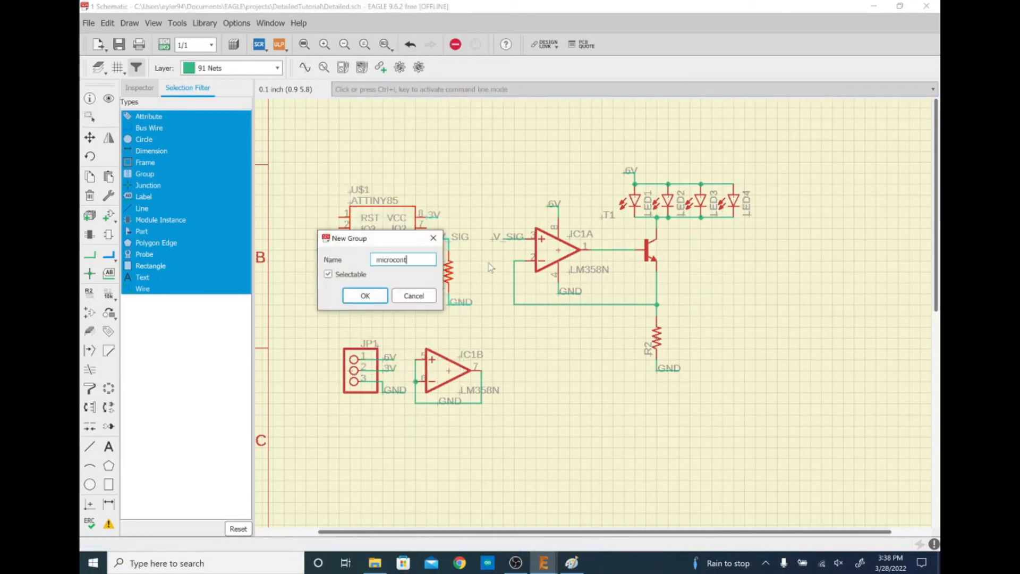
{"action": "left_click", "coordinate": [365, 295]}
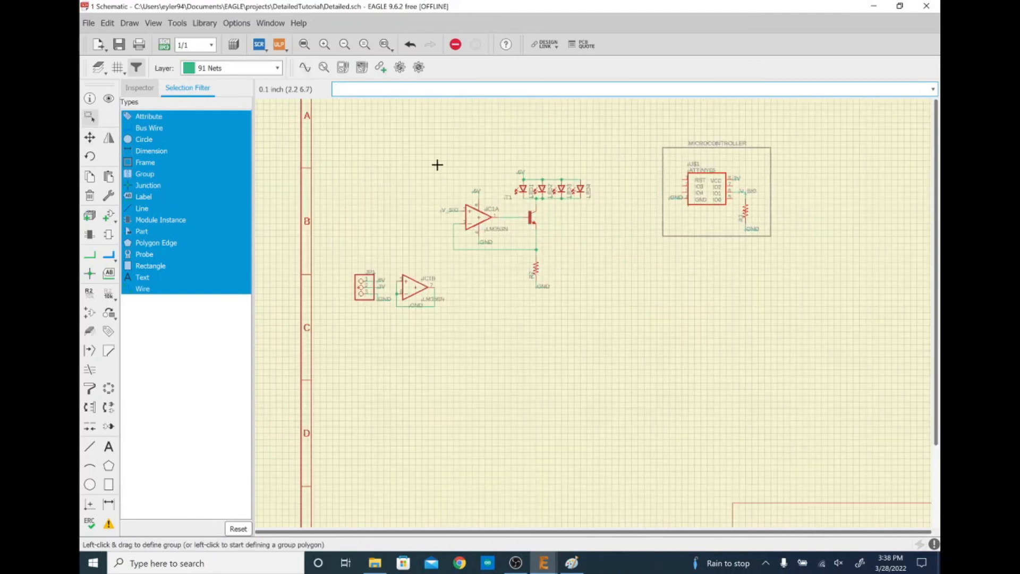
{"action": "mouse_move", "coordinate": [374, 165]}
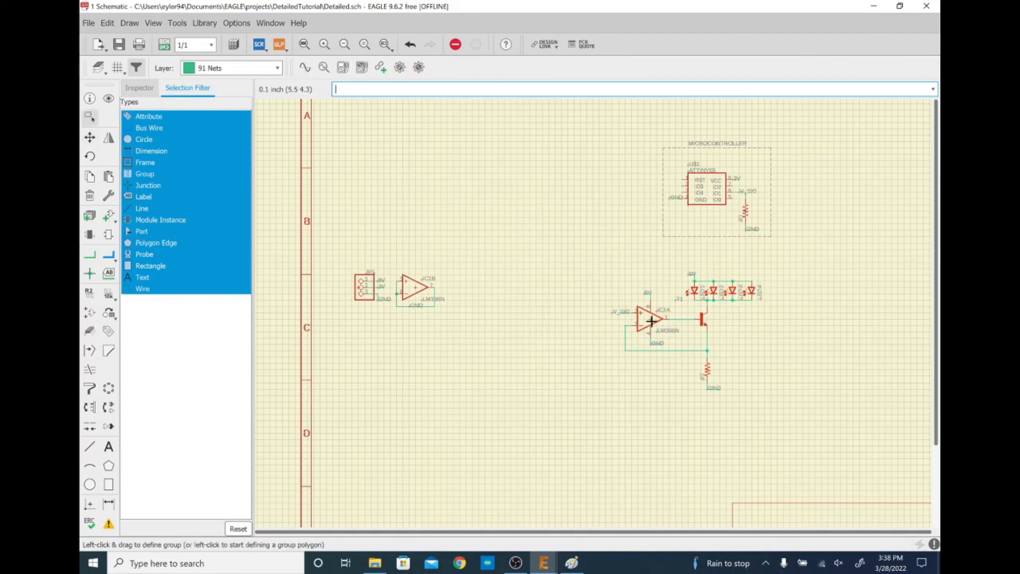
Step: Group IC1A, T1, the LEDs and R2 as CONST_CURRENT, then start grouping JP1
{"action": "right_click", "coordinate": [651, 319]}
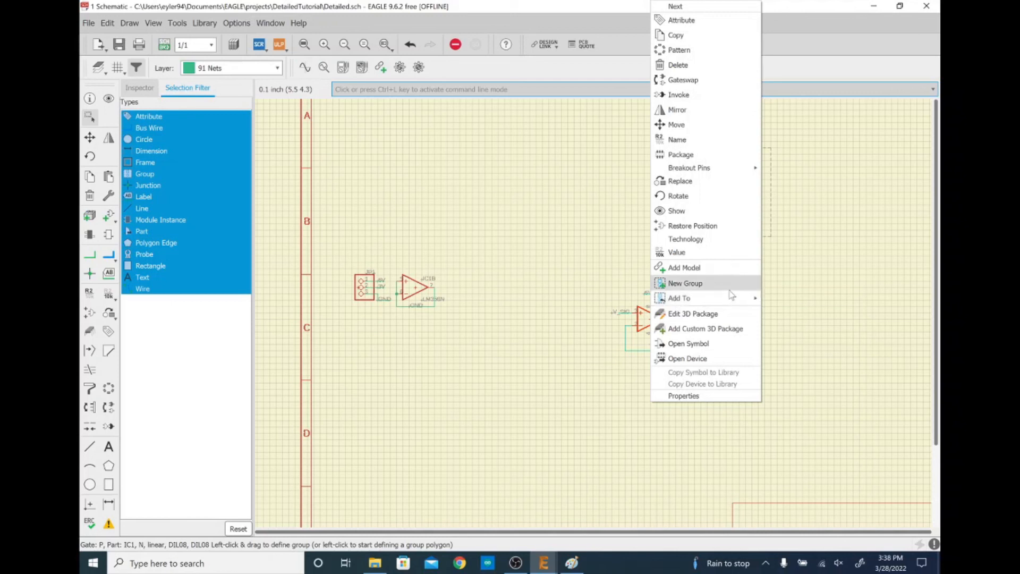
{"action": "left_click", "coordinate": [686, 283]}
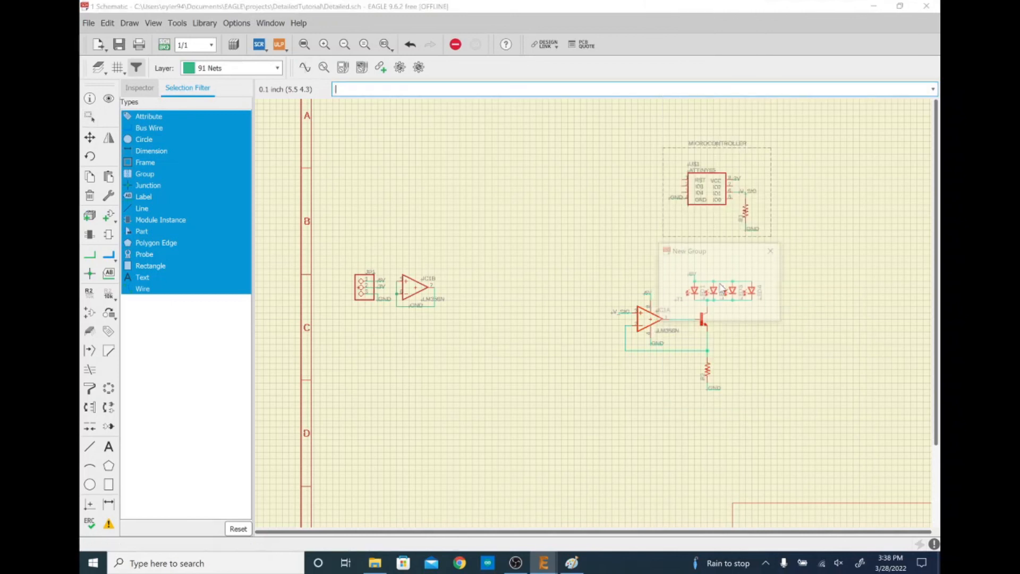
{"action": "type", "text": "const"}
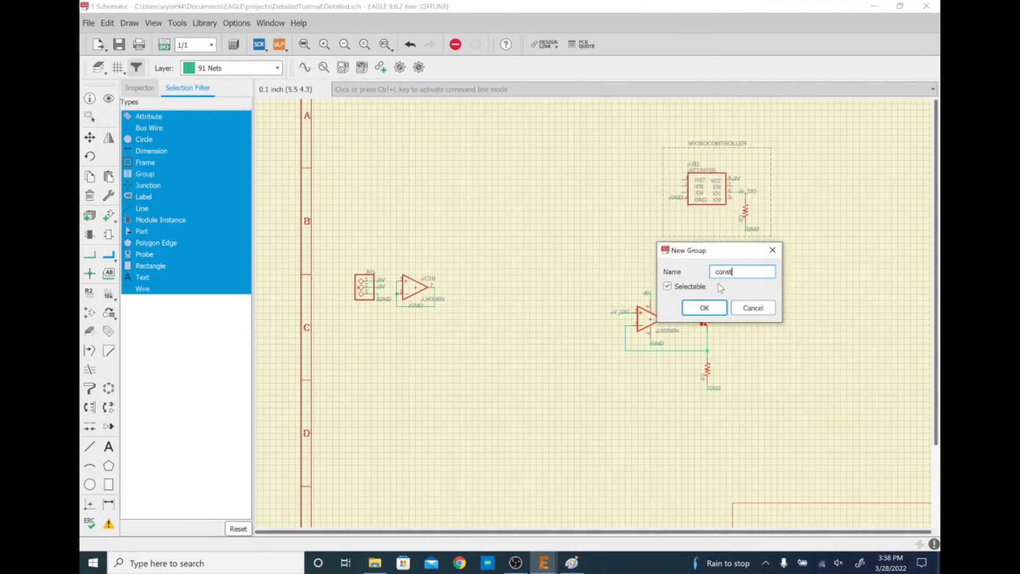
{"action": "type", "text": "_curr"}
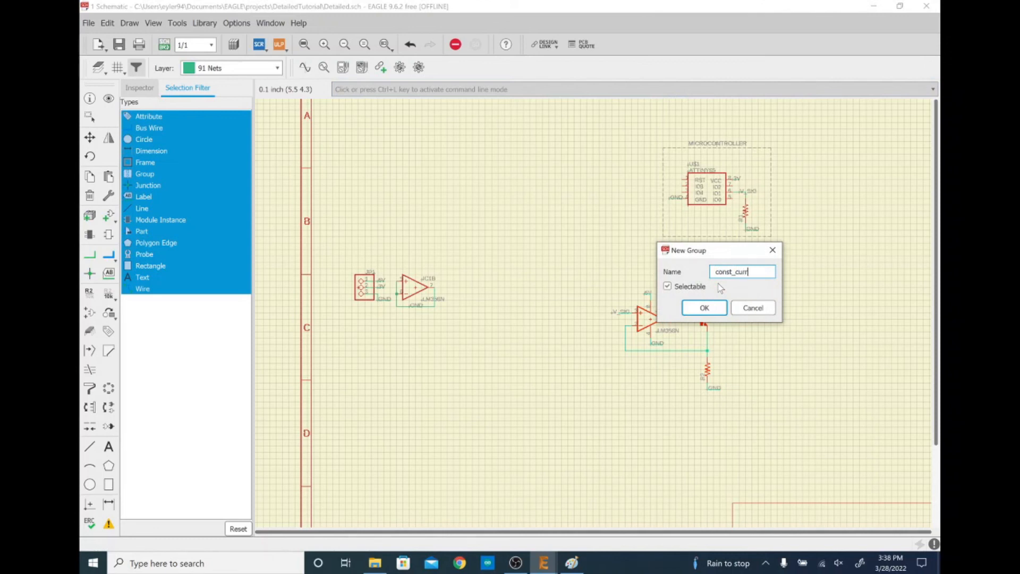
{"action": "left_click", "coordinate": [704, 308]}
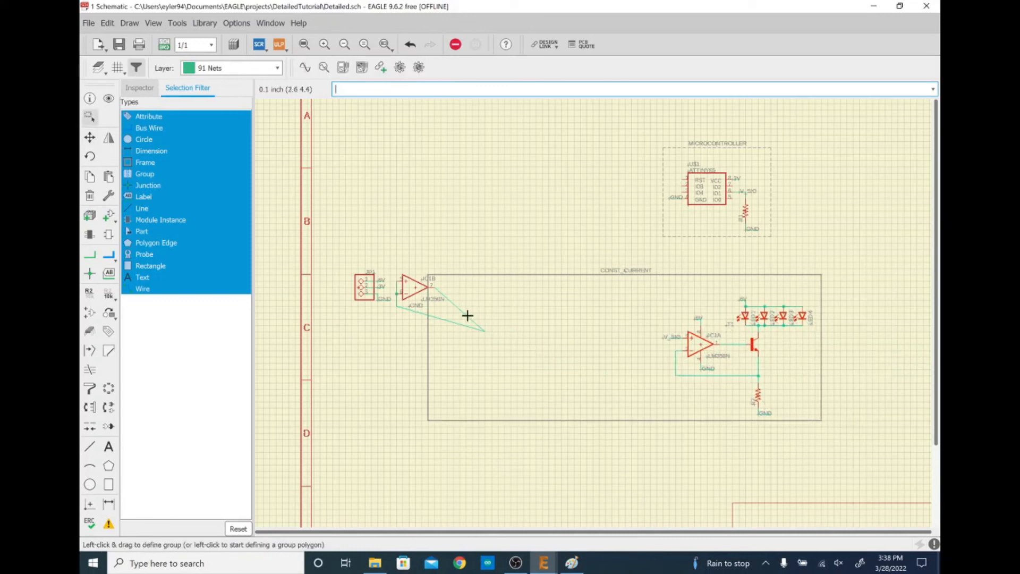
{"action": "right_click", "coordinate": [432, 306]}
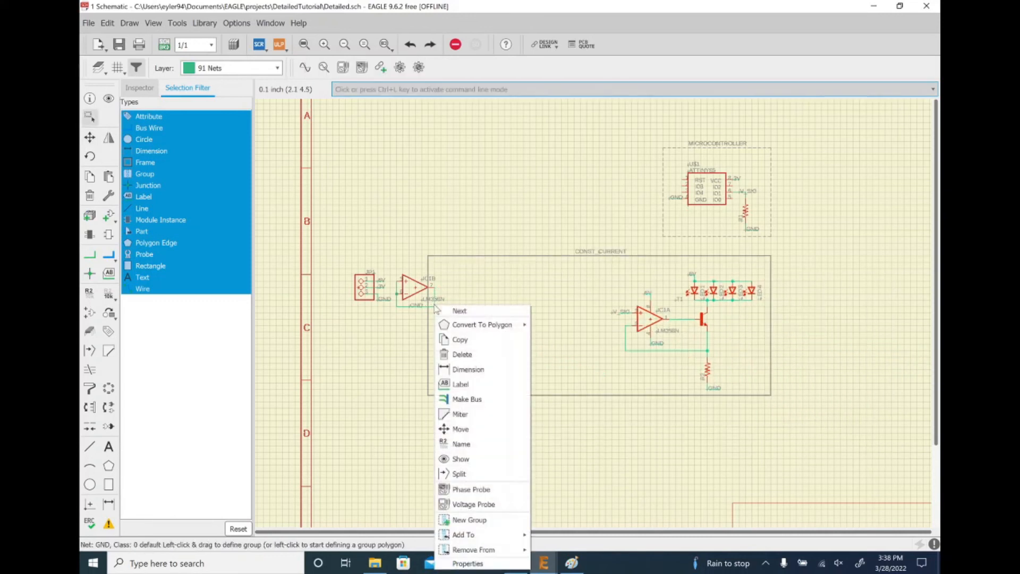
{"action": "mouse_move", "coordinate": [473, 550]}
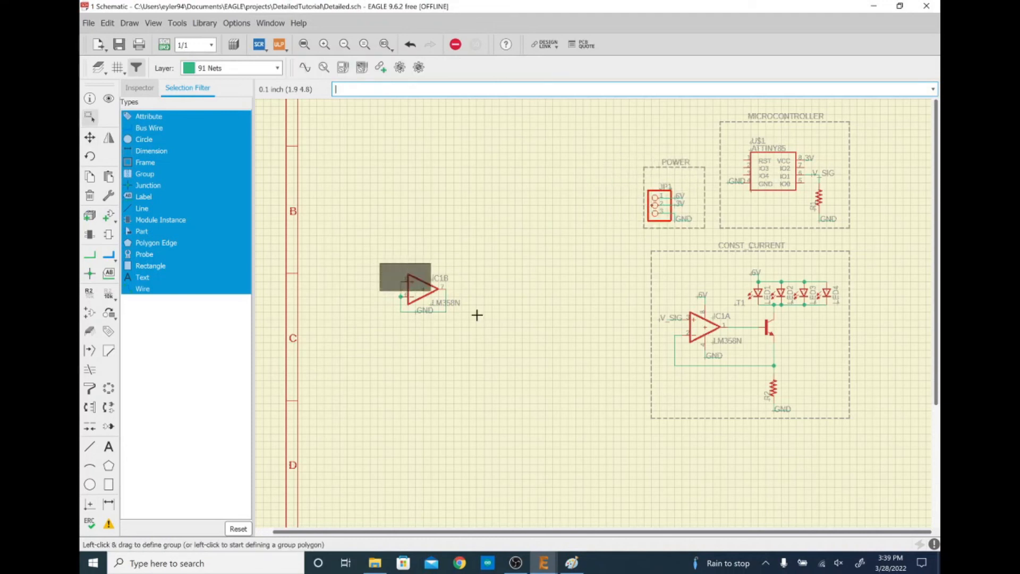
Step: Put op-amp IC1B into its own group named SPARE_PARTS
{"action": "right_click", "coordinate": [417, 289]}
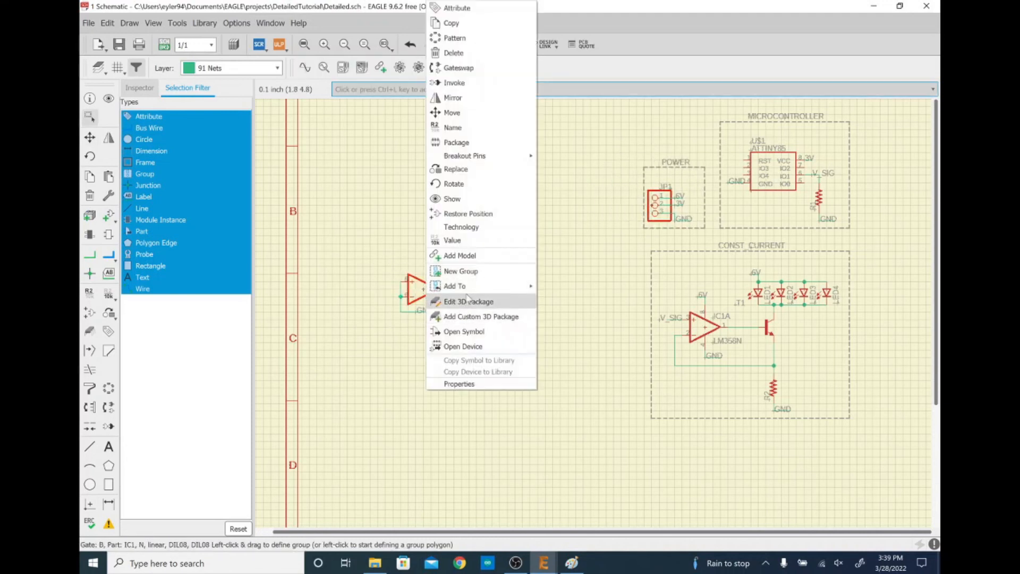
{"action": "left_click", "coordinate": [460, 271]}
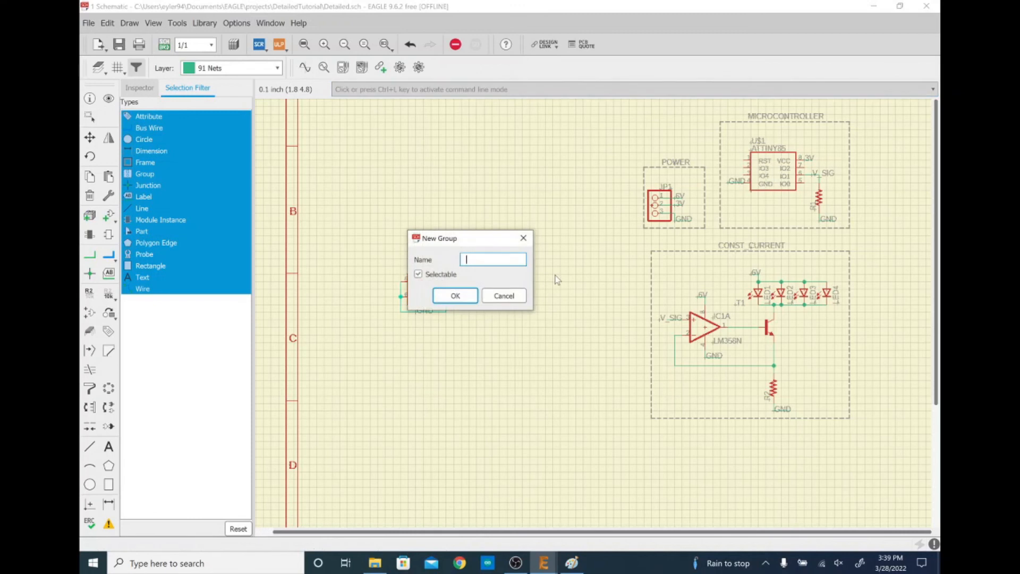
{"action": "type", "text": "spare"}
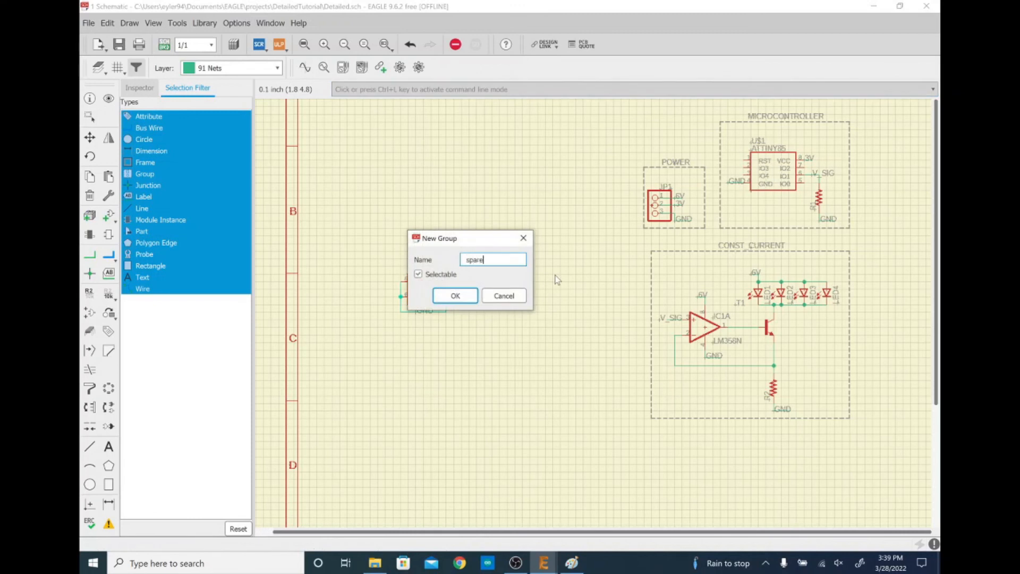
{"action": "left_click", "coordinate": [455, 296]}
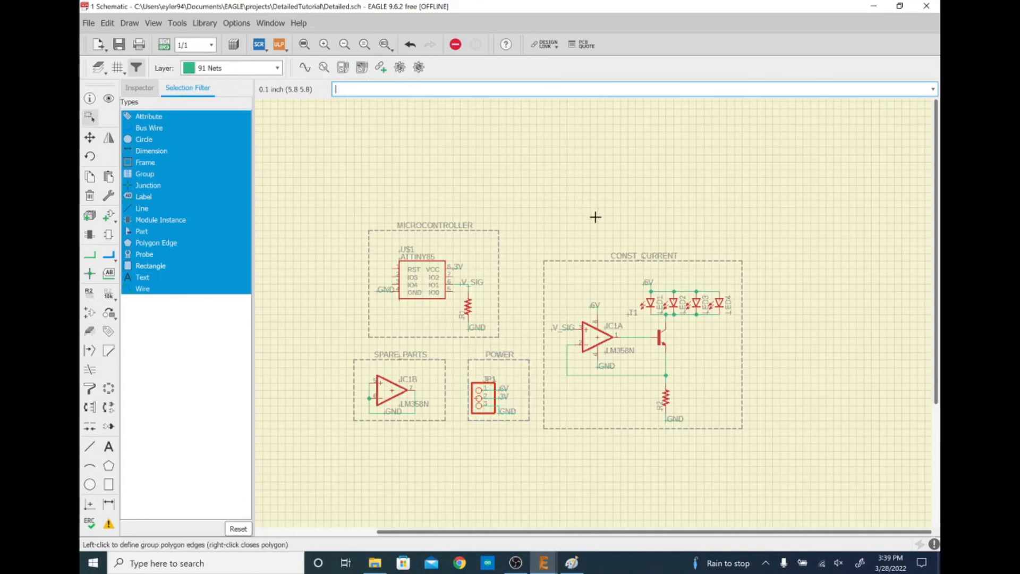
{"action": "mouse_move", "coordinate": [628, 232]}
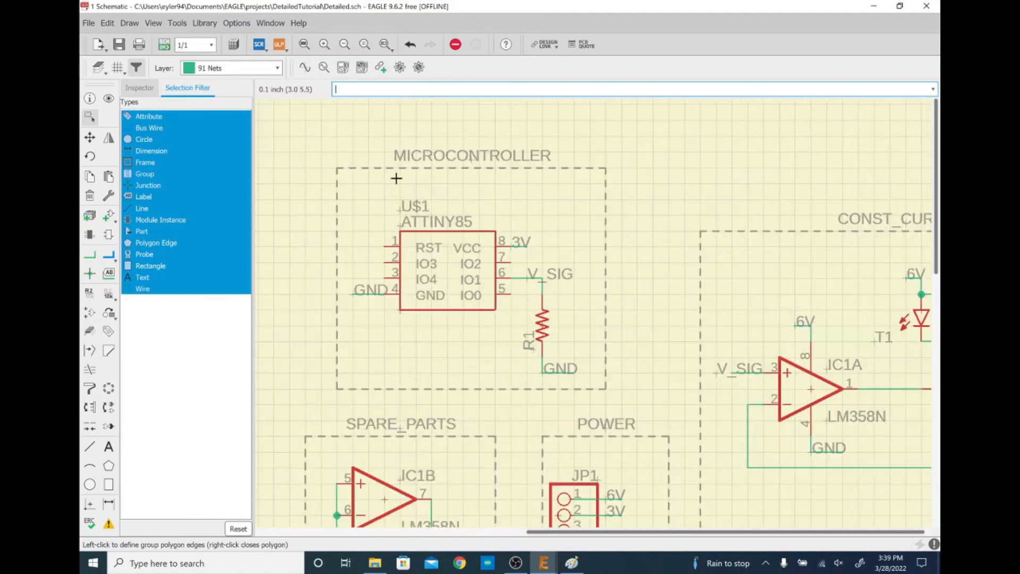
{"action": "mouse_move", "coordinate": [486, 220]}
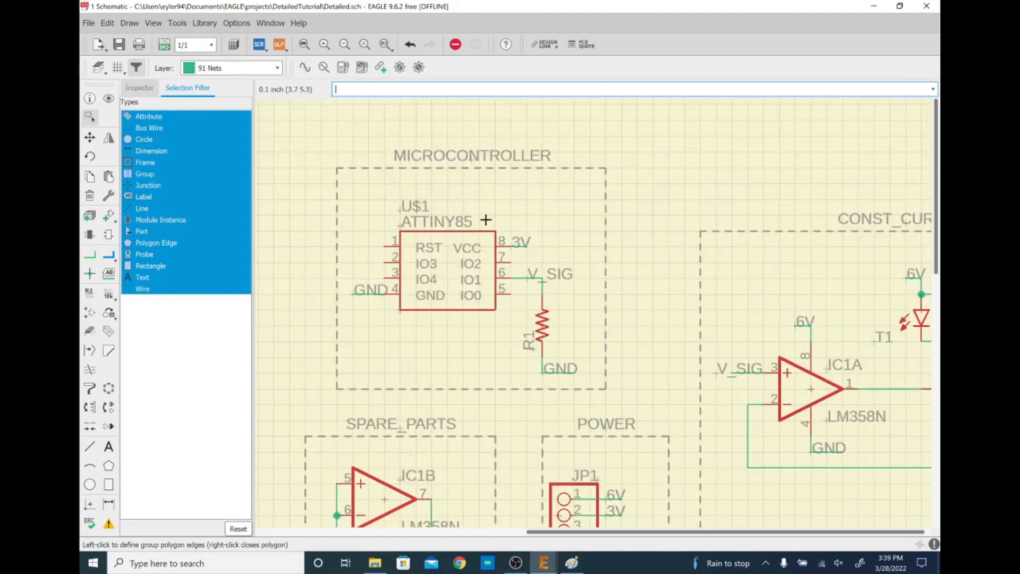
{"action": "mouse_move", "coordinate": [556, 272]}
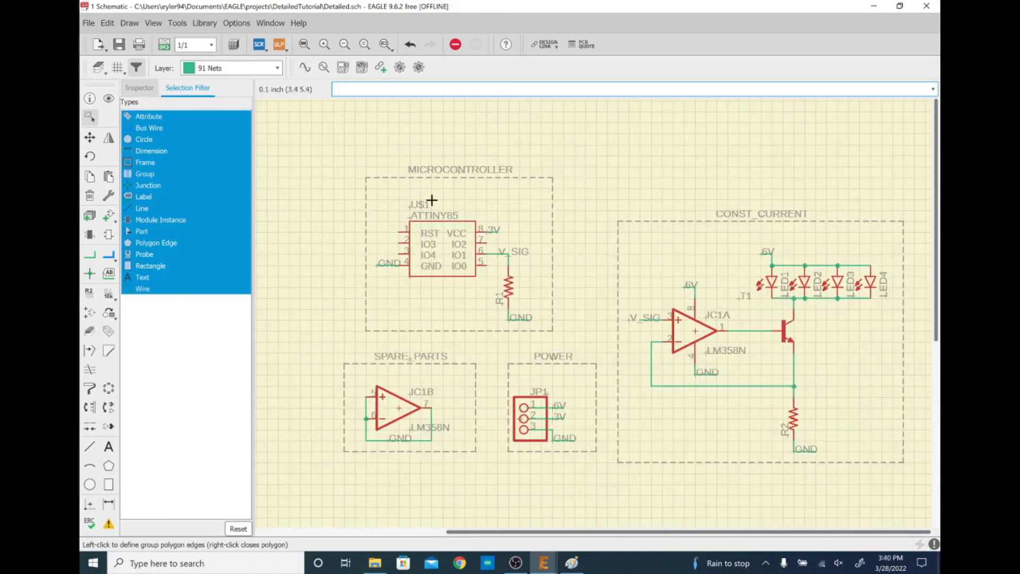
{"action": "mouse_move", "coordinate": [800, 352]}
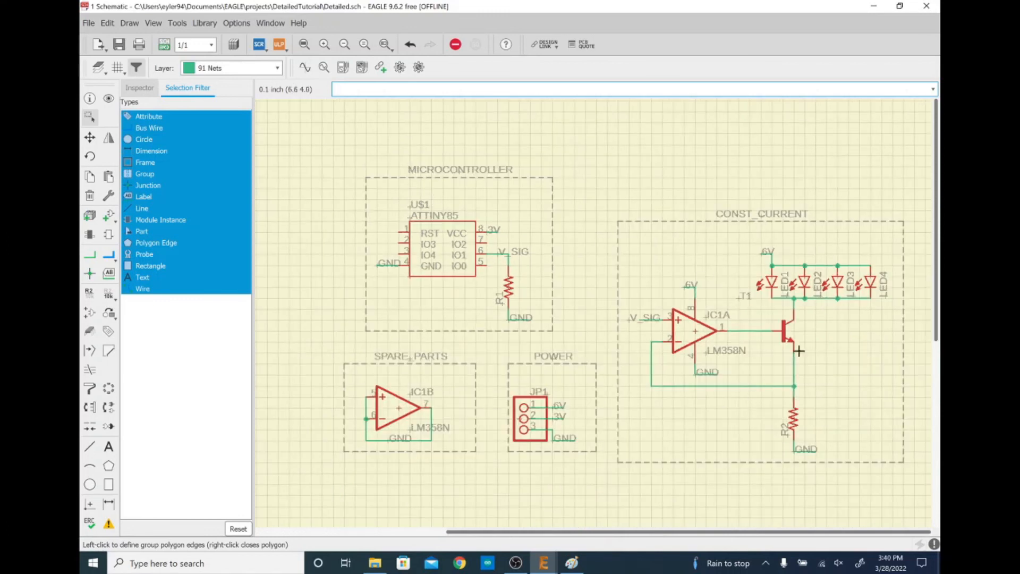
{"action": "mouse_move", "coordinate": [776, 373]}
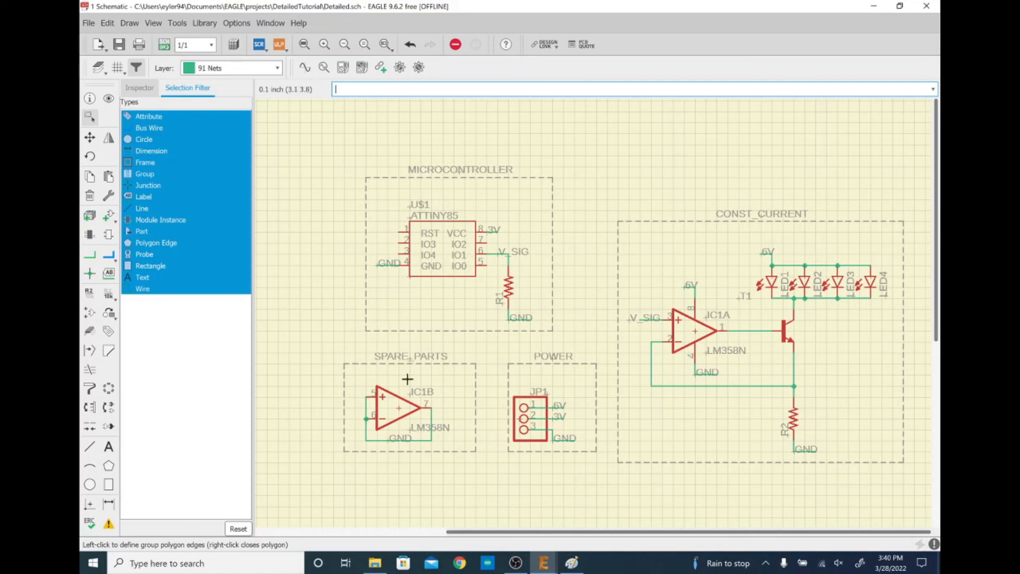
{"action": "mouse_move", "coordinate": [382, 410]}
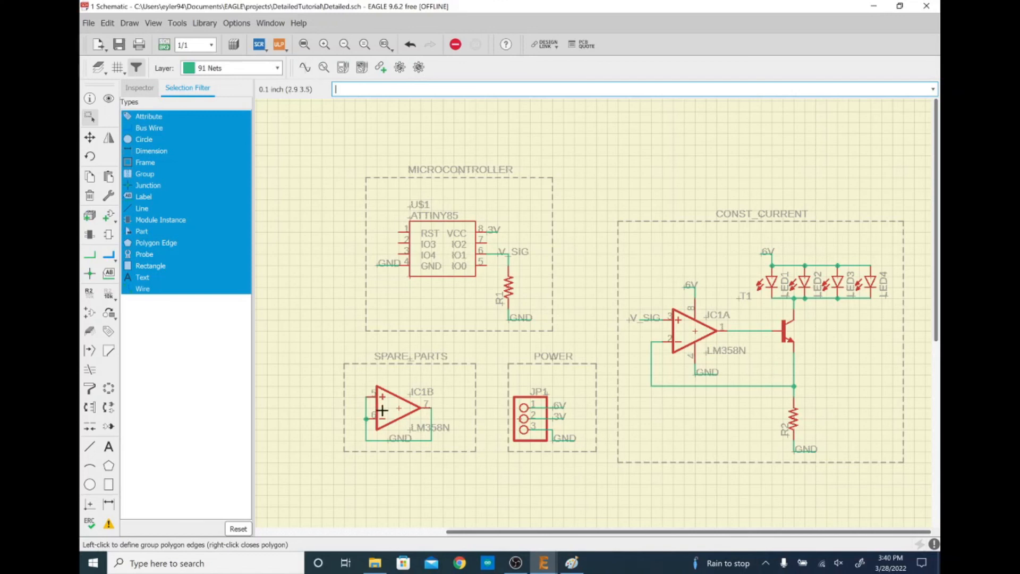
{"action": "mouse_move", "coordinate": [720, 321]}
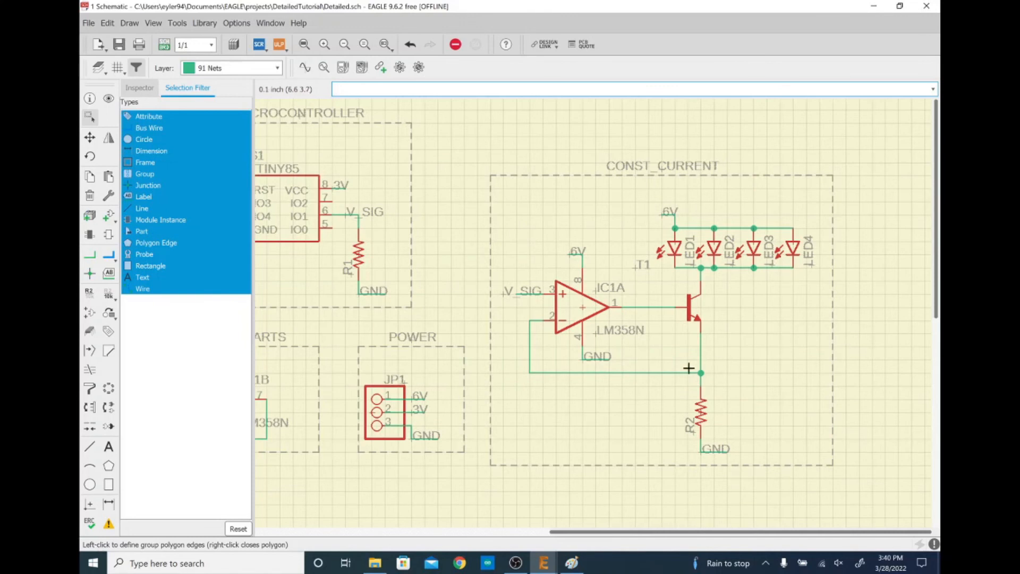
{"action": "mouse_move", "coordinate": [823, 239]}
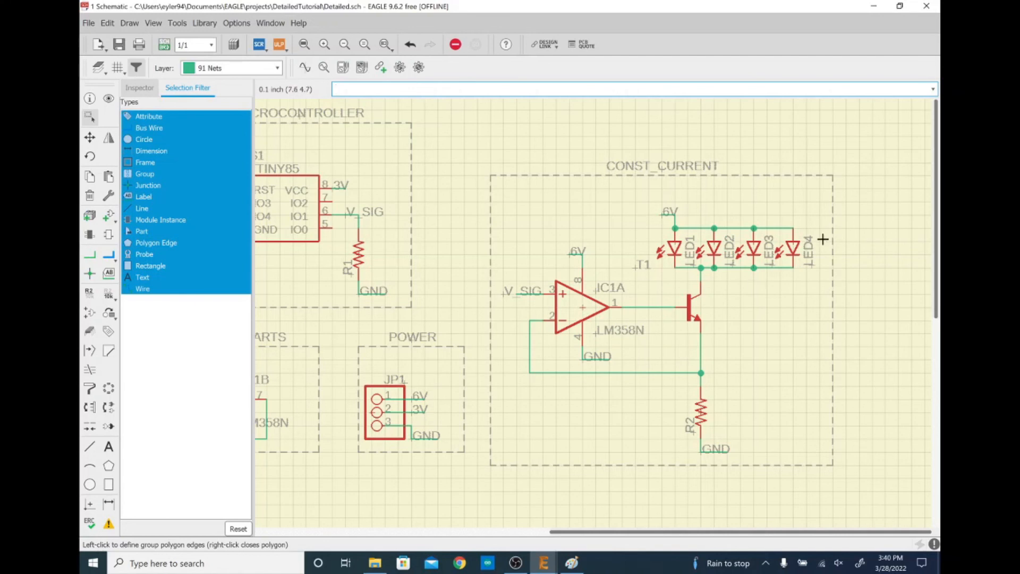
{"action": "mouse_move", "coordinate": [774, 253]}
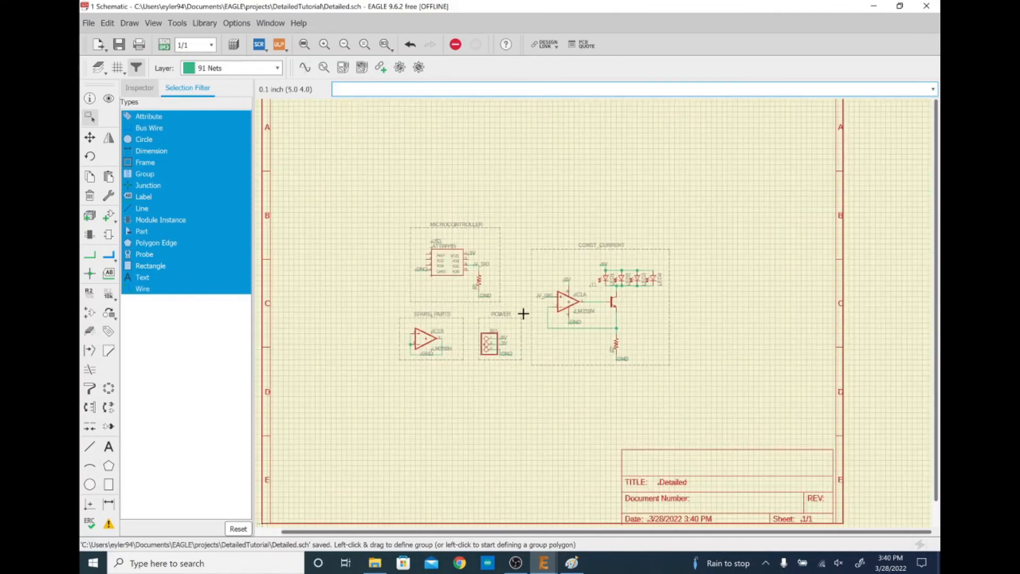
{"action": "mouse_move", "coordinate": [316, 178]}
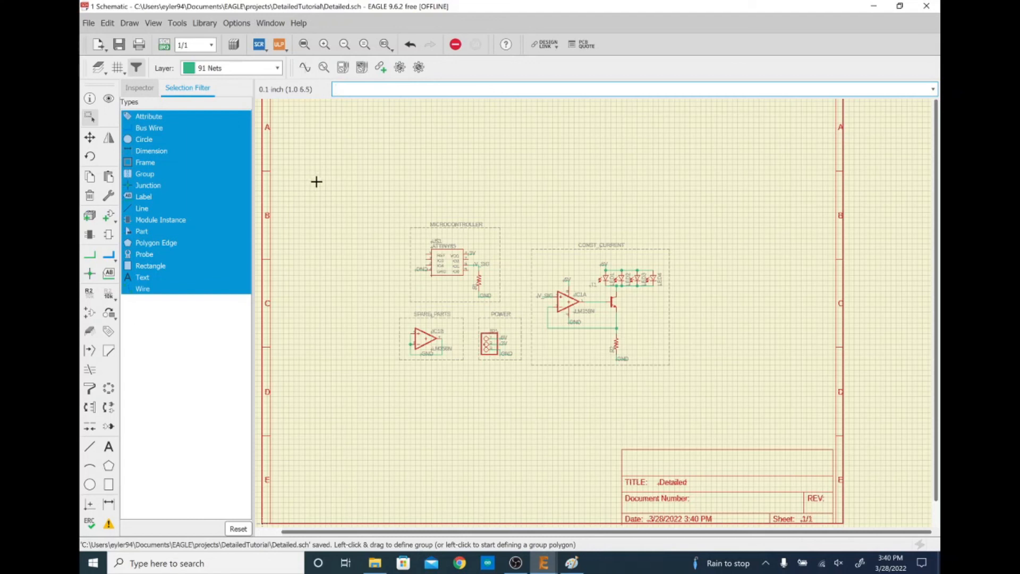
{"action": "mouse_move", "coordinate": [440, 306]}
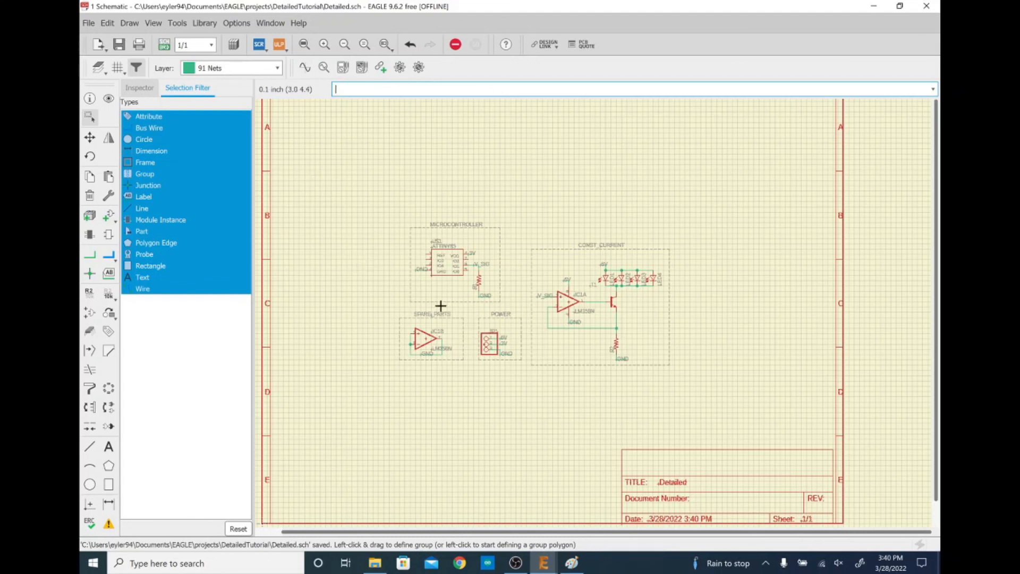
{"action": "mouse_move", "coordinate": [486, 319]}
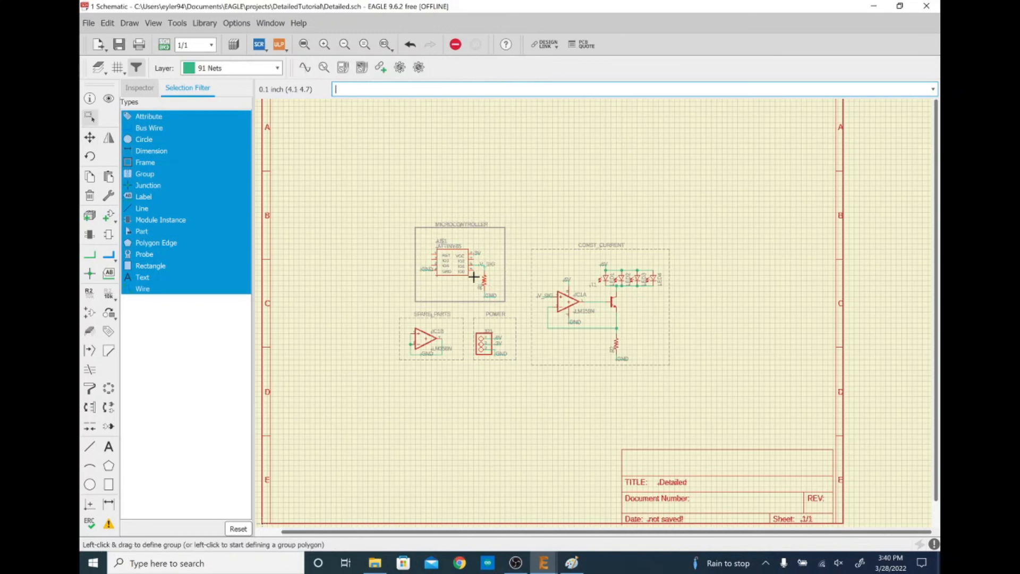
{"action": "mouse_move", "coordinate": [507, 308]}
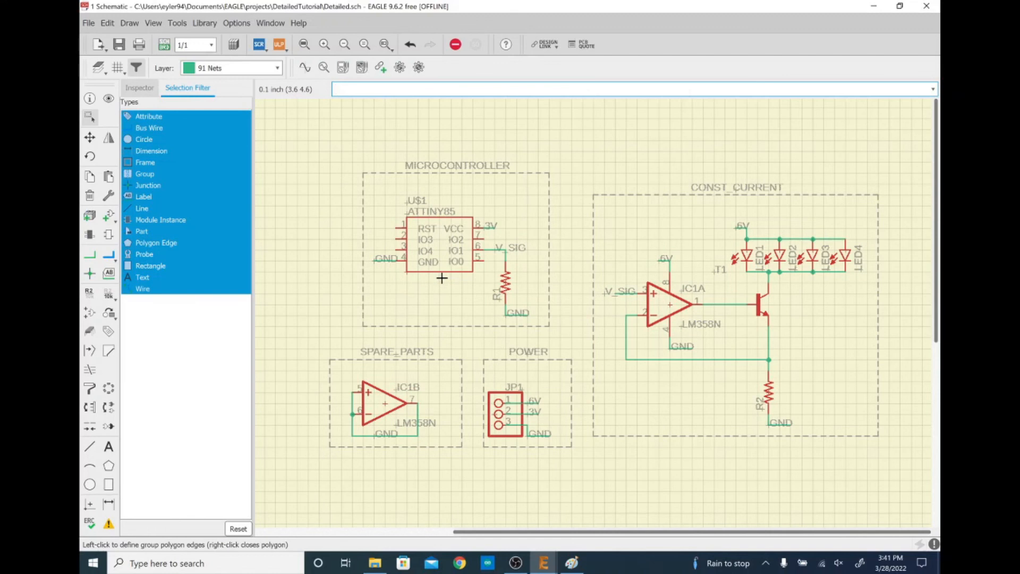
{"action": "mouse_move", "coordinate": [205, 128]}
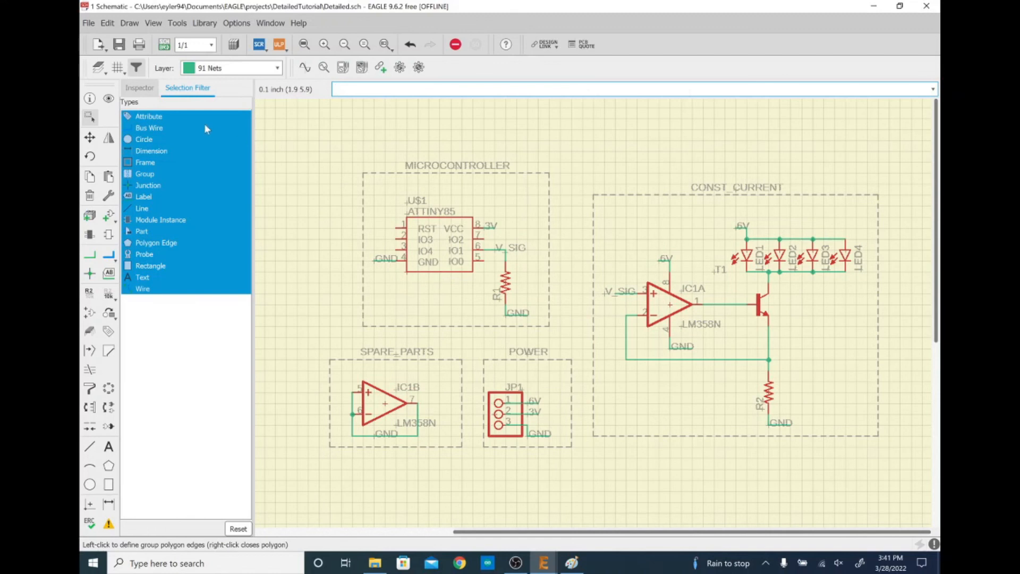